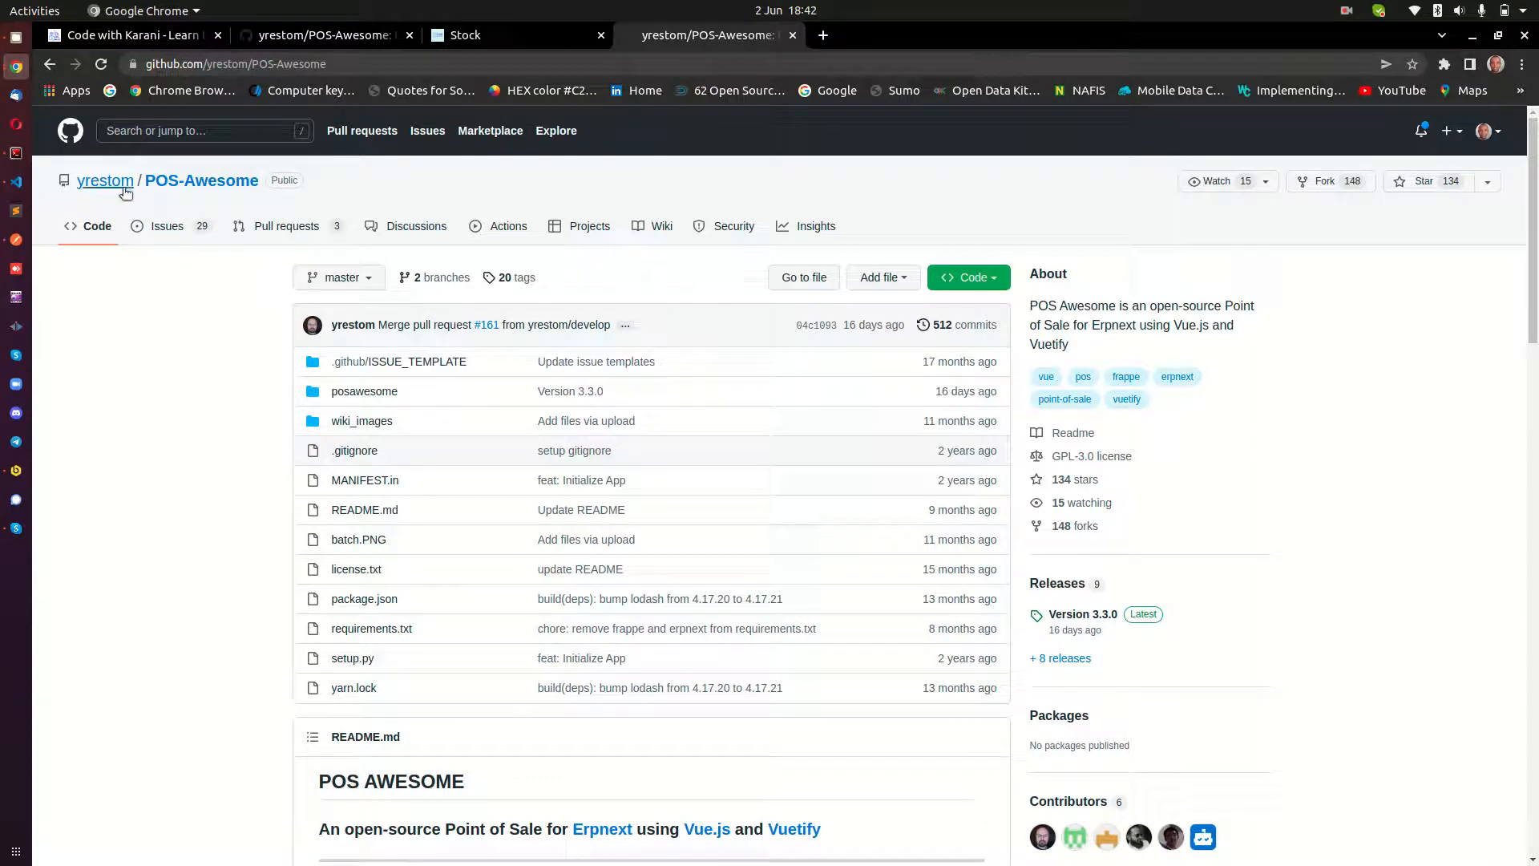
Open the yrestom/POS-Awesome GitHub repository from the Google results
{"action": "scroll", "scroll_direction": "down", "scroll_amount": 3}
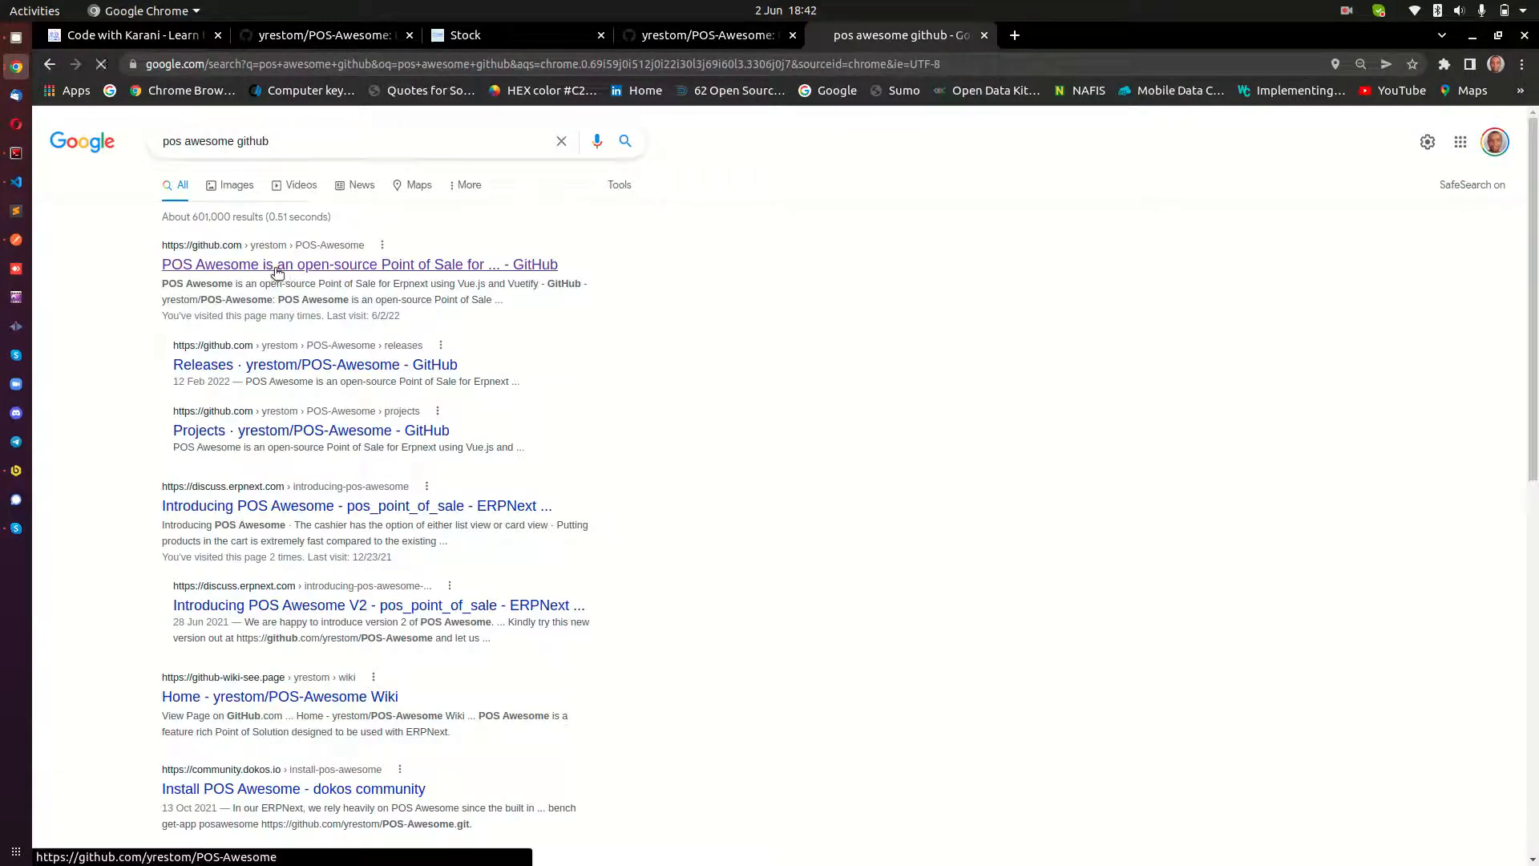
{"action": "left_click", "coordinate": [359, 264]}
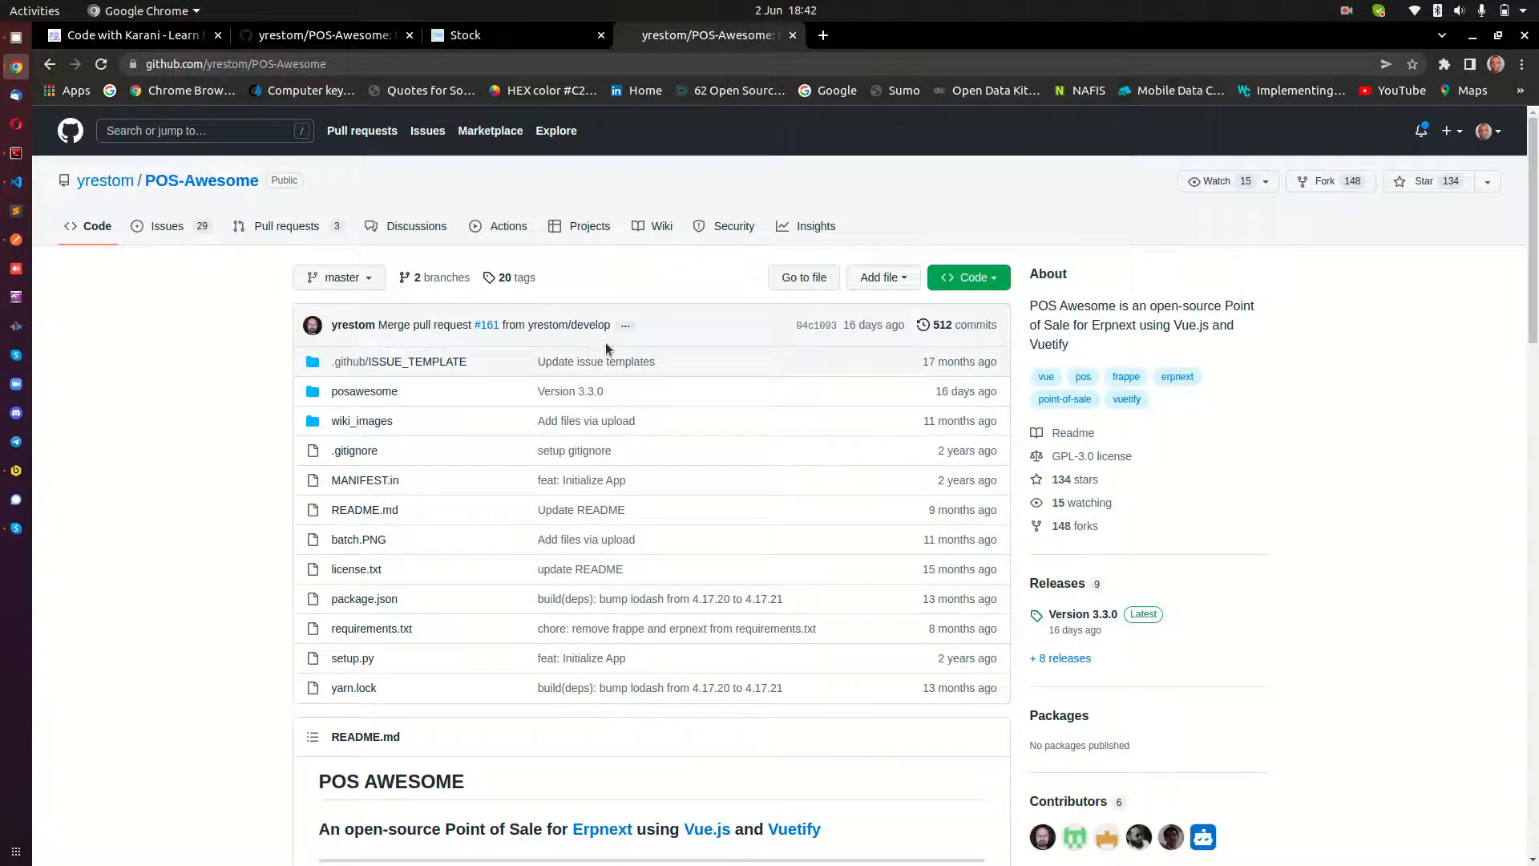
{"action": "mouse_move", "coordinate": [371, 319]}
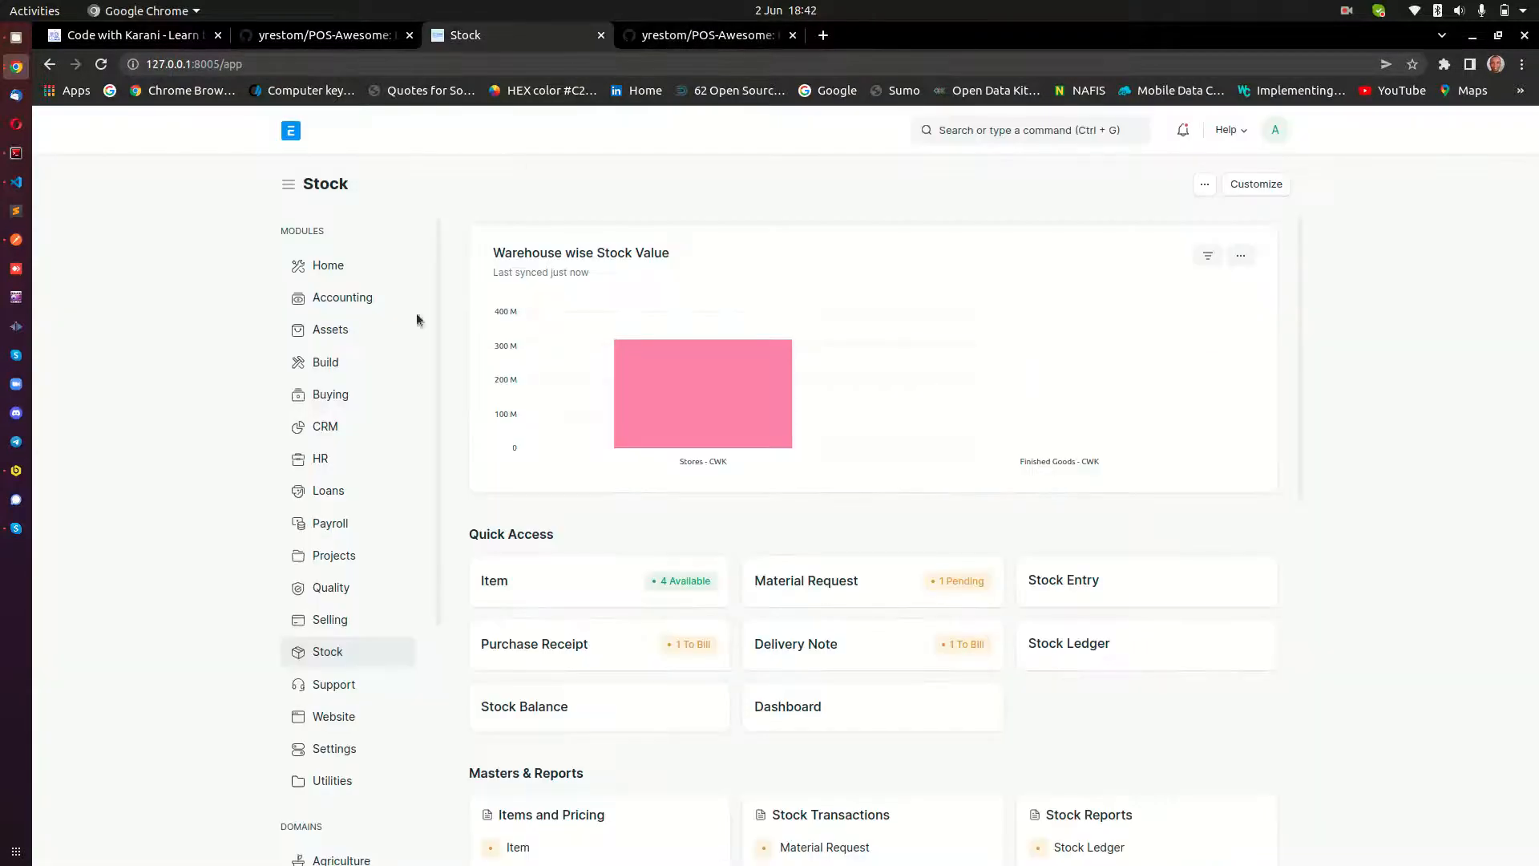
Show the About dialog's installed apps (ERPNext v13.22.1, Frappe v13.22.0) from the Home workspace
{"action": "left_click", "coordinate": [328, 265]}
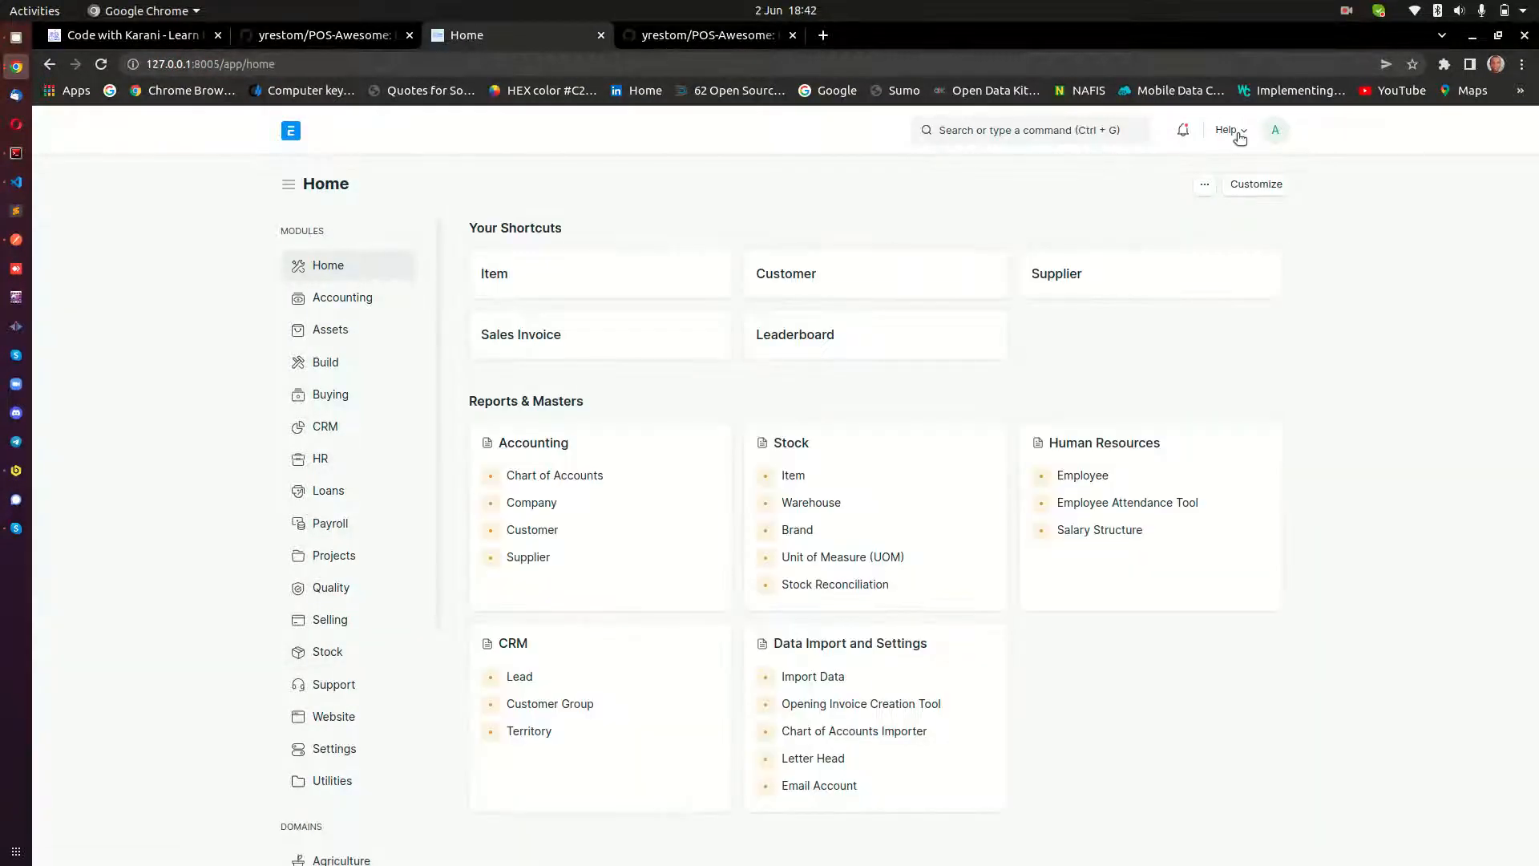
{"action": "left_click", "coordinate": [1226, 130]}
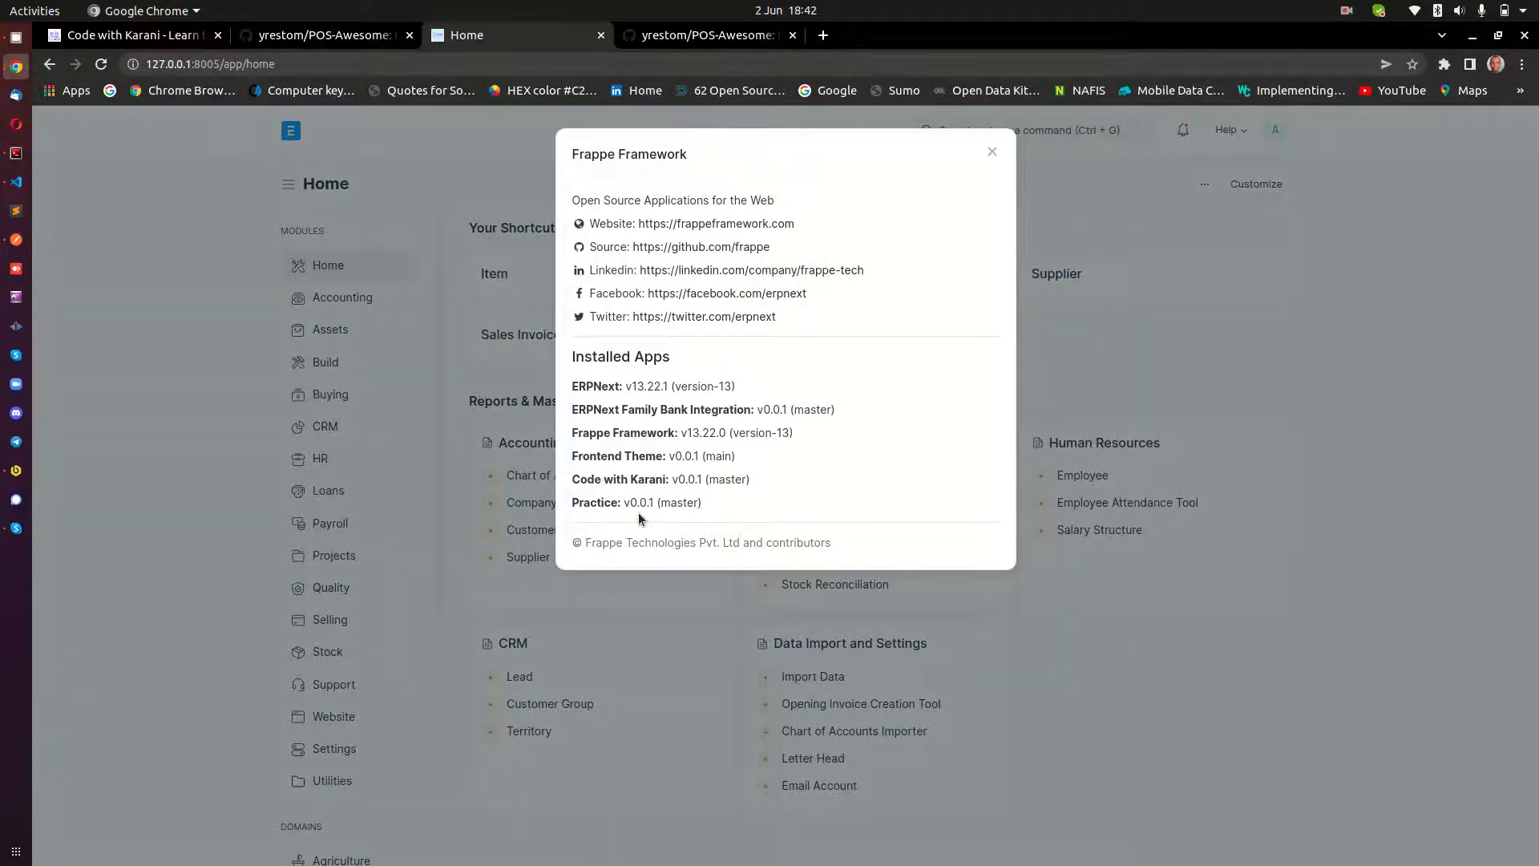
{"action": "mouse_move", "coordinate": [651, 407]}
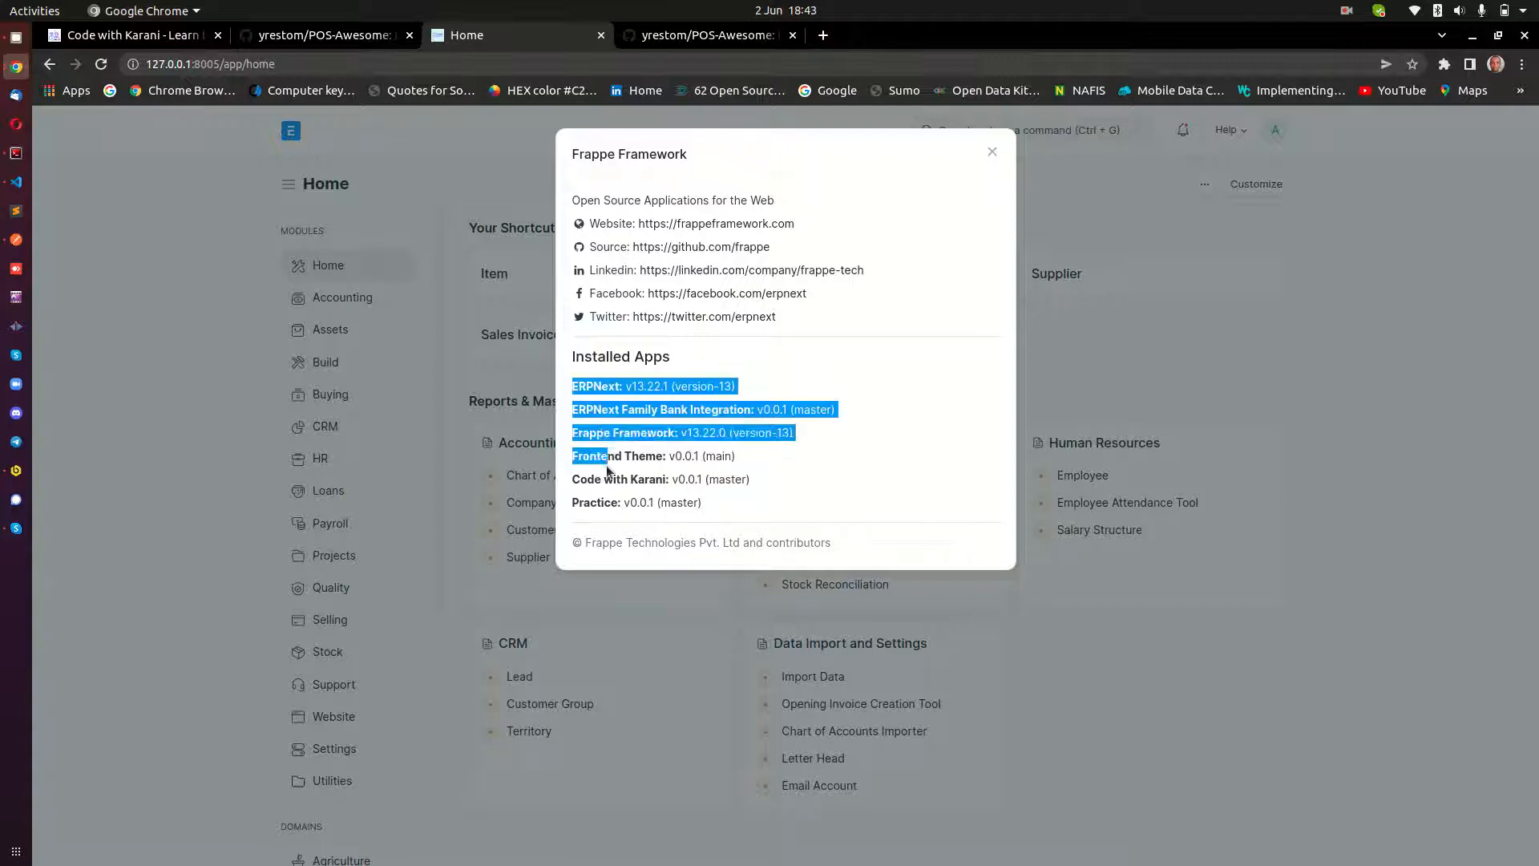
{"action": "left_click", "coordinate": [687, 455]}
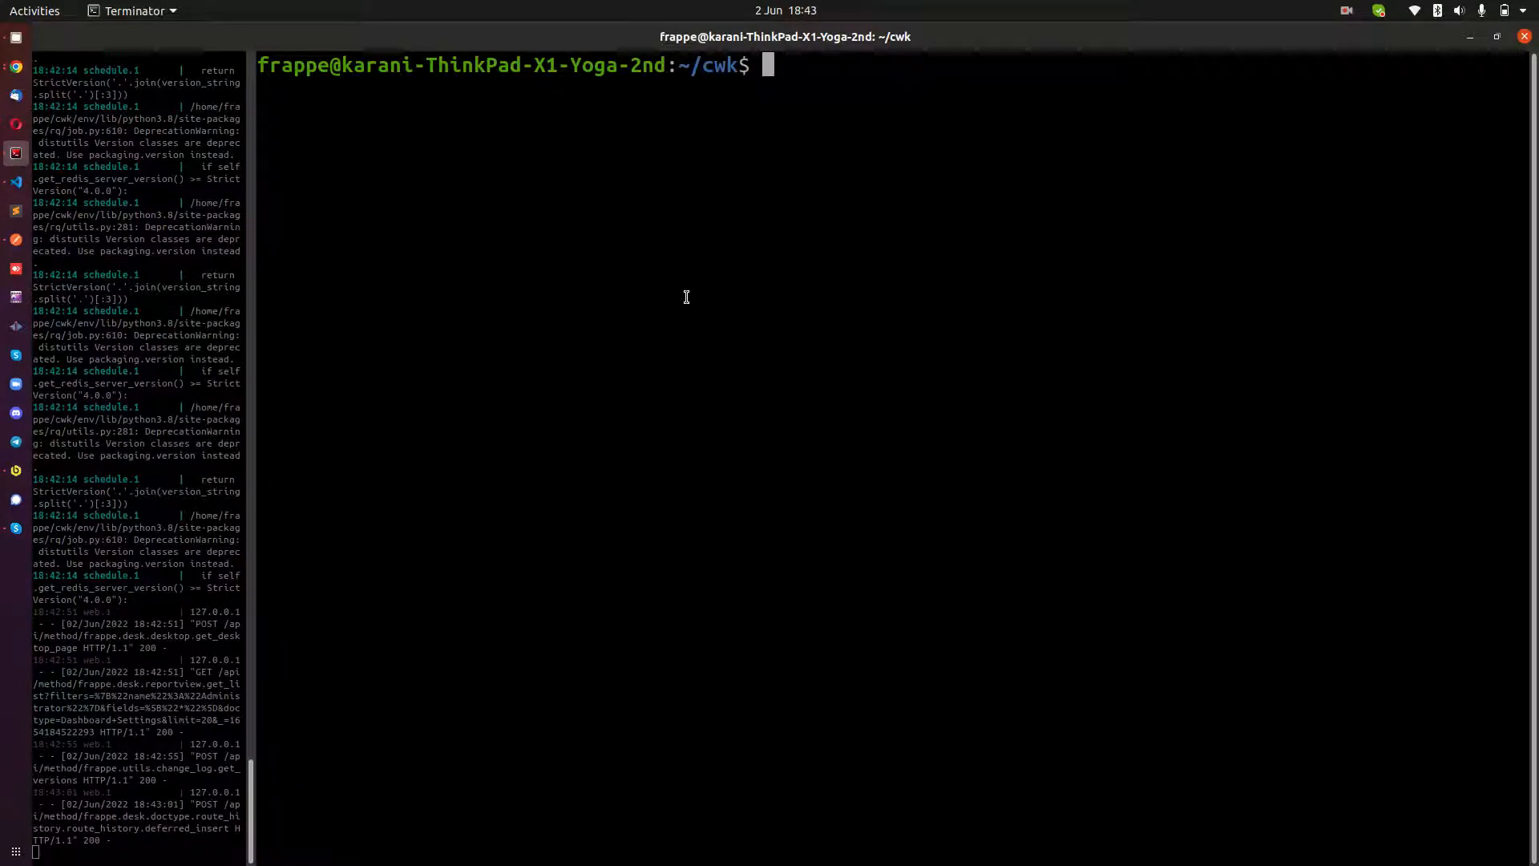
Run 'bench version' to list the bench's installed apps and versions
{"action": "type", "text": "bench version"}
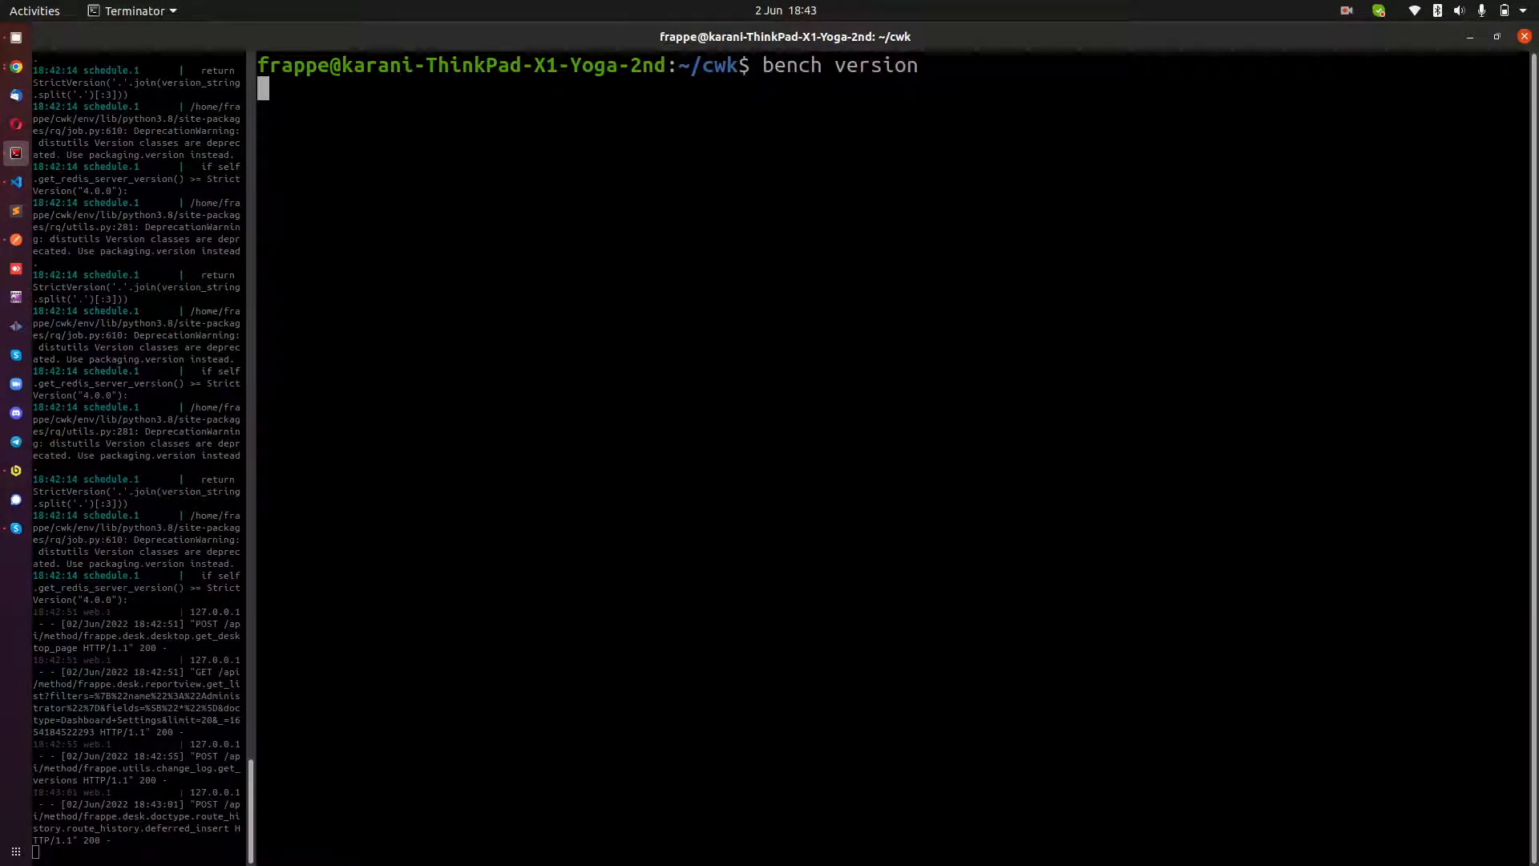
{"action": "key", "text": "Return"}
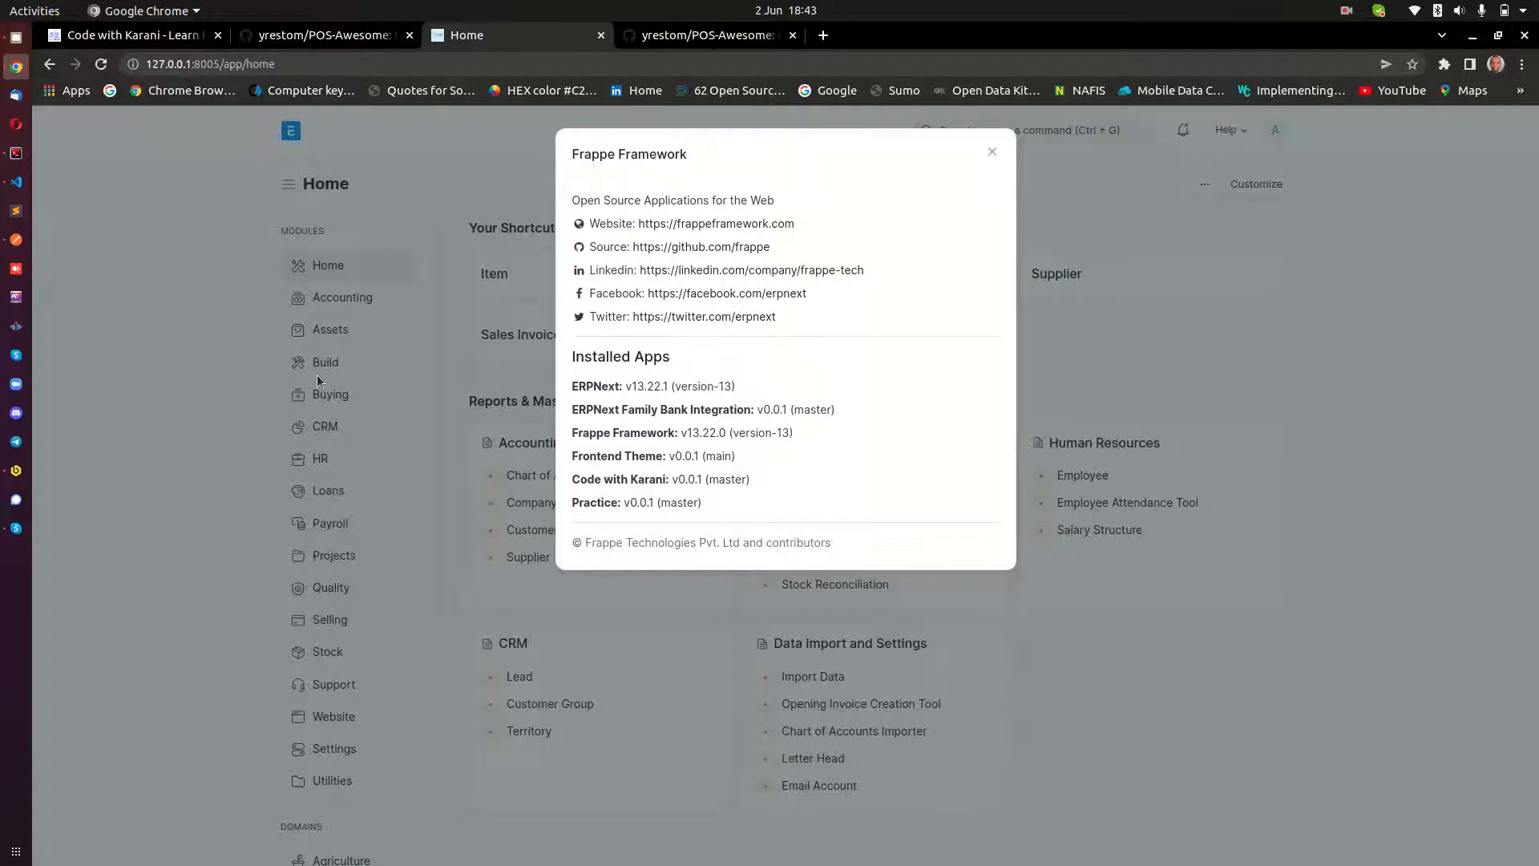
Dismiss the About dialog and switch to the POS-Awesome repository browser tab
{"action": "left_click", "coordinate": [991, 151]}
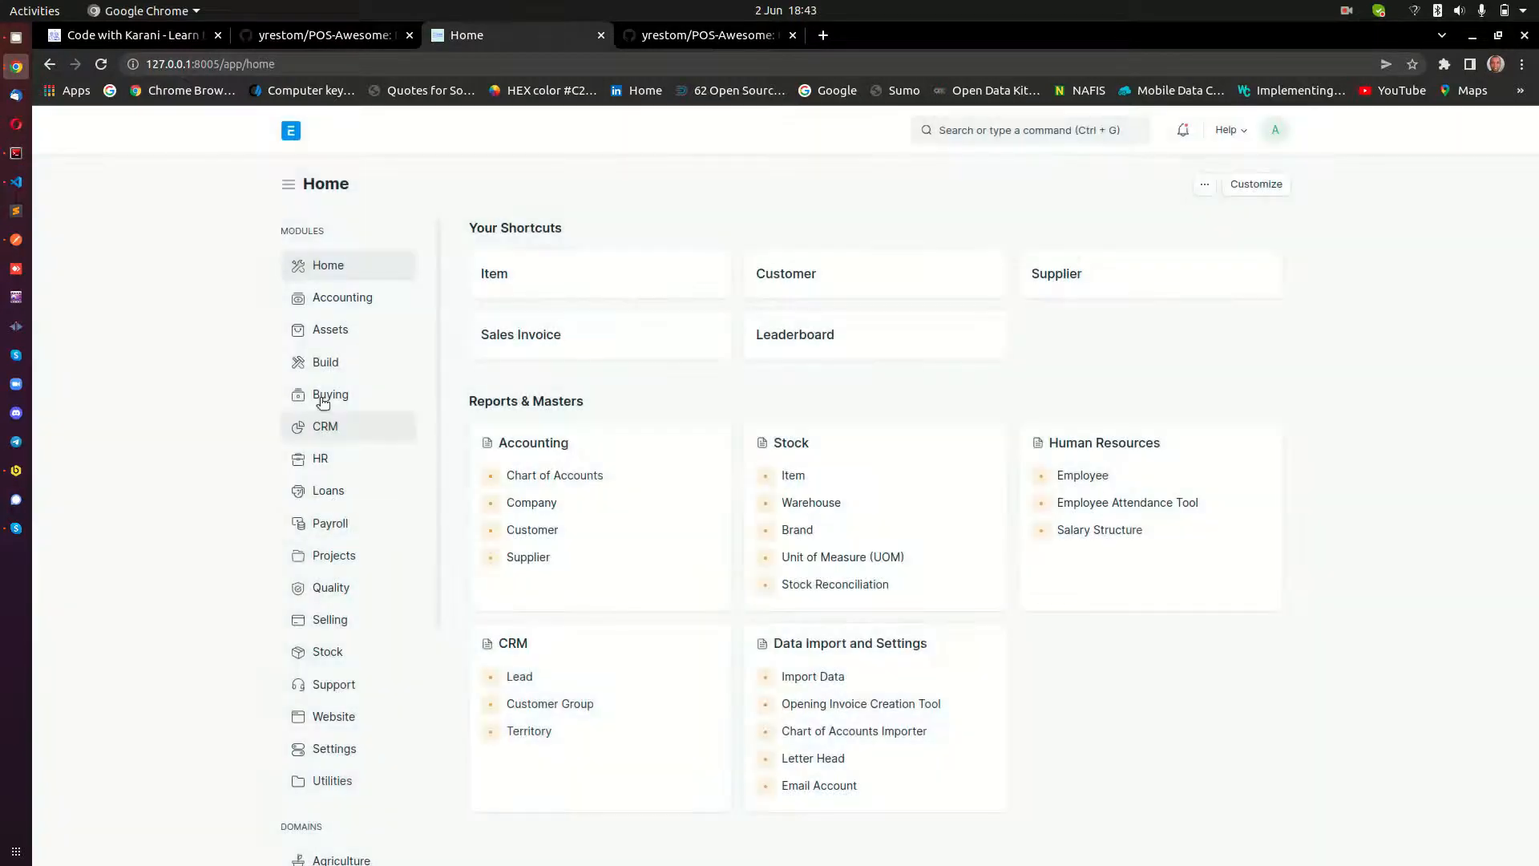
{"action": "mouse_move", "coordinate": [320, 458]}
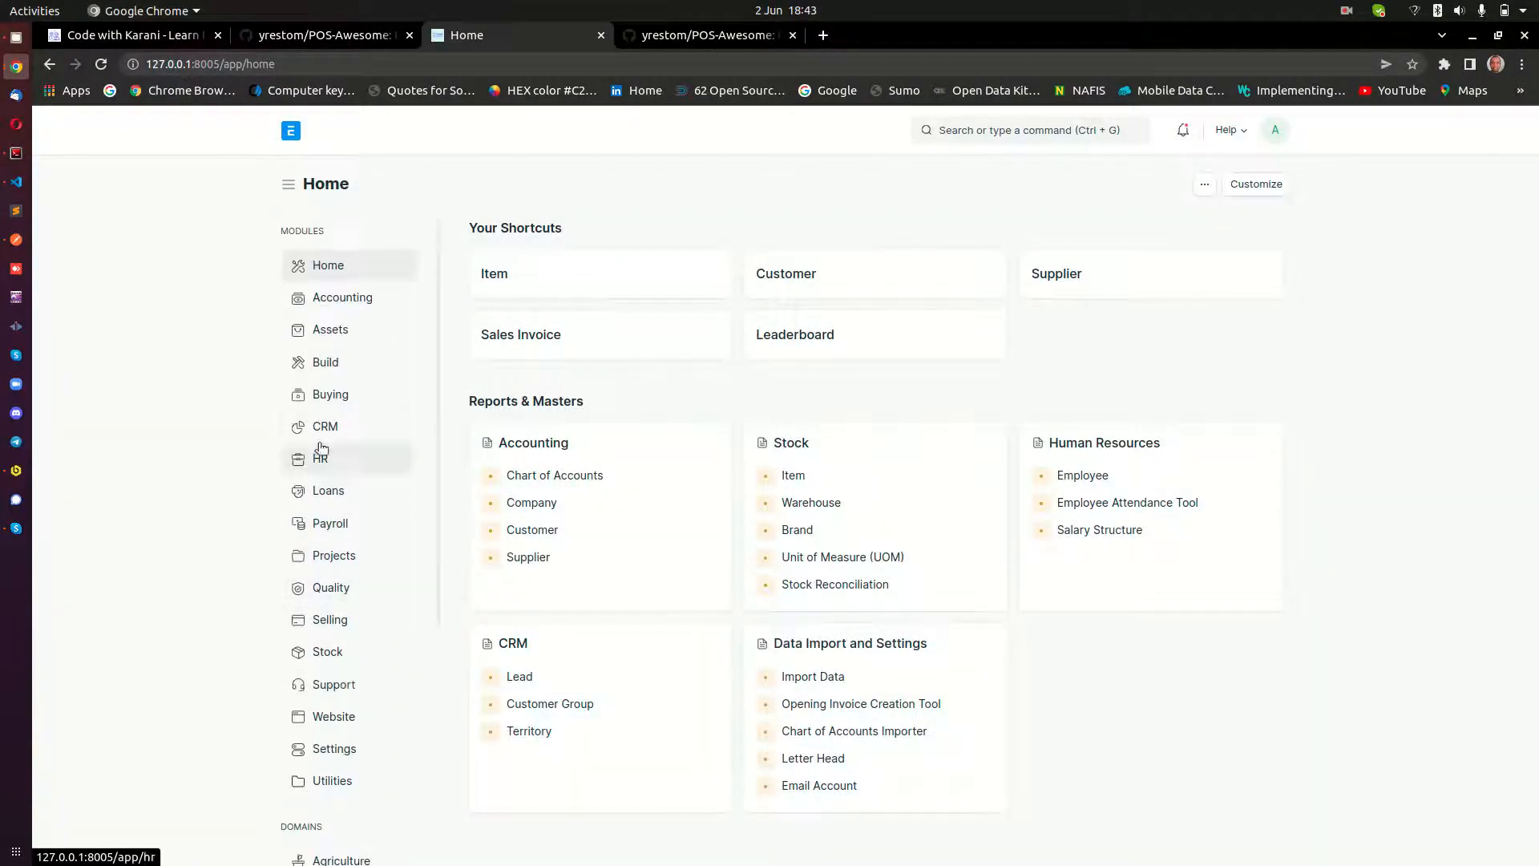
{"action": "right_click", "coordinate": [321, 450]}
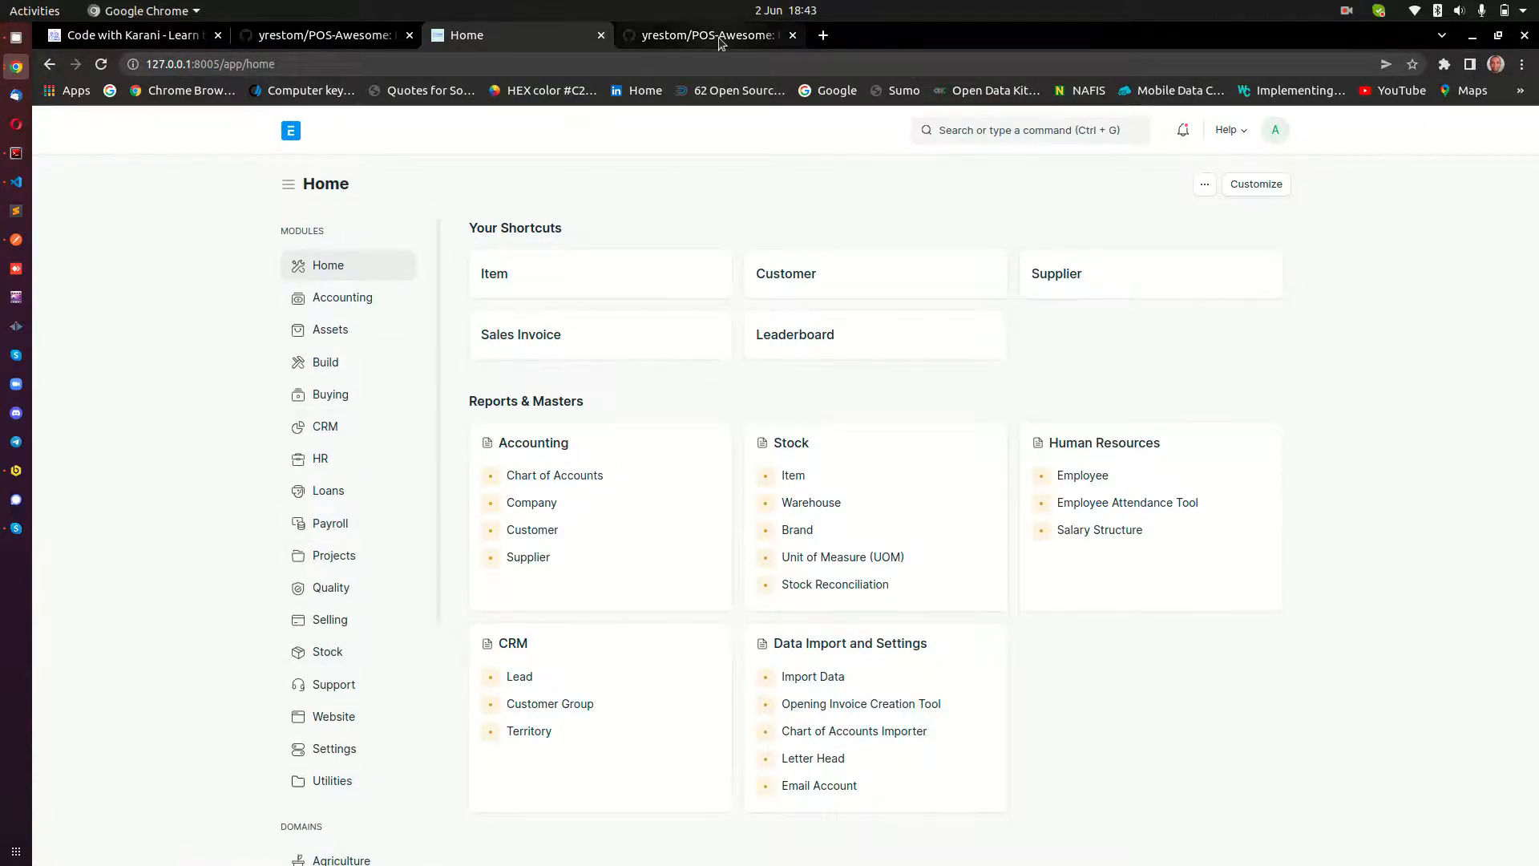
{"action": "left_click", "coordinate": [707, 36]}
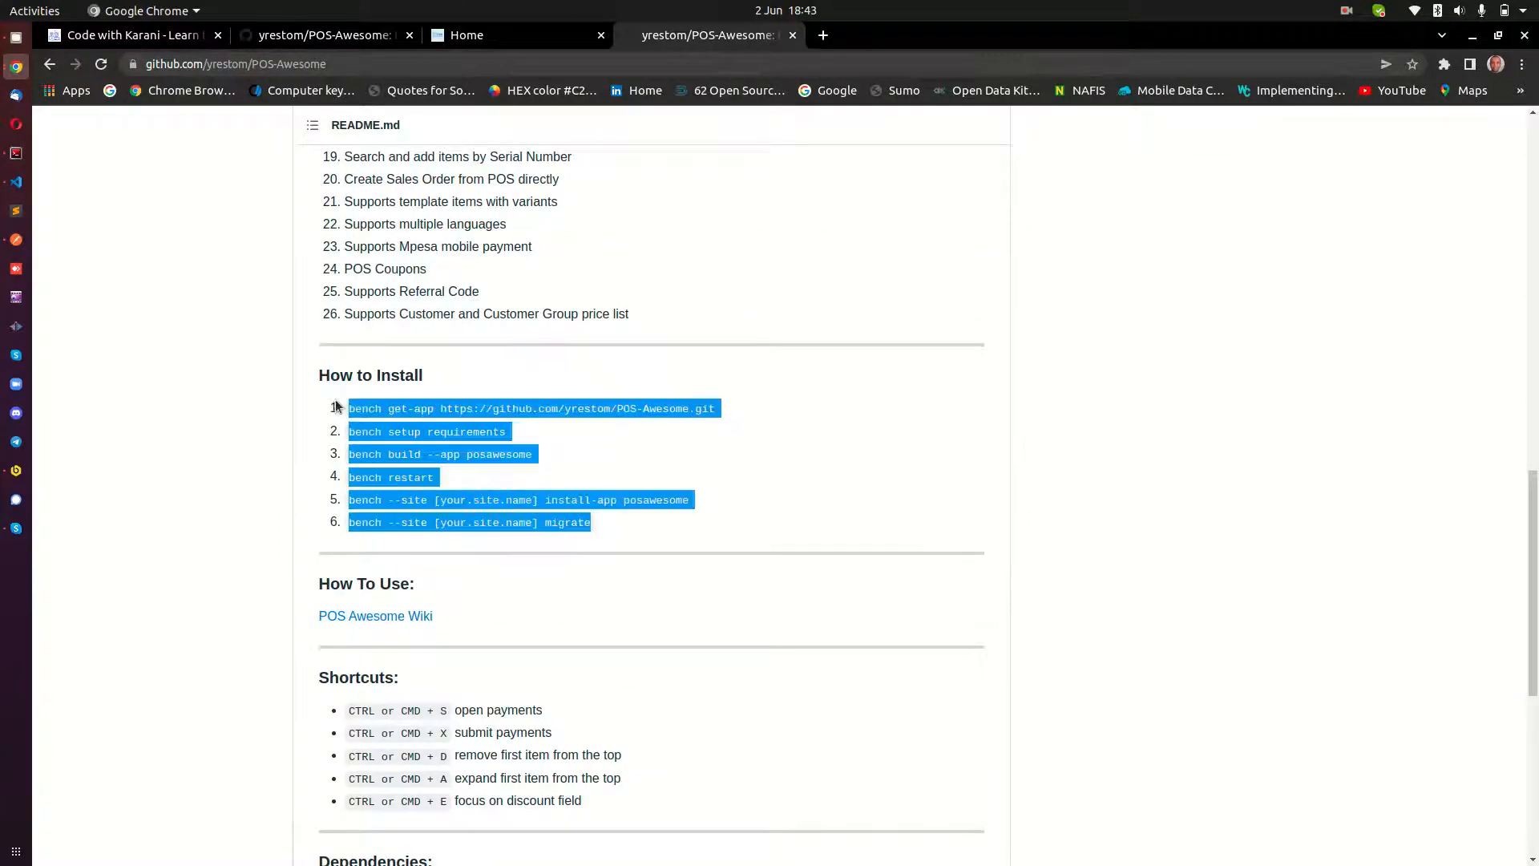
Select the 'bench get-app' command under How to Install, then scroll to the repository top
{"action": "left_click", "coordinate": [584, 434]}
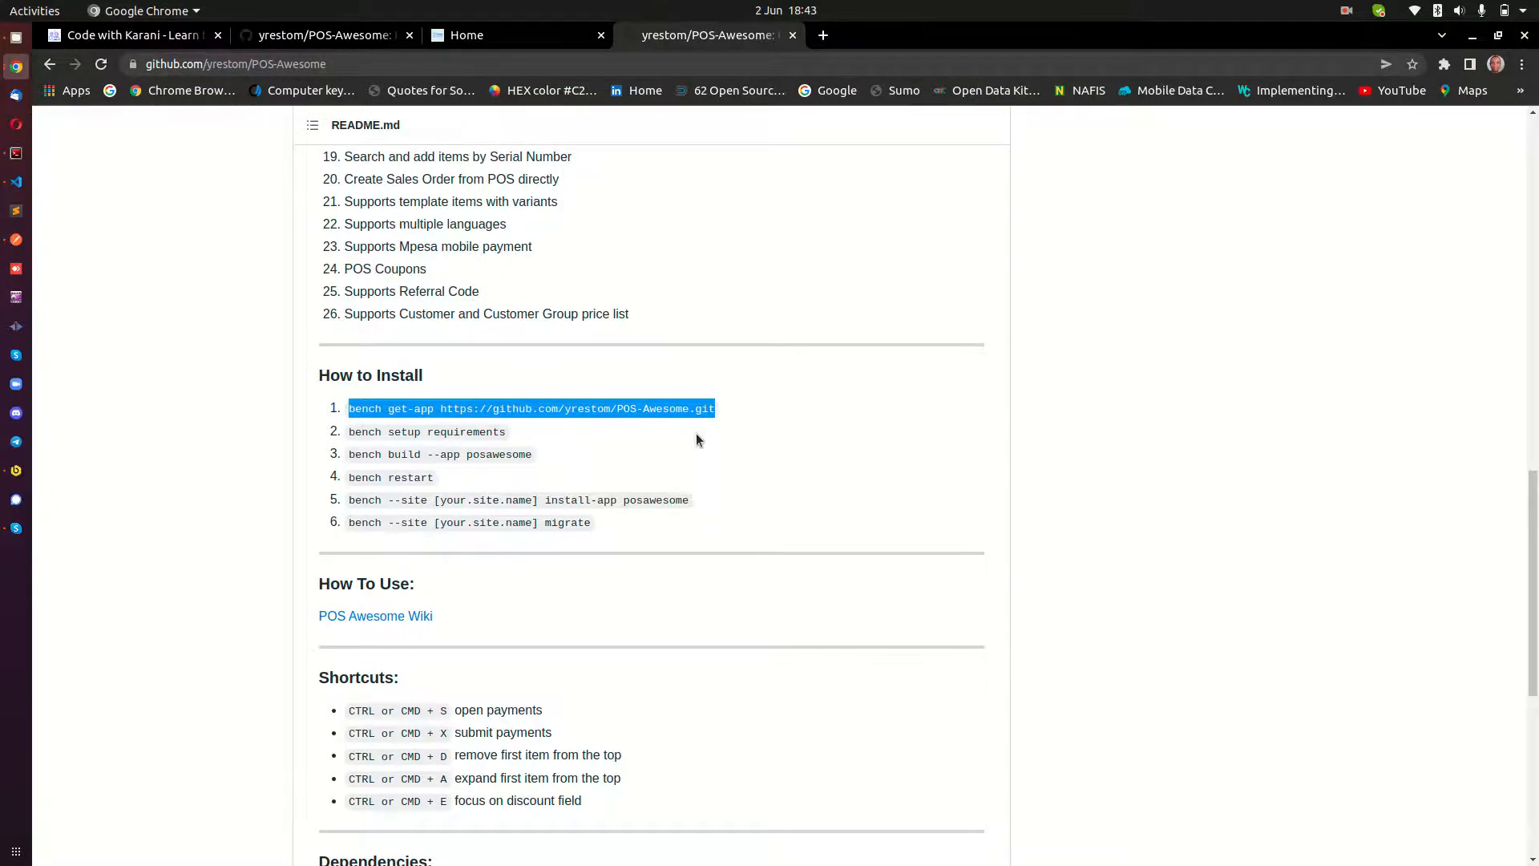
{"action": "scroll", "scroll_direction": "up", "scroll_amount": 3}
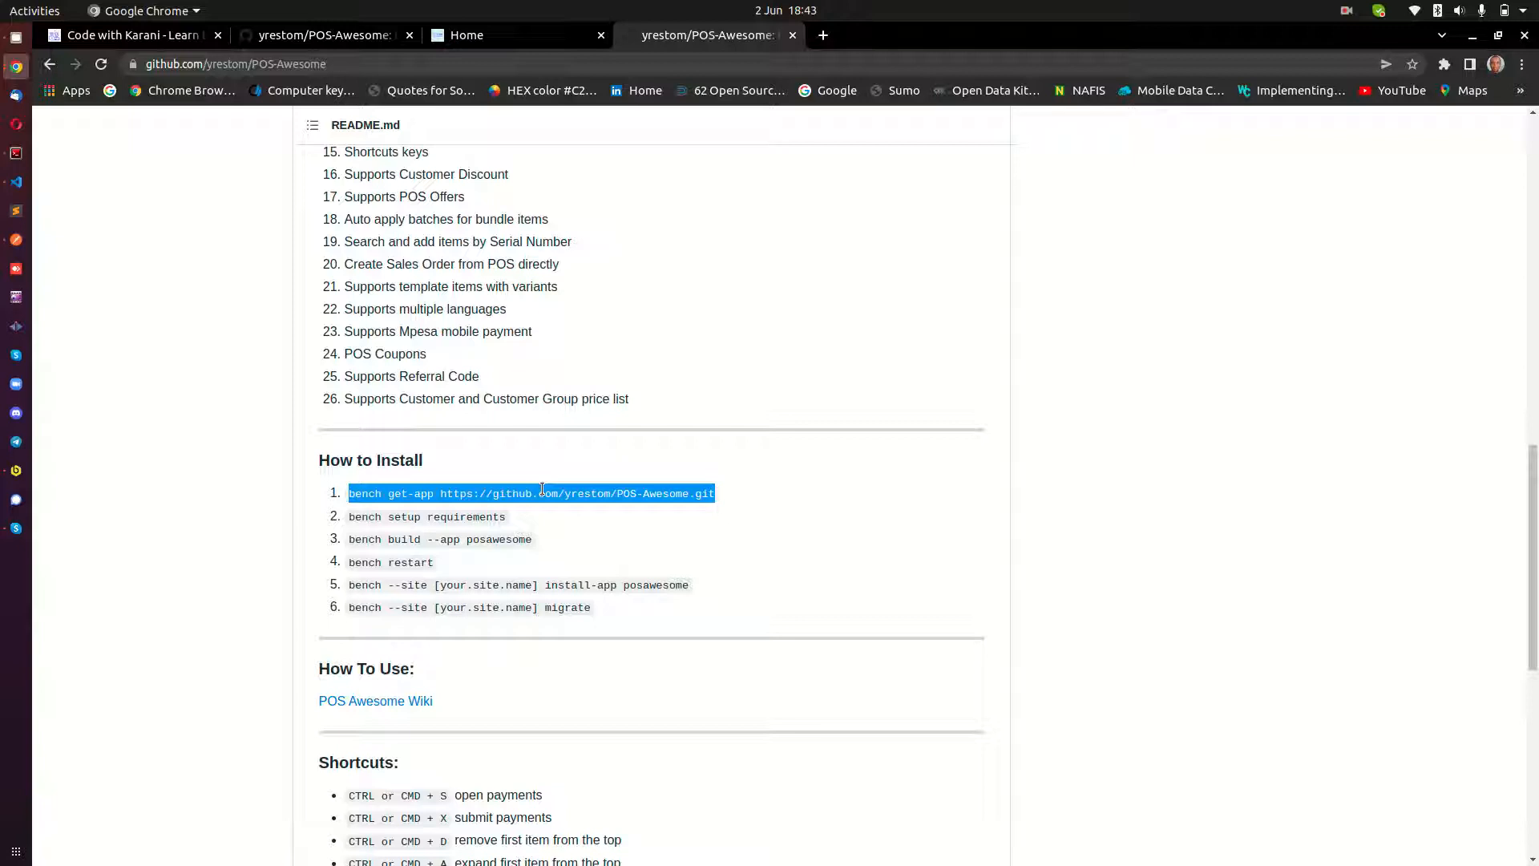
{"action": "scroll", "scroll_direction": "up", "scroll_amount": 3}
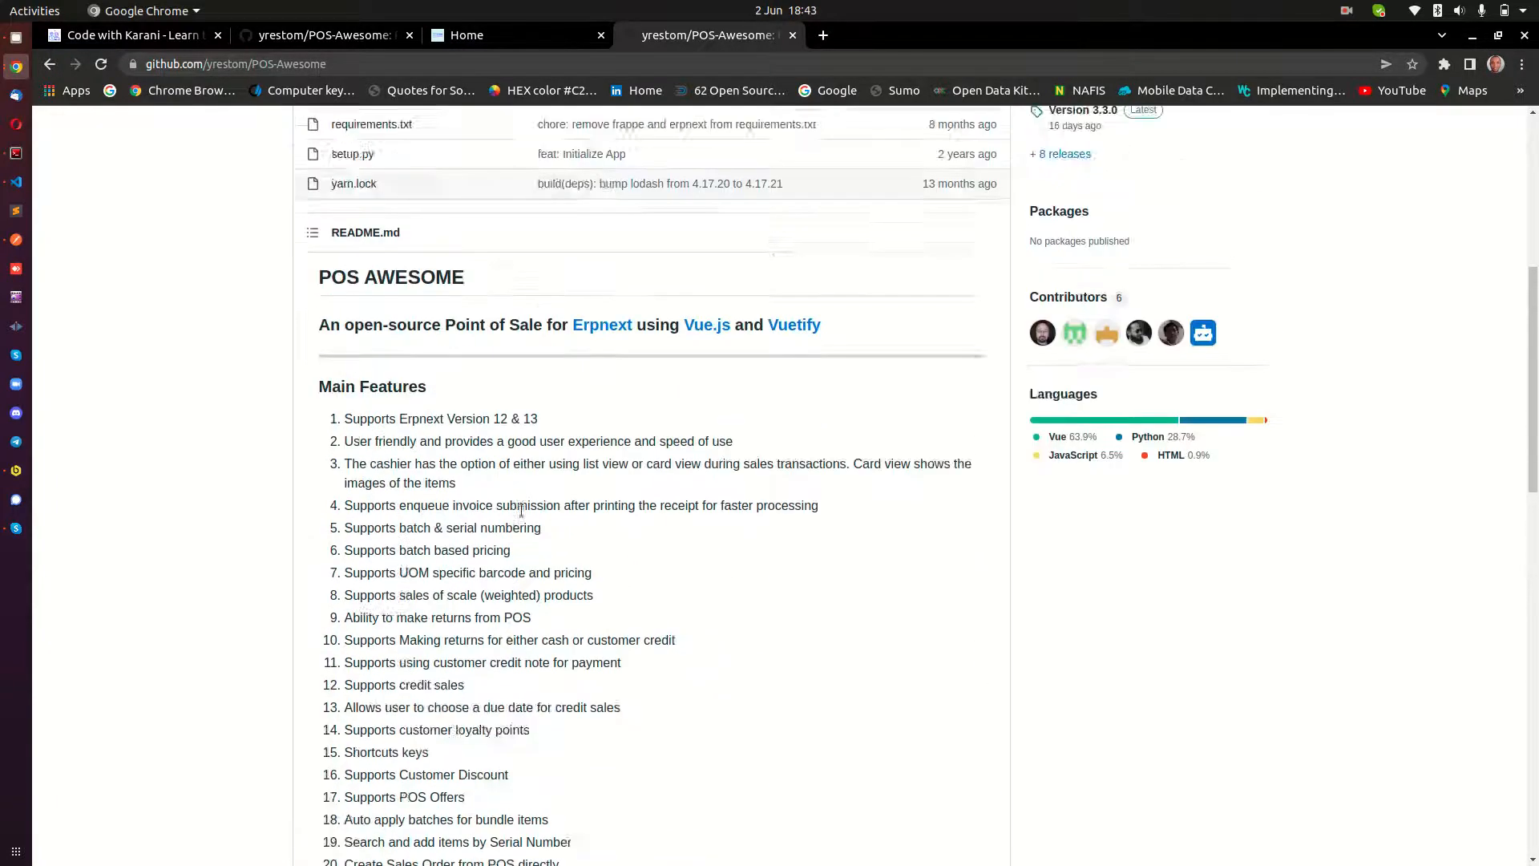
{"action": "scroll", "scroll_direction": "up", "scroll_amount": 3}
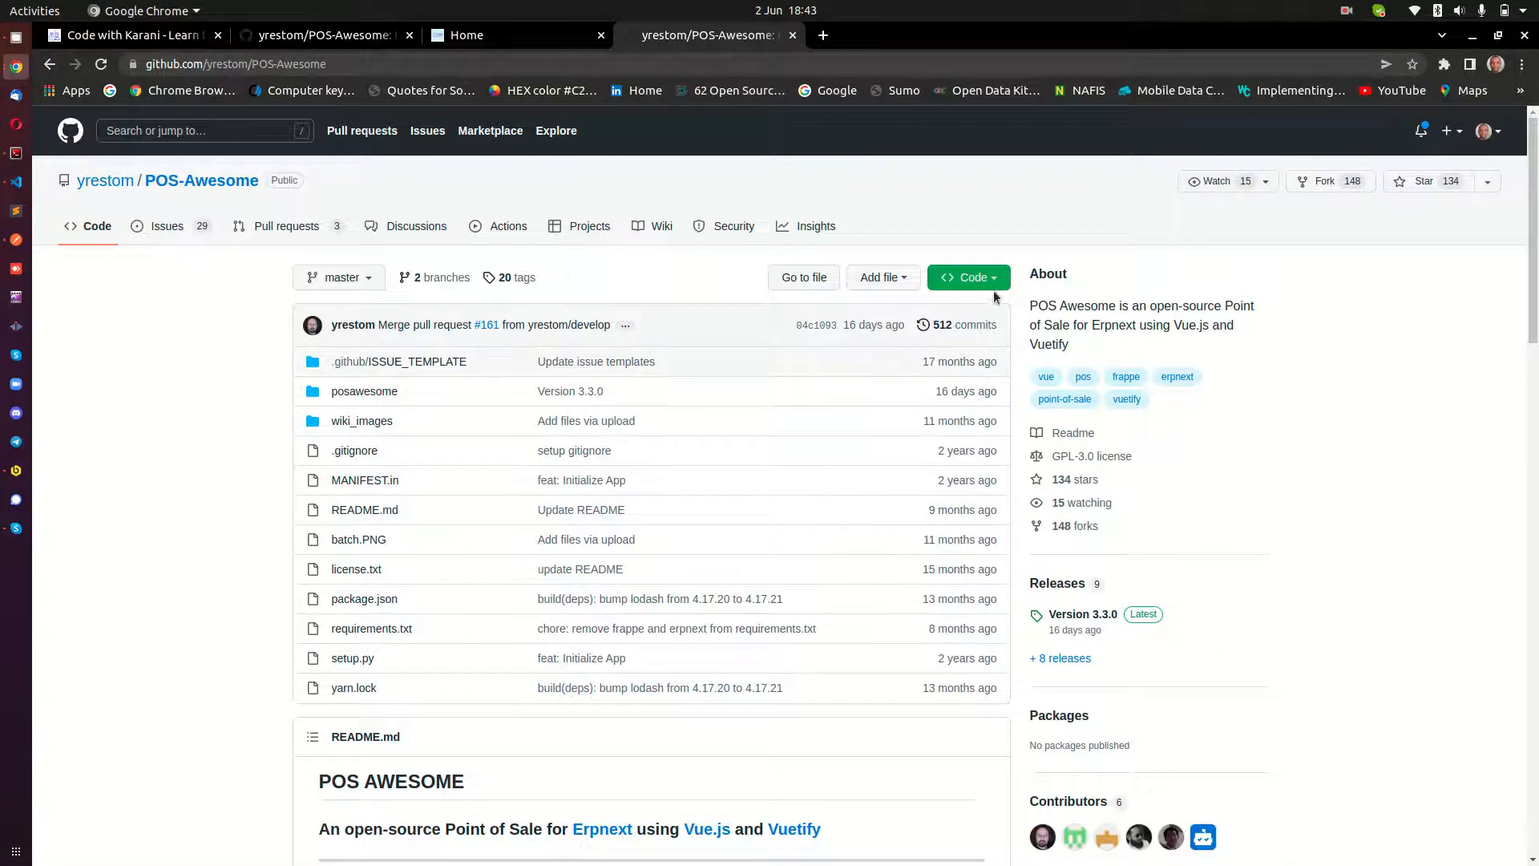
{"action": "mouse_move", "coordinate": [989, 285]}
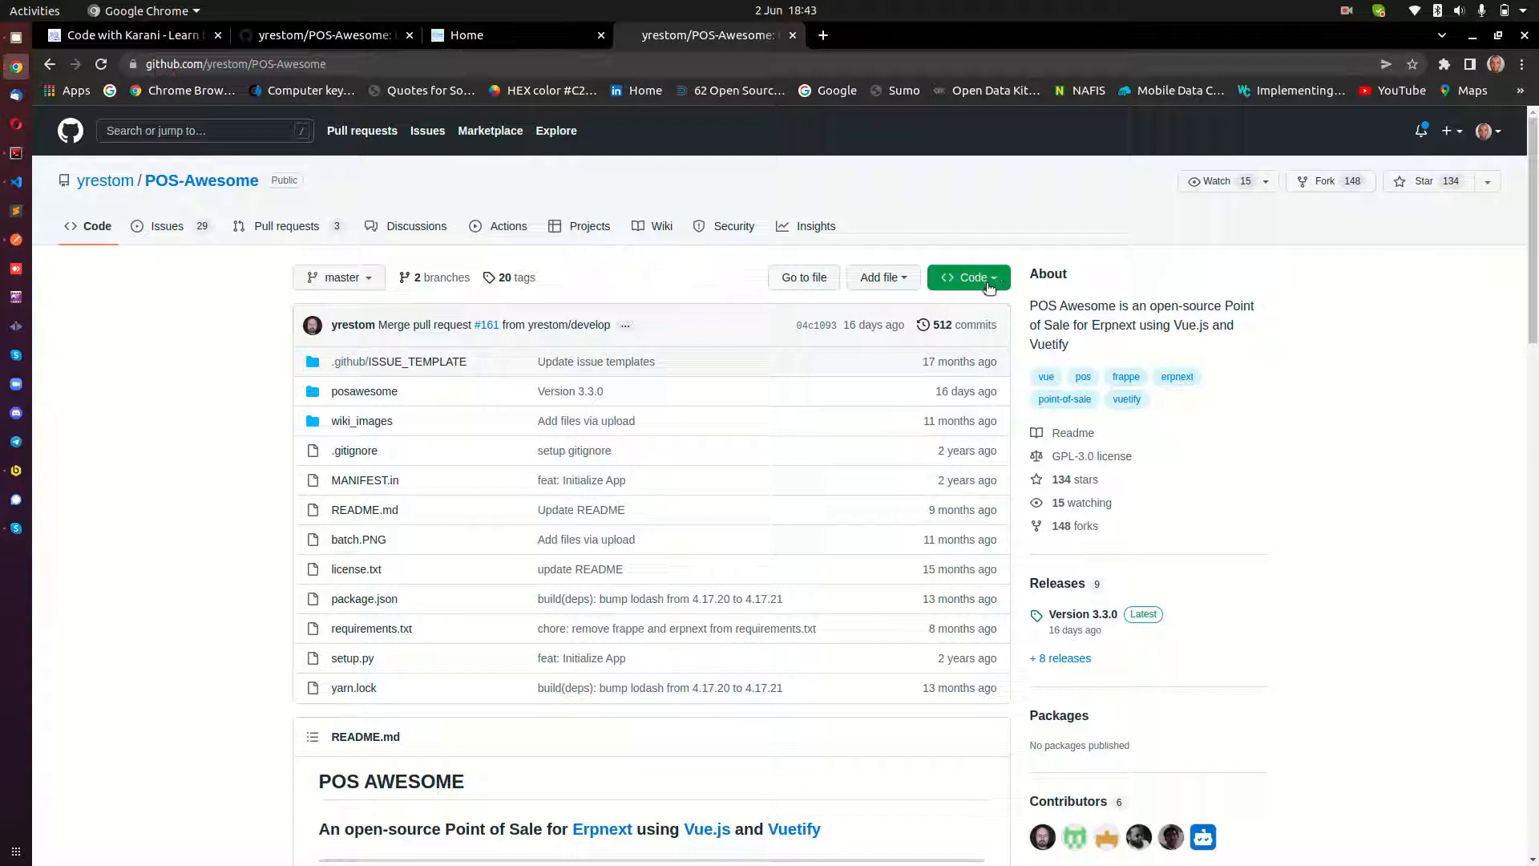
Compare HTTPS, SSH and GitHub CLI clone options and copy the HTTPS clone URL
{"action": "left_click", "coordinate": [970, 276]}
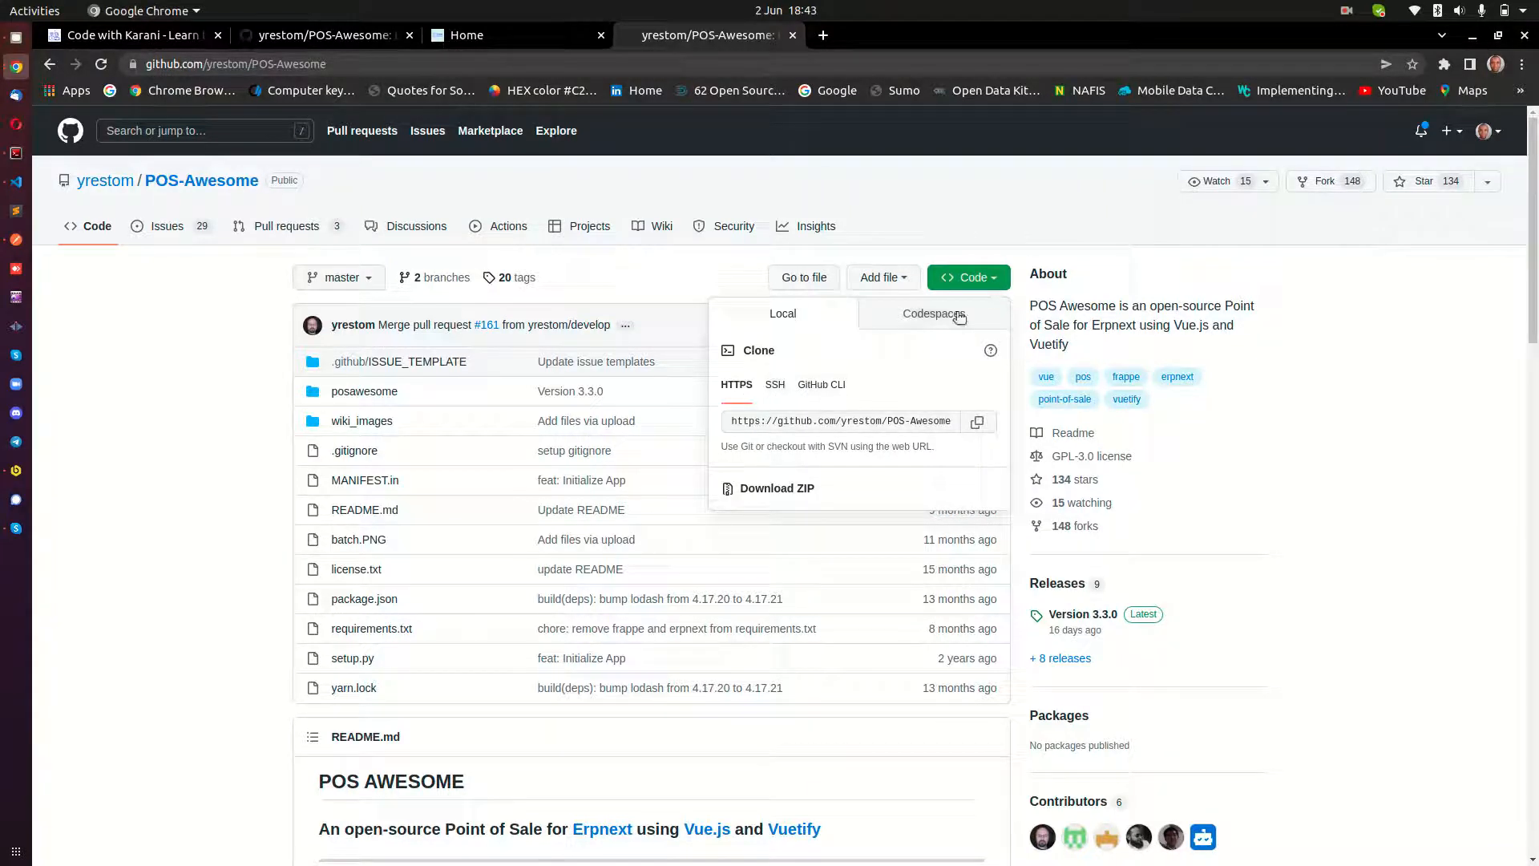
{"action": "mouse_move", "coordinate": [791, 398]}
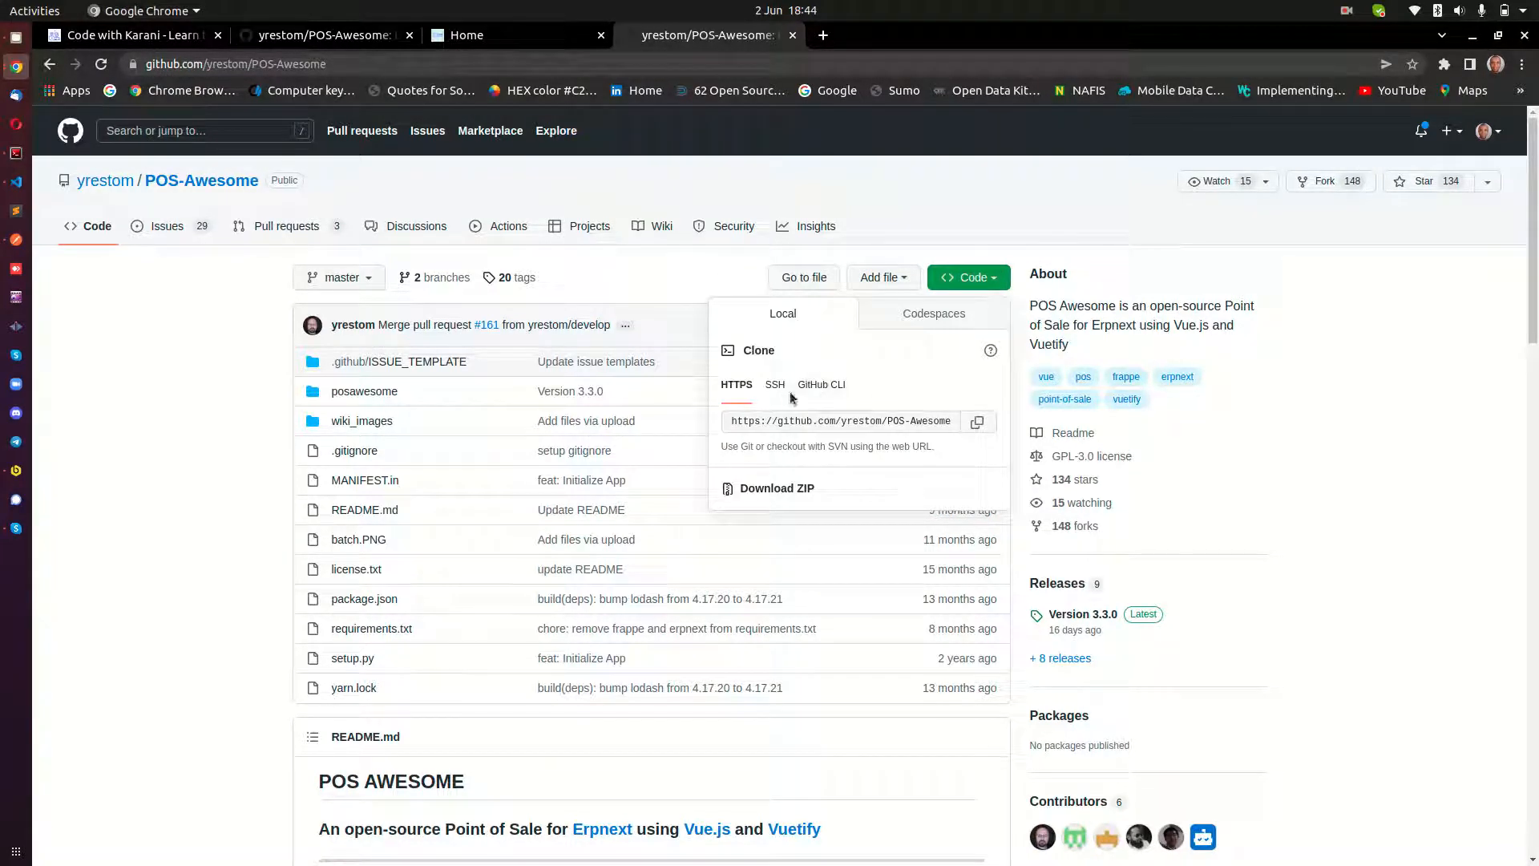
{"action": "mouse_move", "coordinate": [786, 393]}
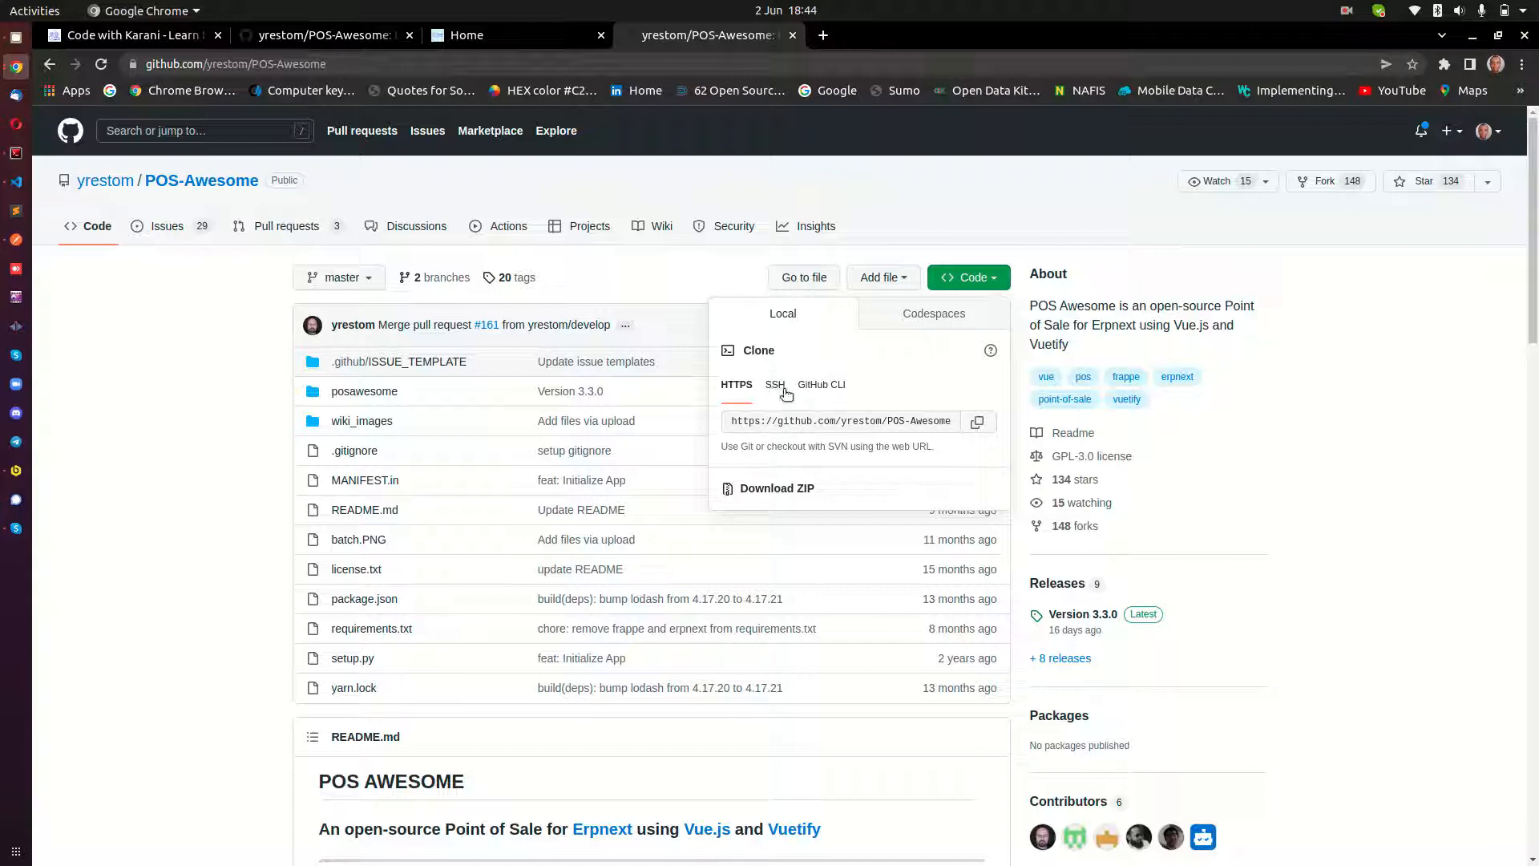
{"action": "left_click", "coordinate": [821, 384]}
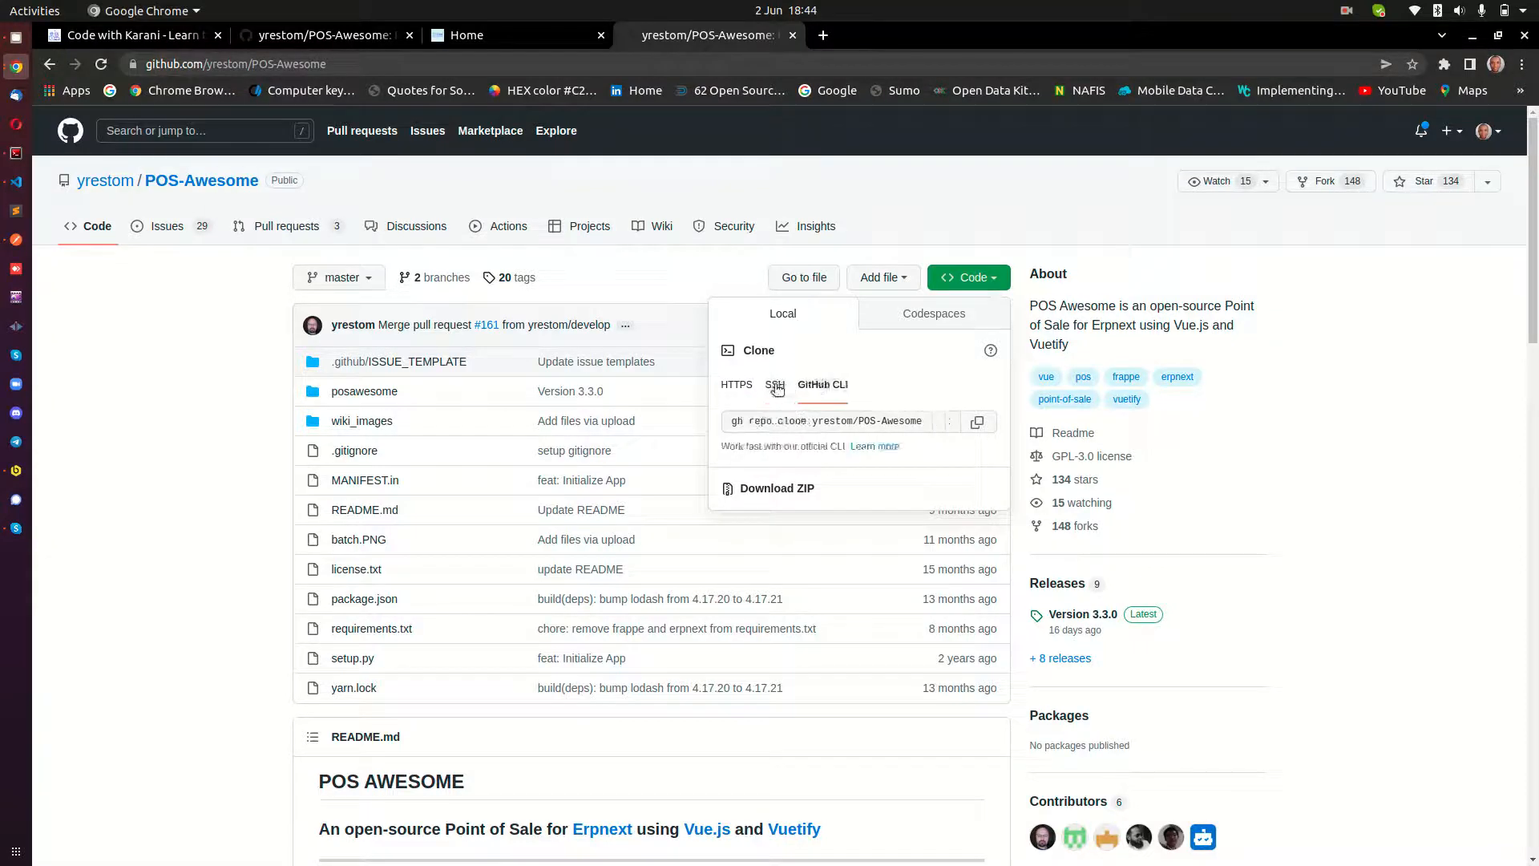
{"action": "left_click", "coordinate": [736, 384]}
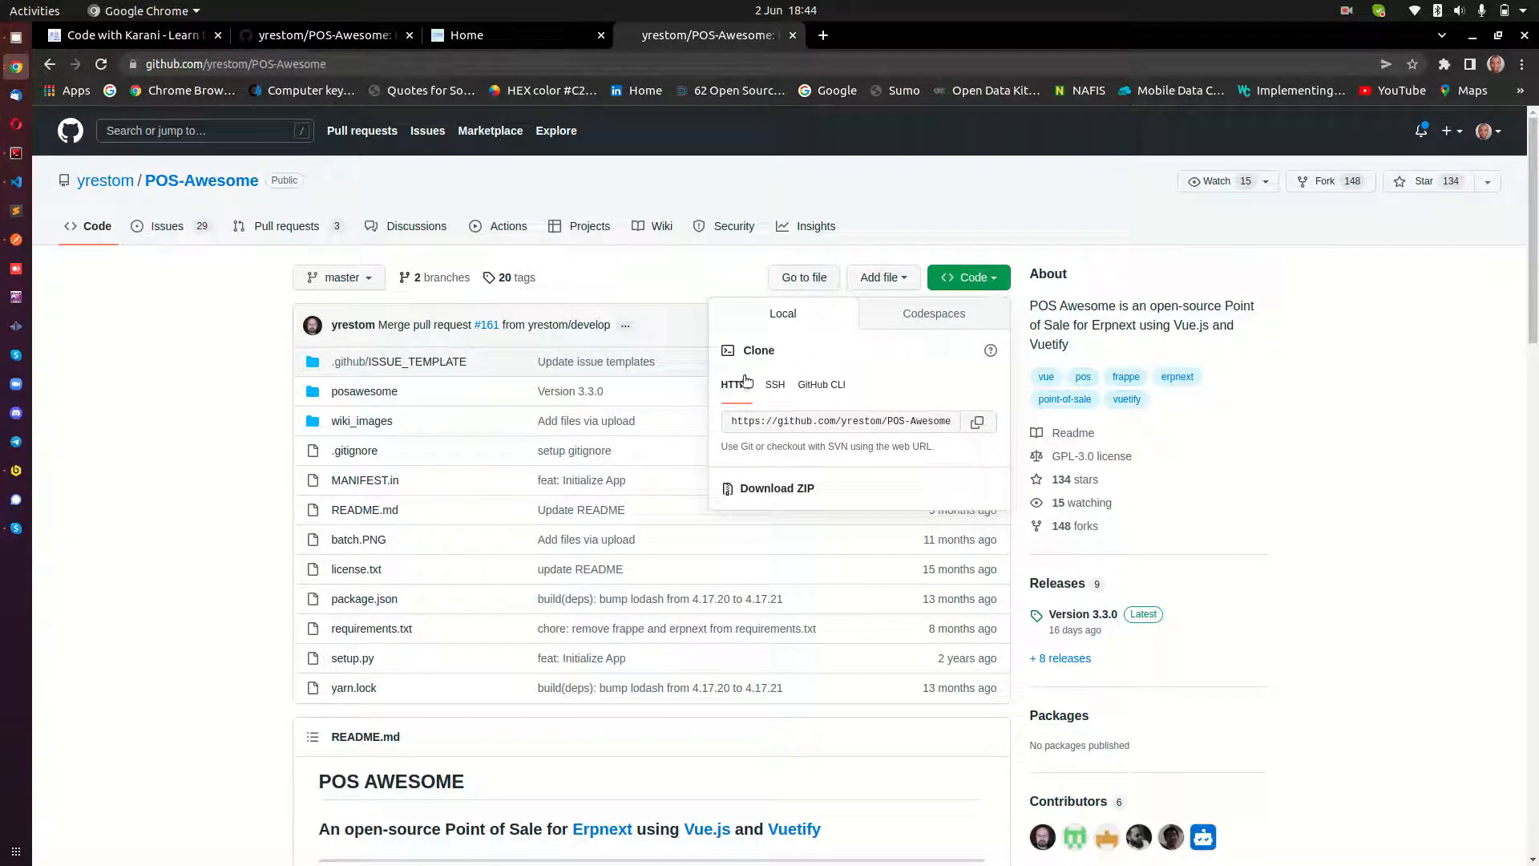
{"action": "left_click", "coordinate": [775, 384]}
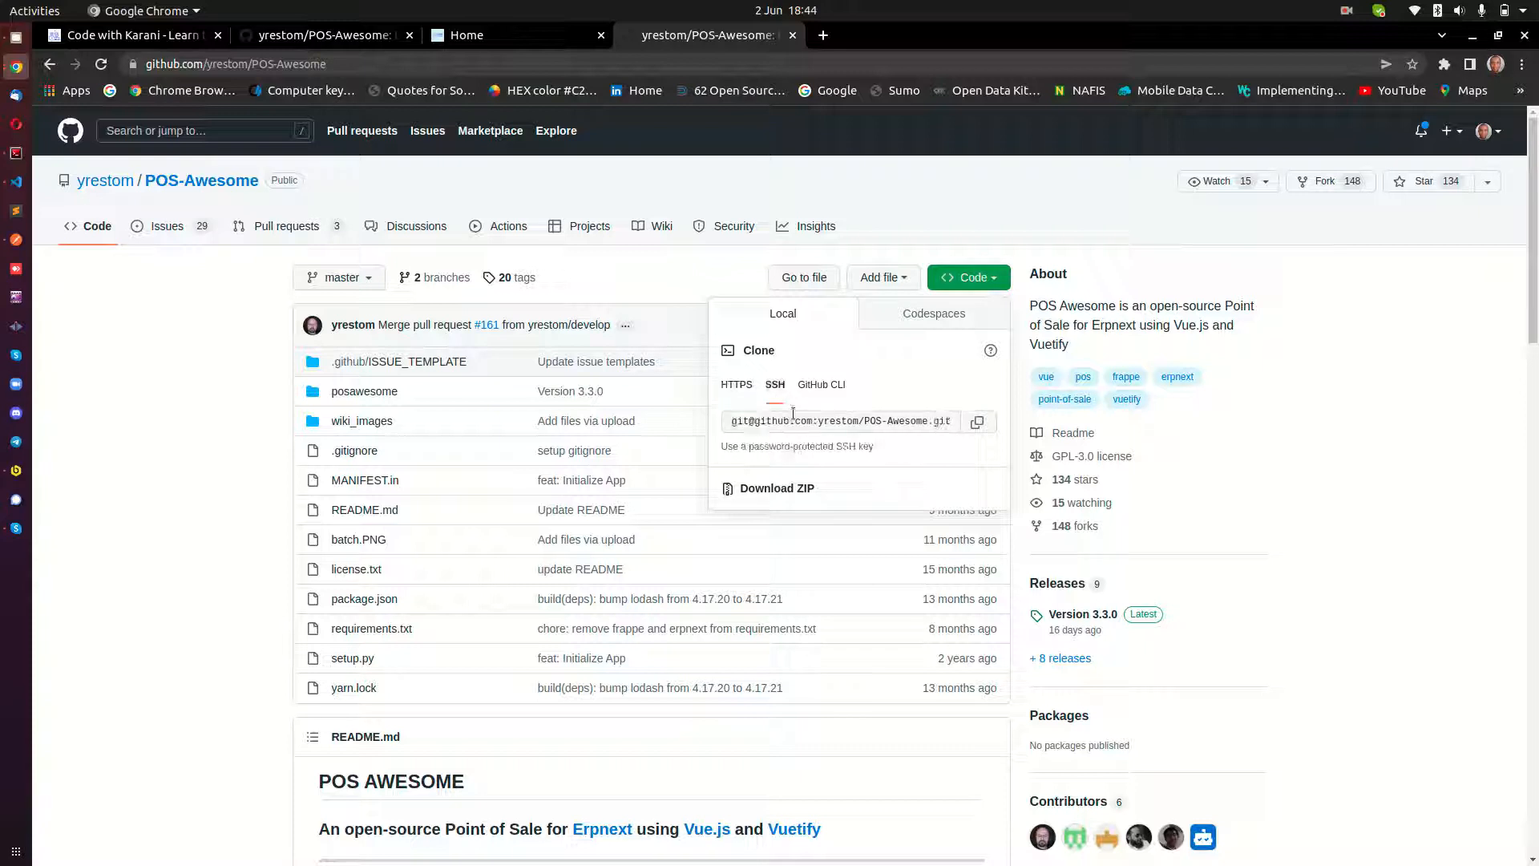
{"action": "left_click", "coordinate": [823, 384]}
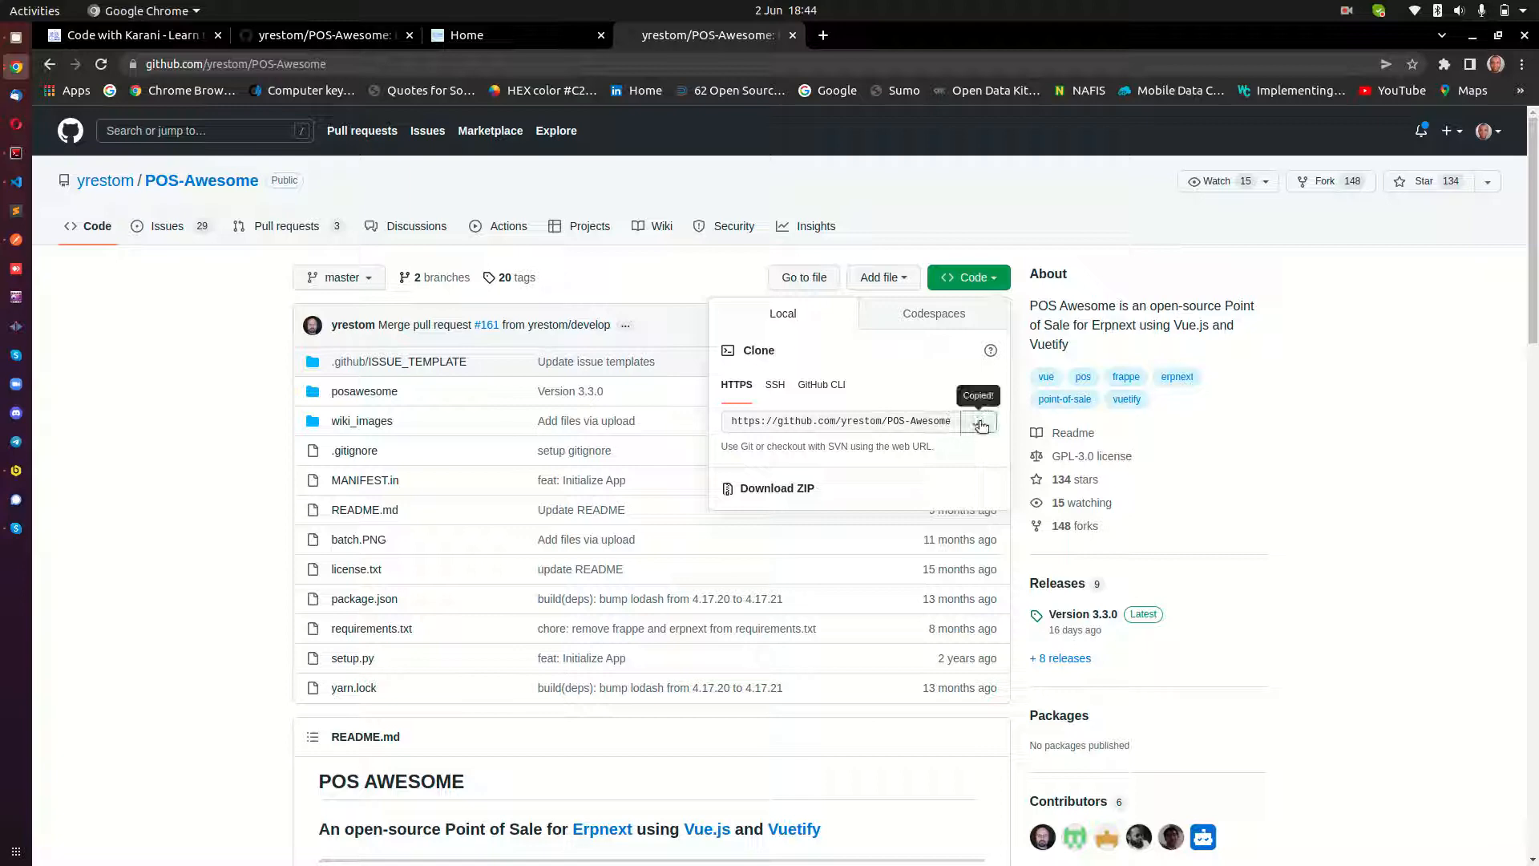
{"action": "left_click", "coordinate": [16, 157]}
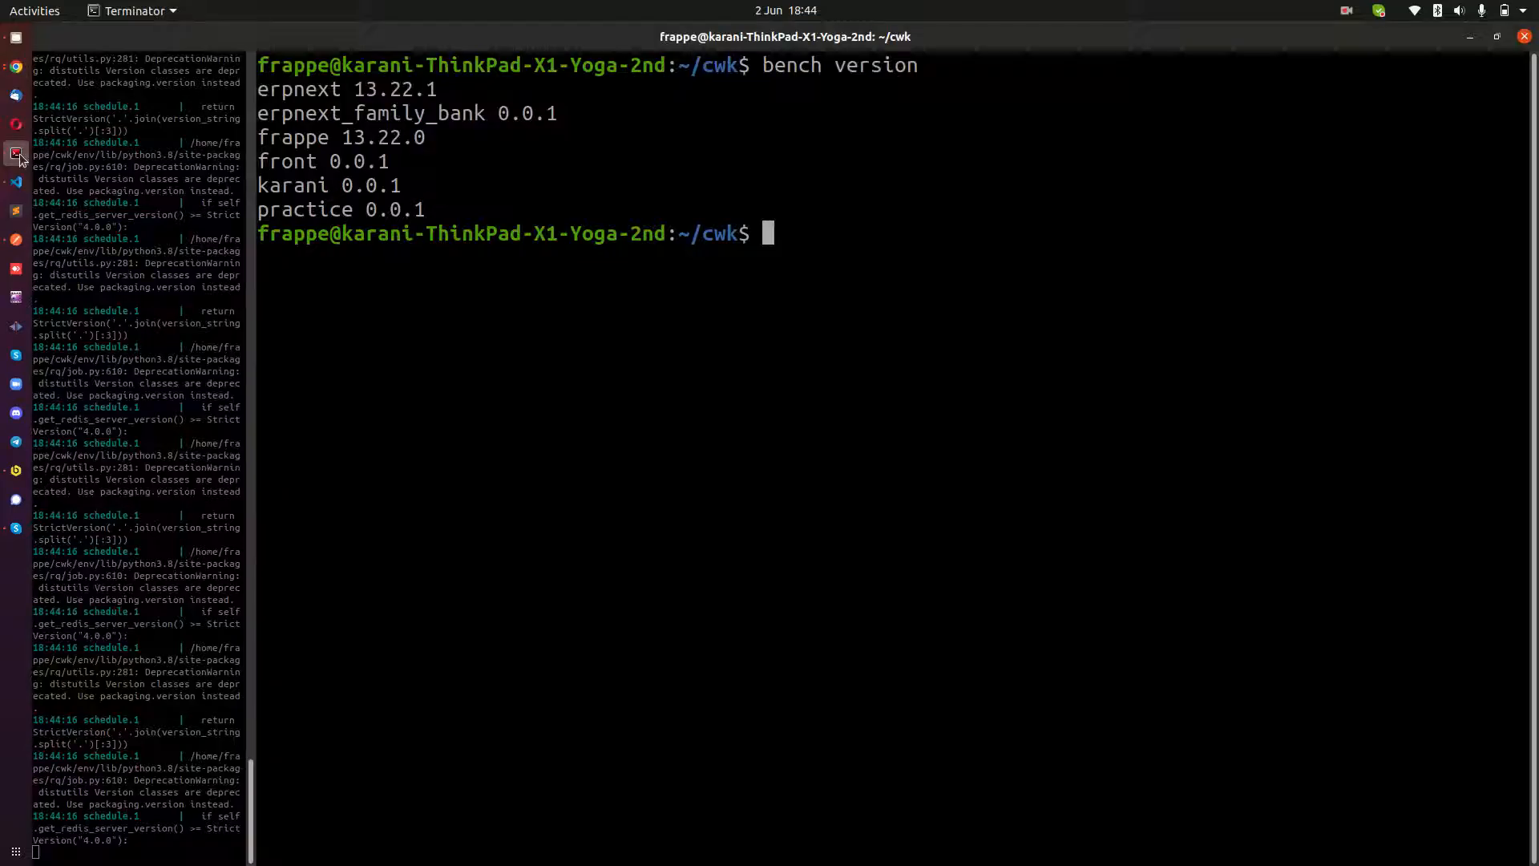
{"action": "type", "text": "bench"}
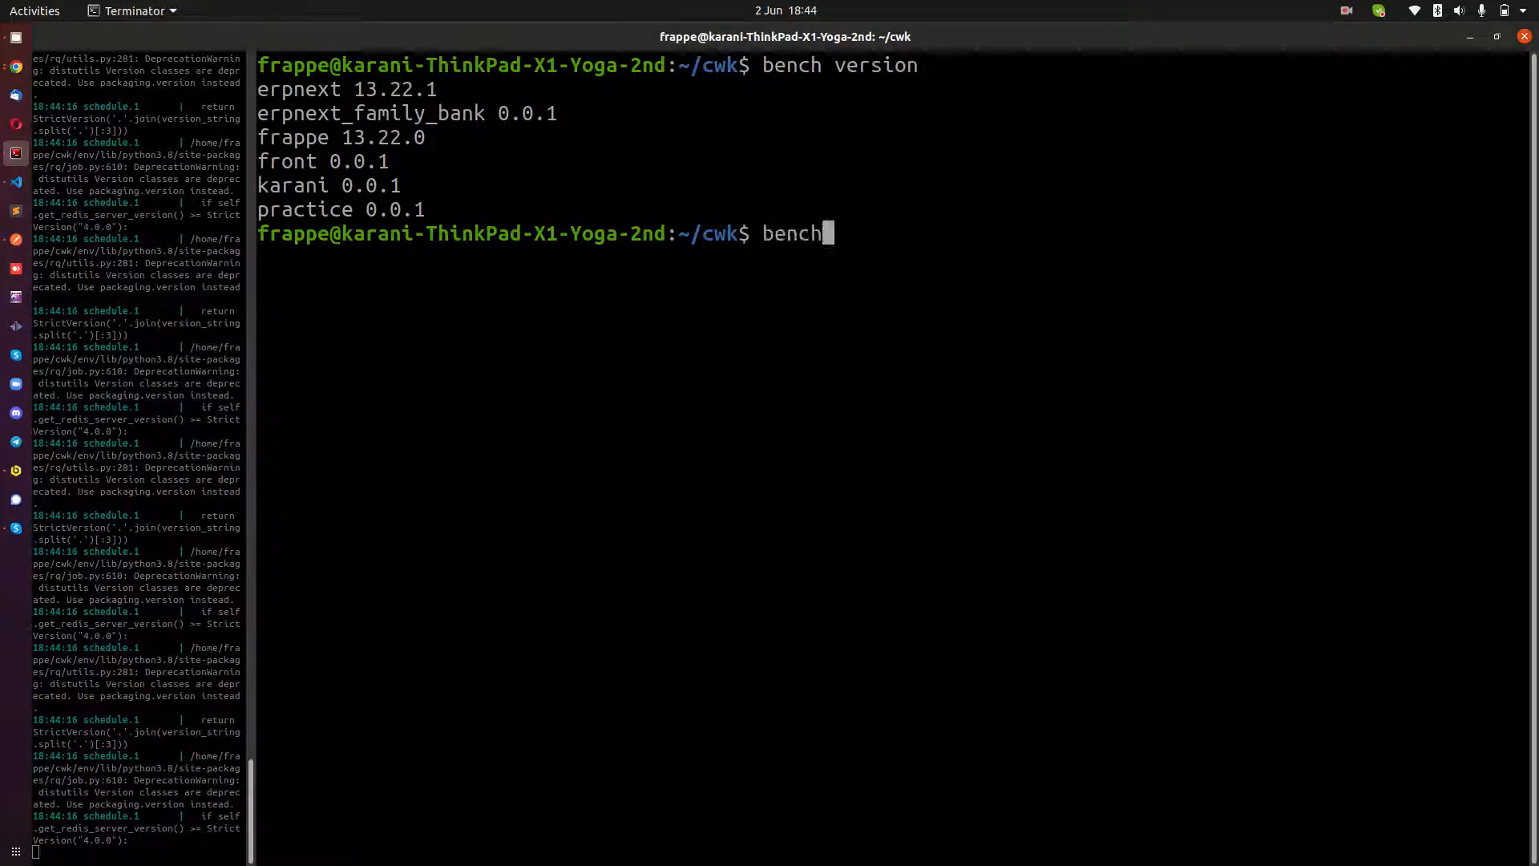
{"action": "type", "text": "get-app"}
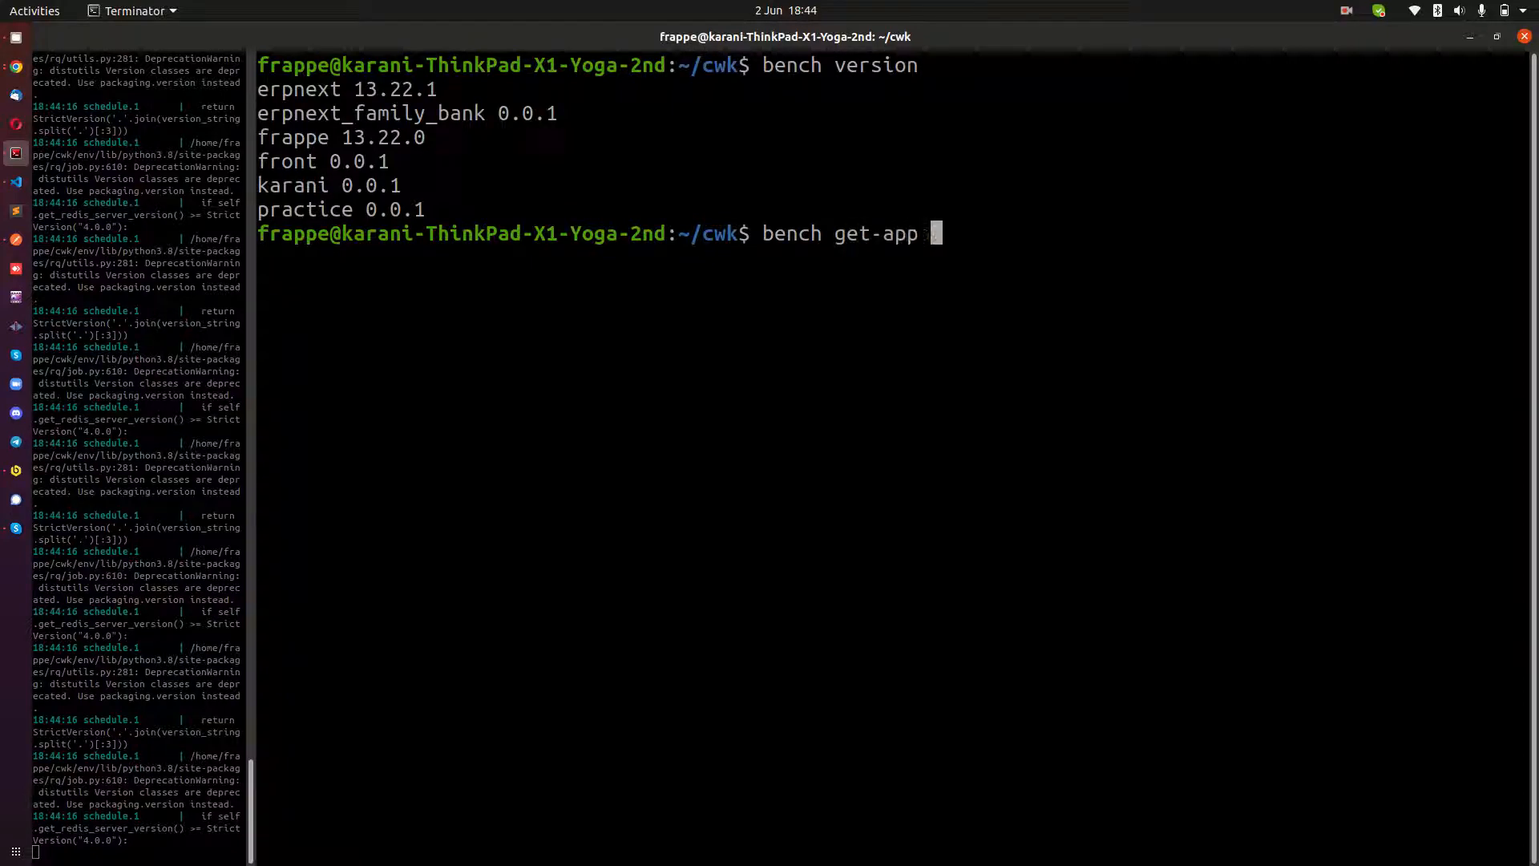
{"action": "type", "text": "https://github.com/yrestom/POS-Awesome.git"}
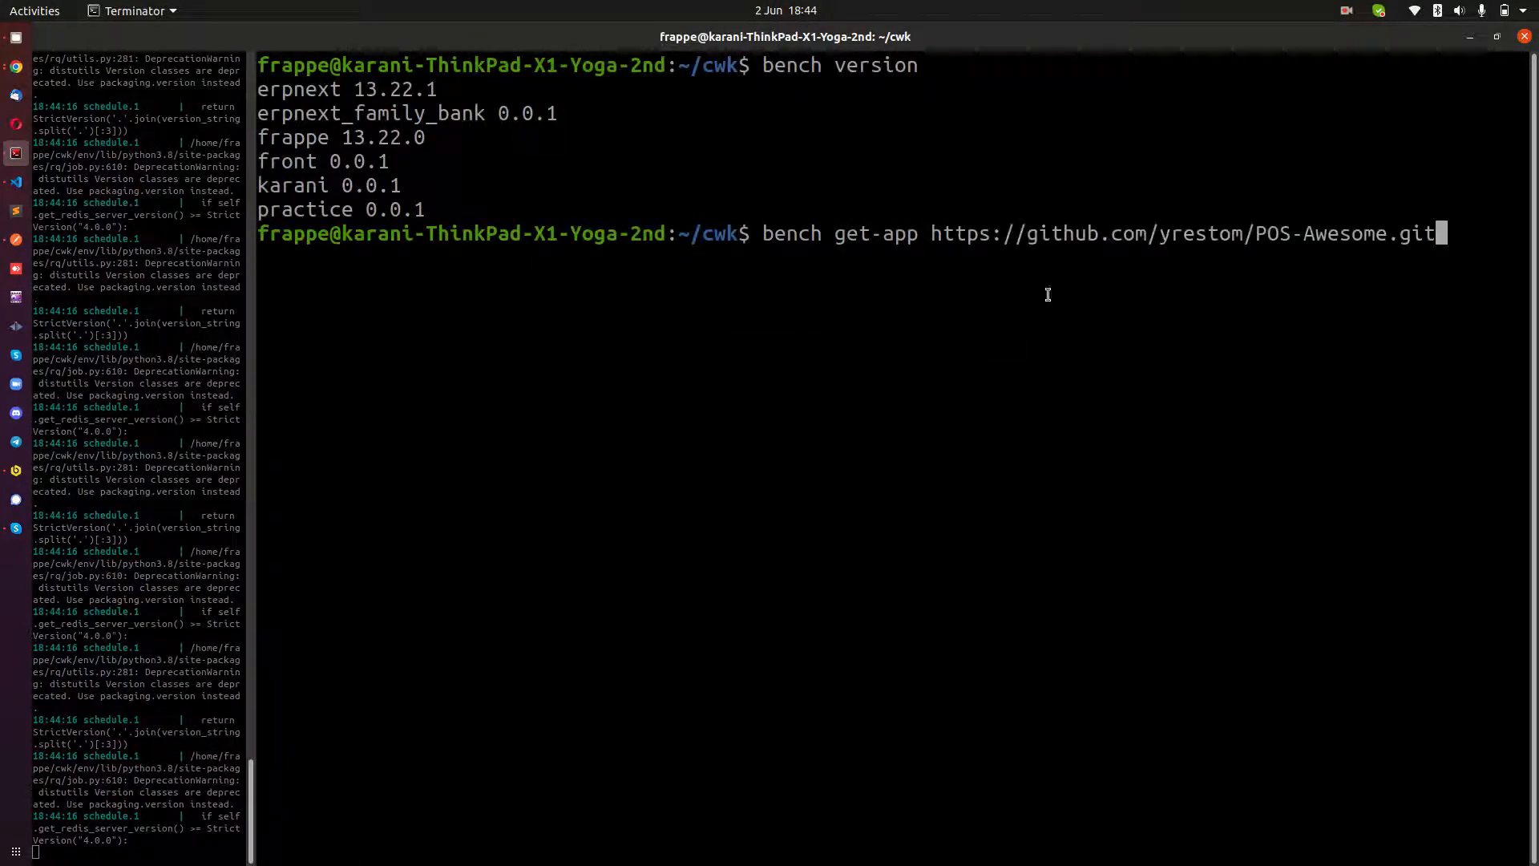
{"action": "key", "text": "Return"}
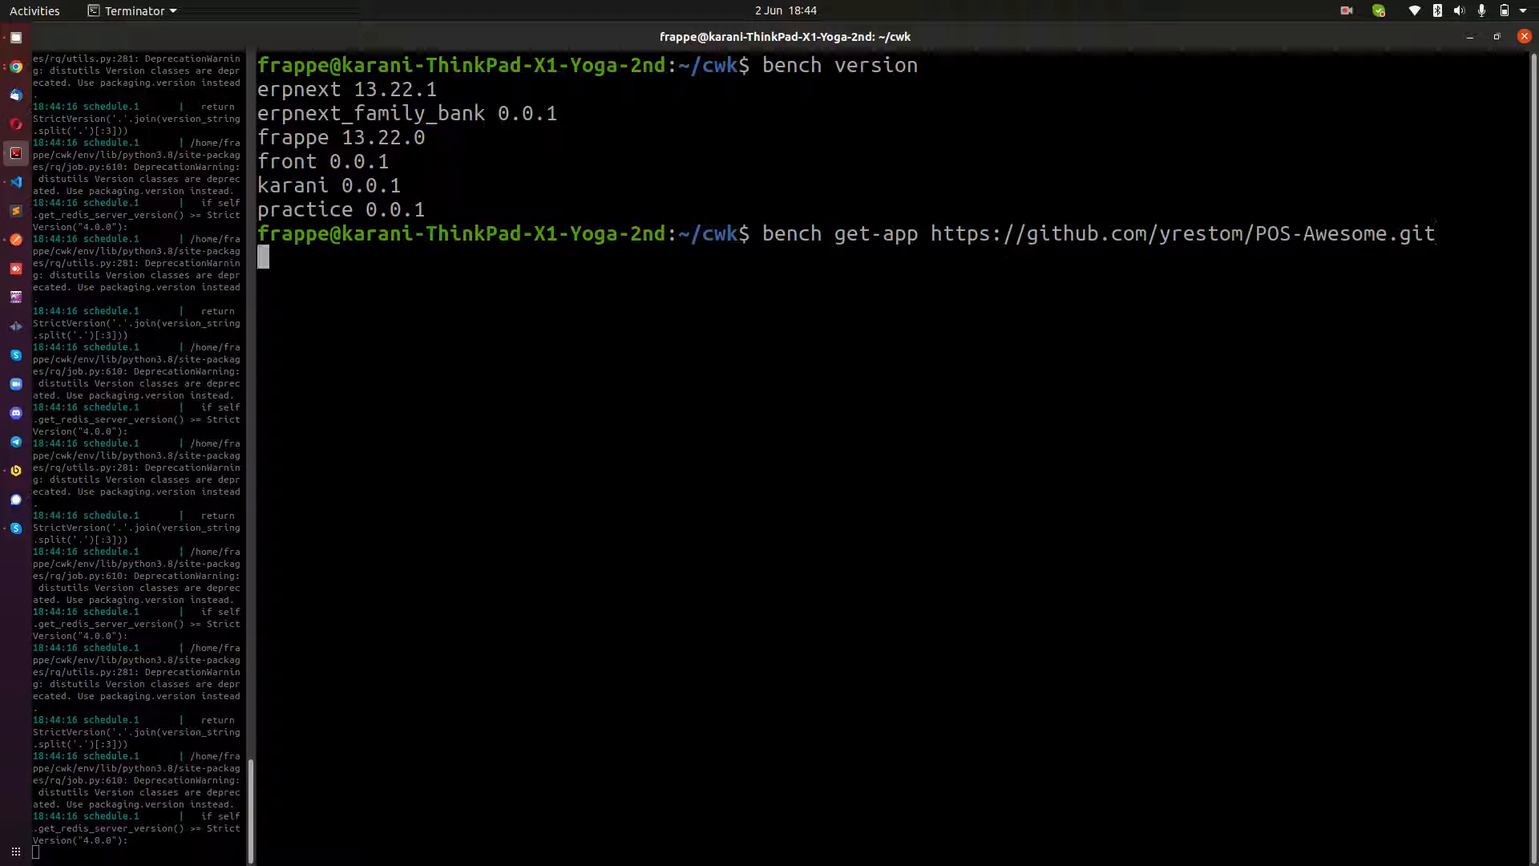
{"action": "key", "text": "Return"}
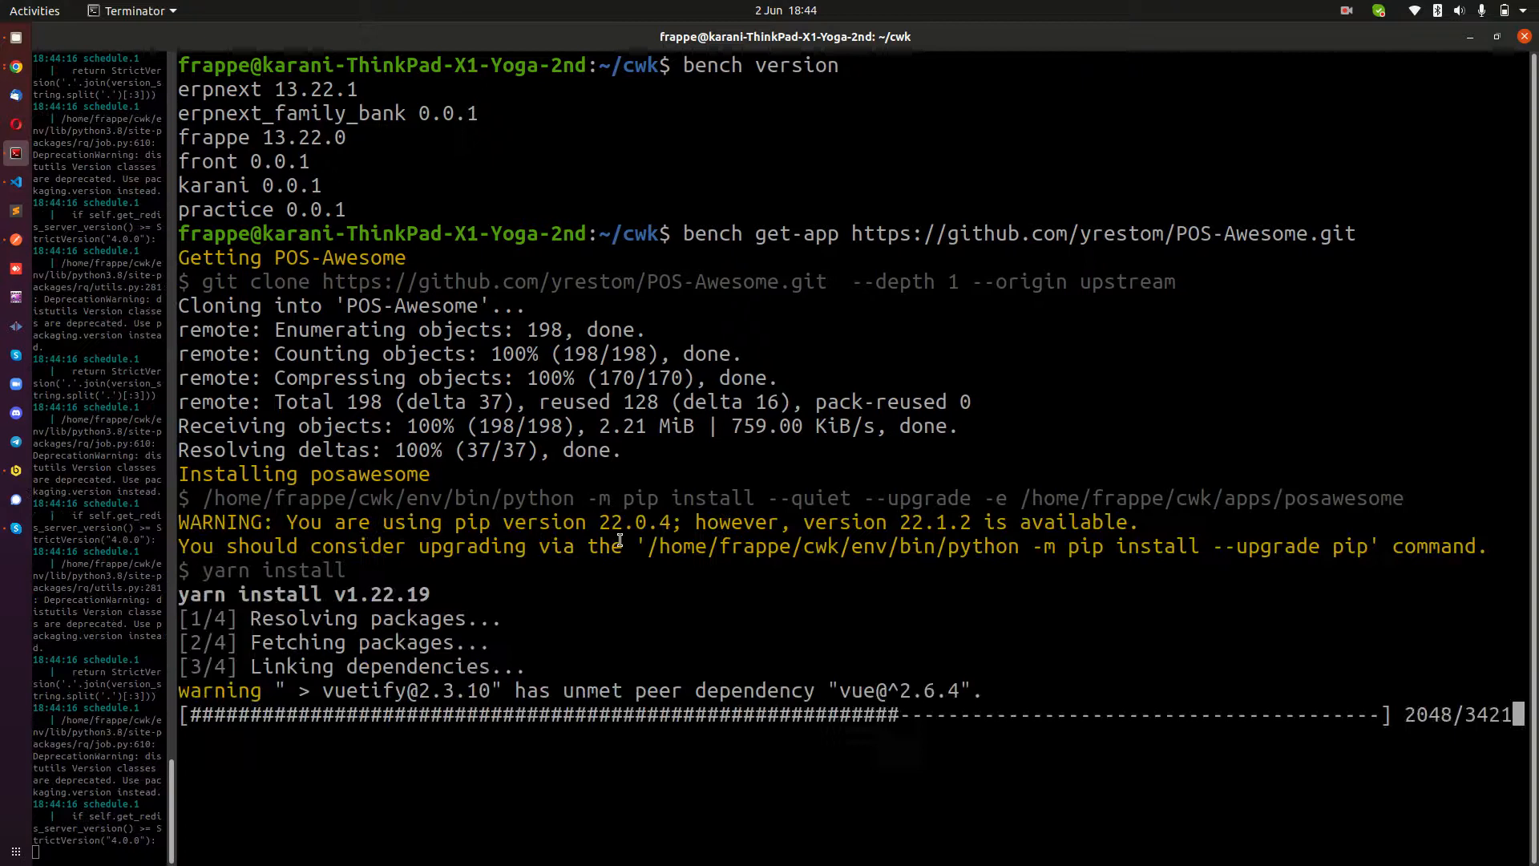
{"action": "scroll", "scroll_direction": "down", "scroll_amount": 3}
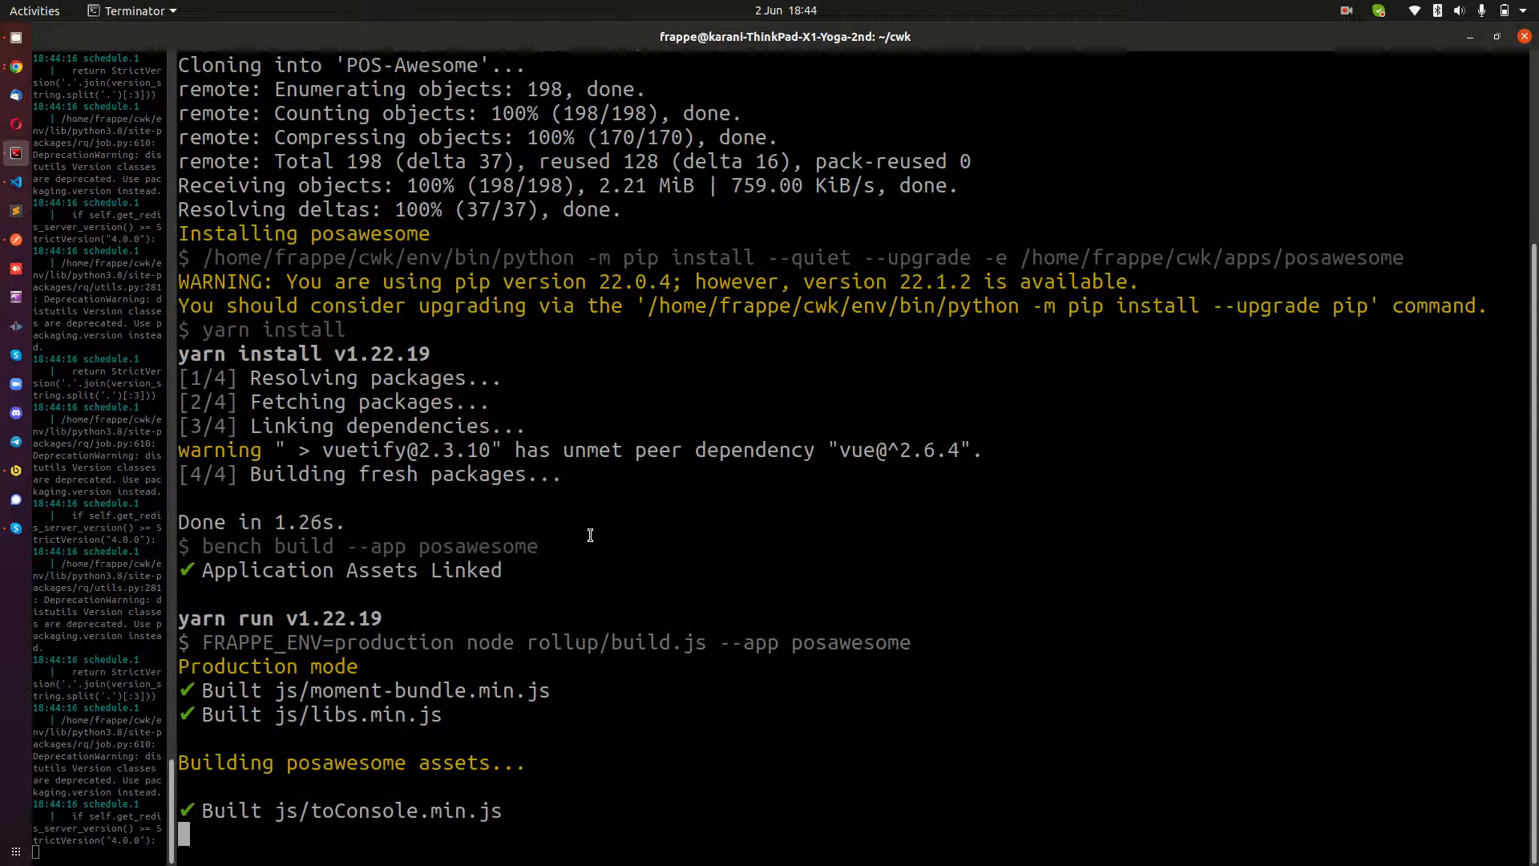
{"action": "mouse_move", "coordinate": [358, 775]}
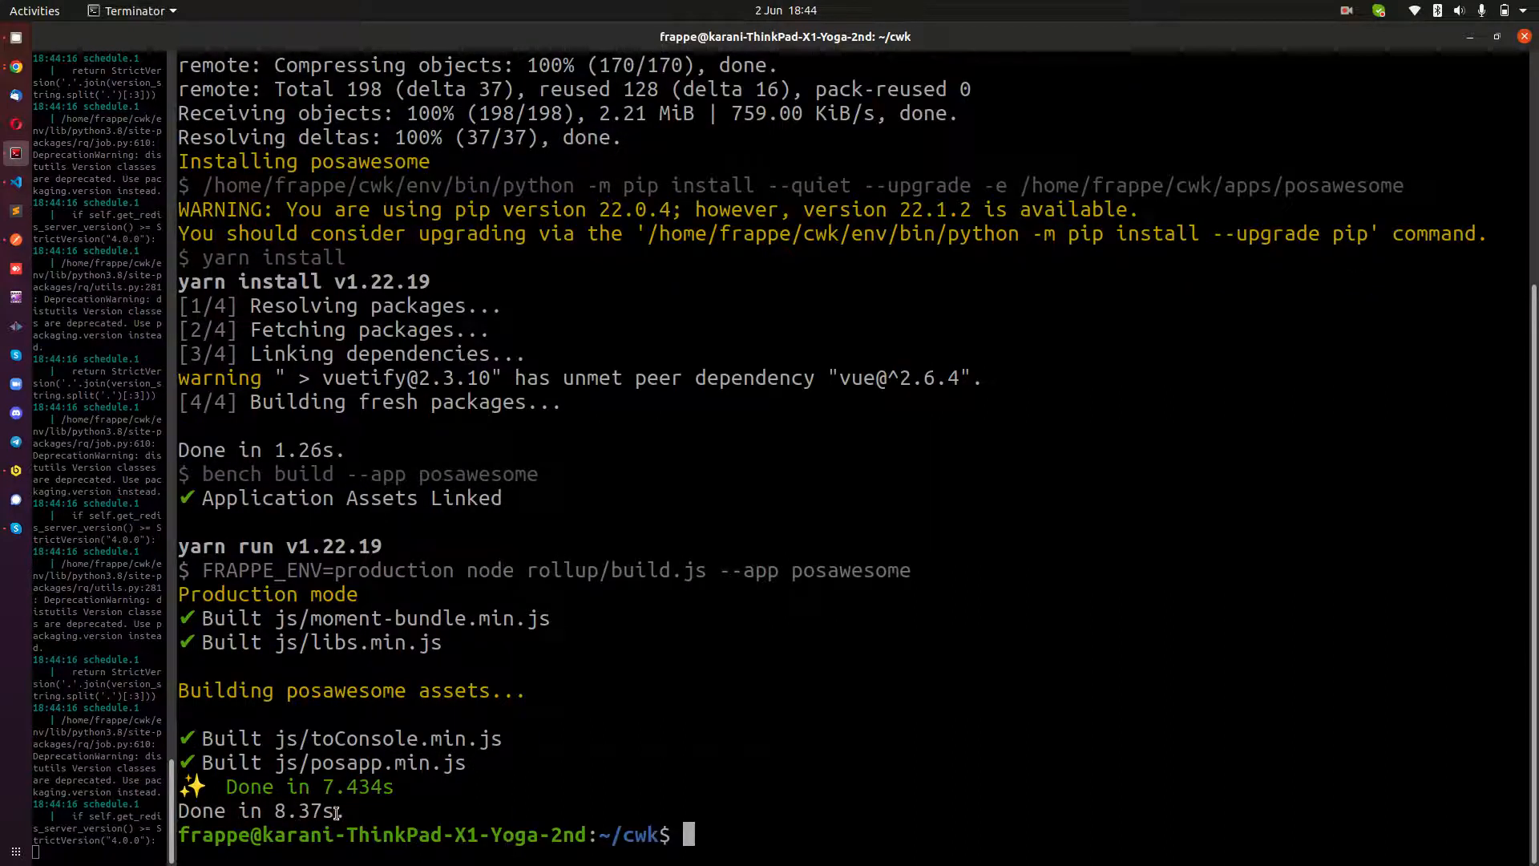
Run 'bench version' to confirm posawesome is listed among the bench apps
{"action": "type", "text": "bench version"}
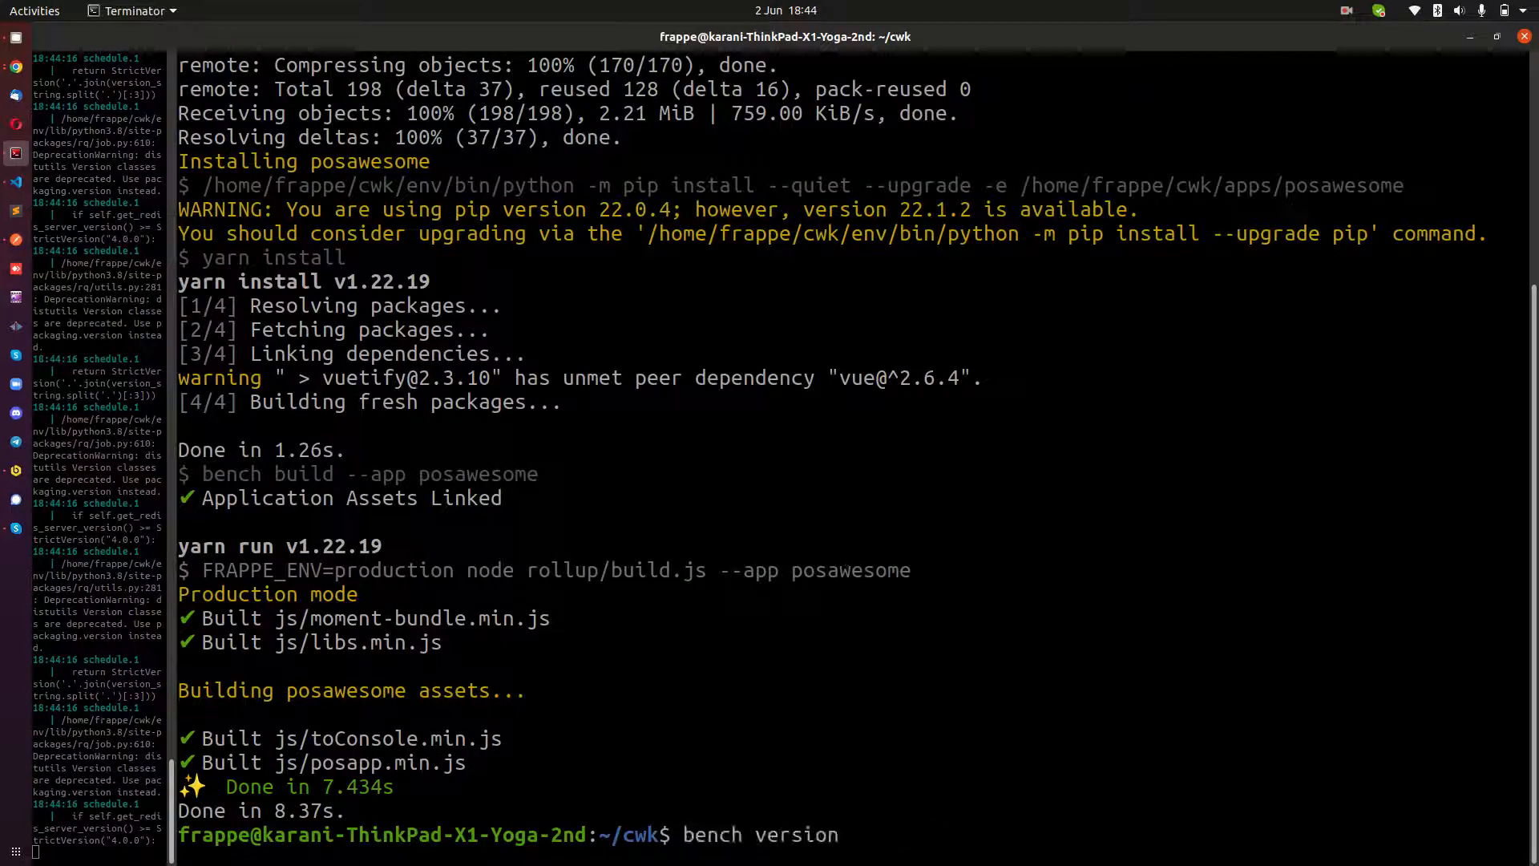
{"action": "key", "text": "Return"}
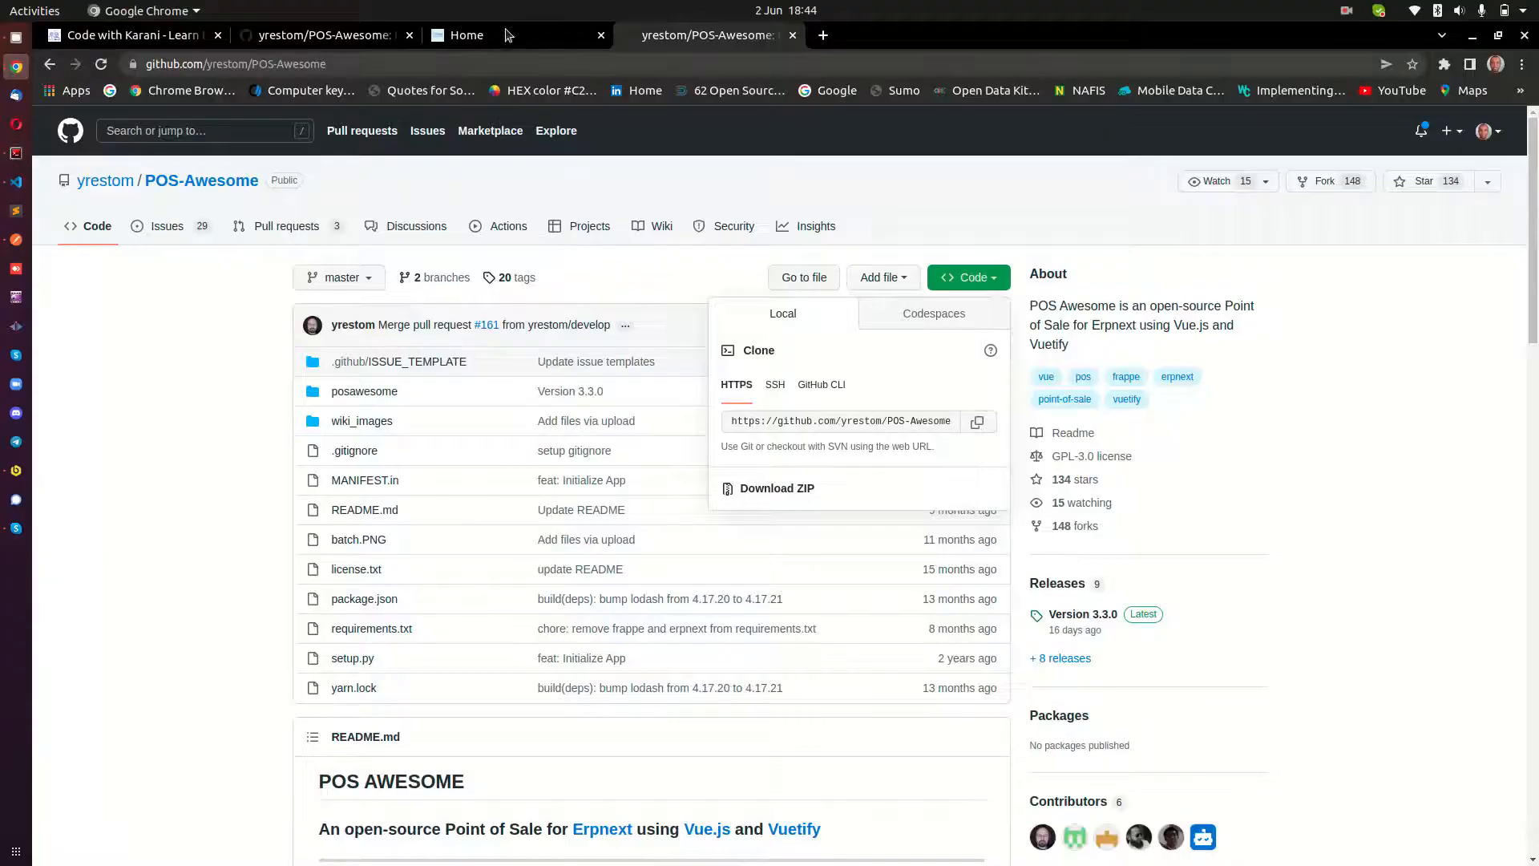
Locate the 'bench setup requirements' line in the README's How to Install section
{"action": "left_click", "coordinate": [511, 35]}
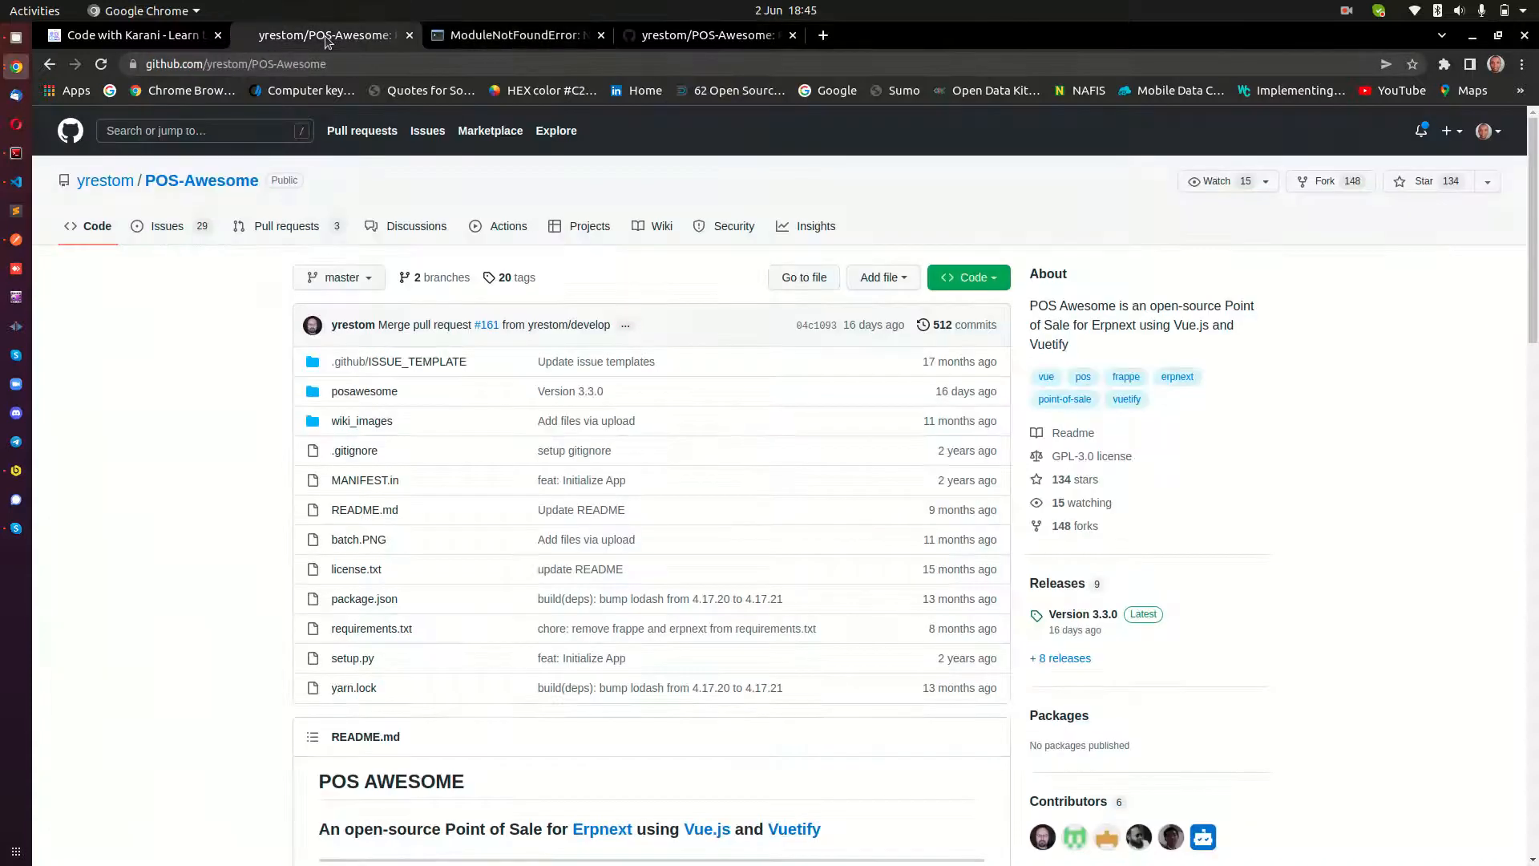
{"action": "scroll", "scroll_direction": "down", "scroll_amount": 3}
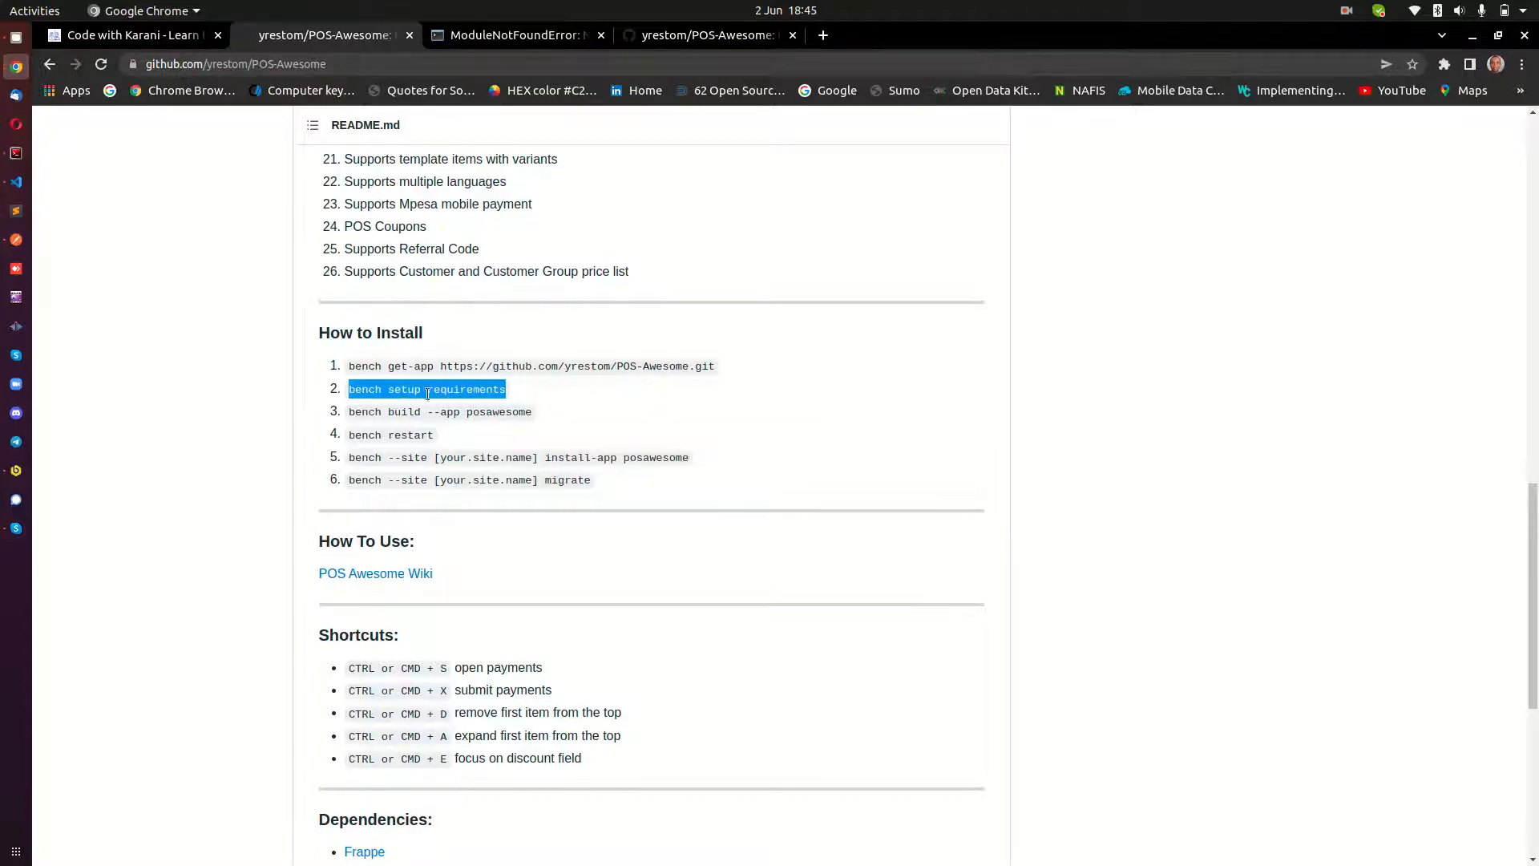
{"action": "left_click", "coordinate": [516, 35]}
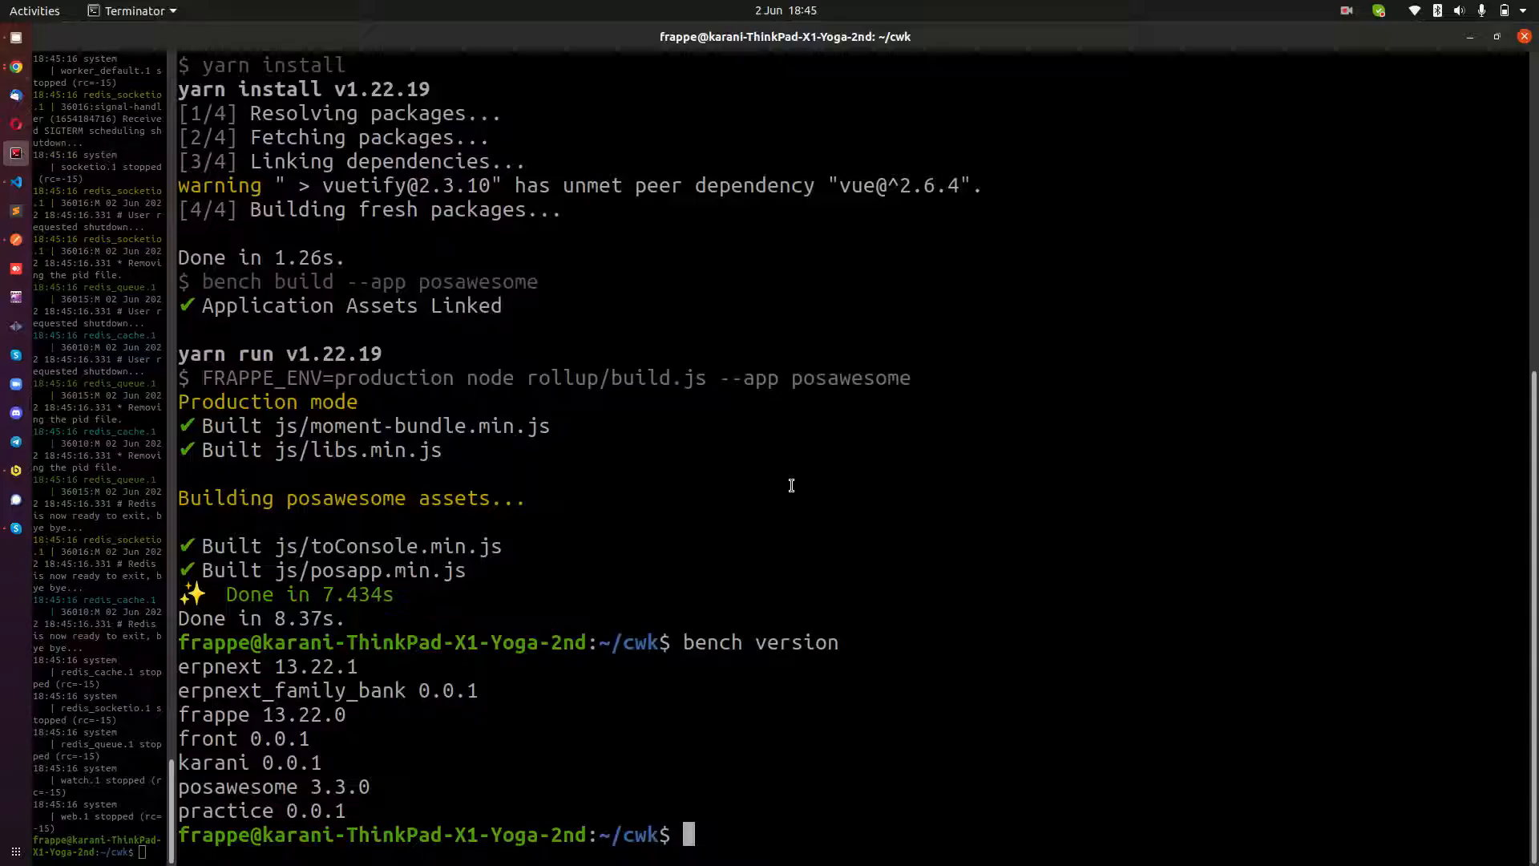
Run 'bench setup requirements' and follow the dependency install and asset build output
{"action": "type", "text": "bench setup requirements"}
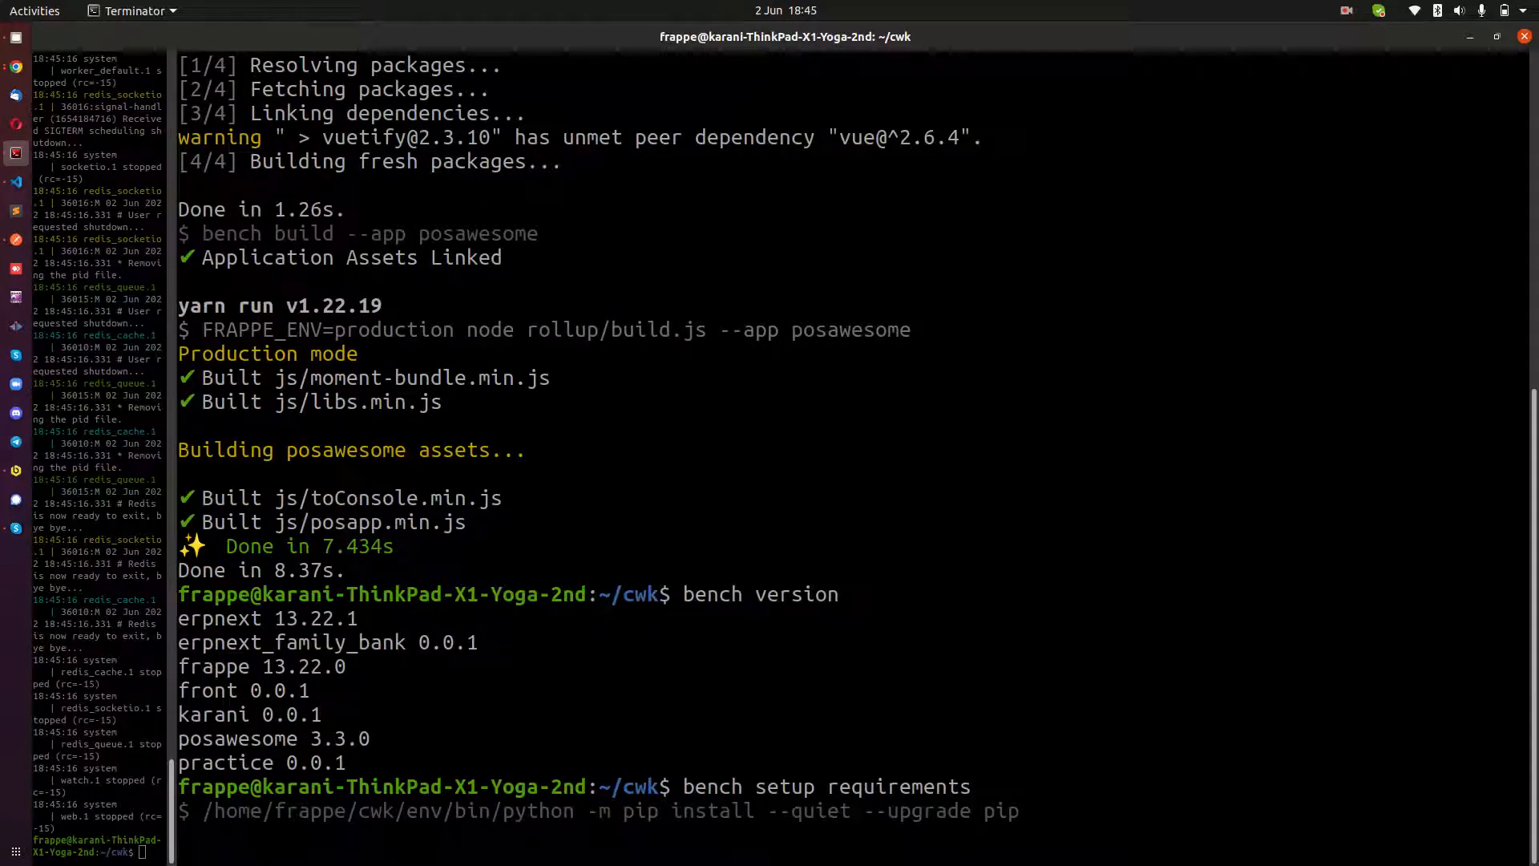
{"action": "scroll", "scroll_direction": "down", "scroll_amount": 3}
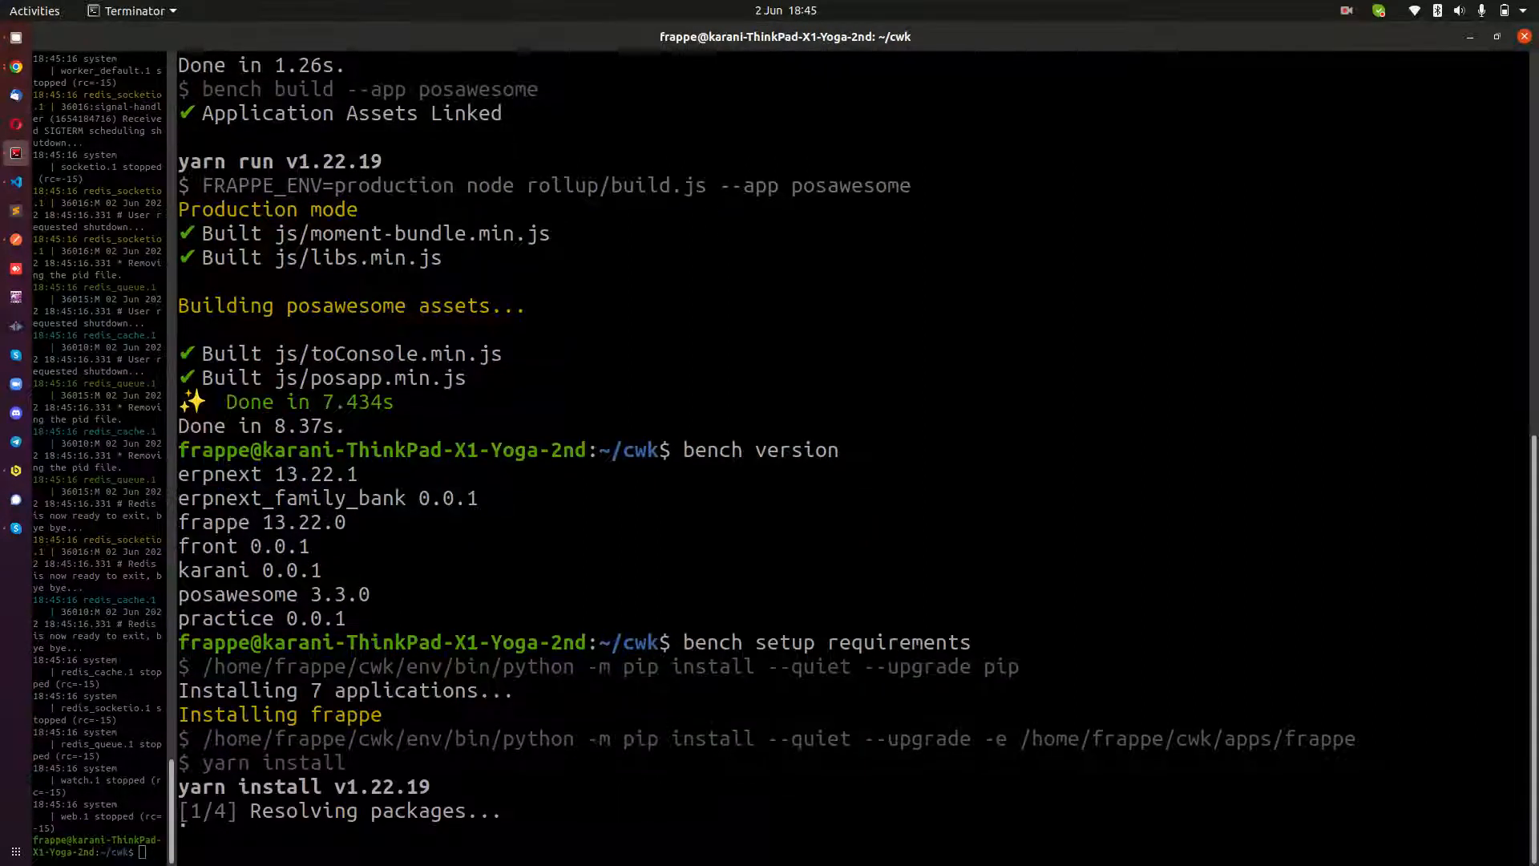
{"action": "scroll", "scroll_direction": "down", "scroll_amount": 3}
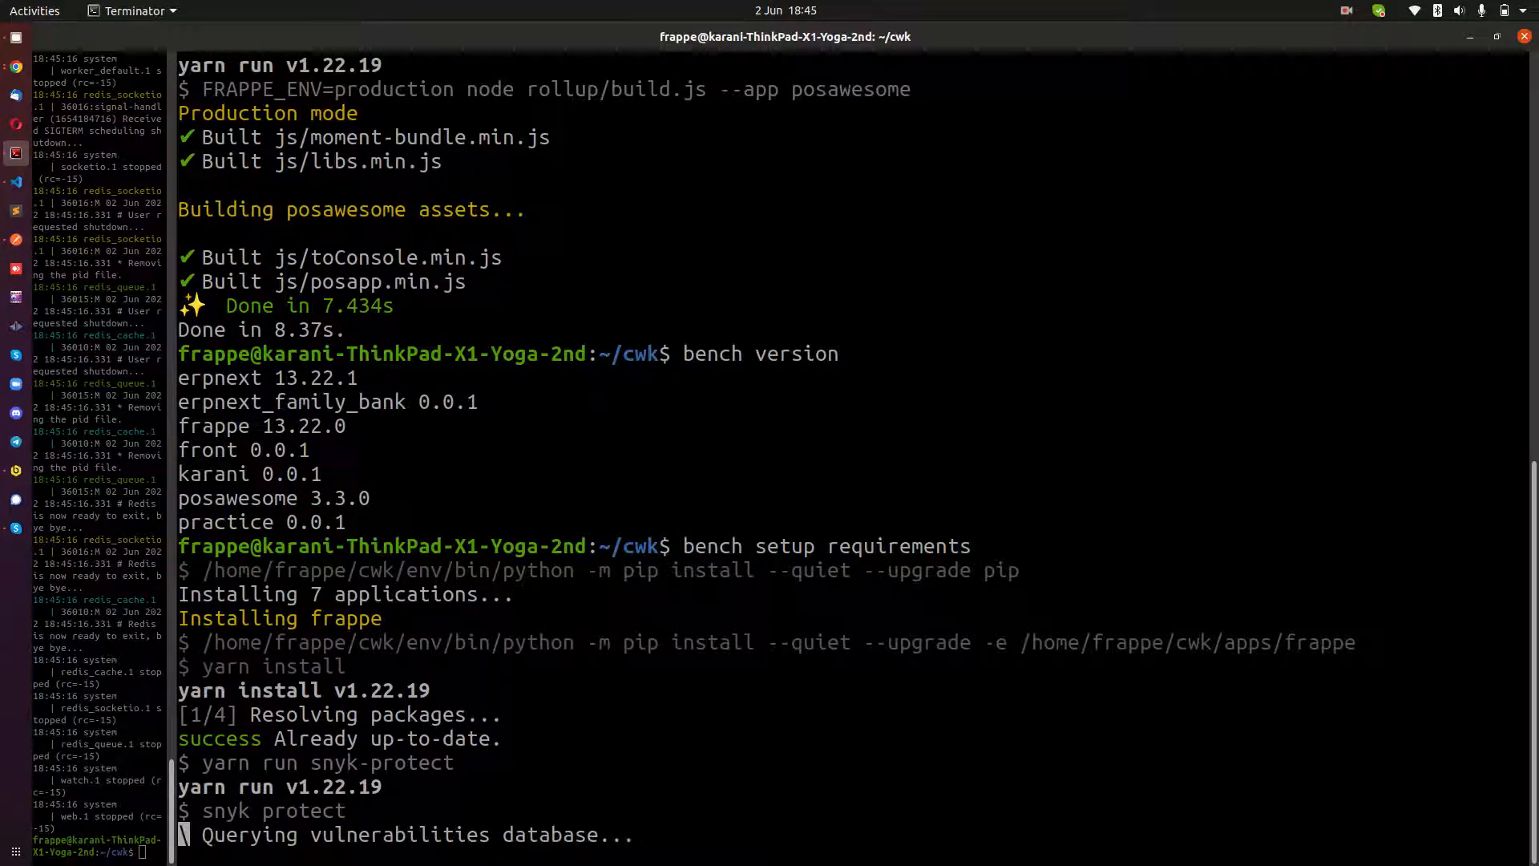
{"action": "scroll", "scroll_direction": "down", "scroll_amount": 3}
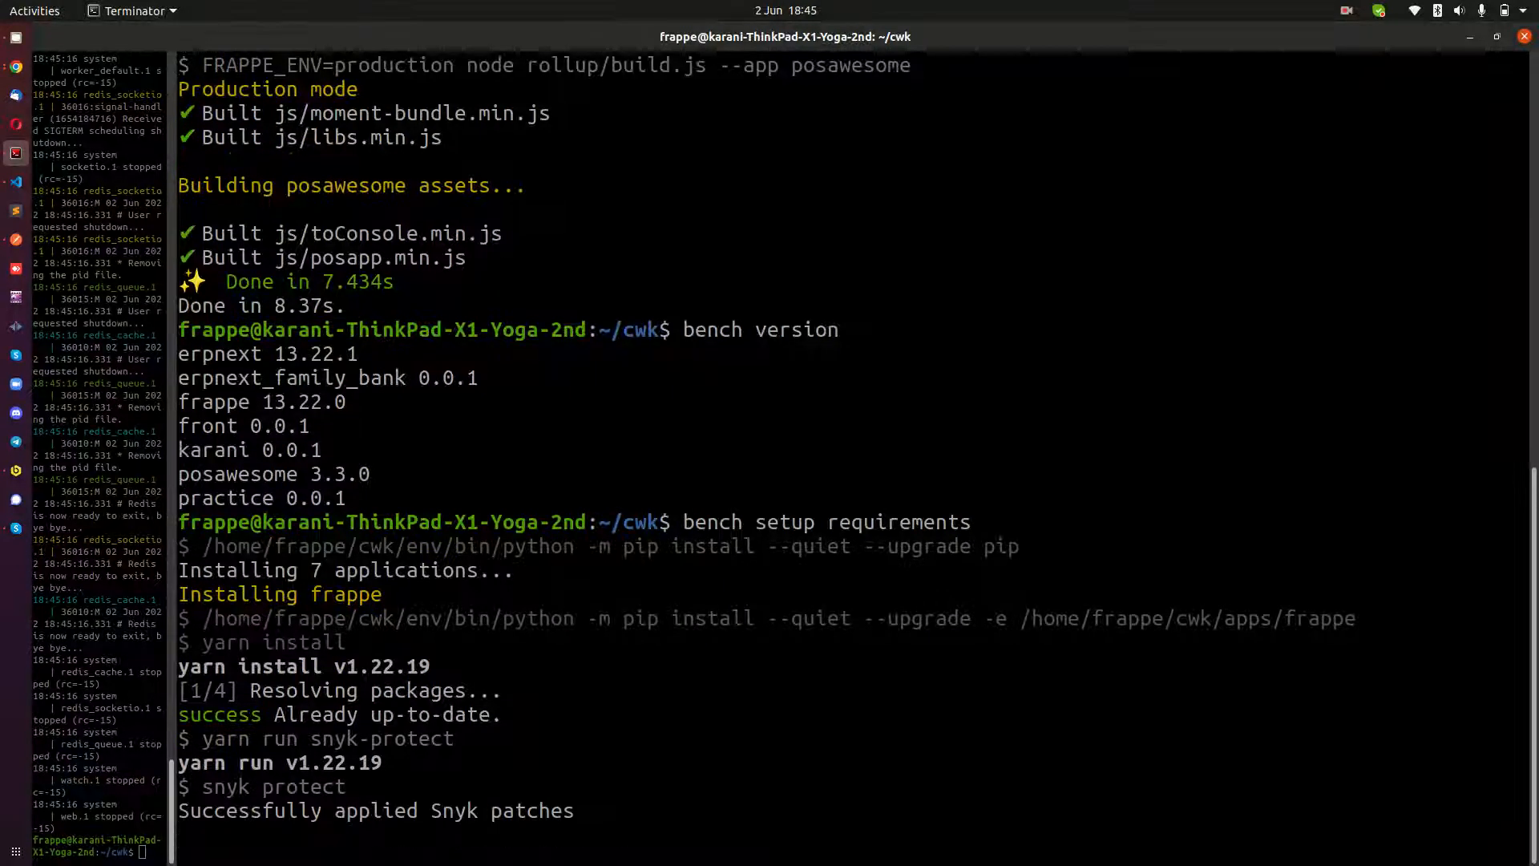
{"action": "scroll", "scroll_direction": "down", "scroll_amount": 3}
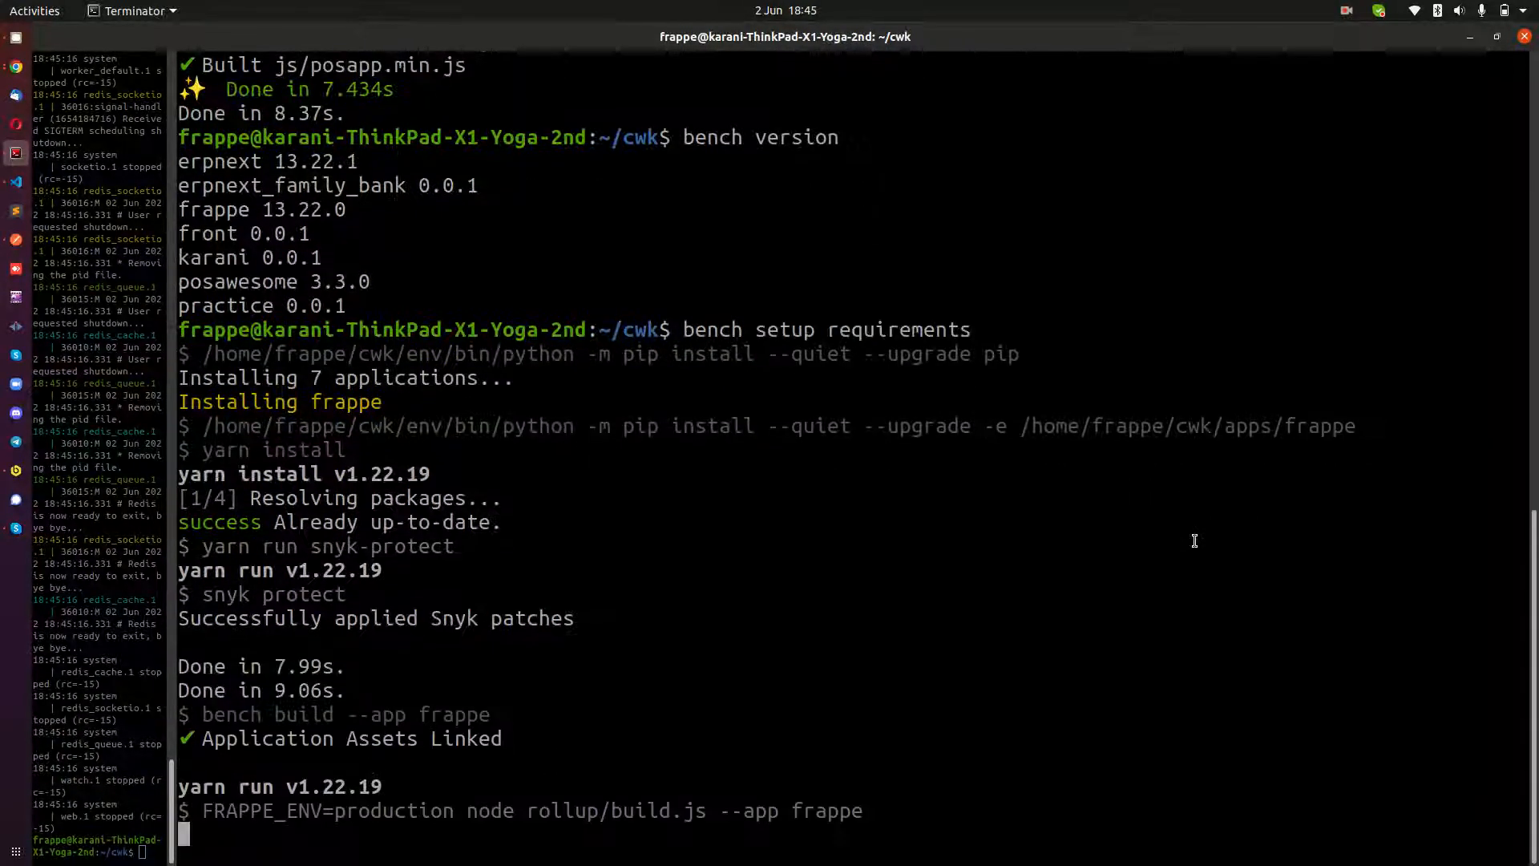
{"action": "scroll", "scroll_direction": "down", "scroll_amount": 3}
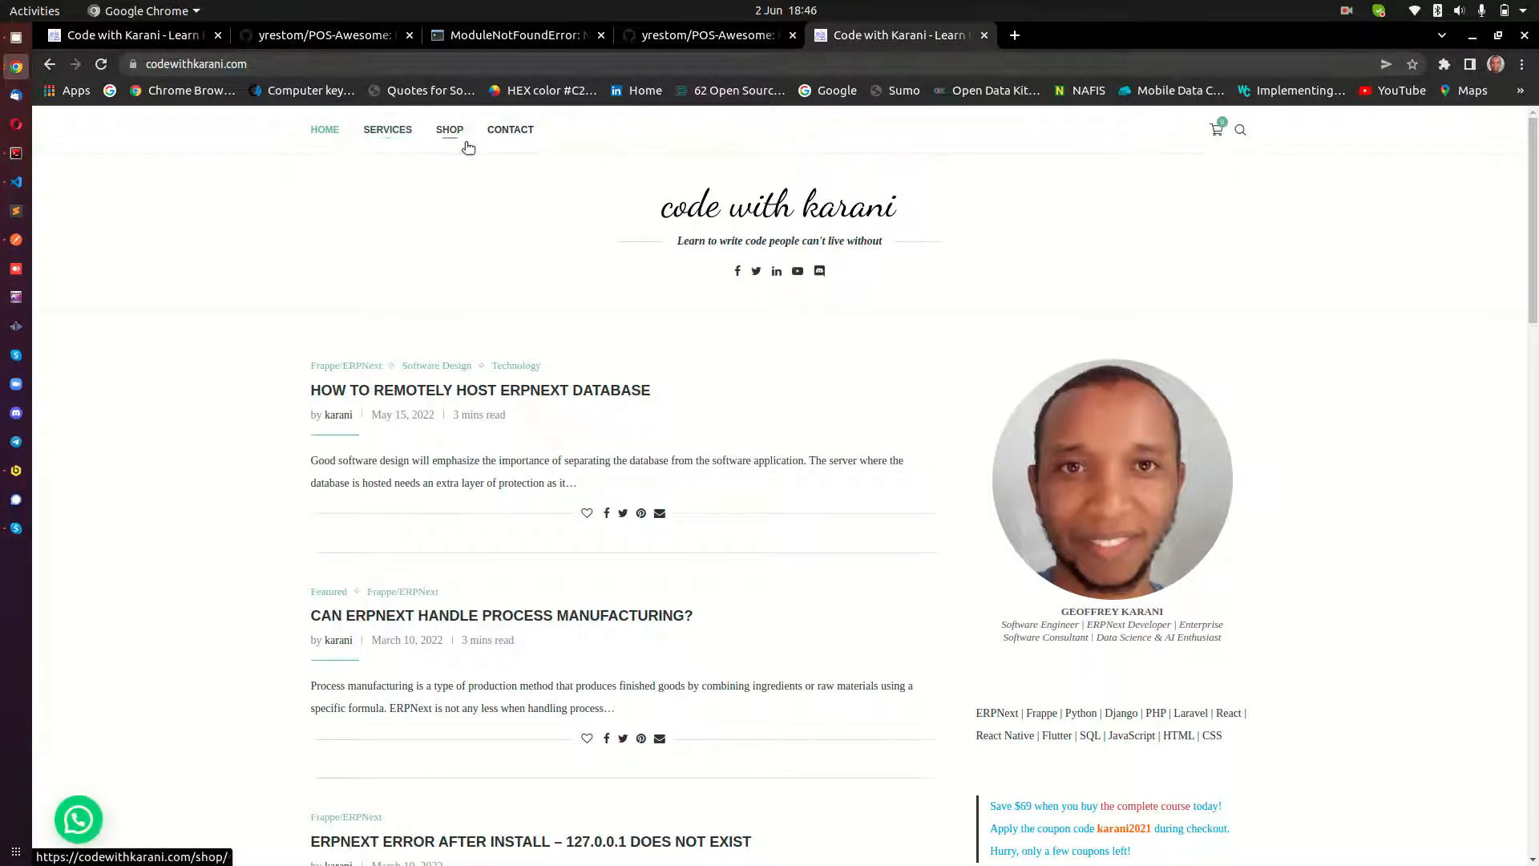
Browse the codewithkarani.com Services page through its Development and Customization sections
{"action": "left_click", "coordinate": [449, 128]}
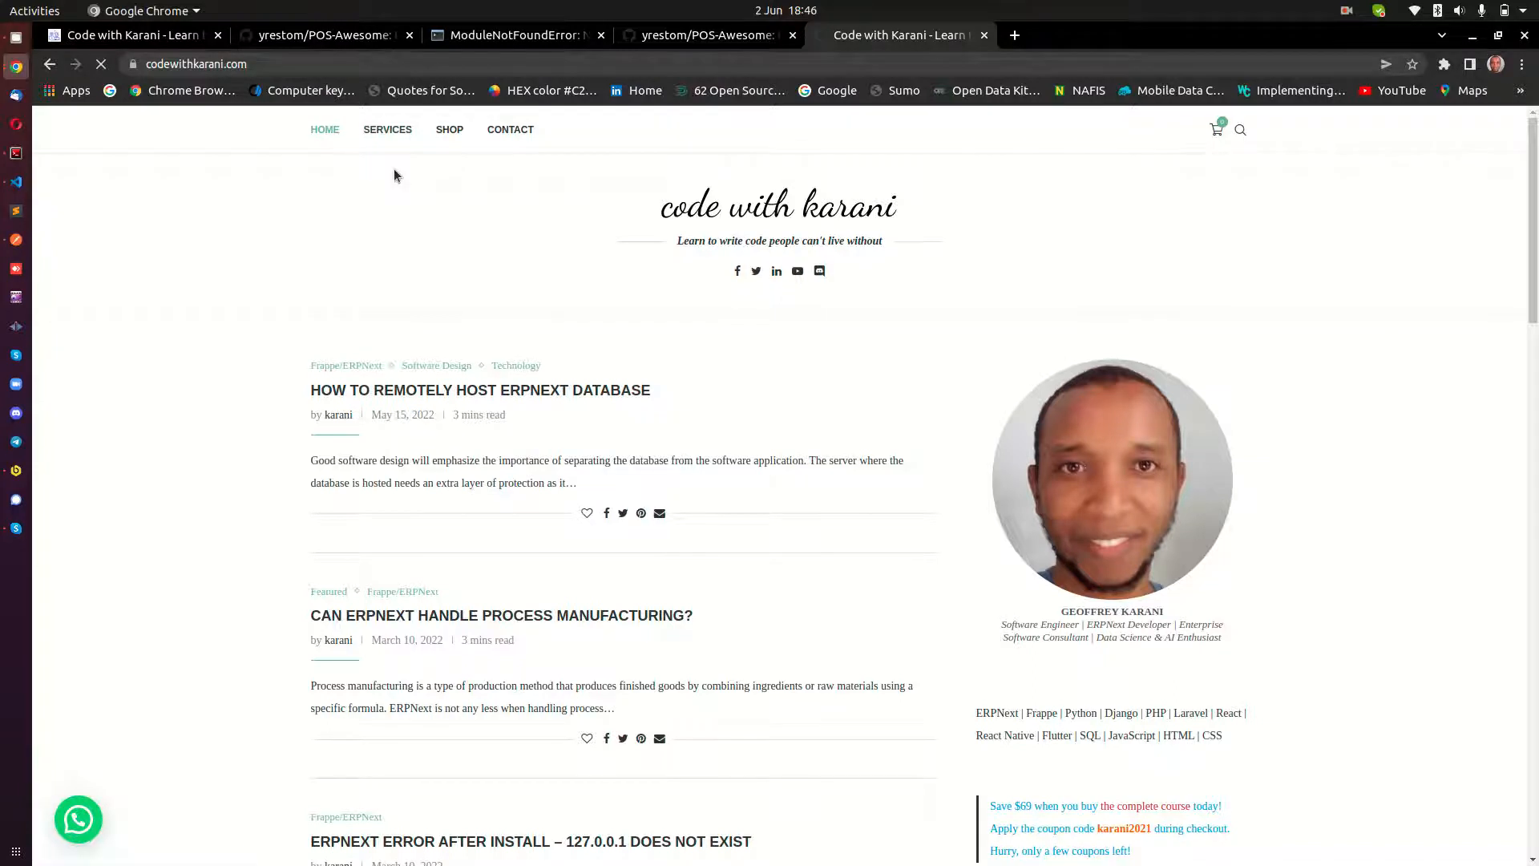
{"action": "left_click", "coordinate": [387, 128]}
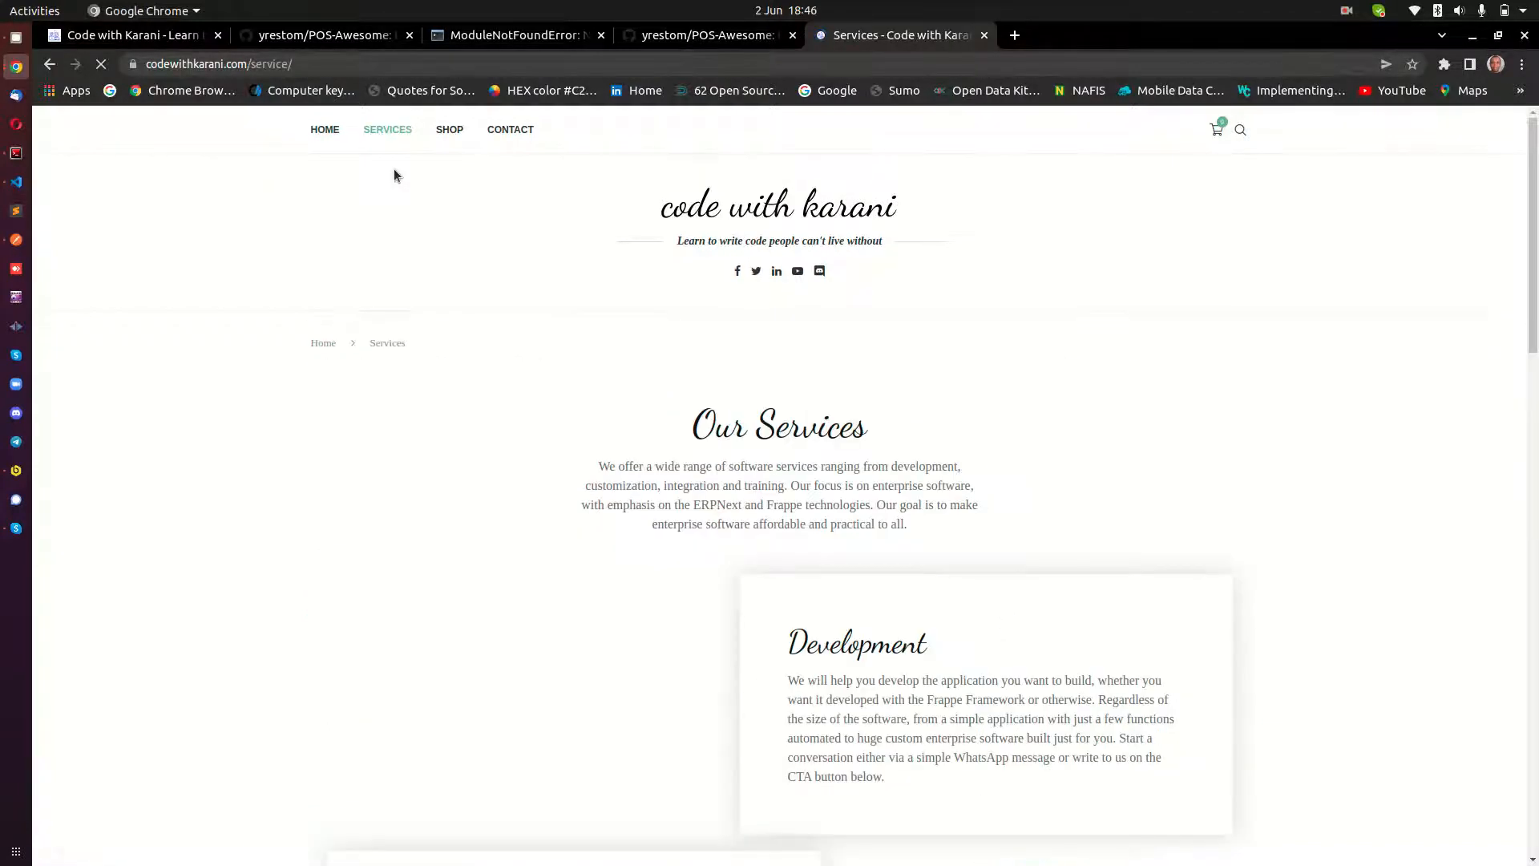
{"action": "scroll", "scroll_direction": "down", "scroll_amount": 3}
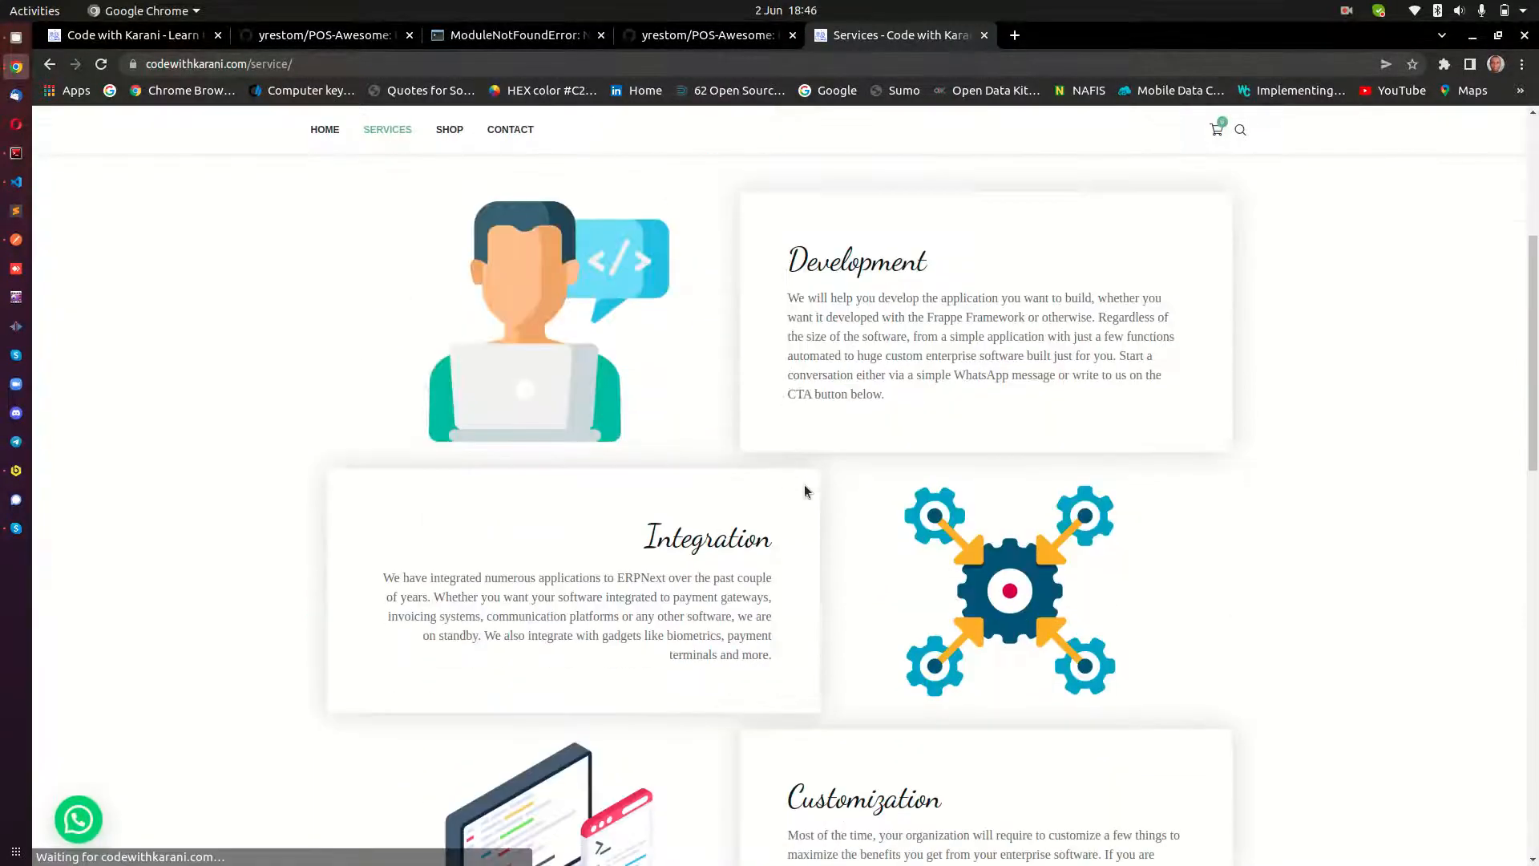
{"action": "double_click", "coordinate": [856, 262]}
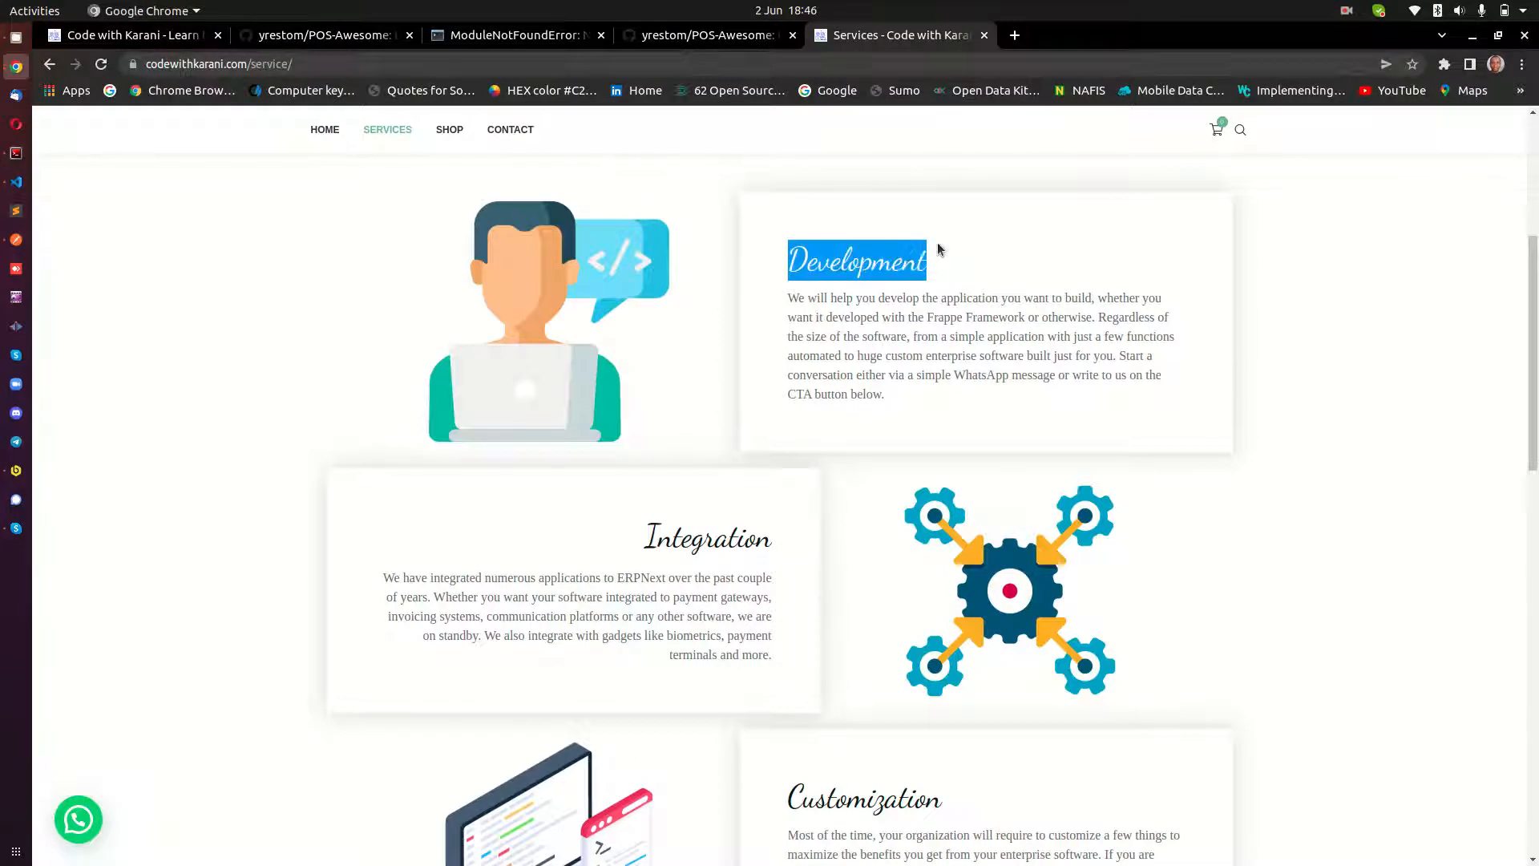
{"action": "scroll", "scroll_direction": "down", "scroll_amount": 3}
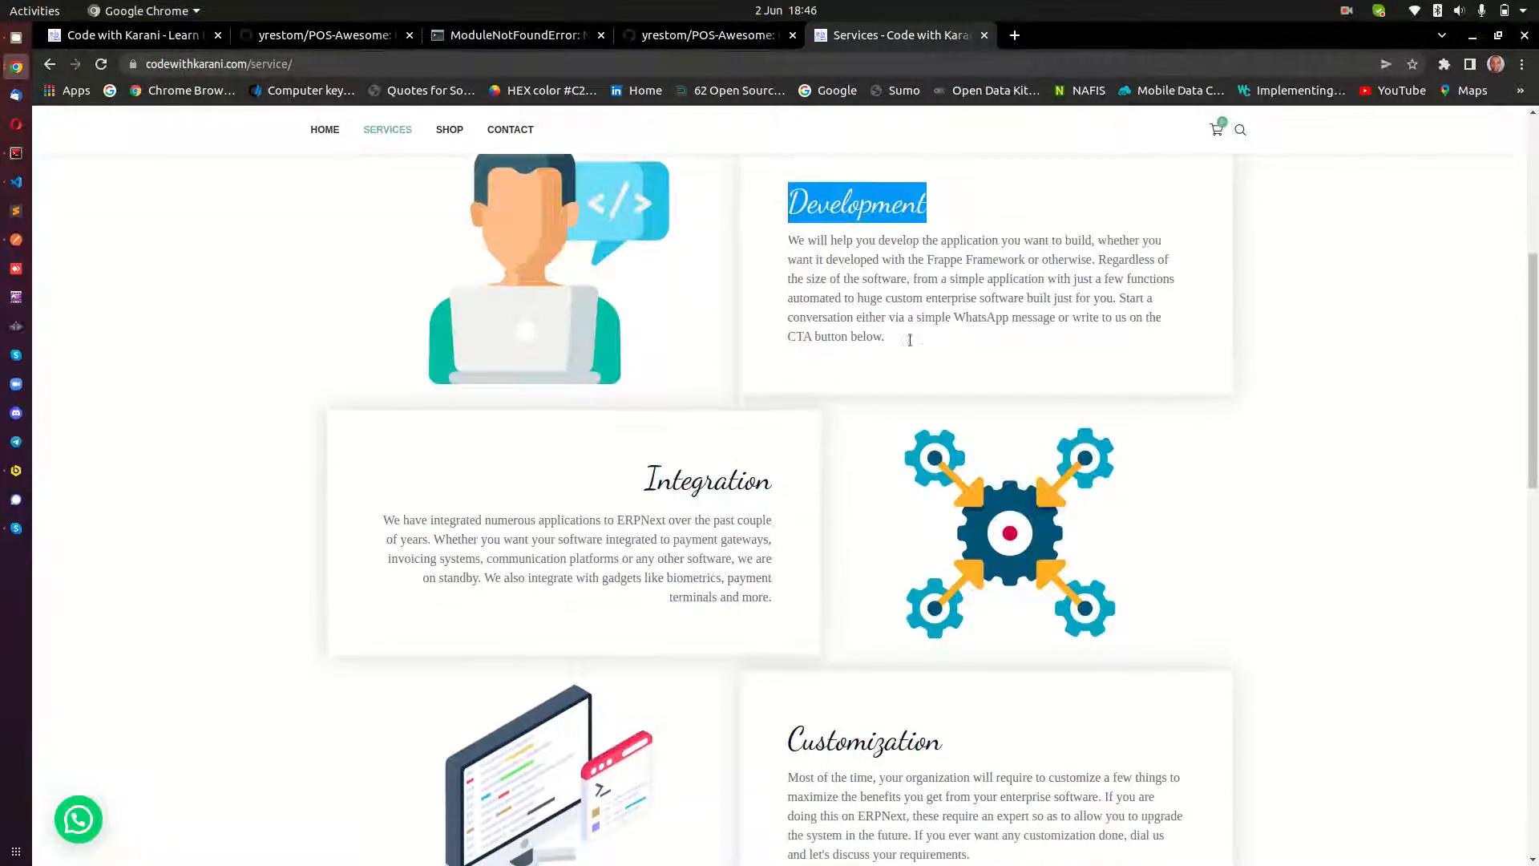
{"action": "scroll", "scroll_direction": "down", "scroll_amount": 3}
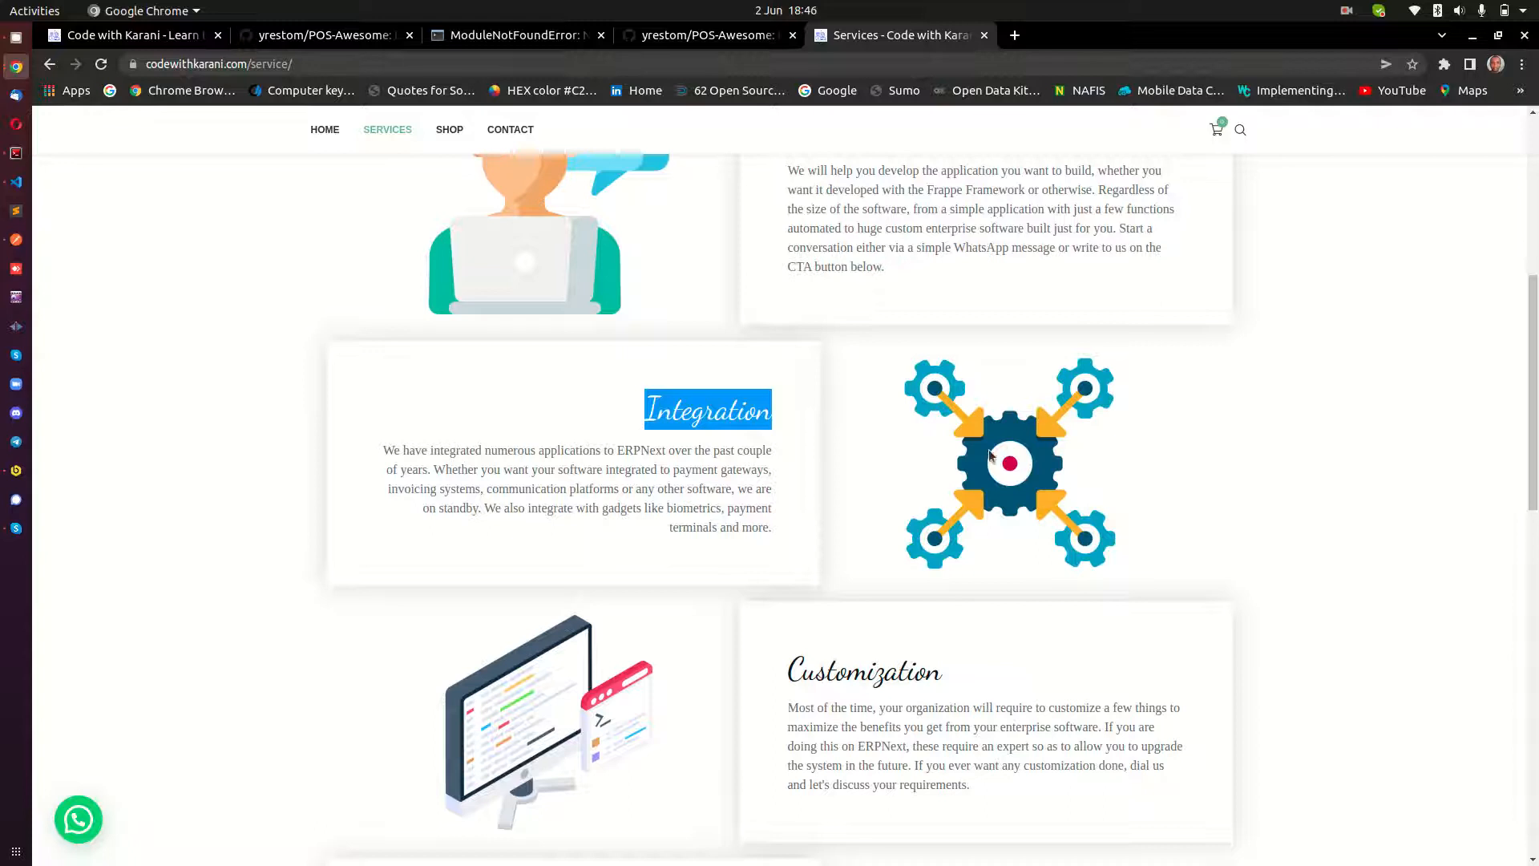
{"action": "mouse_move", "coordinate": [971, 535]}
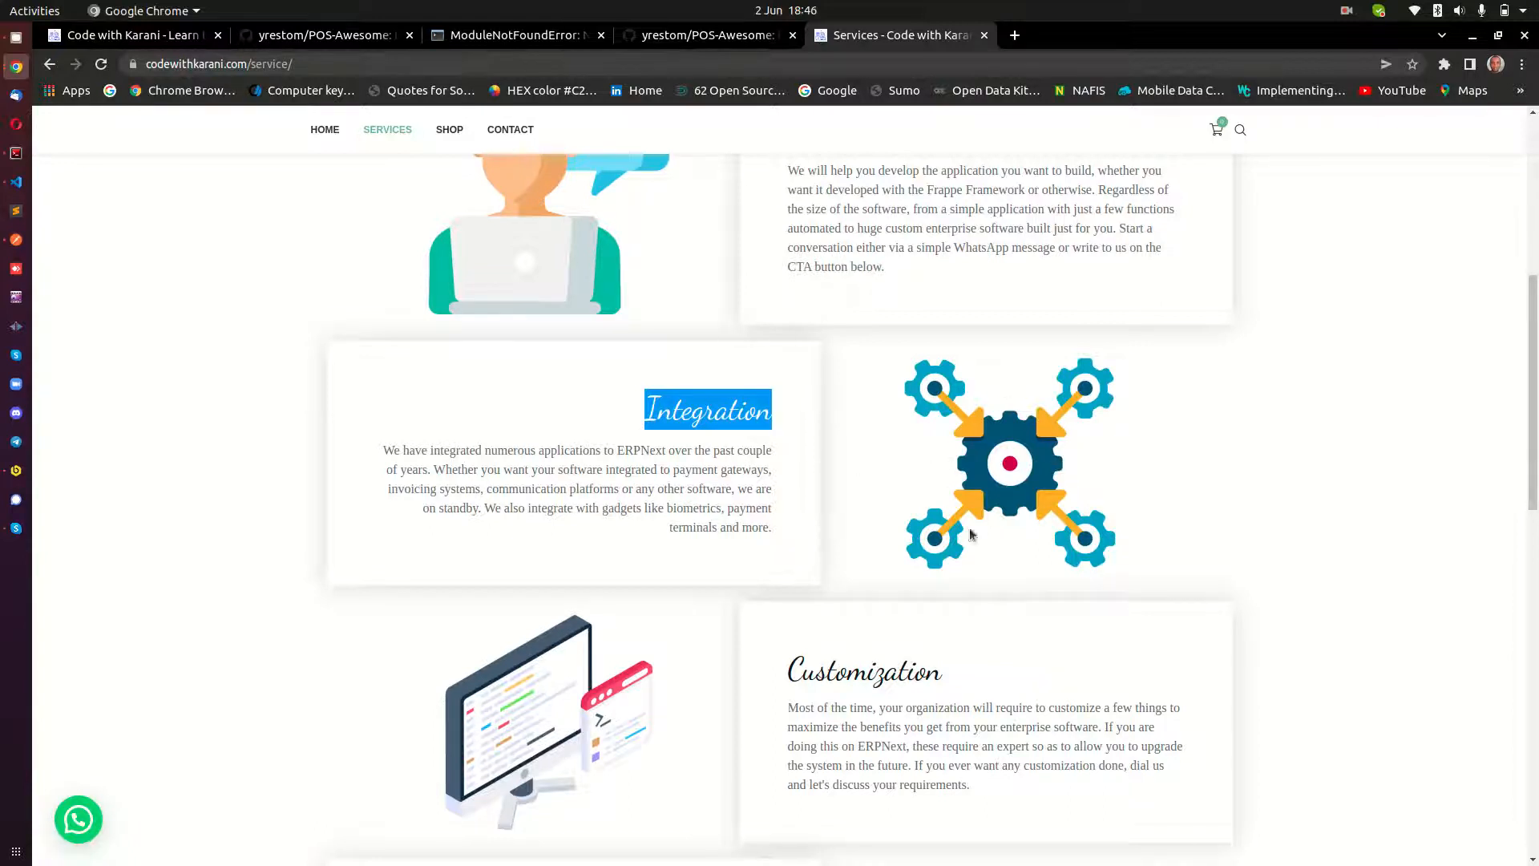
{"action": "scroll", "scroll_direction": "down", "scroll_amount": 3}
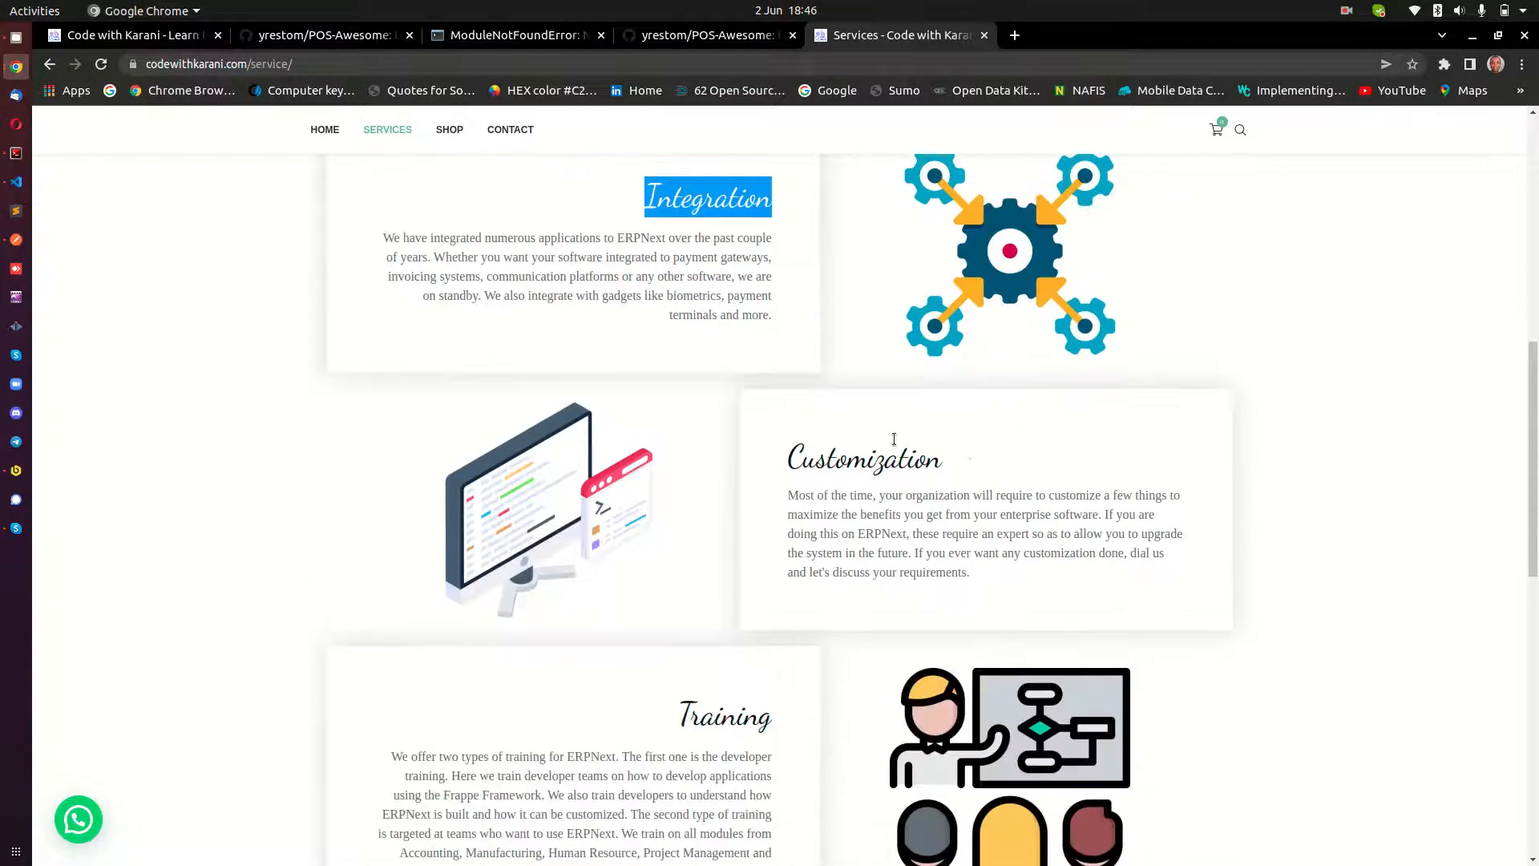
{"action": "double_click", "coordinate": [863, 458]}
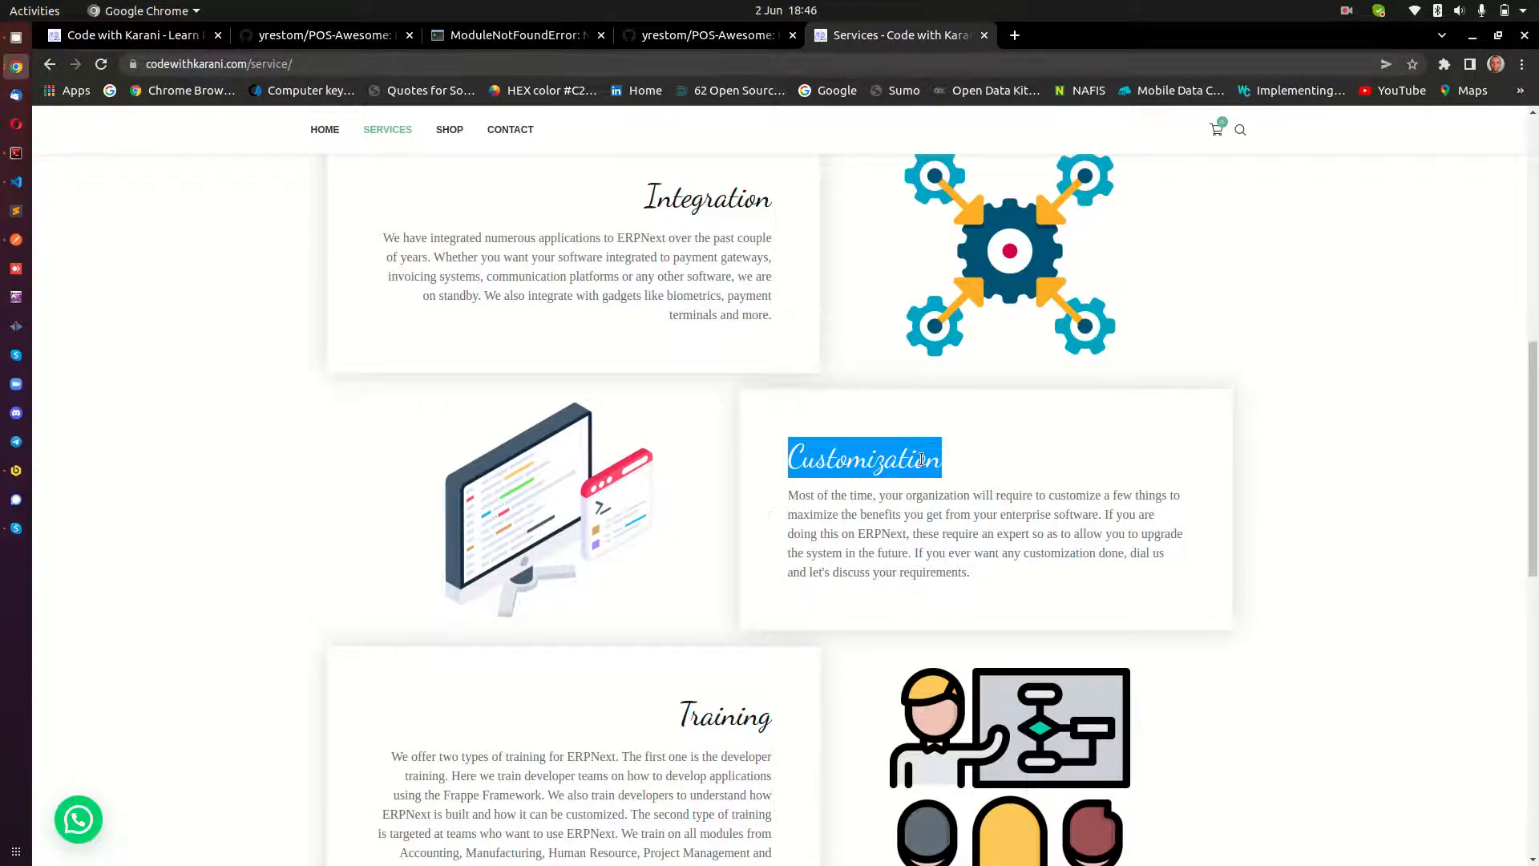
{"action": "scroll", "scroll_direction": "down", "scroll_amount": 3}
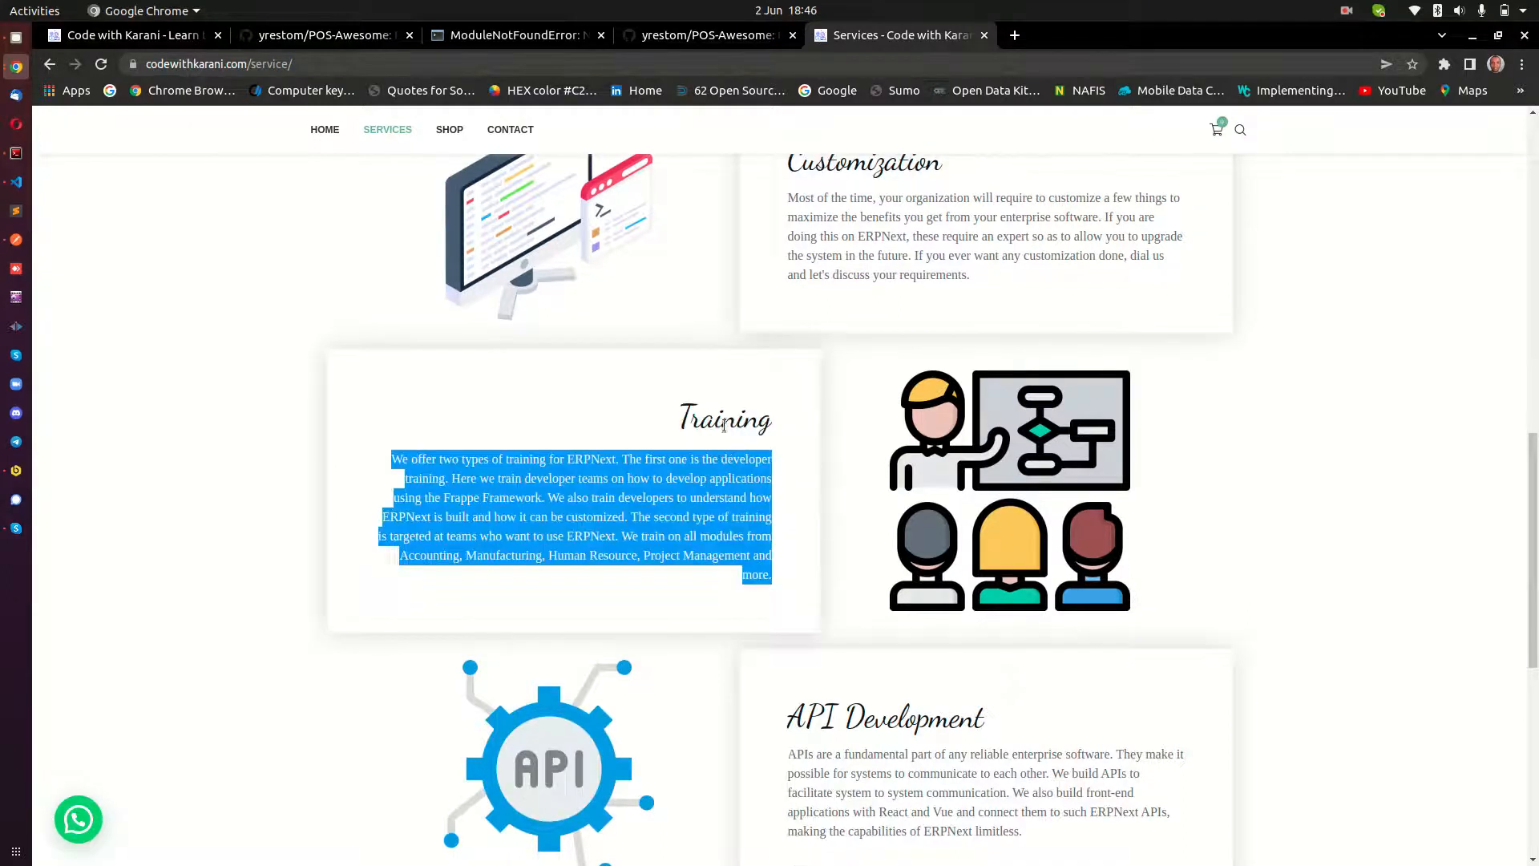
{"action": "double_click", "coordinate": [725, 420]}
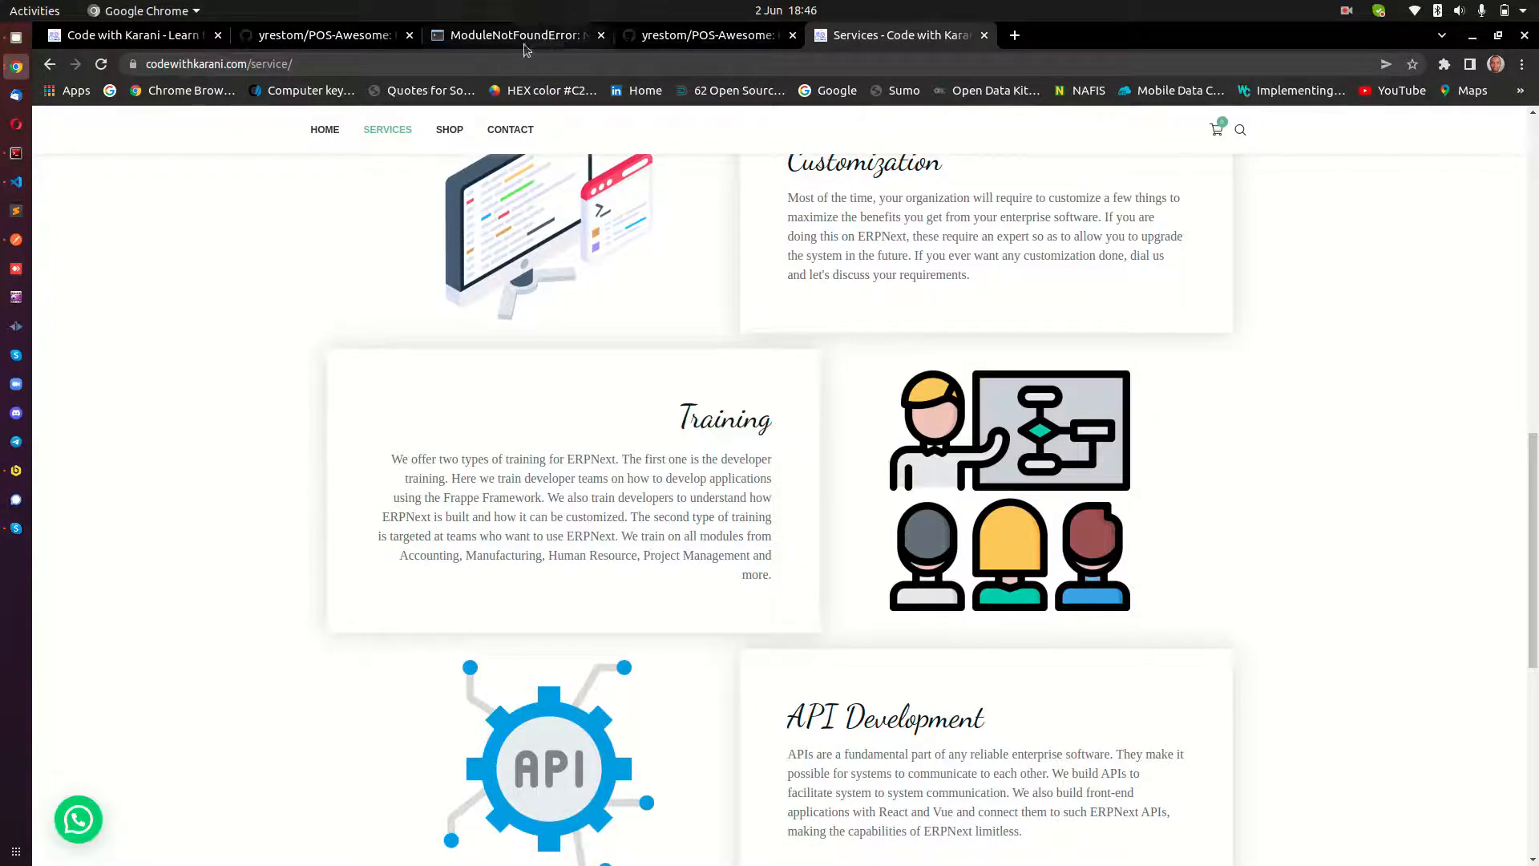
{"action": "mouse_move", "coordinate": [16, 153]}
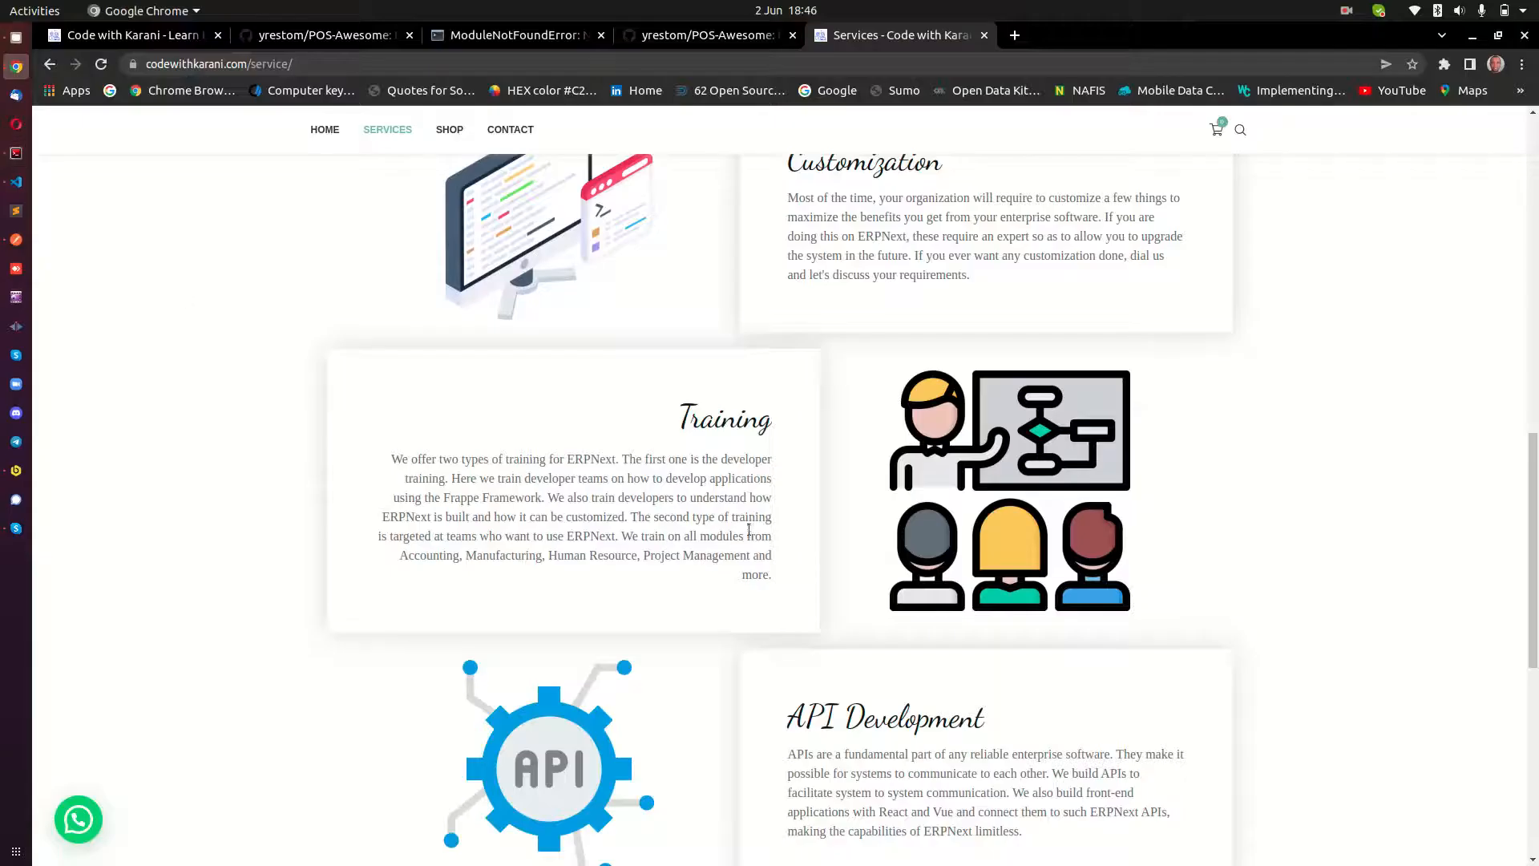
{"action": "mouse_move", "coordinate": [725, 422]}
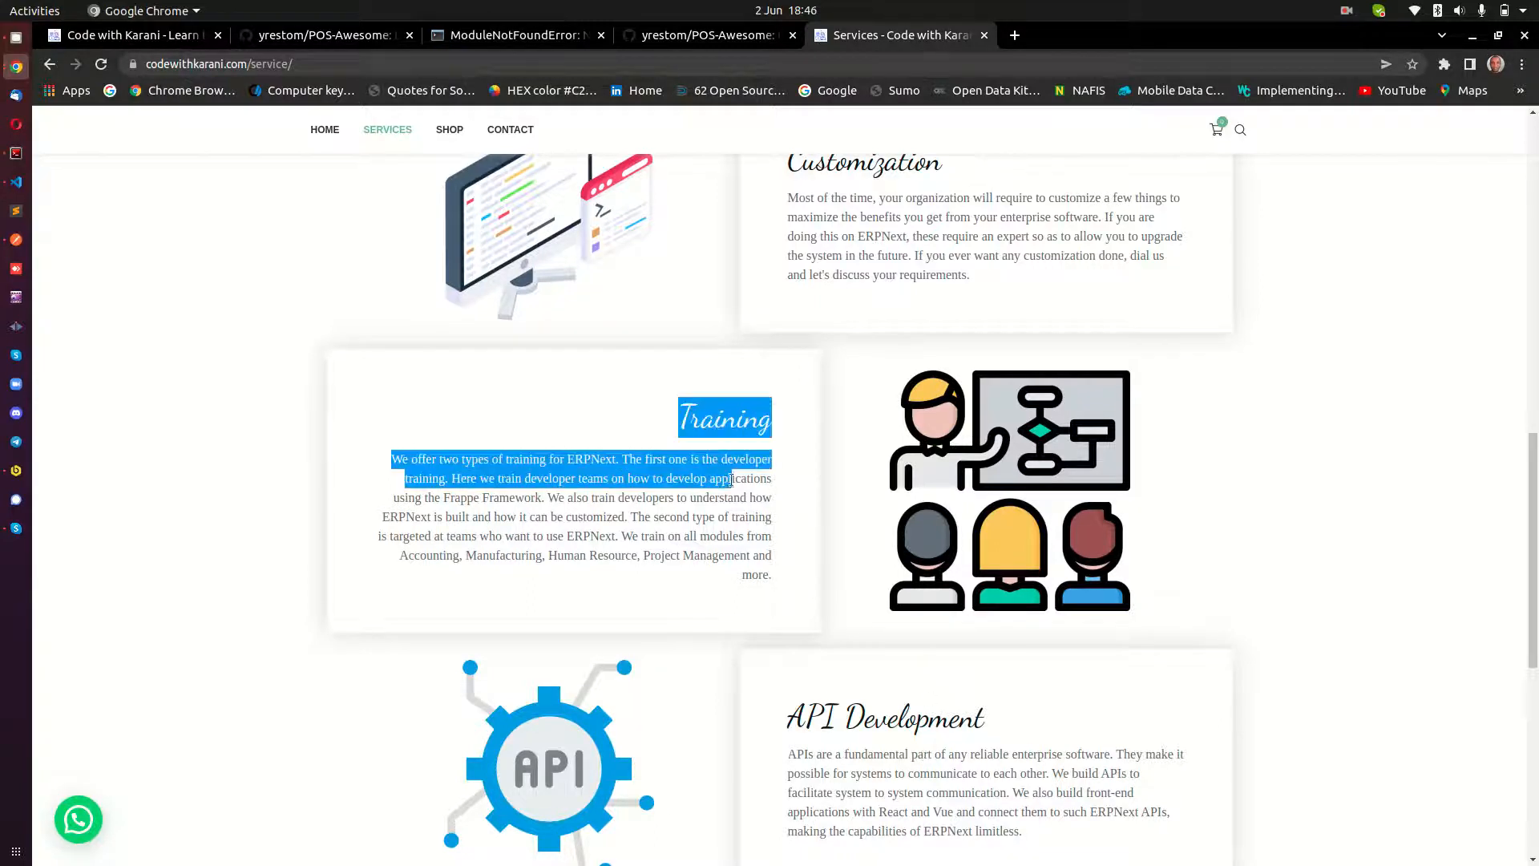
{"action": "scroll", "scroll_direction": "down", "scroll_amount": 3}
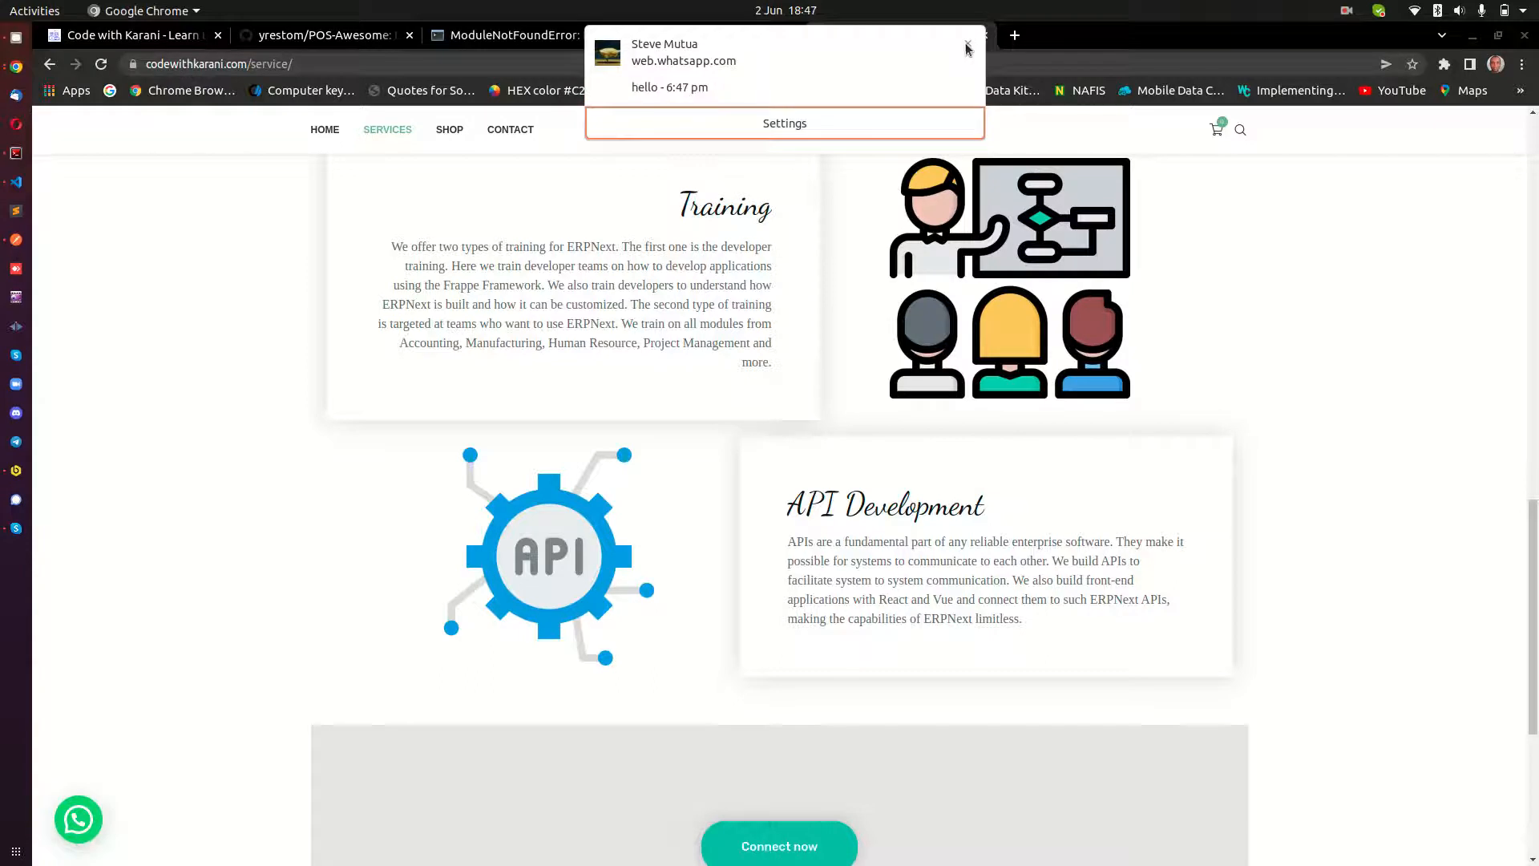
Dismiss the WhatsApp notification and open the site's Contact page
{"action": "left_click", "coordinate": [966, 48]}
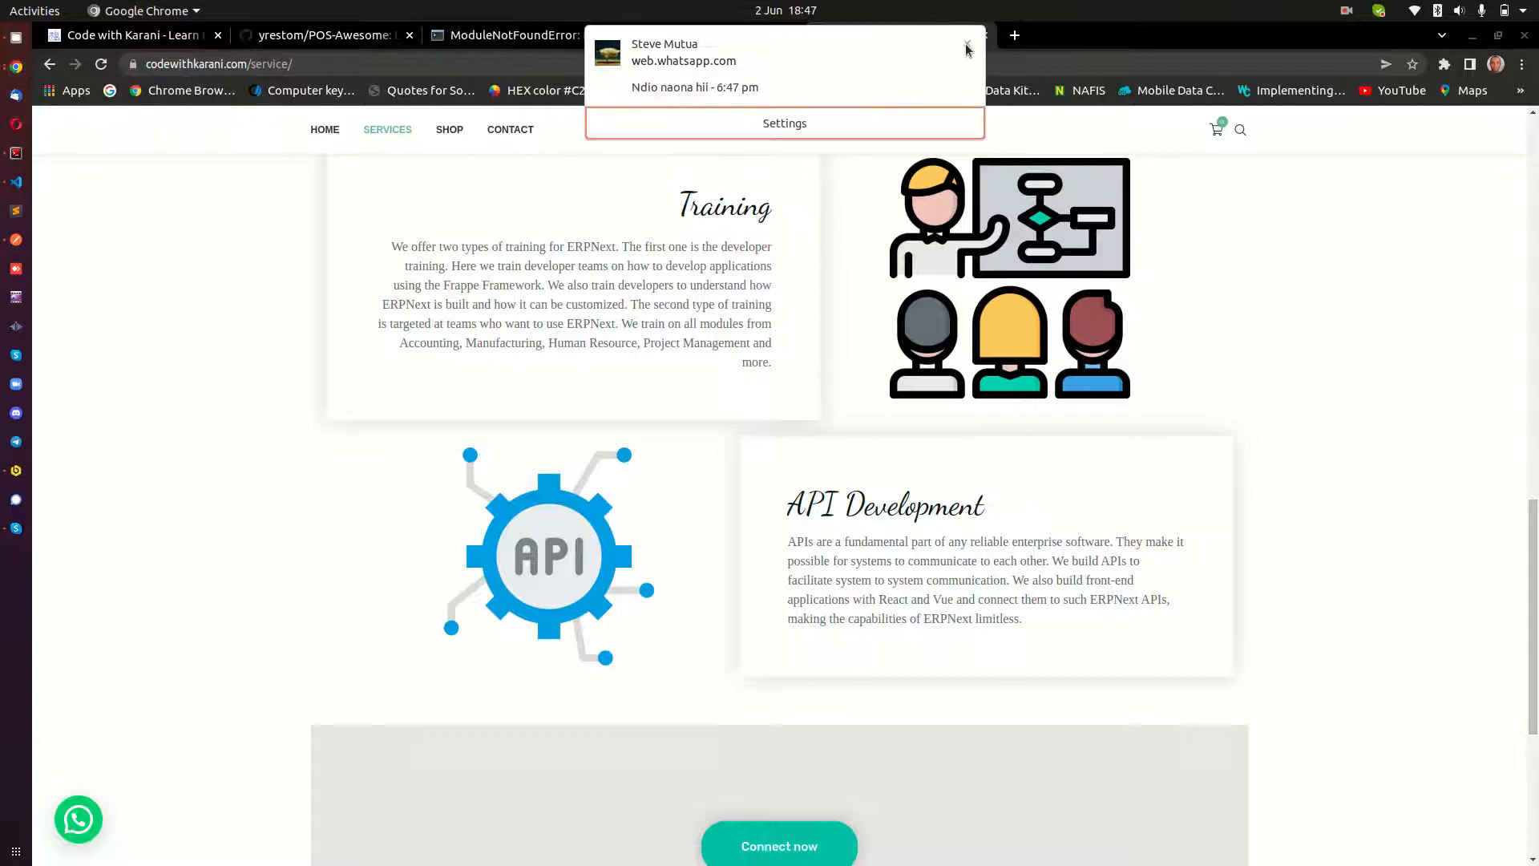
{"action": "left_click", "coordinate": [967, 49]}
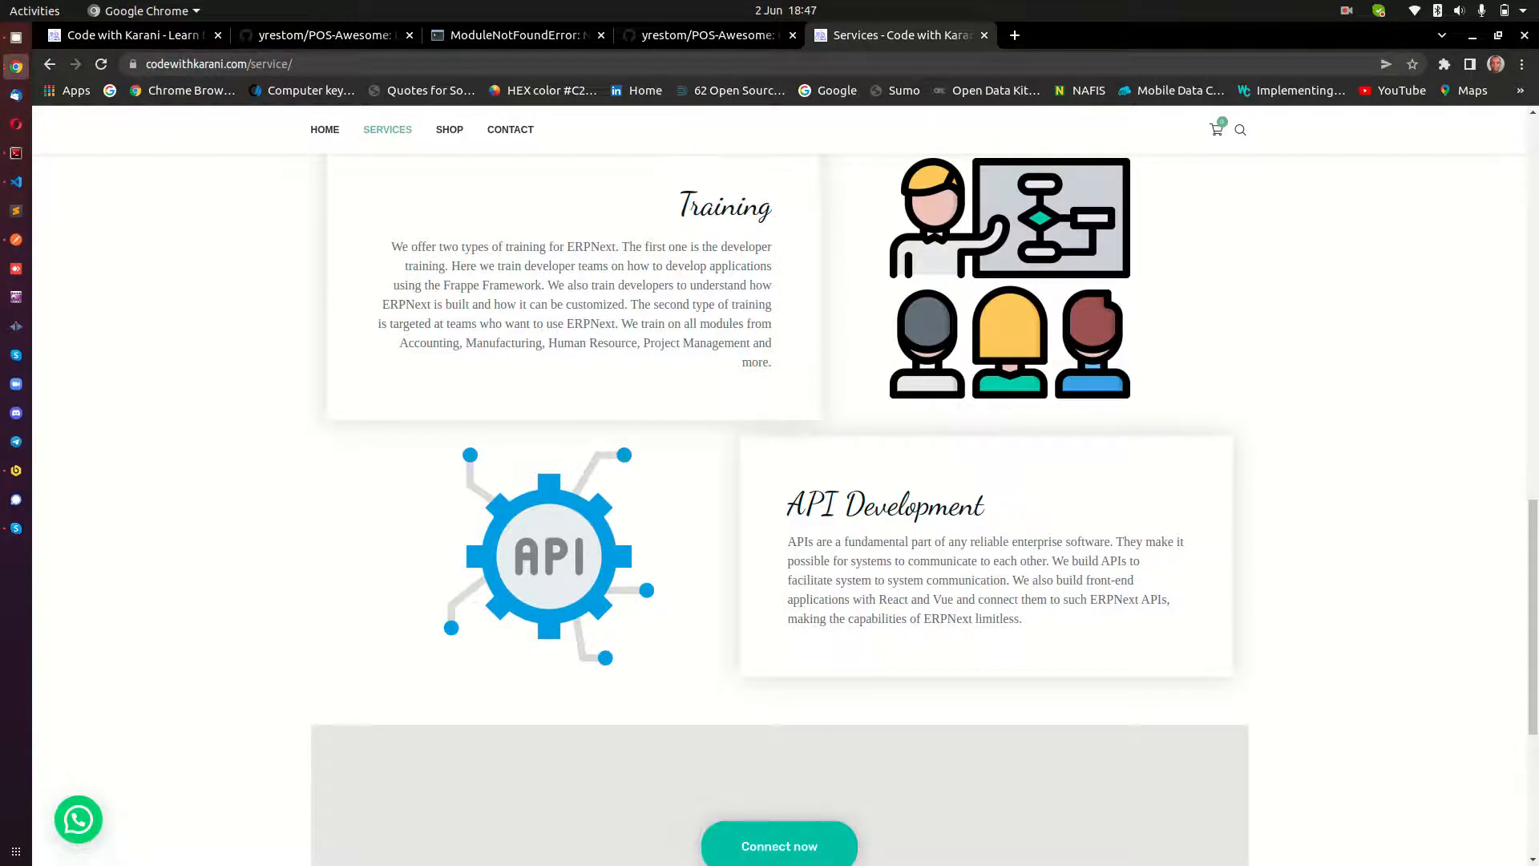
{"action": "mouse_move", "coordinate": [1276, 118]}
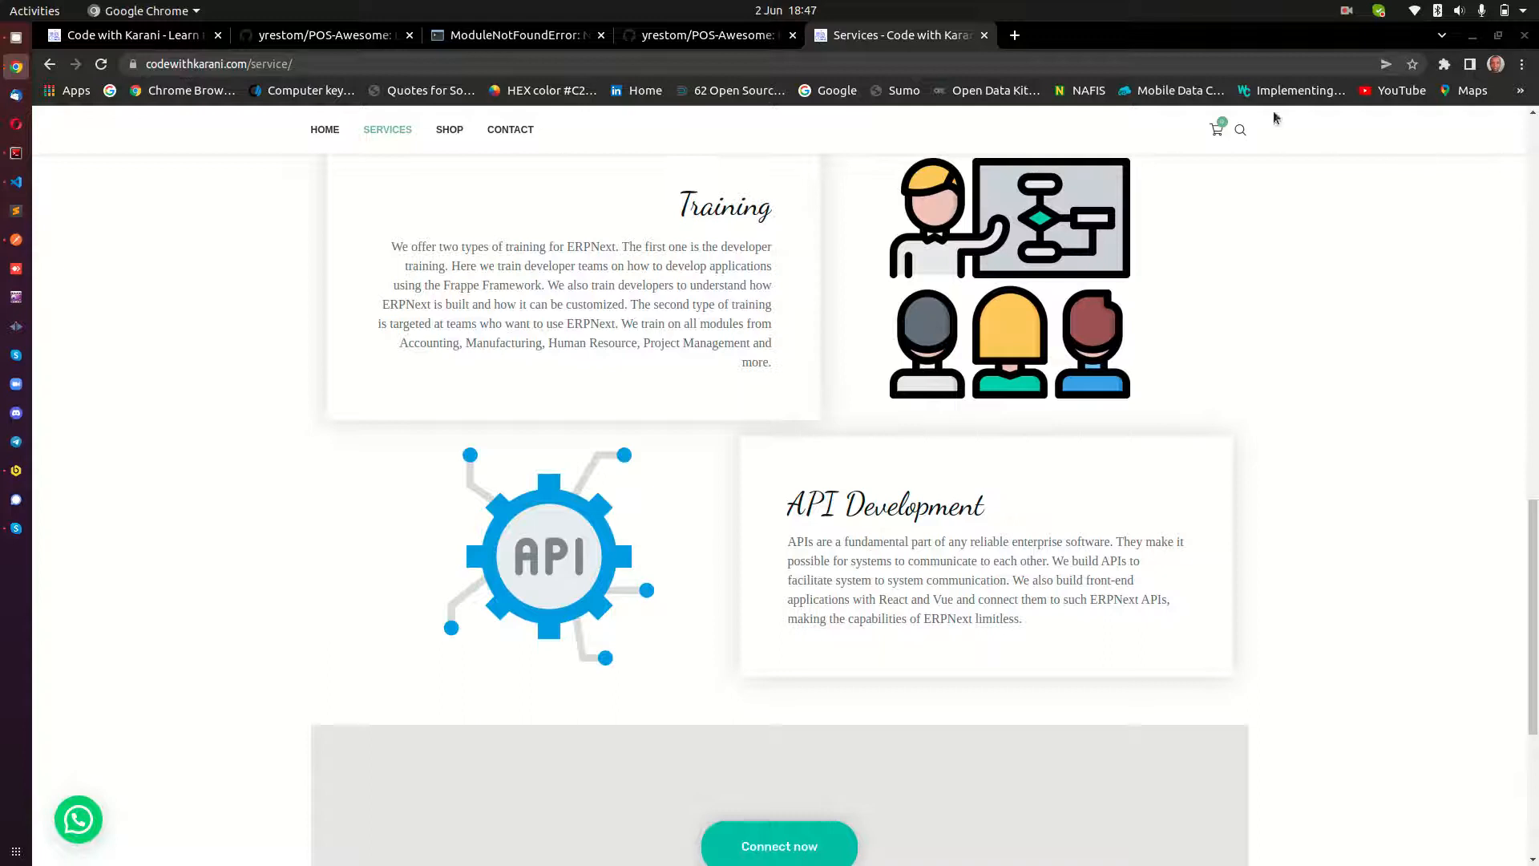
{"action": "mouse_move", "coordinate": [802, 530]}
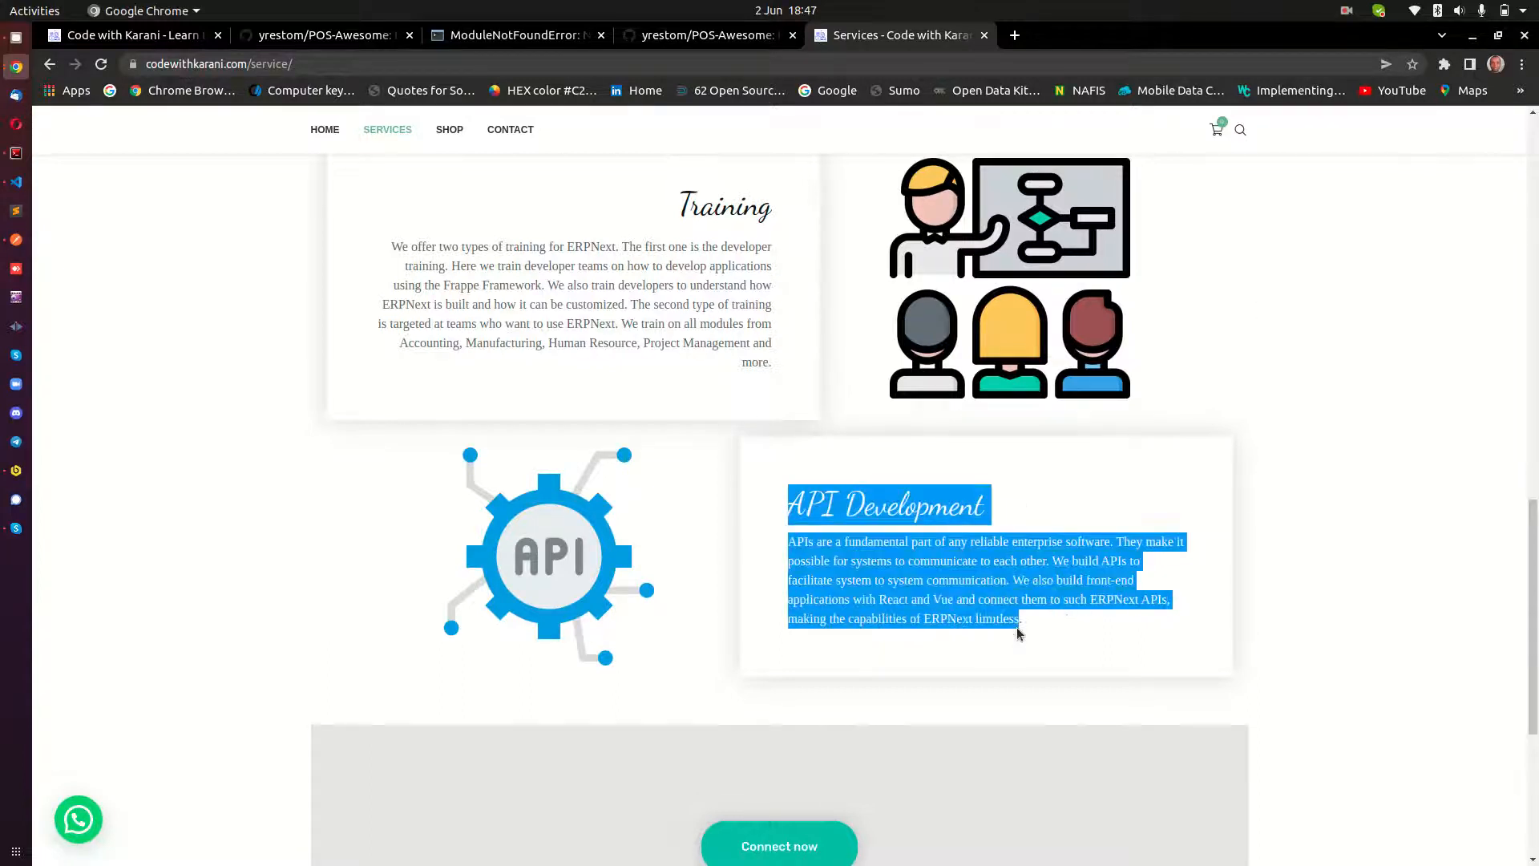
{"action": "scroll", "scroll_direction": "up", "scroll_amount": 3}
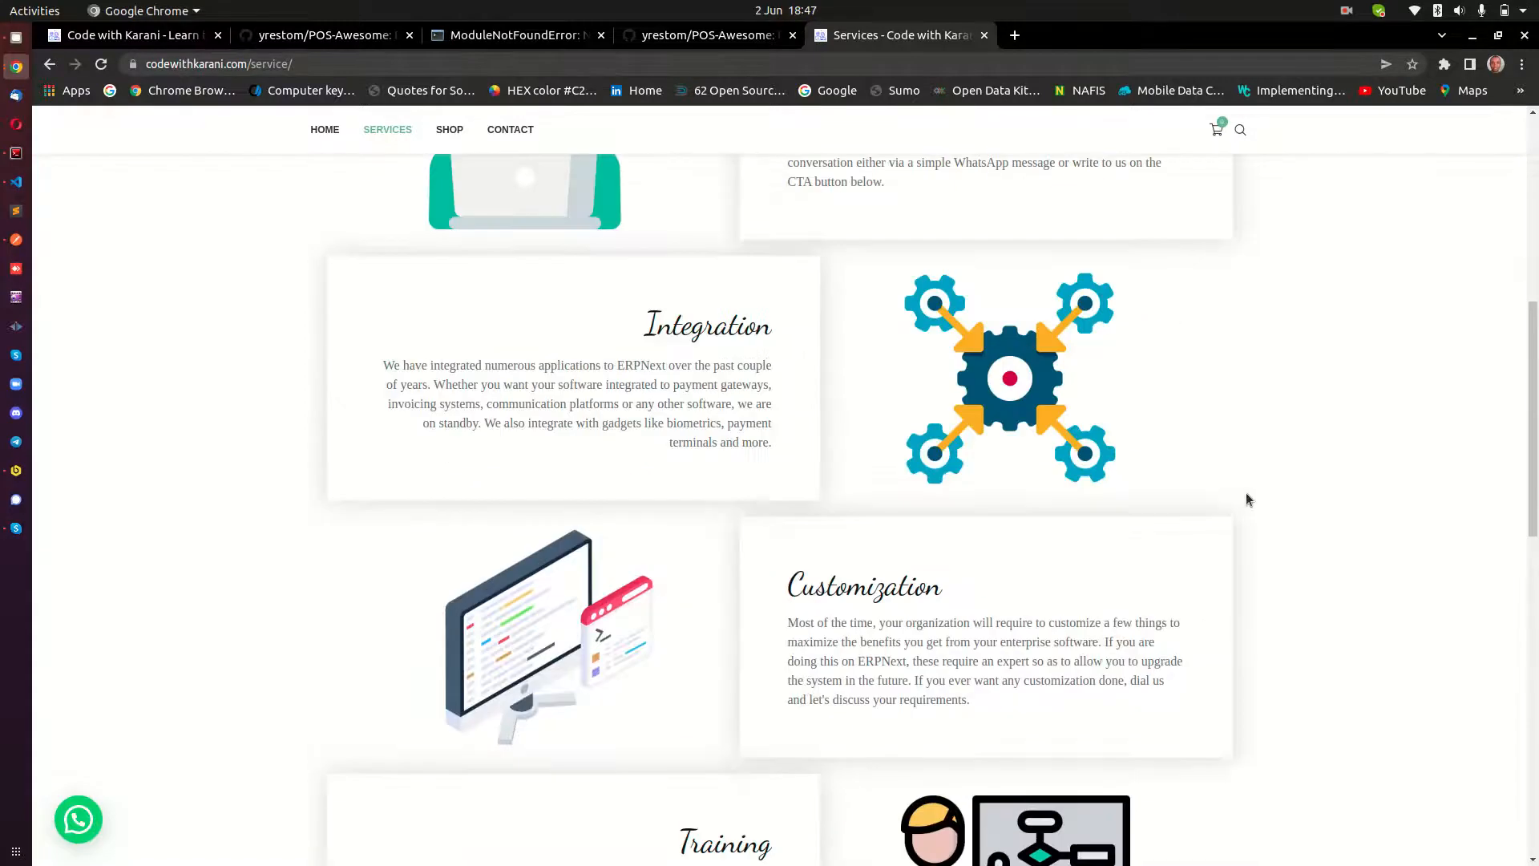
{"action": "scroll", "scroll_direction": "up", "scroll_amount": 3}
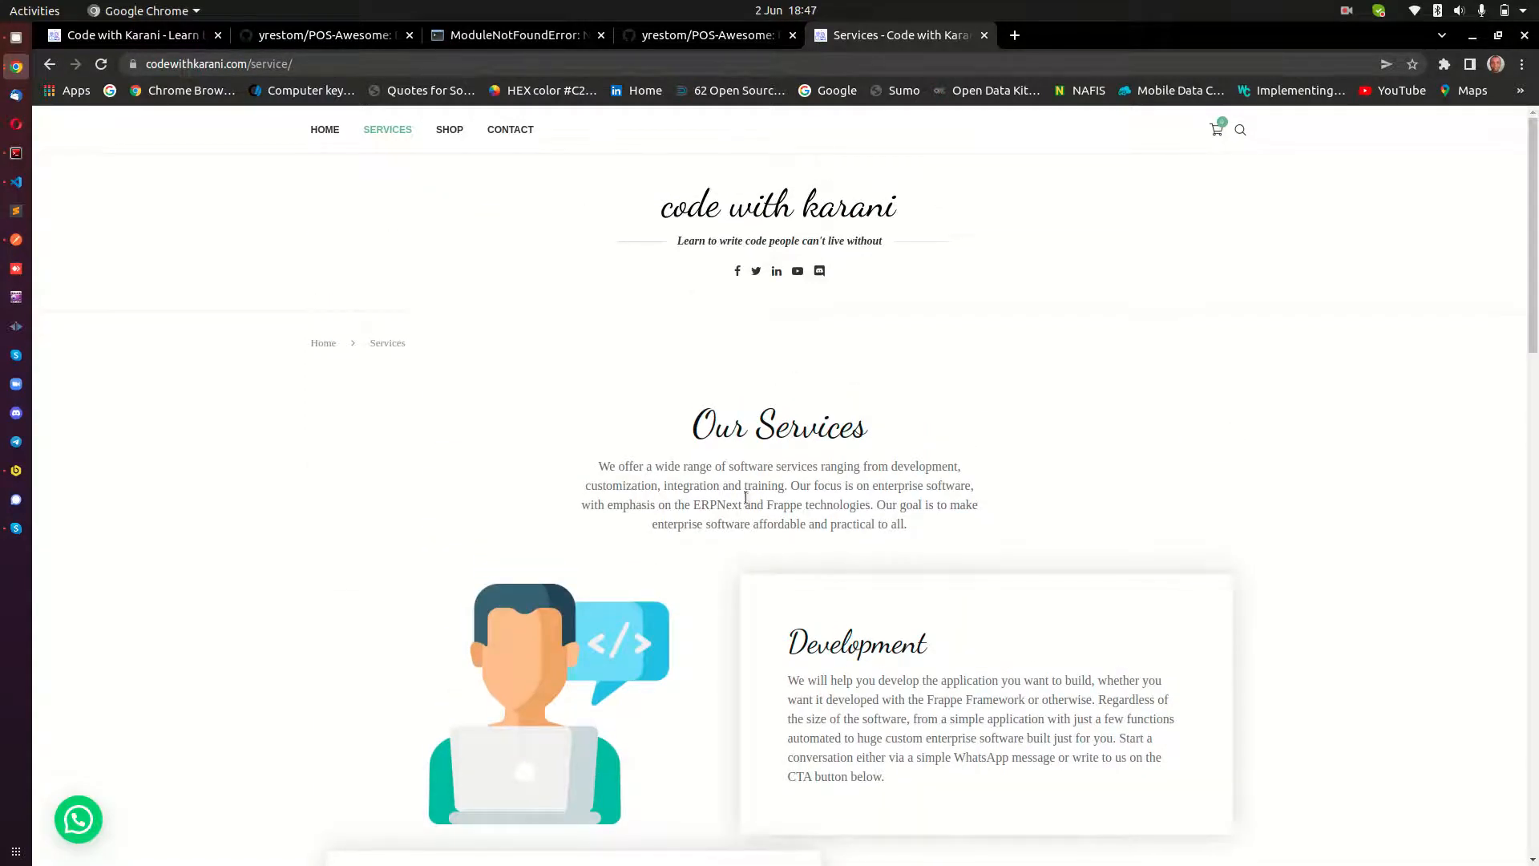
{"action": "mouse_move", "coordinate": [773, 312]}
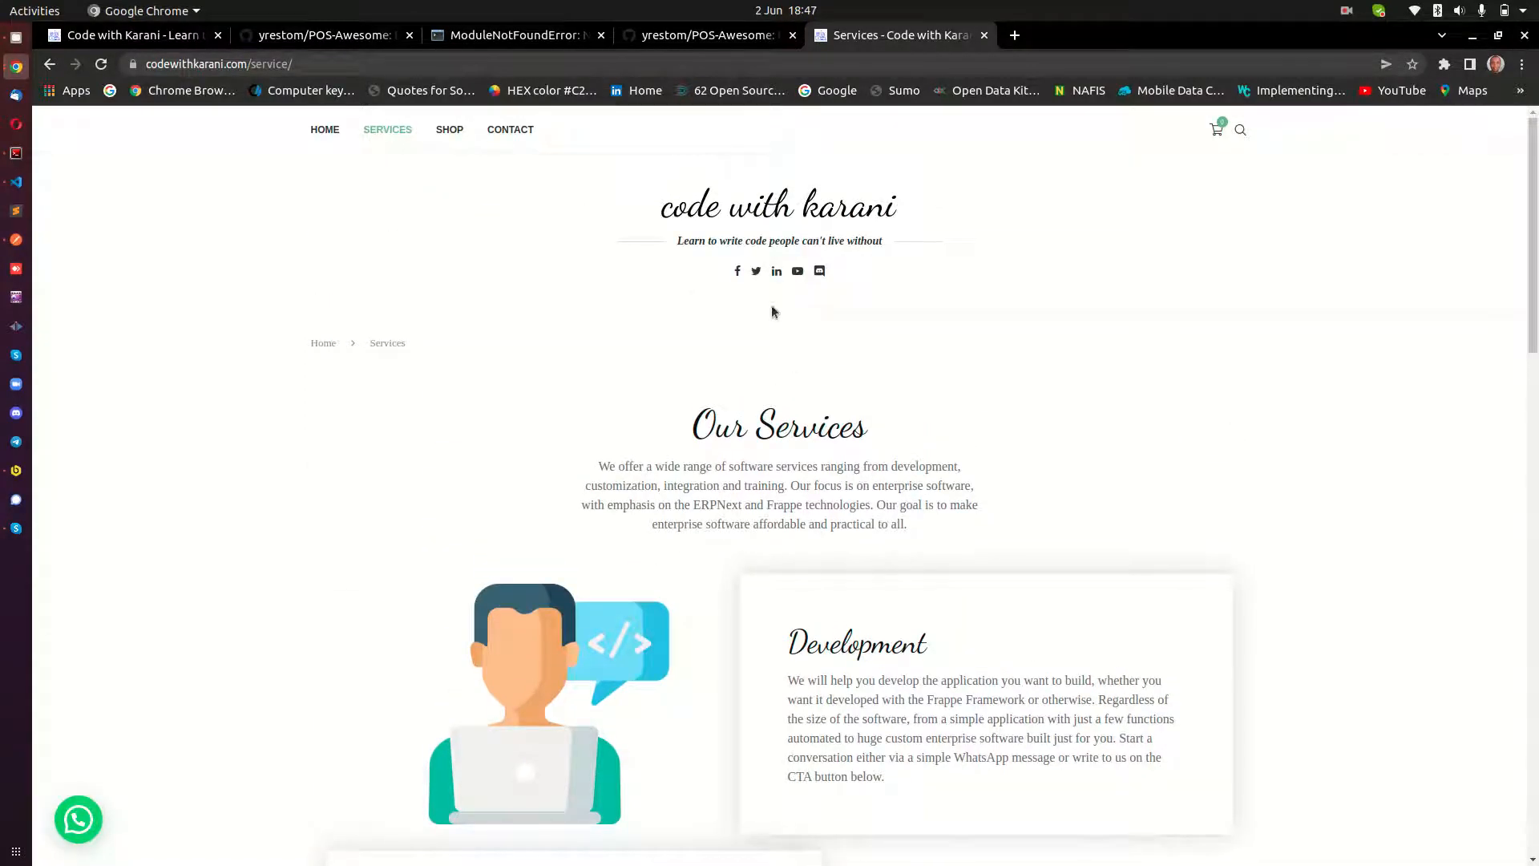
{"action": "left_click", "coordinate": [511, 128]}
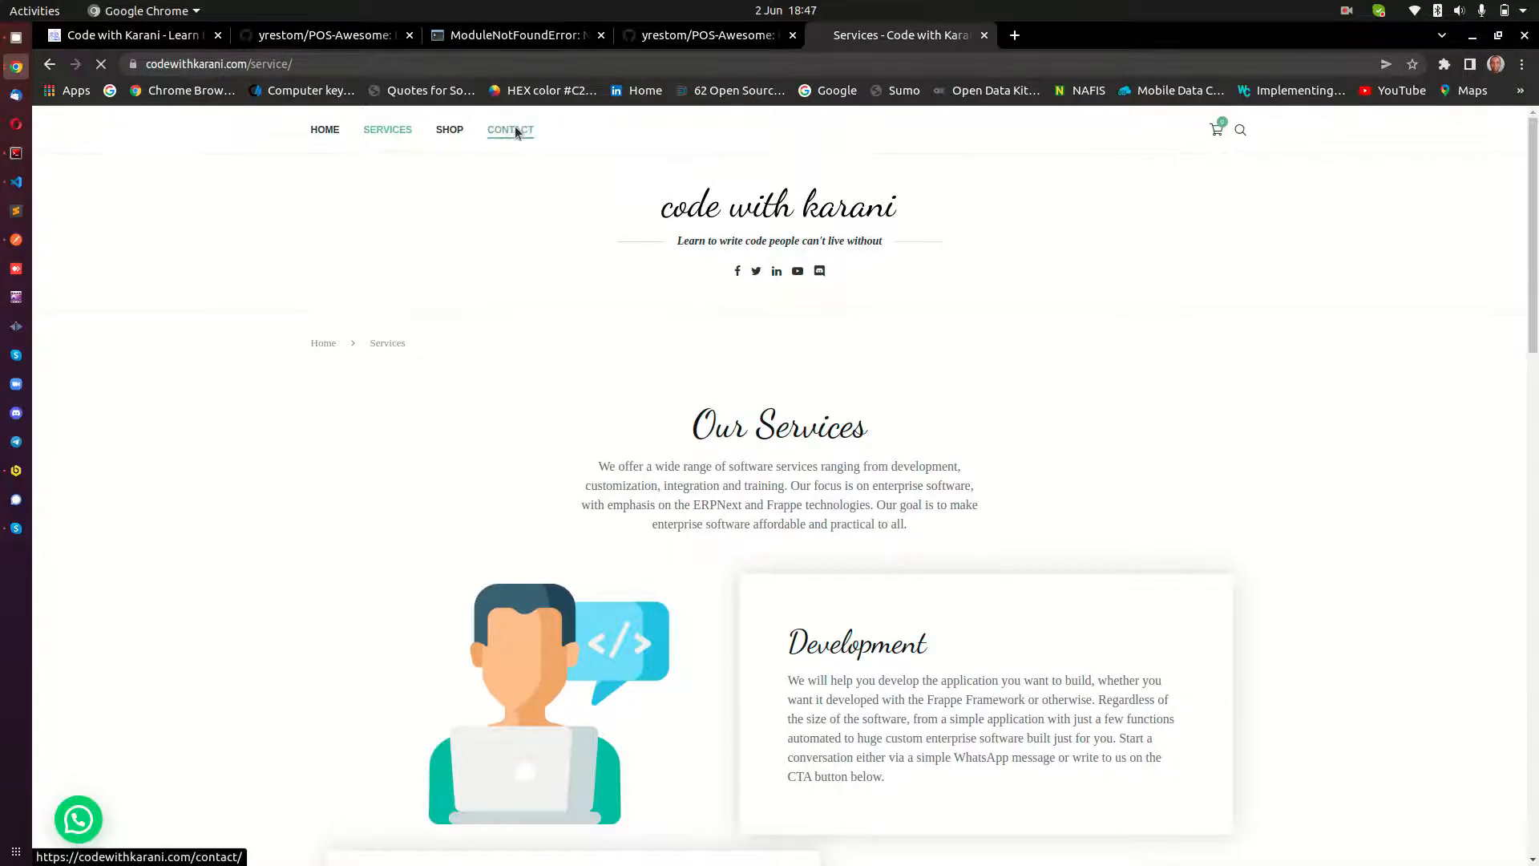
Follow the bench requirements output as it builds the posawesome and practice assets to completion
{"action": "left_click", "coordinate": [510, 129]}
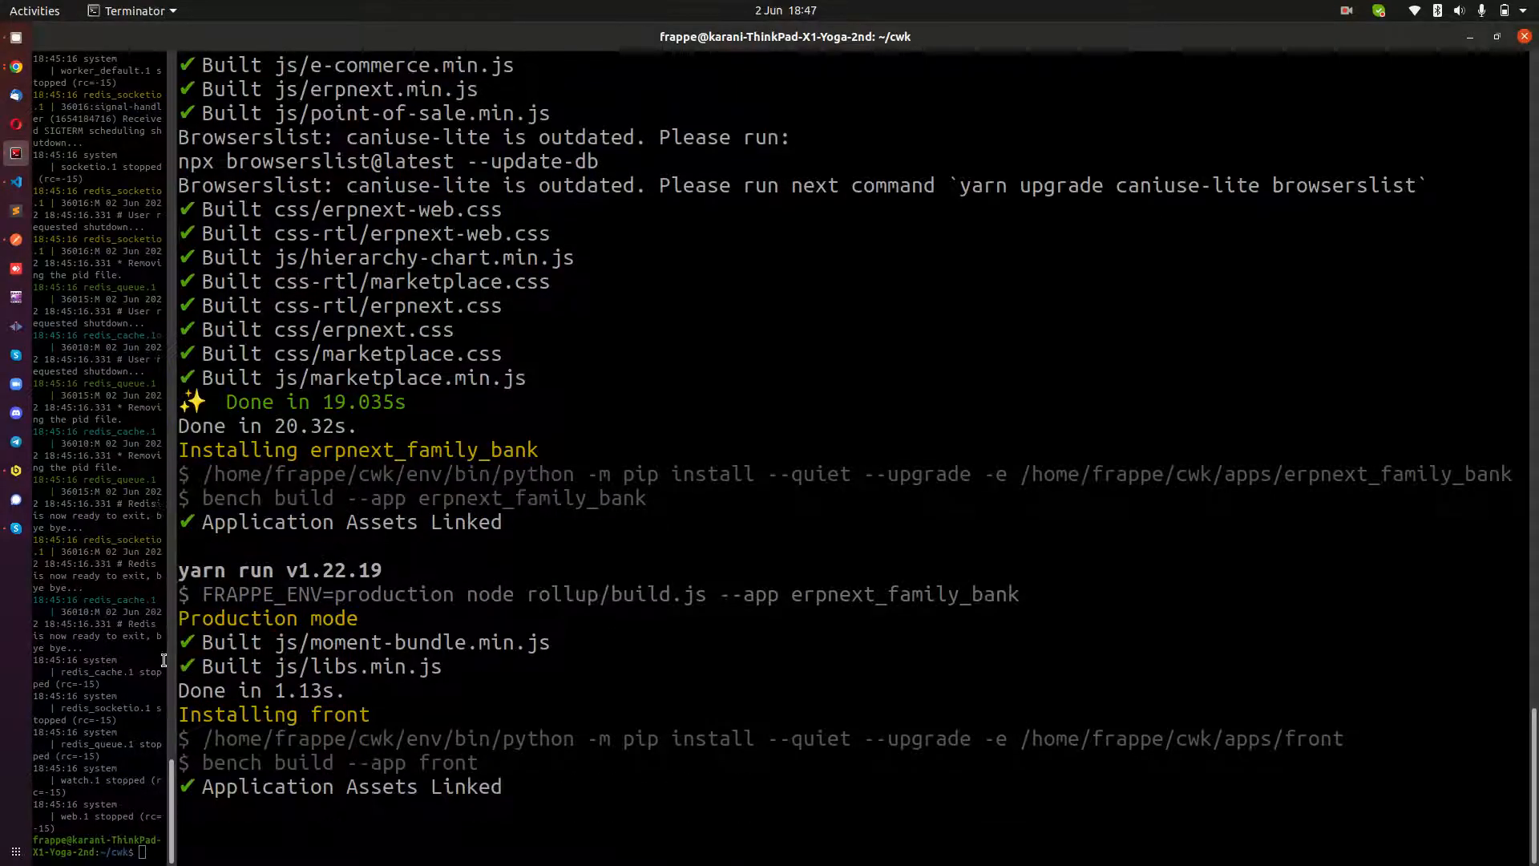
{"action": "scroll", "scroll_direction": "down", "scroll_amount": 3}
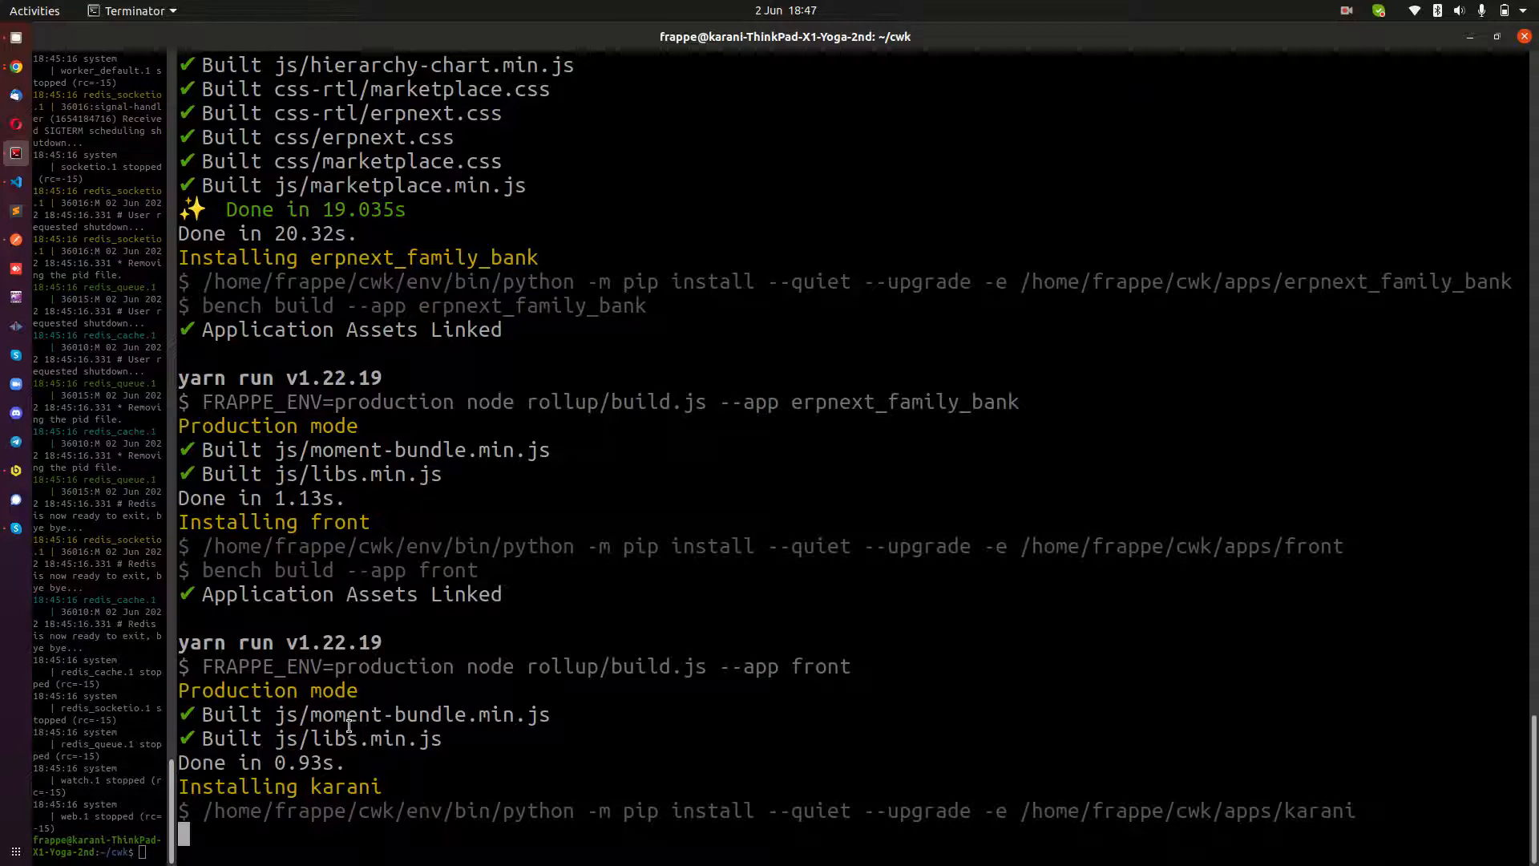
{"action": "scroll", "scroll_direction": "down", "scroll_amount": 3}
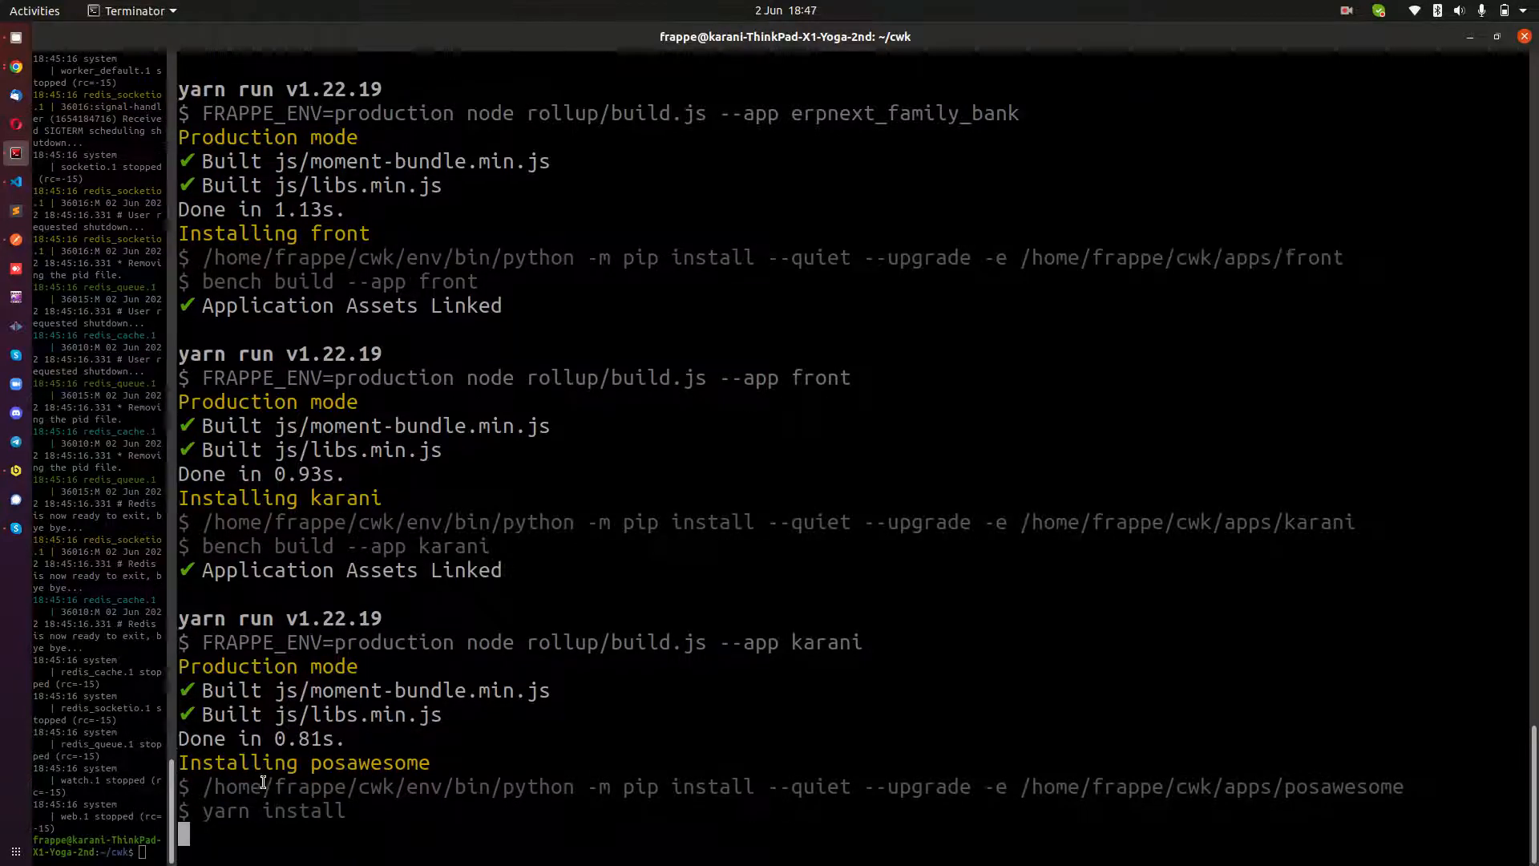
{"action": "scroll", "scroll_direction": "down", "scroll_amount": 3}
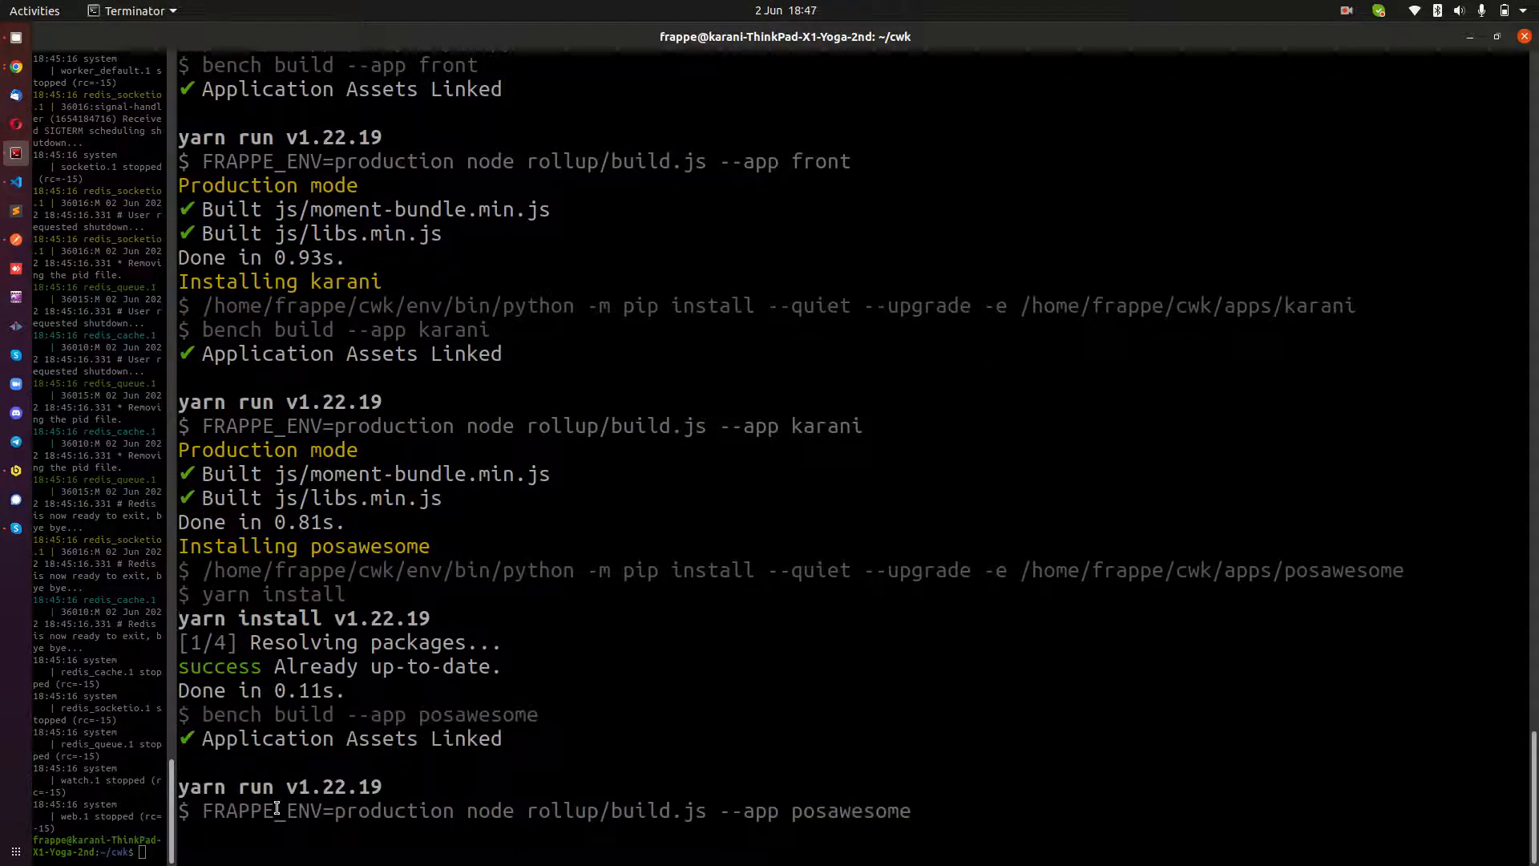
{"action": "scroll", "scroll_direction": "down", "scroll_amount": 3}
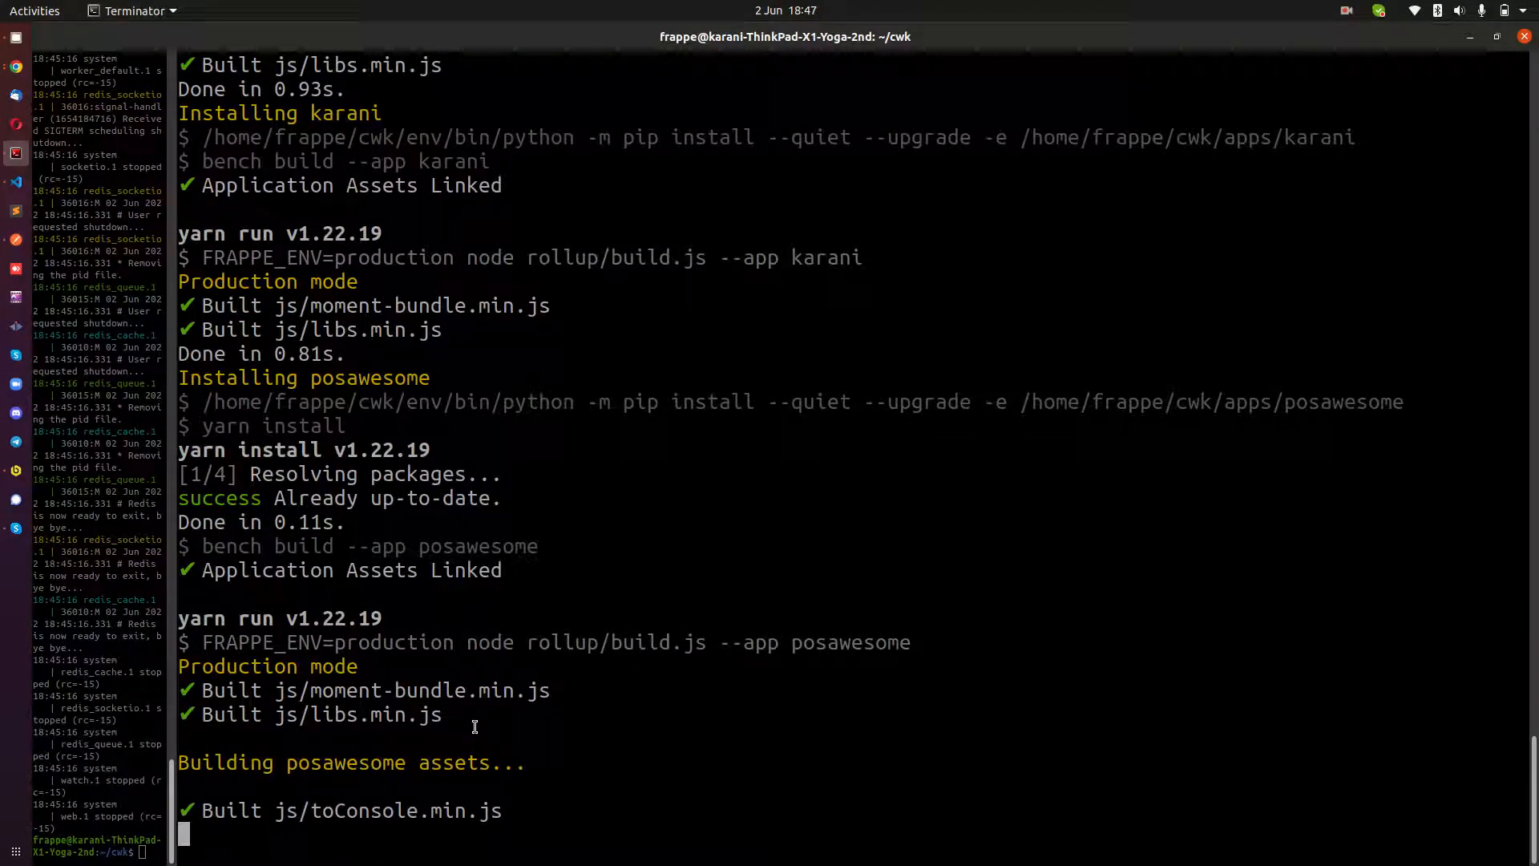
{"action": "mouse_move", "coordinate": [292, 762]}
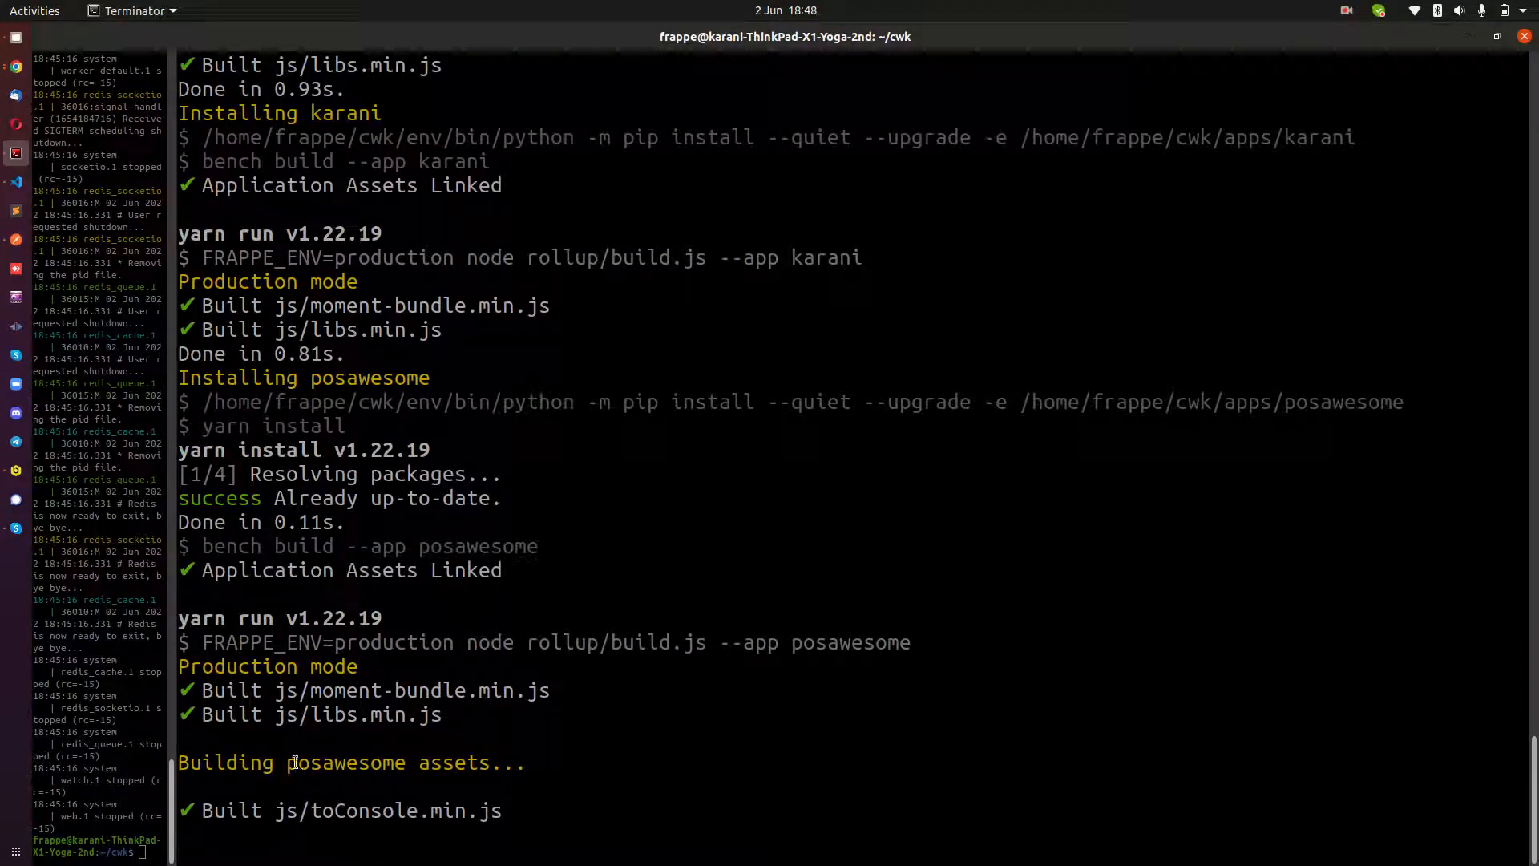
{"action": "mouse_move", "coordinate": [310, 704]}
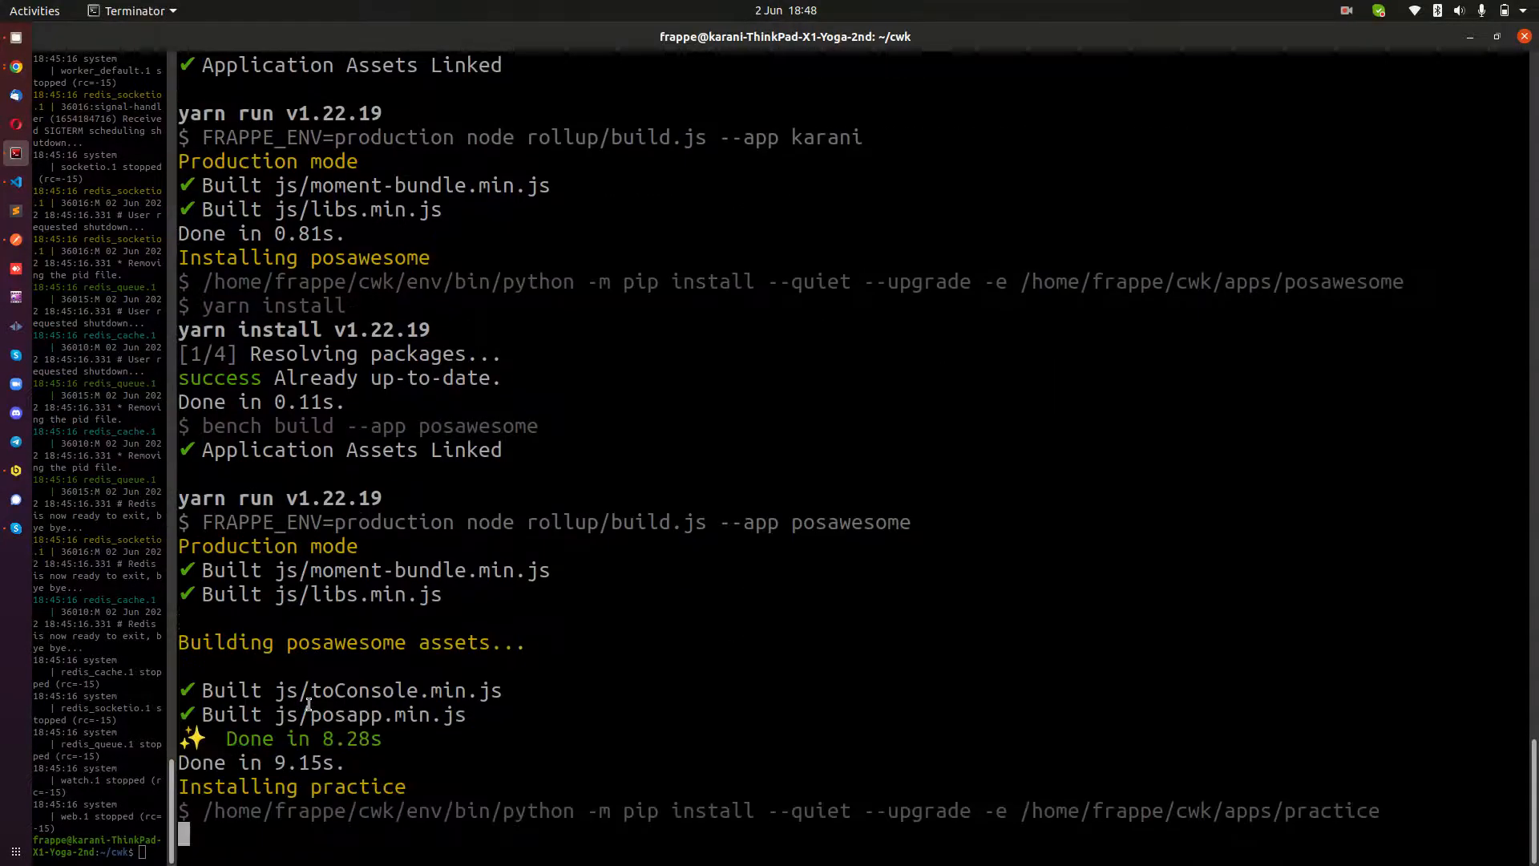
{"action": "scroll", "scroll_direction": "down", "scroll_amount": 3}
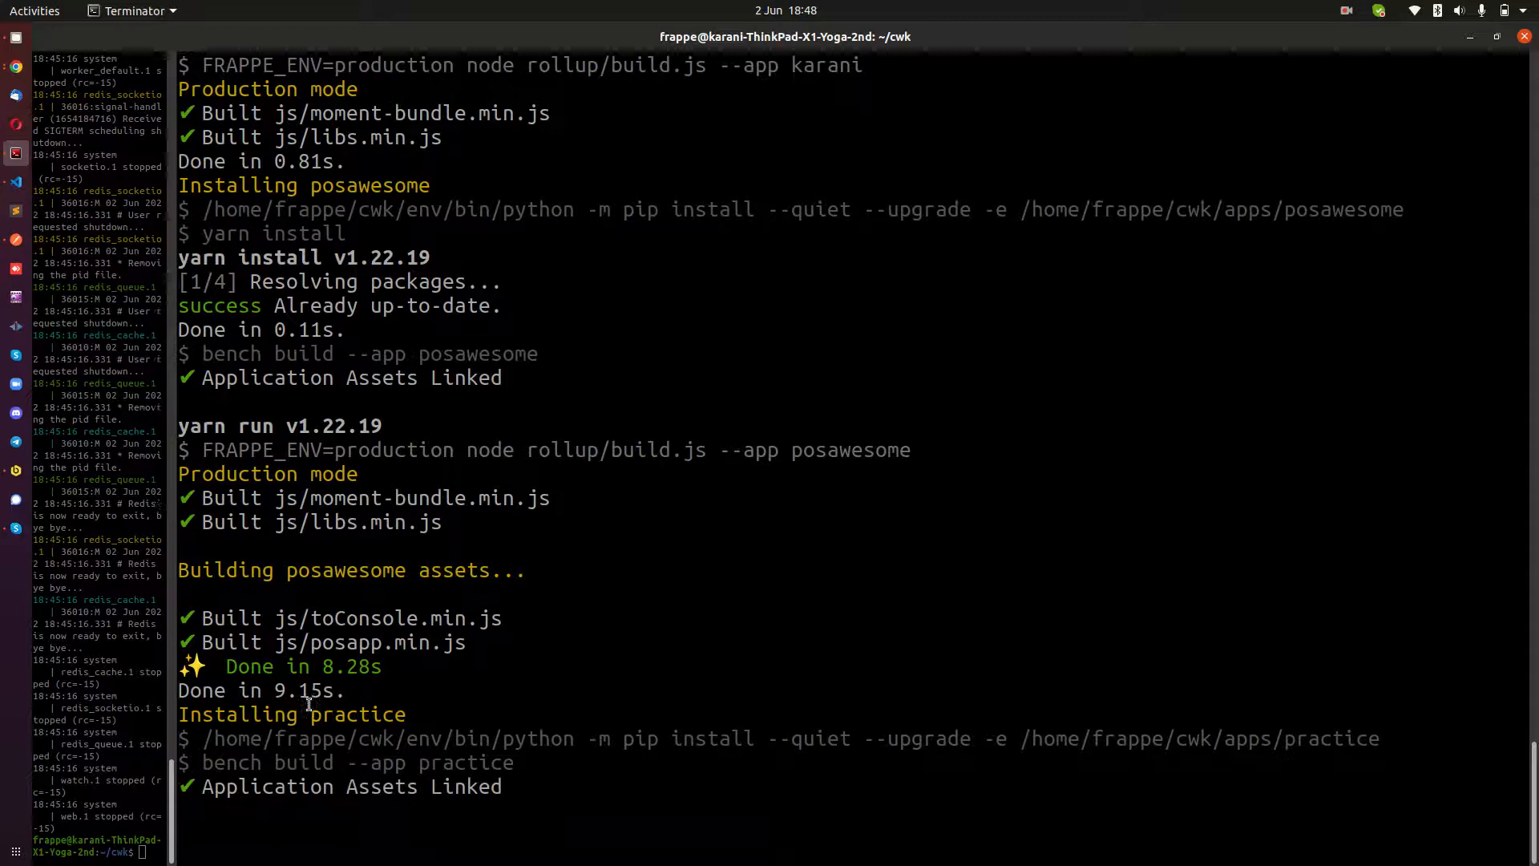
{"action": "scroll", "scroll_direction": "down", "scroll_amount": 3}
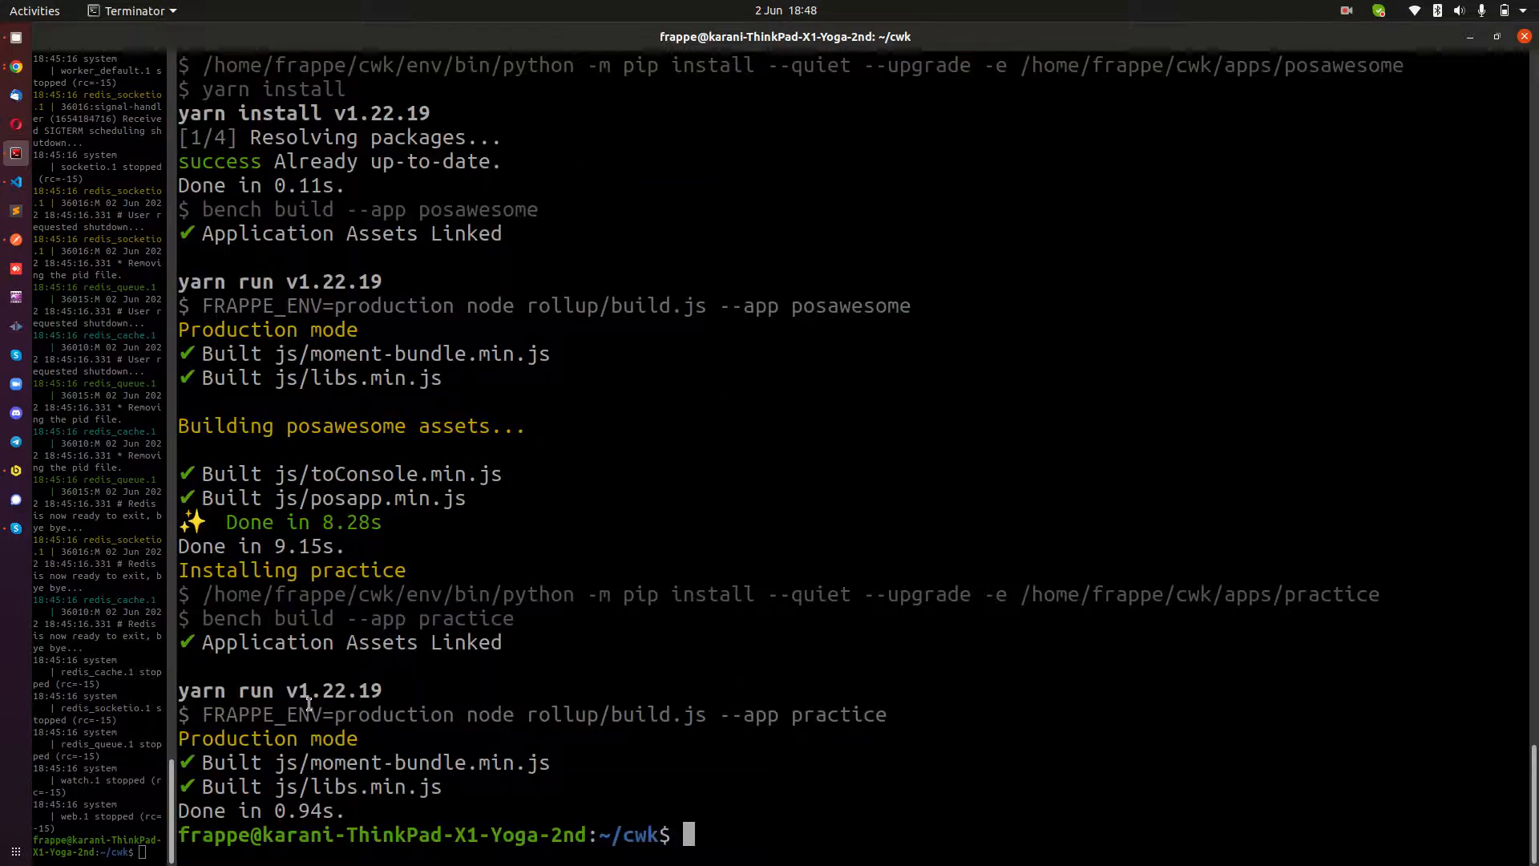
{"action": "double_click", "coordinate": [225, 425]}
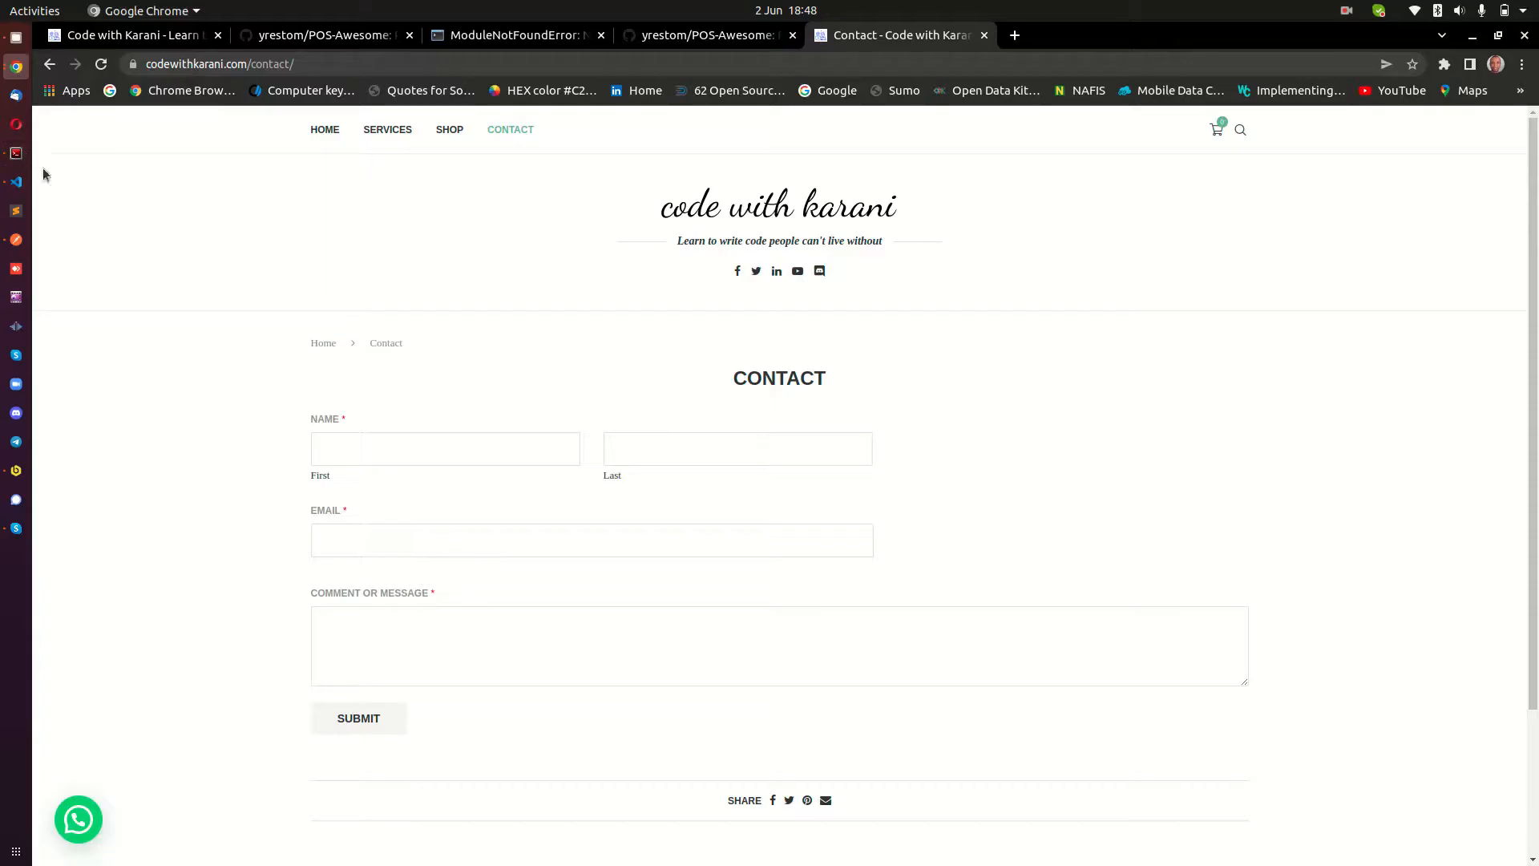
Review the How to Install steps on the yrestom/POS-Awesome repository page
{"action": "left_click", "coordinate": [702, 36]}
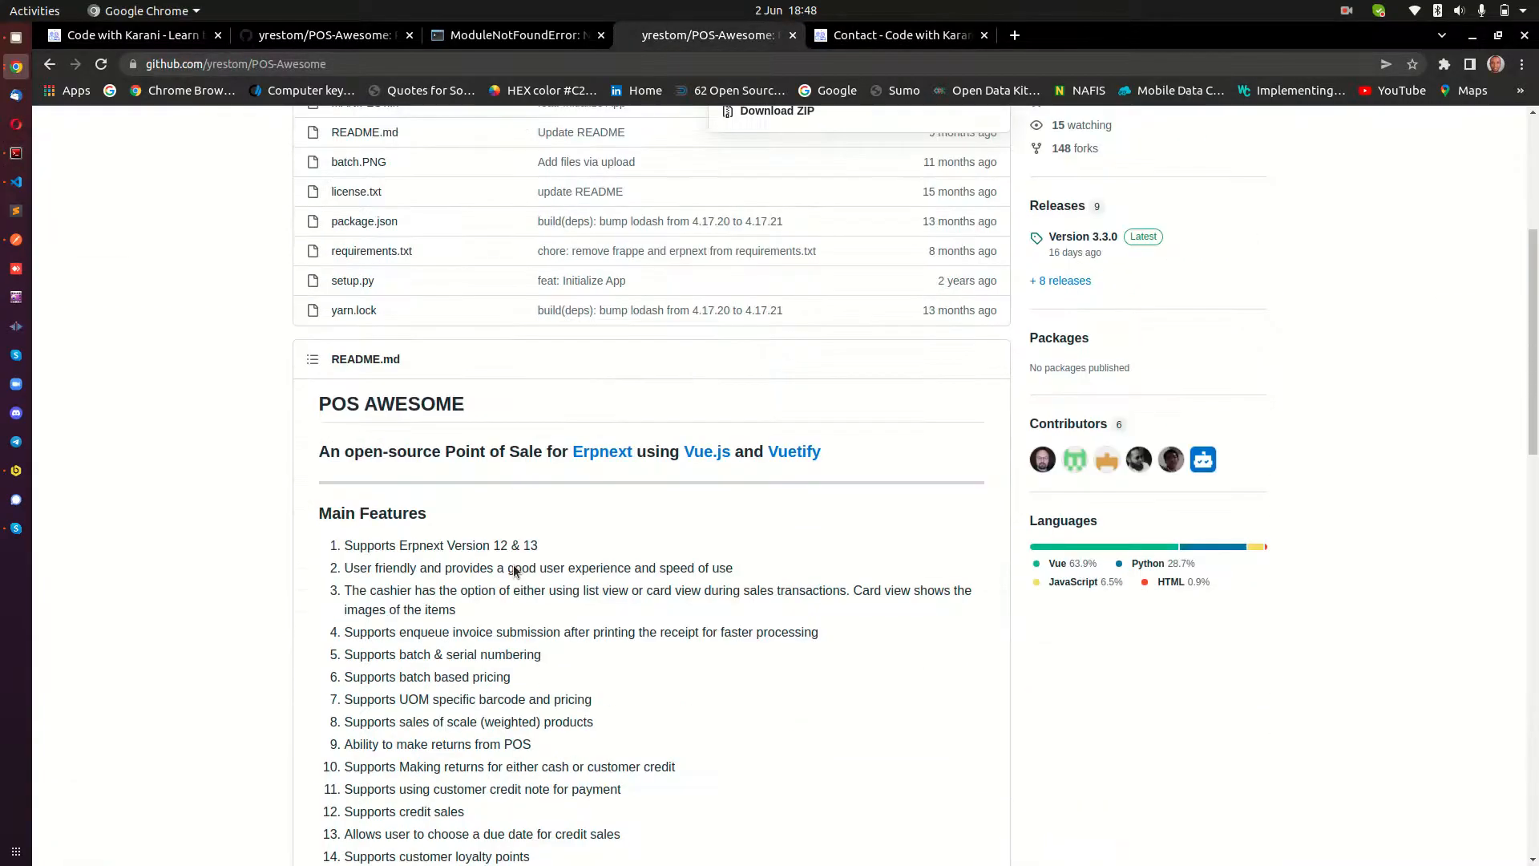
{"action": "scroll", "scroll_direction": "down", "scroll_amount": 3}
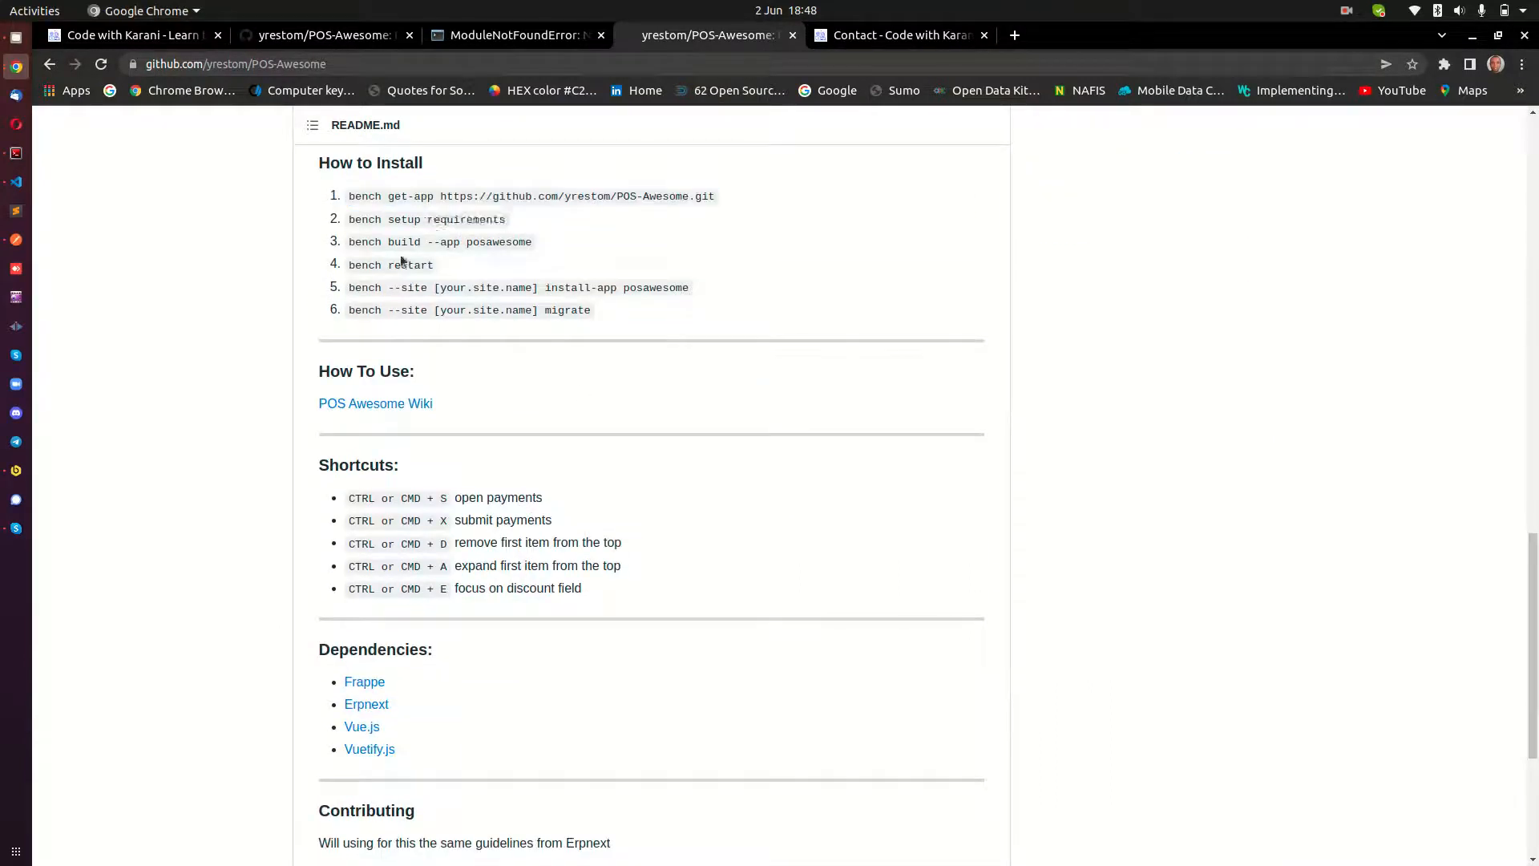
{"action": "double_click", "coordinate": [439, 241]}
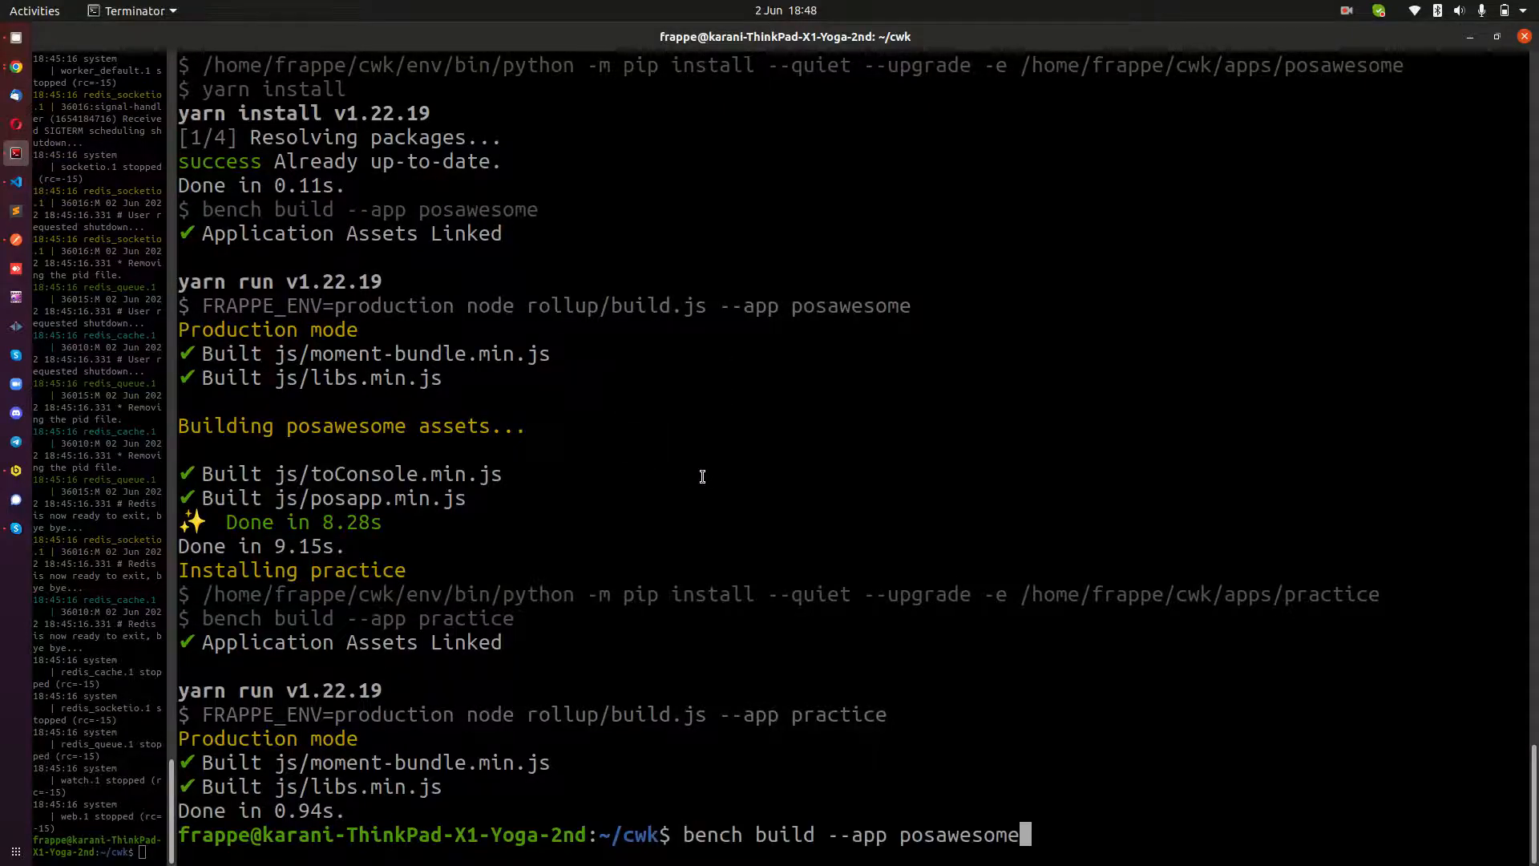
Run bench build --app posawesome to rebuild the posapp and toConsole bundles, noting the restart step
{"action": "key", "text": "Return"}
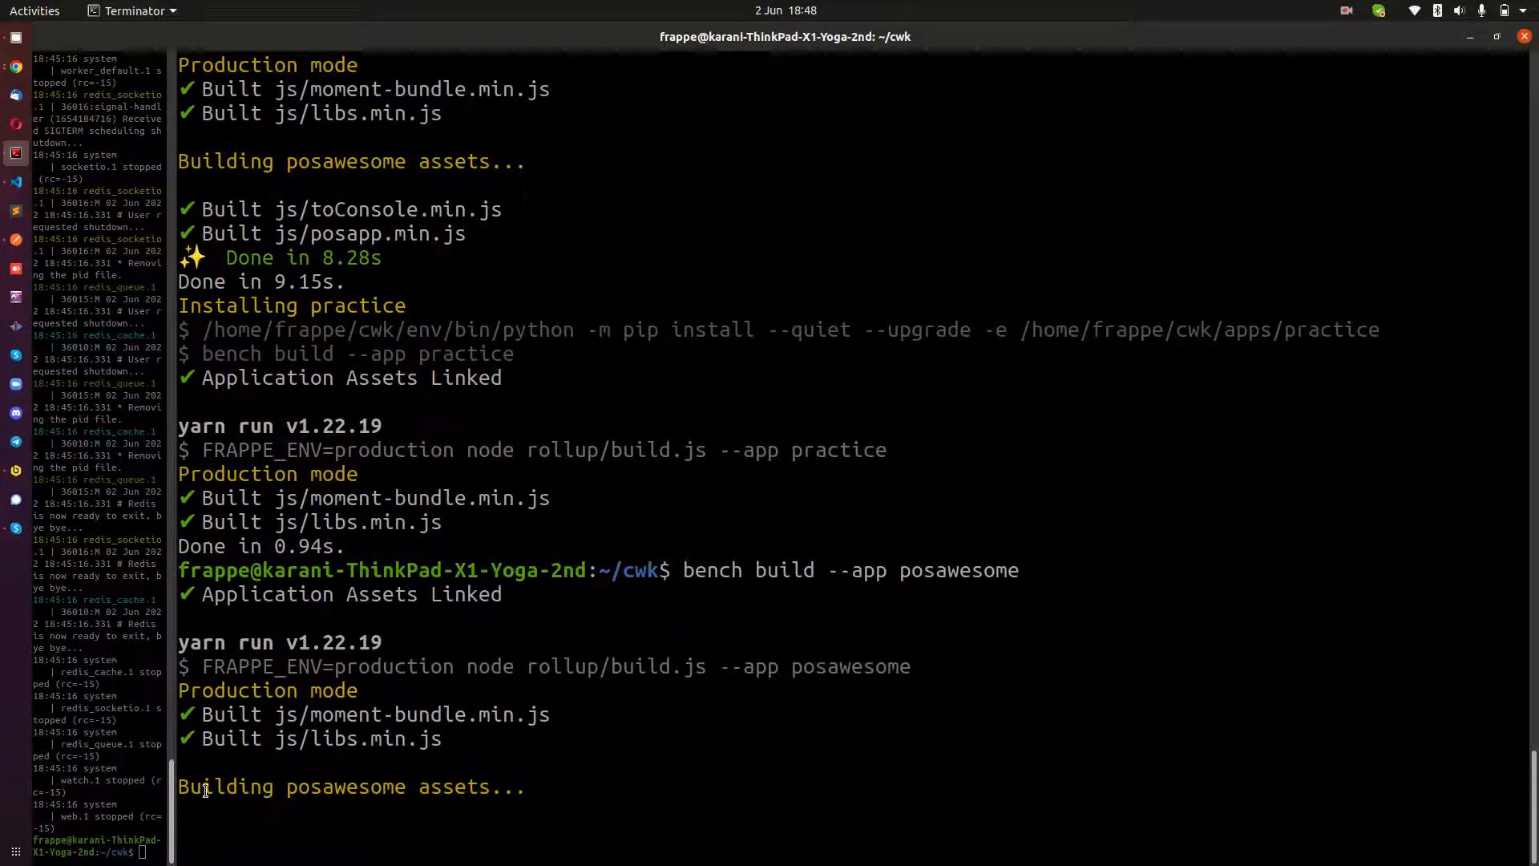
{"action": "scroll", "scroll_direction": "down", "scroll_amount": 3}
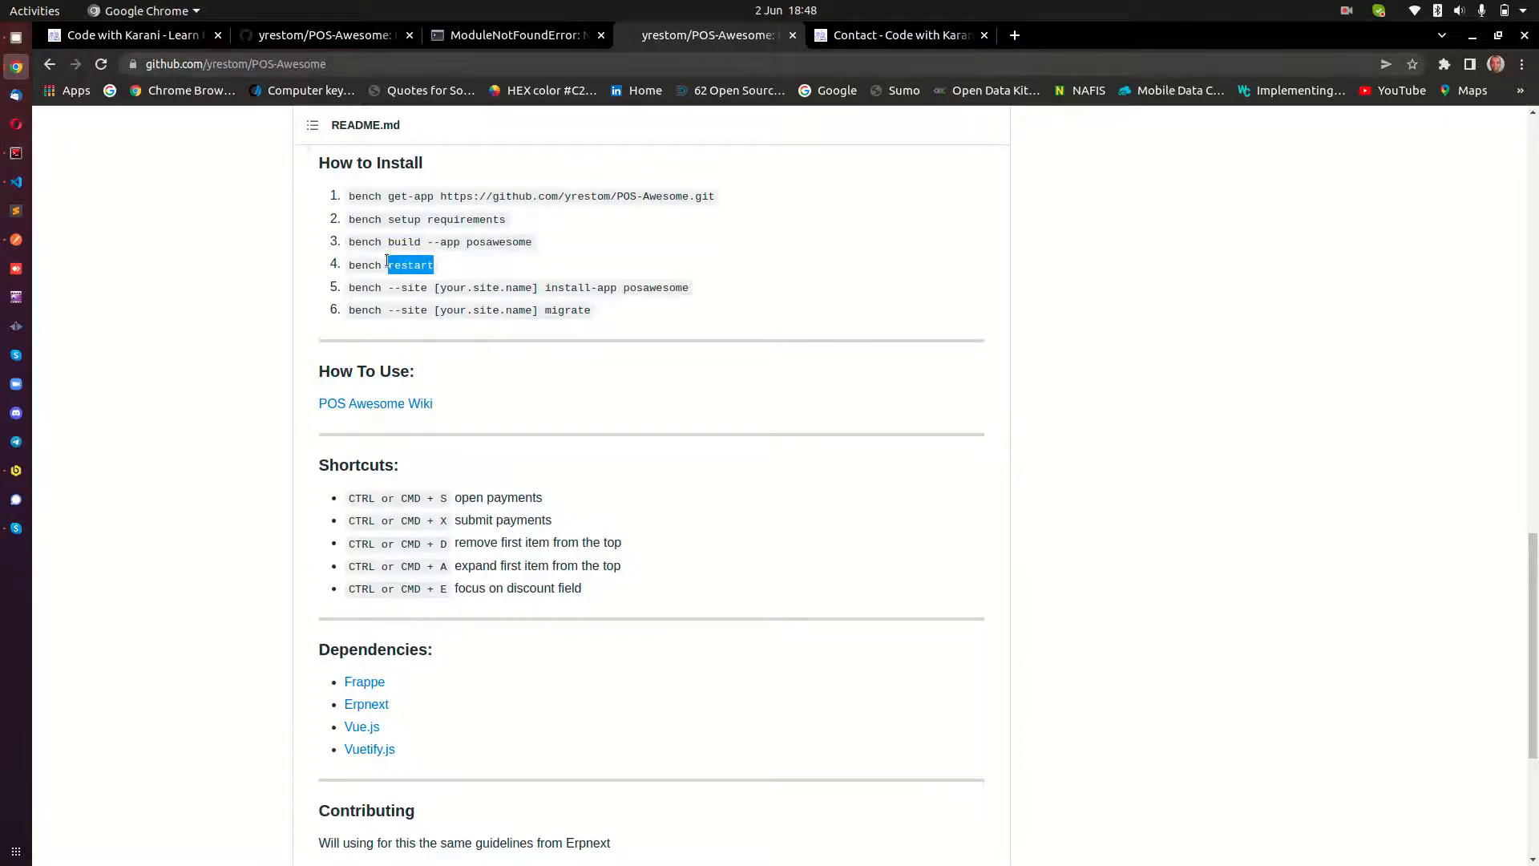
{"action": "double_click", "coordinate": [391, 264]}
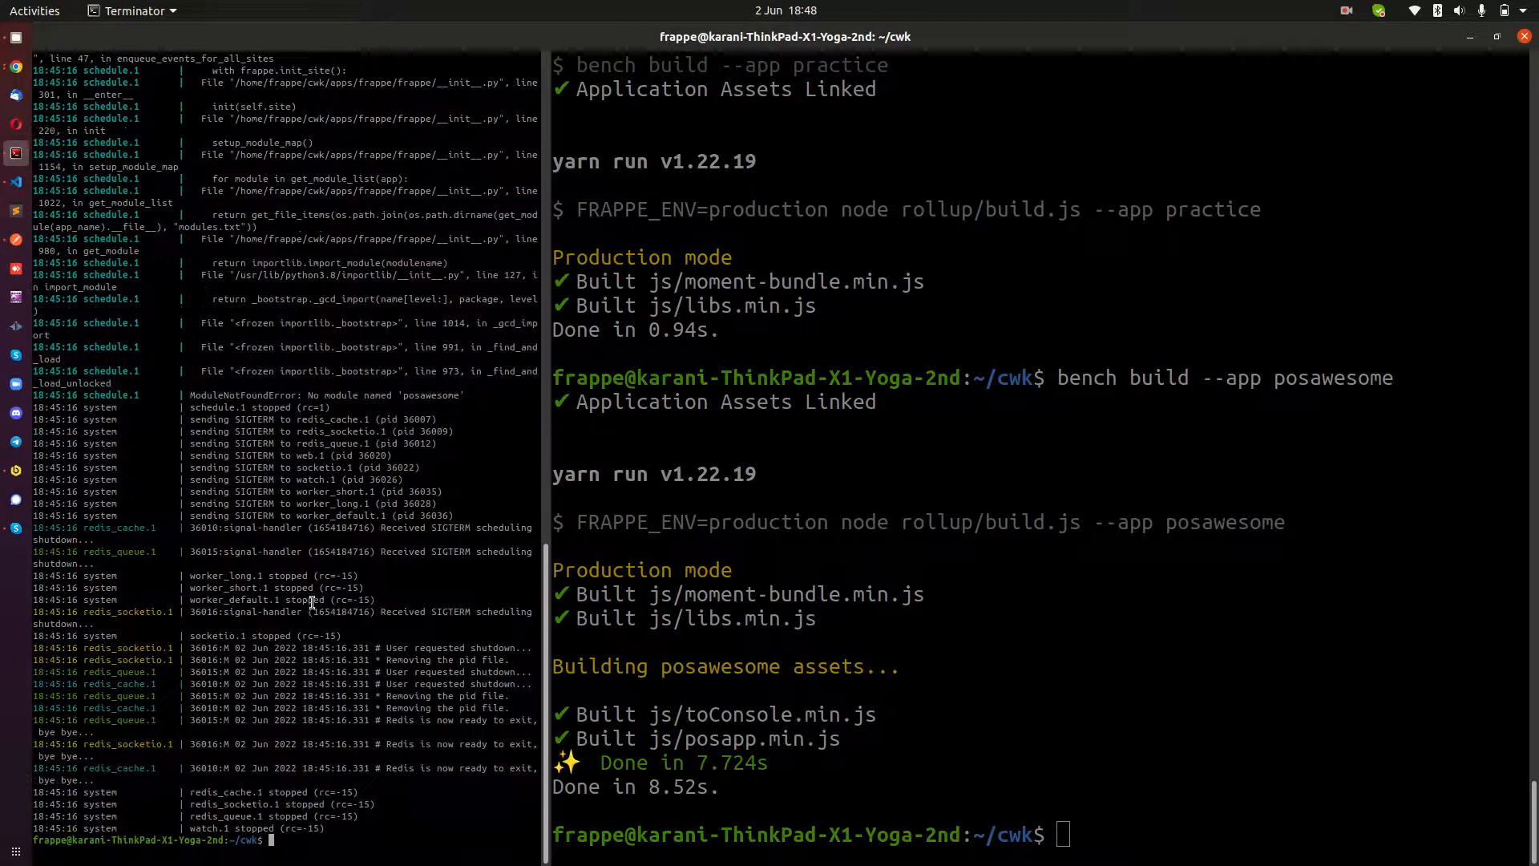
Run bench restart so the bench services come back up with the new assets
{"action": "type", "text": "bench restart"}
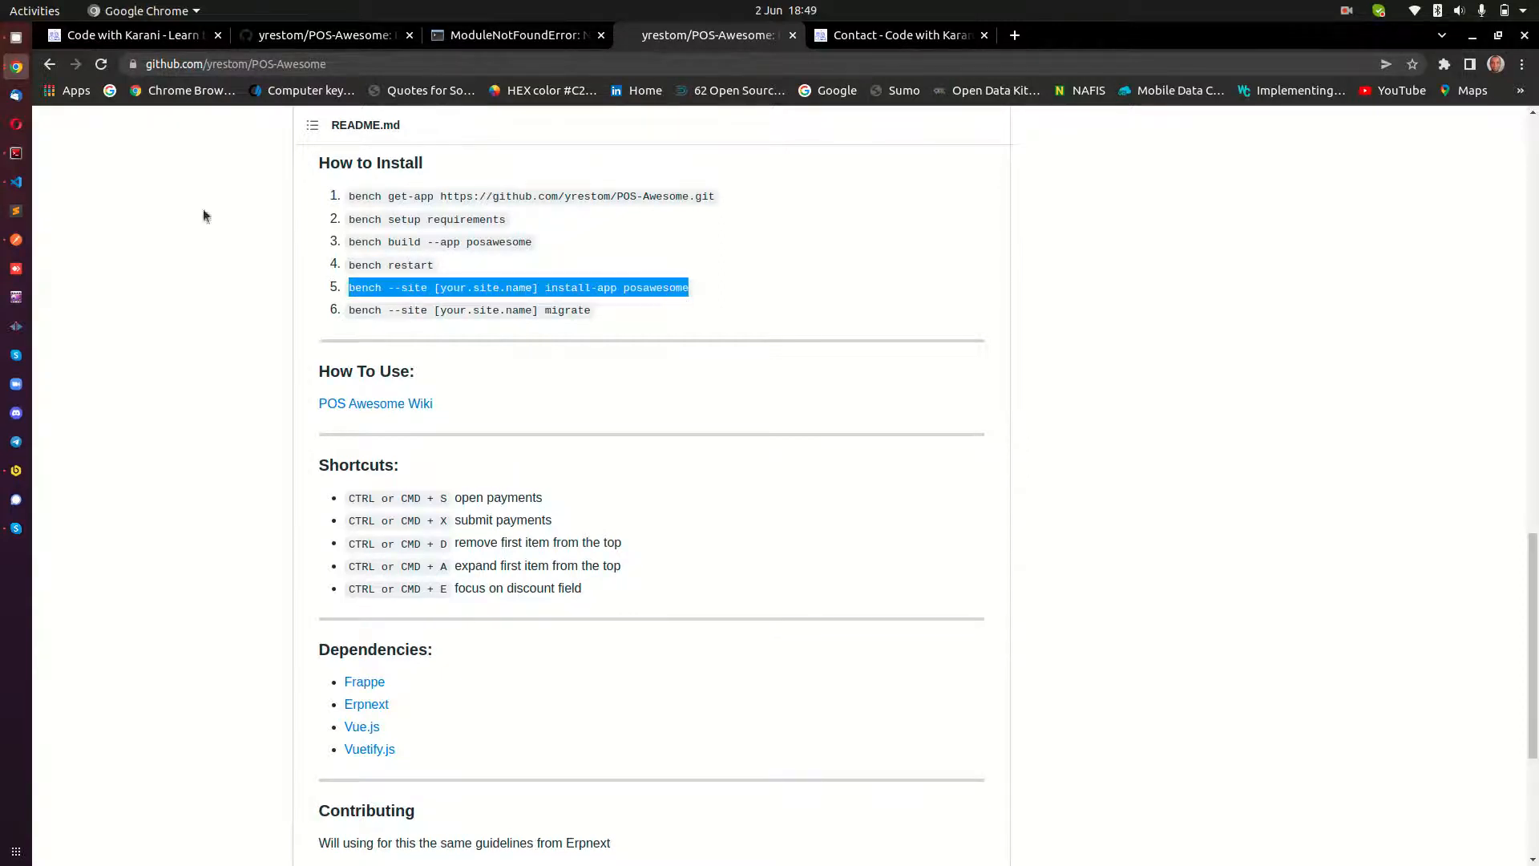
{"action": "left_click", "coordinate": [15, 182]}
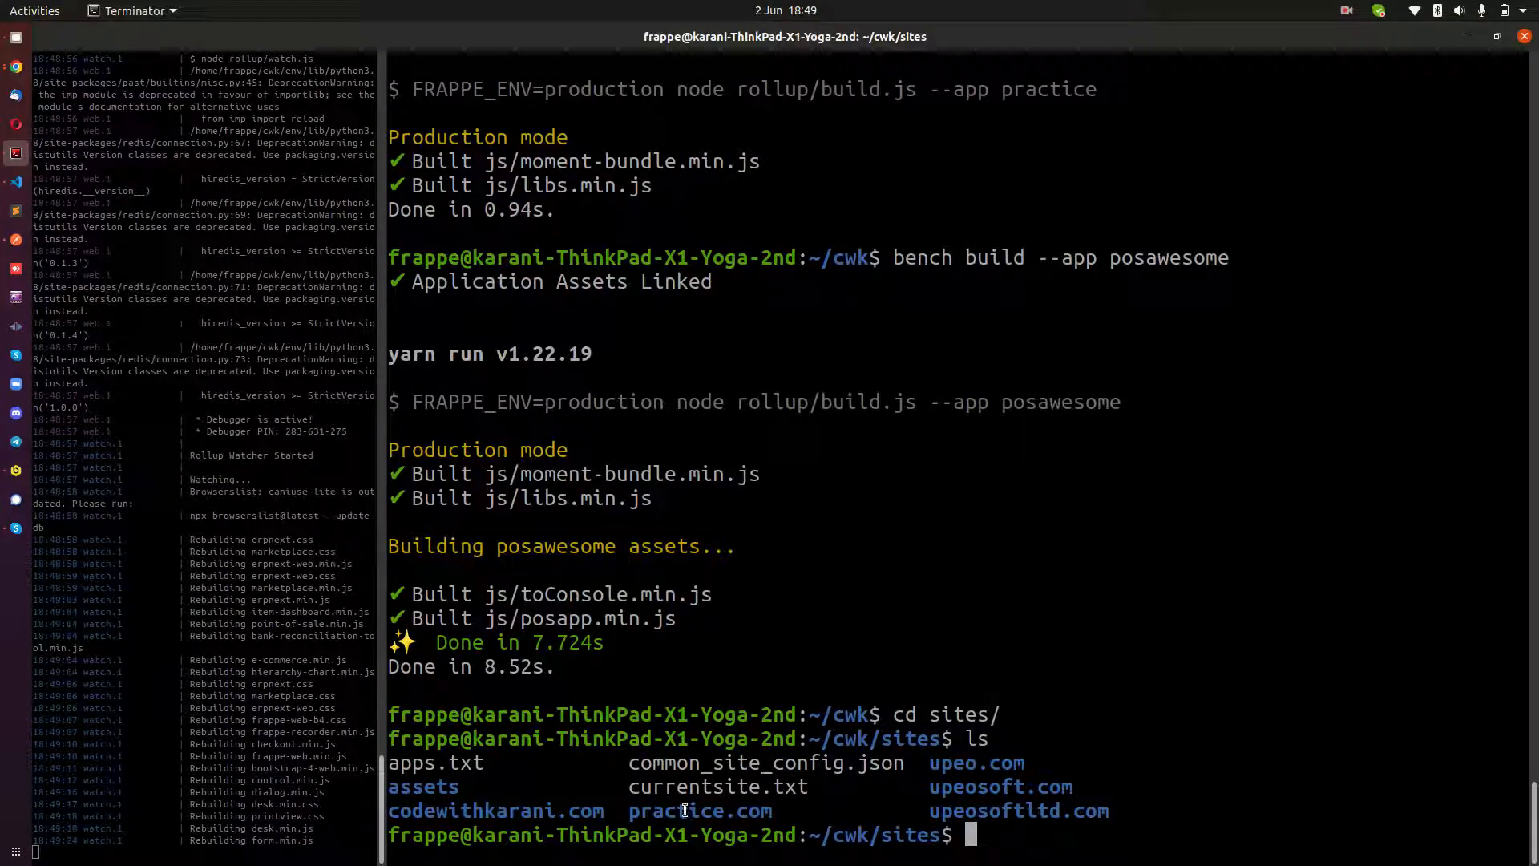
Clear the terminal and move up into the bench folder
{"action": "type", "text": "cat currentsite.txt"}
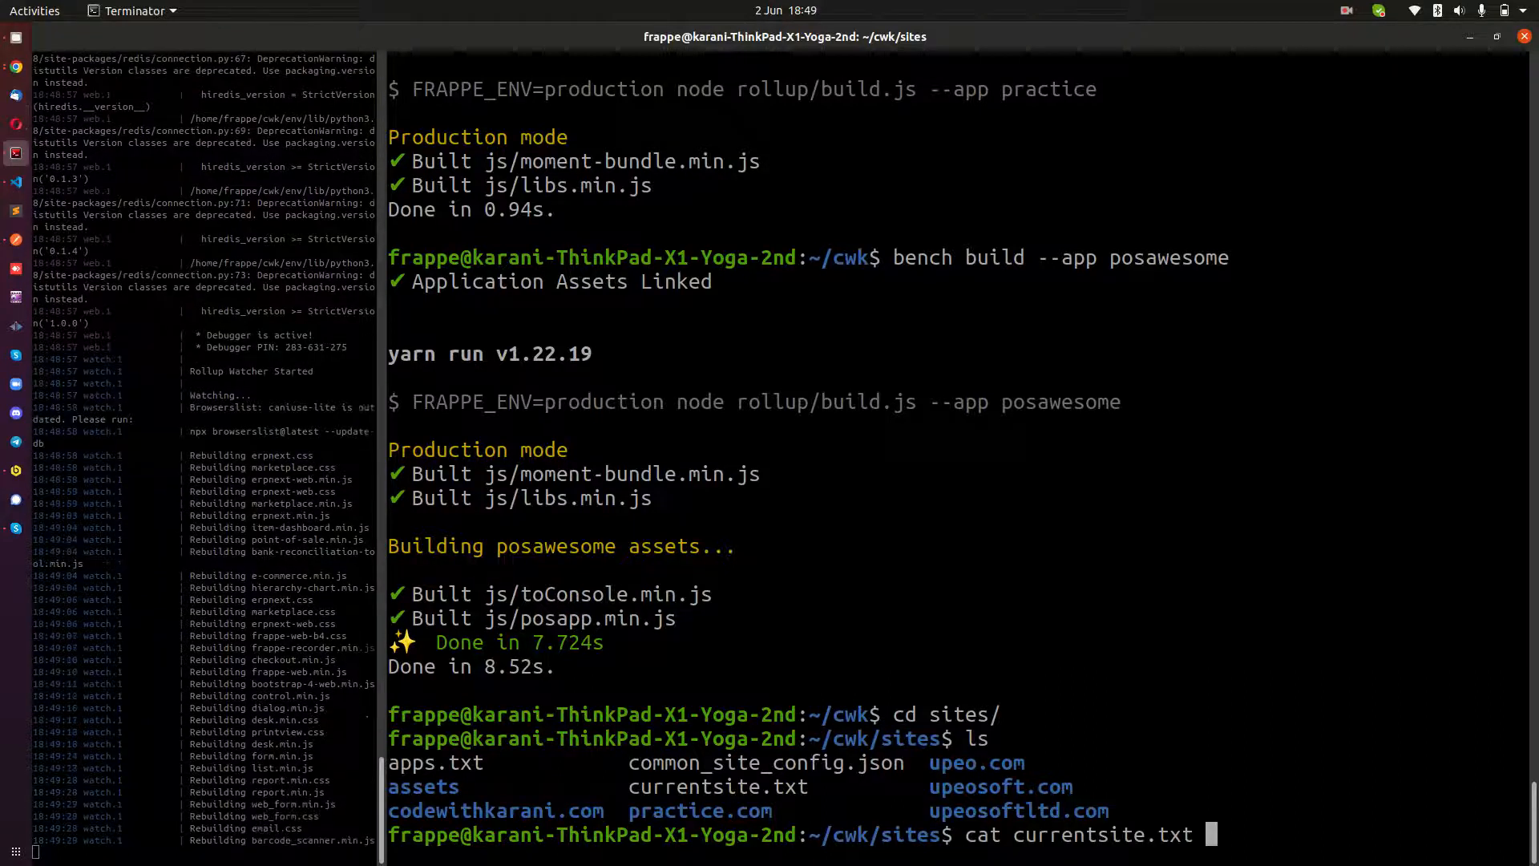
{"action": "key", "text": "Return"}
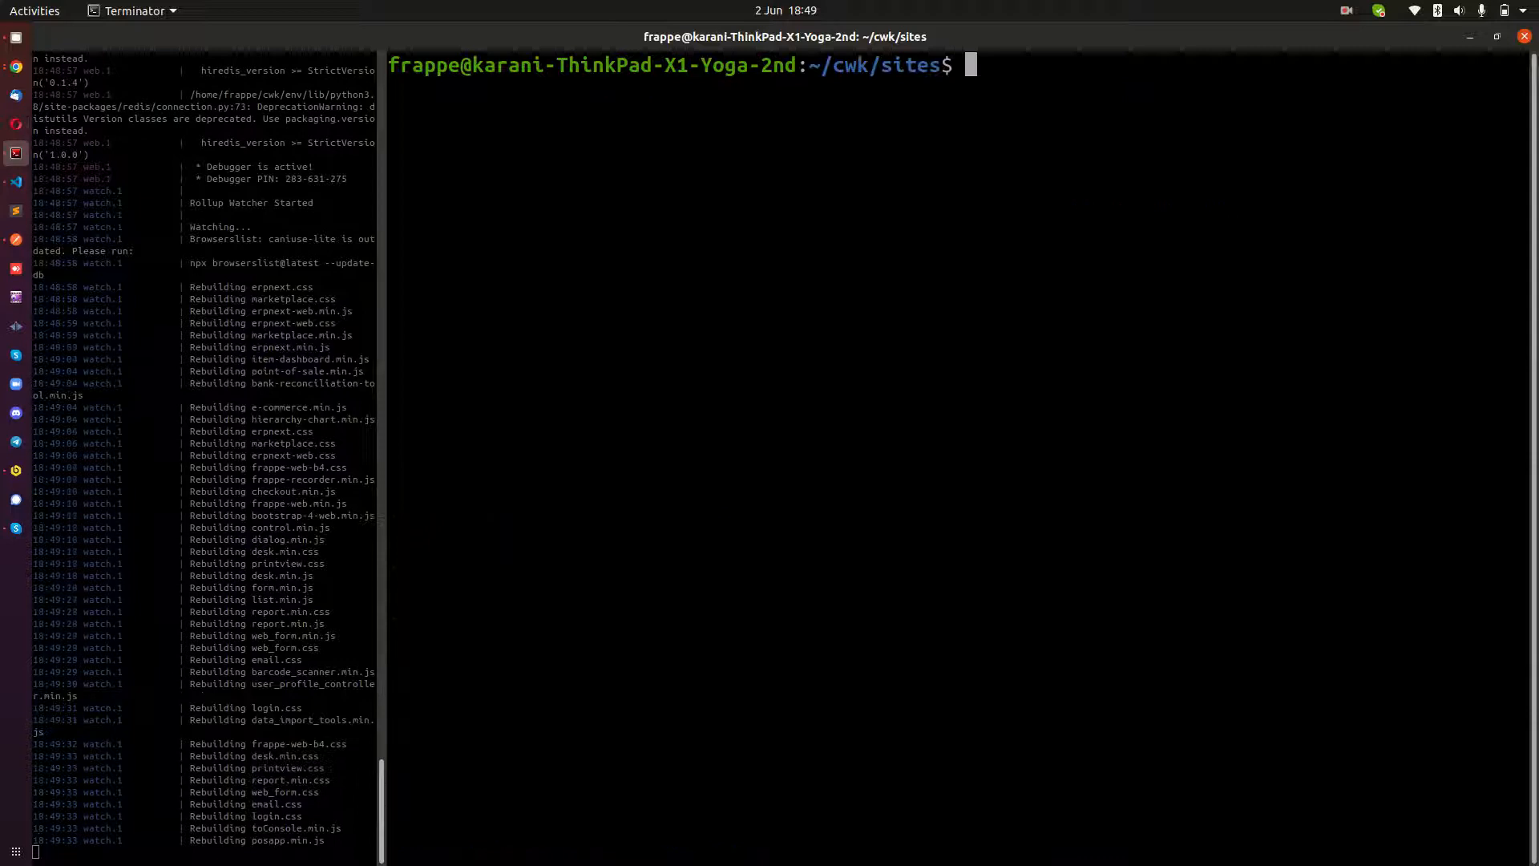
{"action": "type", "text": "cd ."}
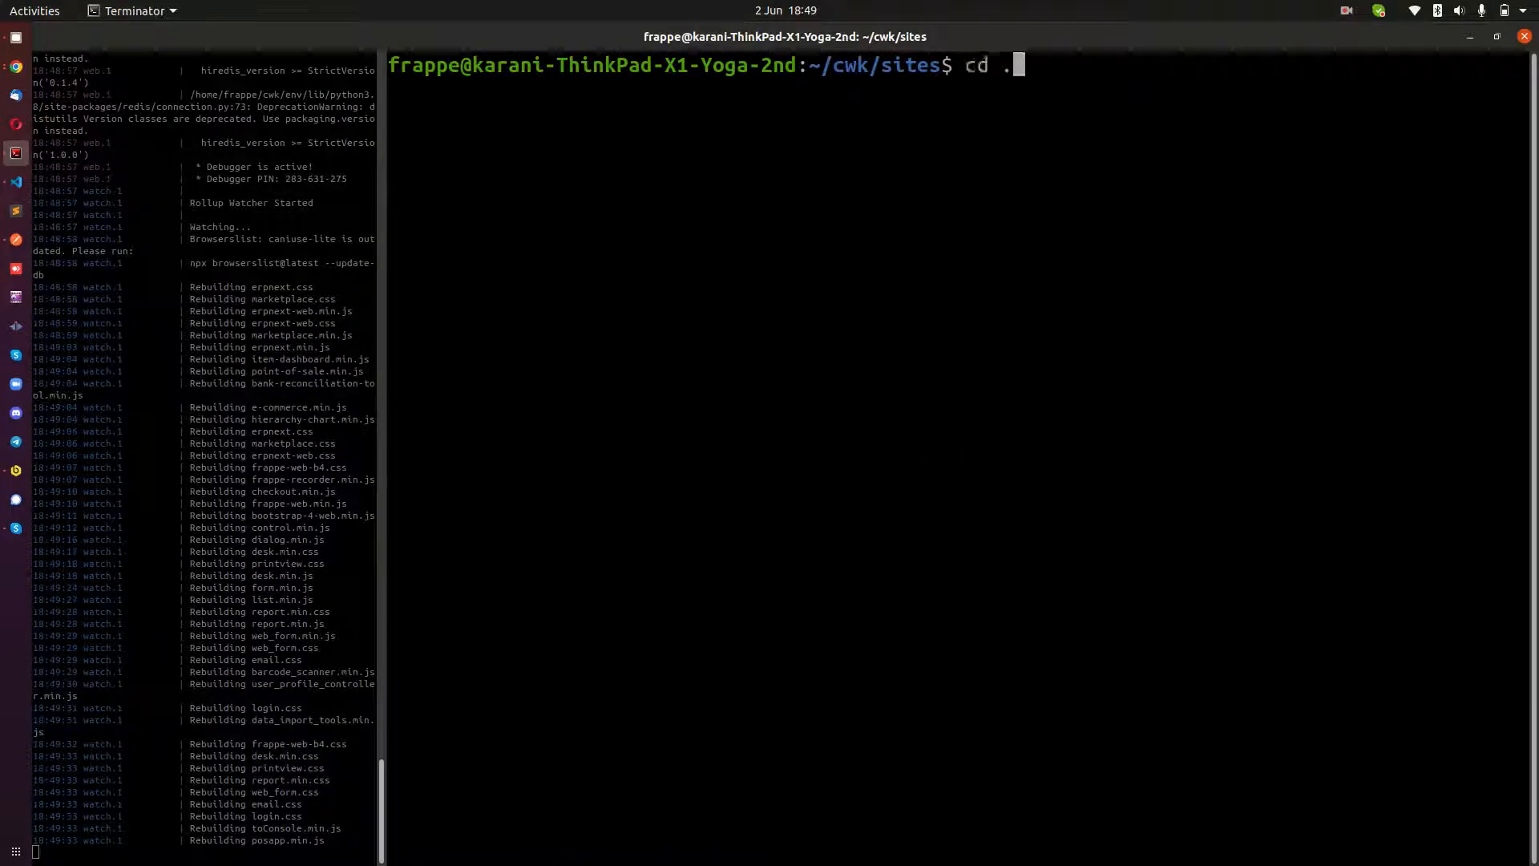
{"action": "key", "text": "Return"}
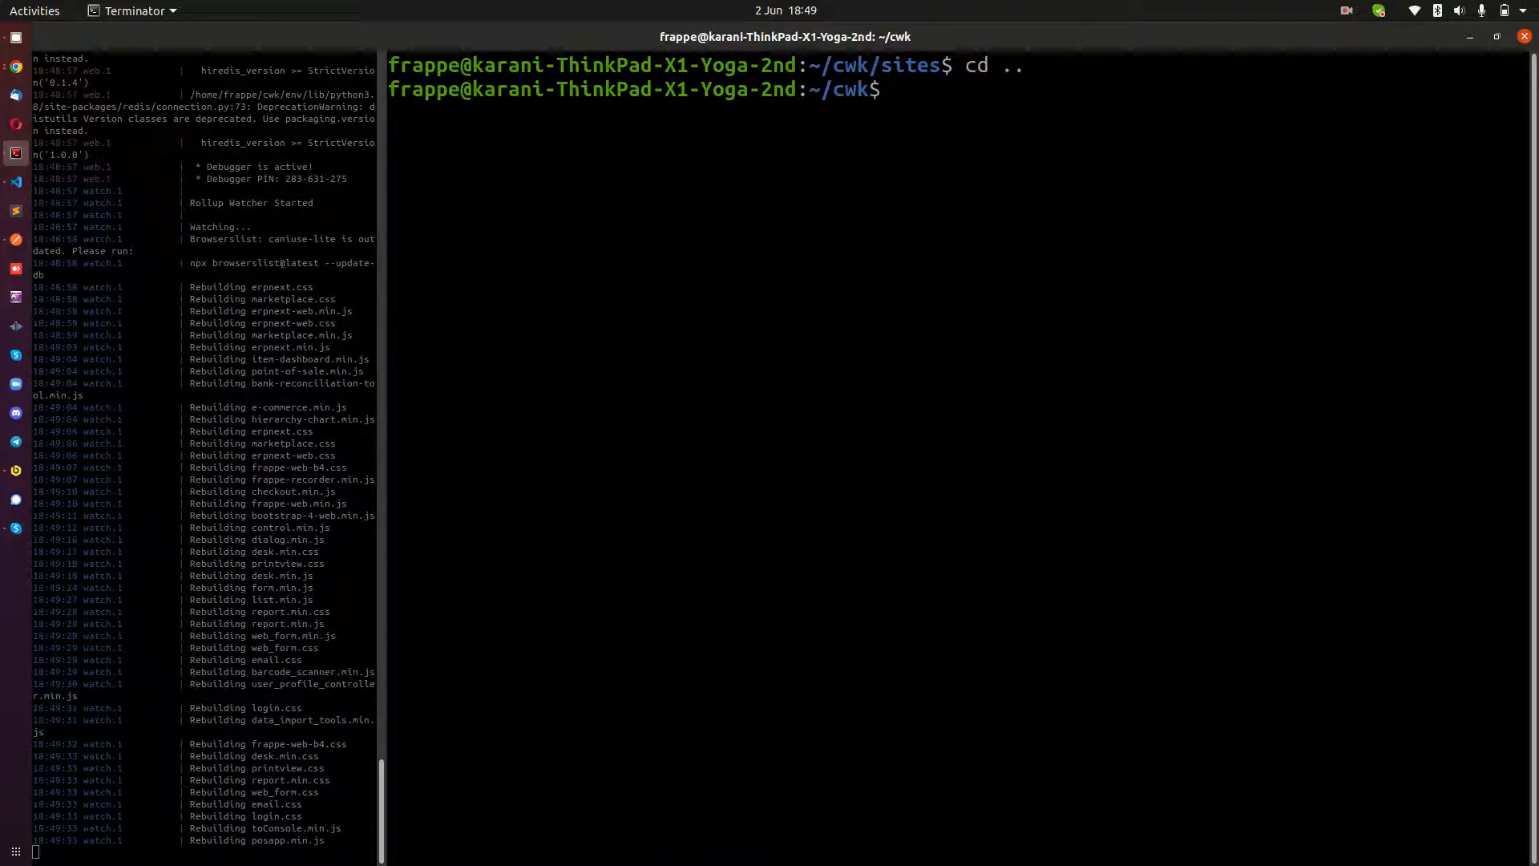
Run bench --site codewithkarani.com install-app posawesome until DocTypes reach 100%
{"action": "type", "text": "ben"}
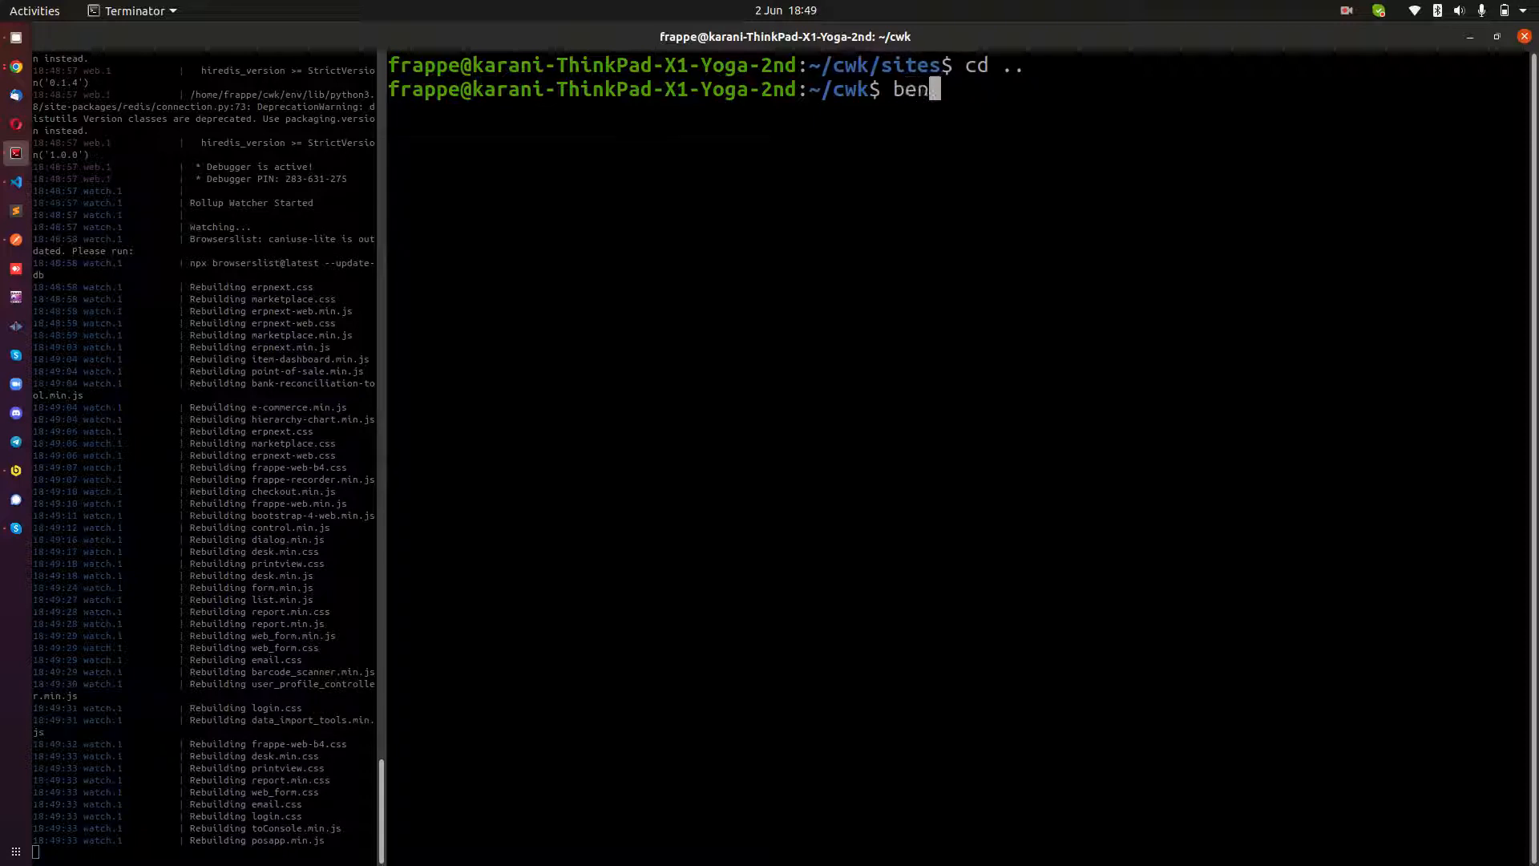
{"action": "type", "text": "ch --site cod"}
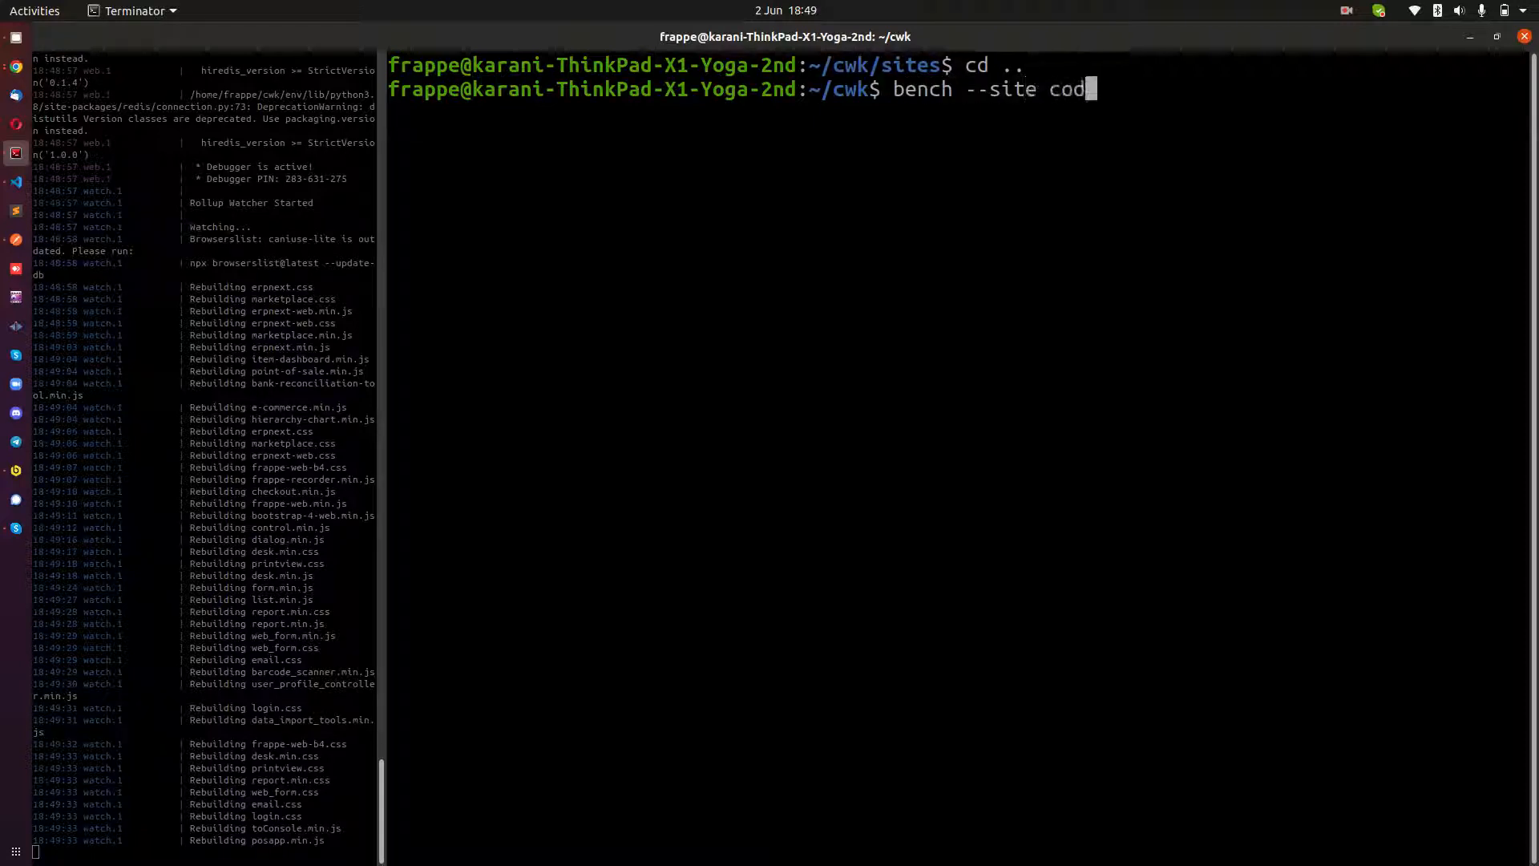
{"action": "type", "text": "ewithkarani"}
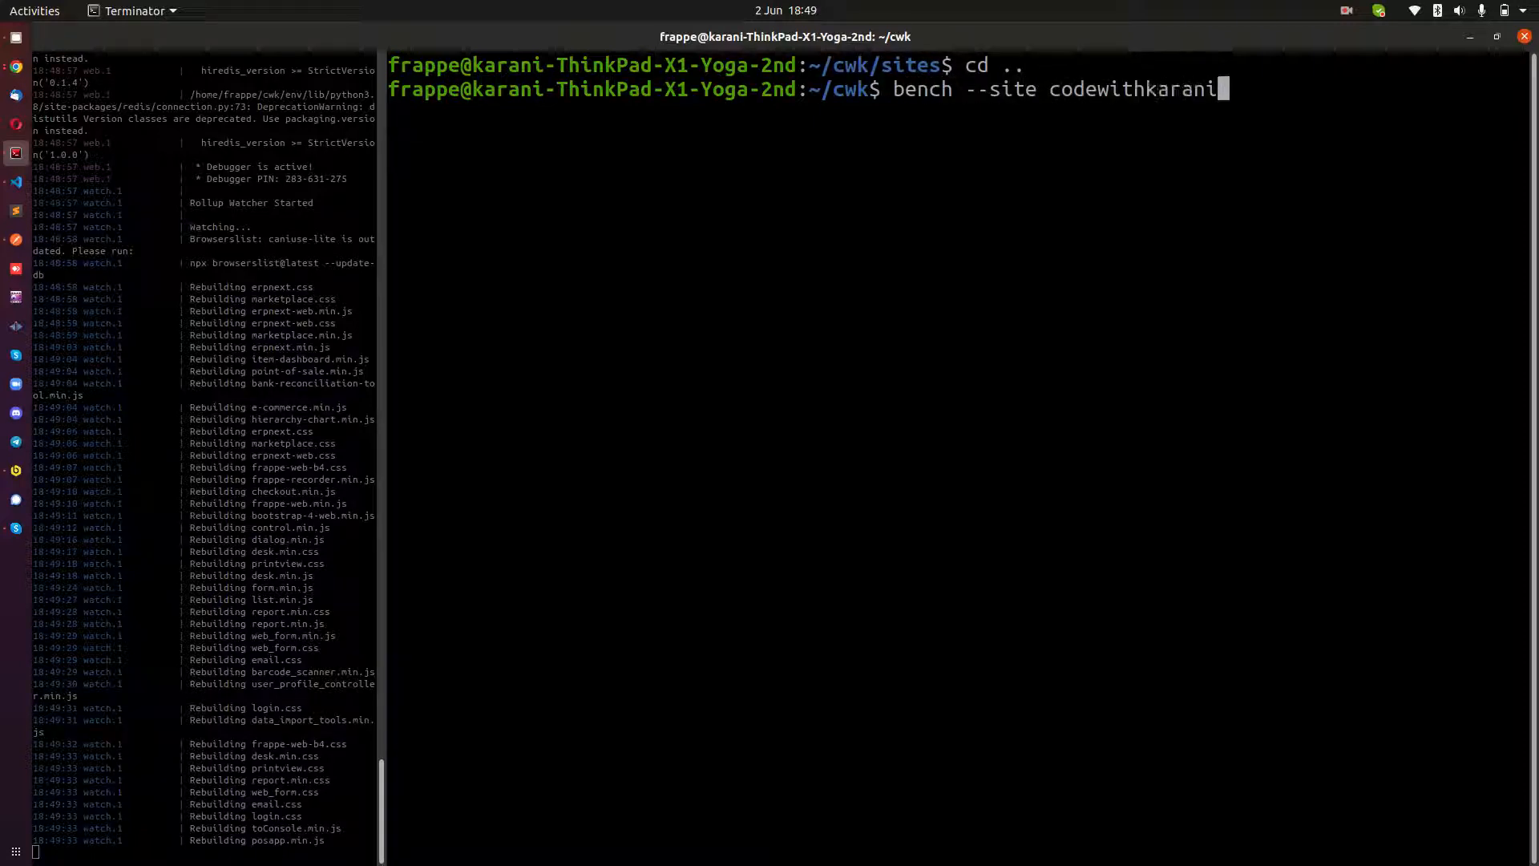
{"action": "type", "text": ".com install"}
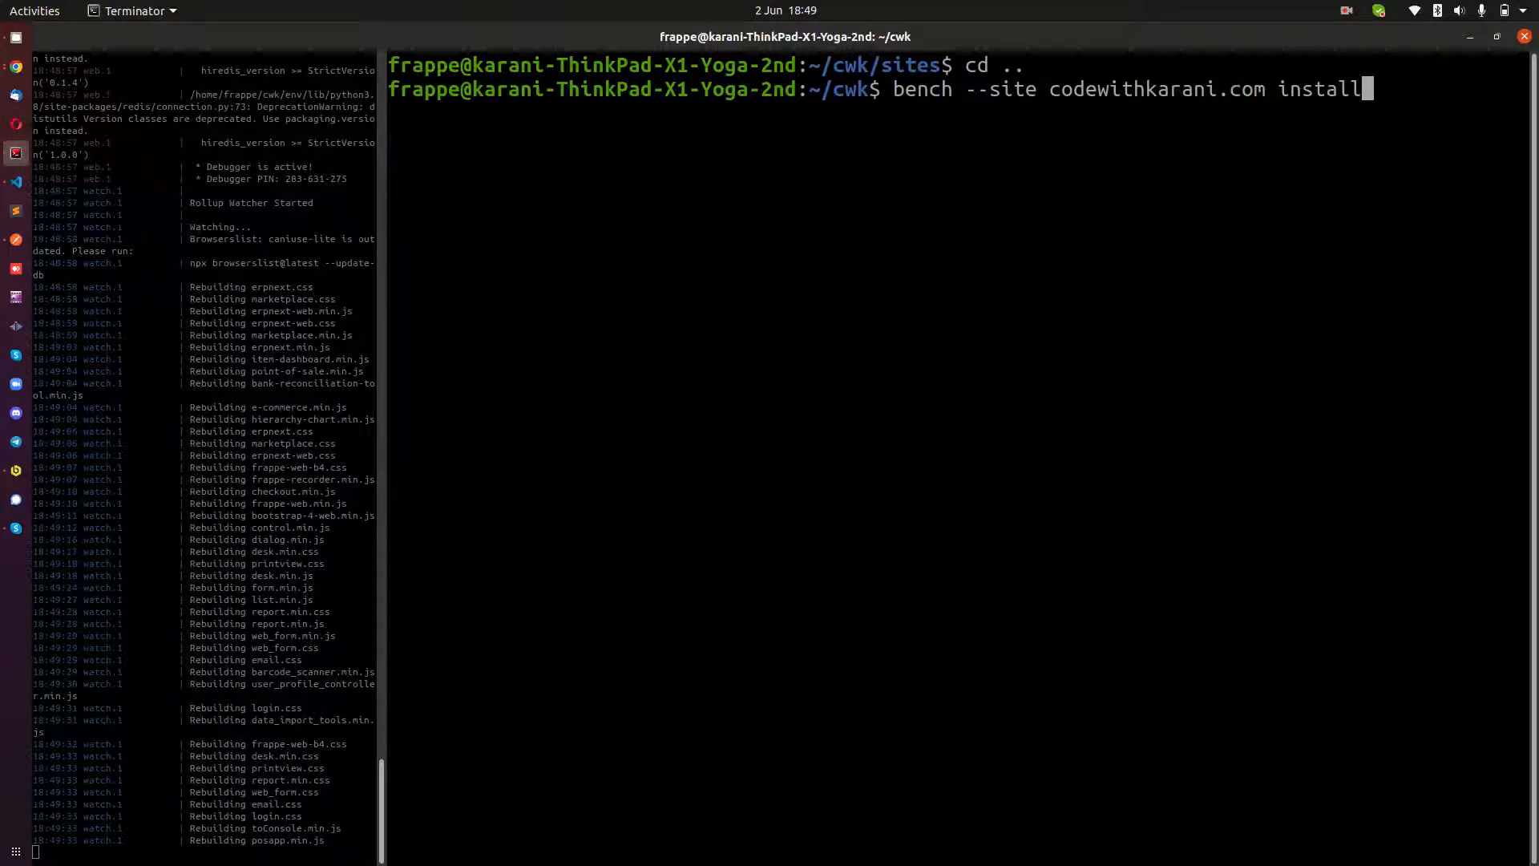
{"action": "type", "text": "-app"}
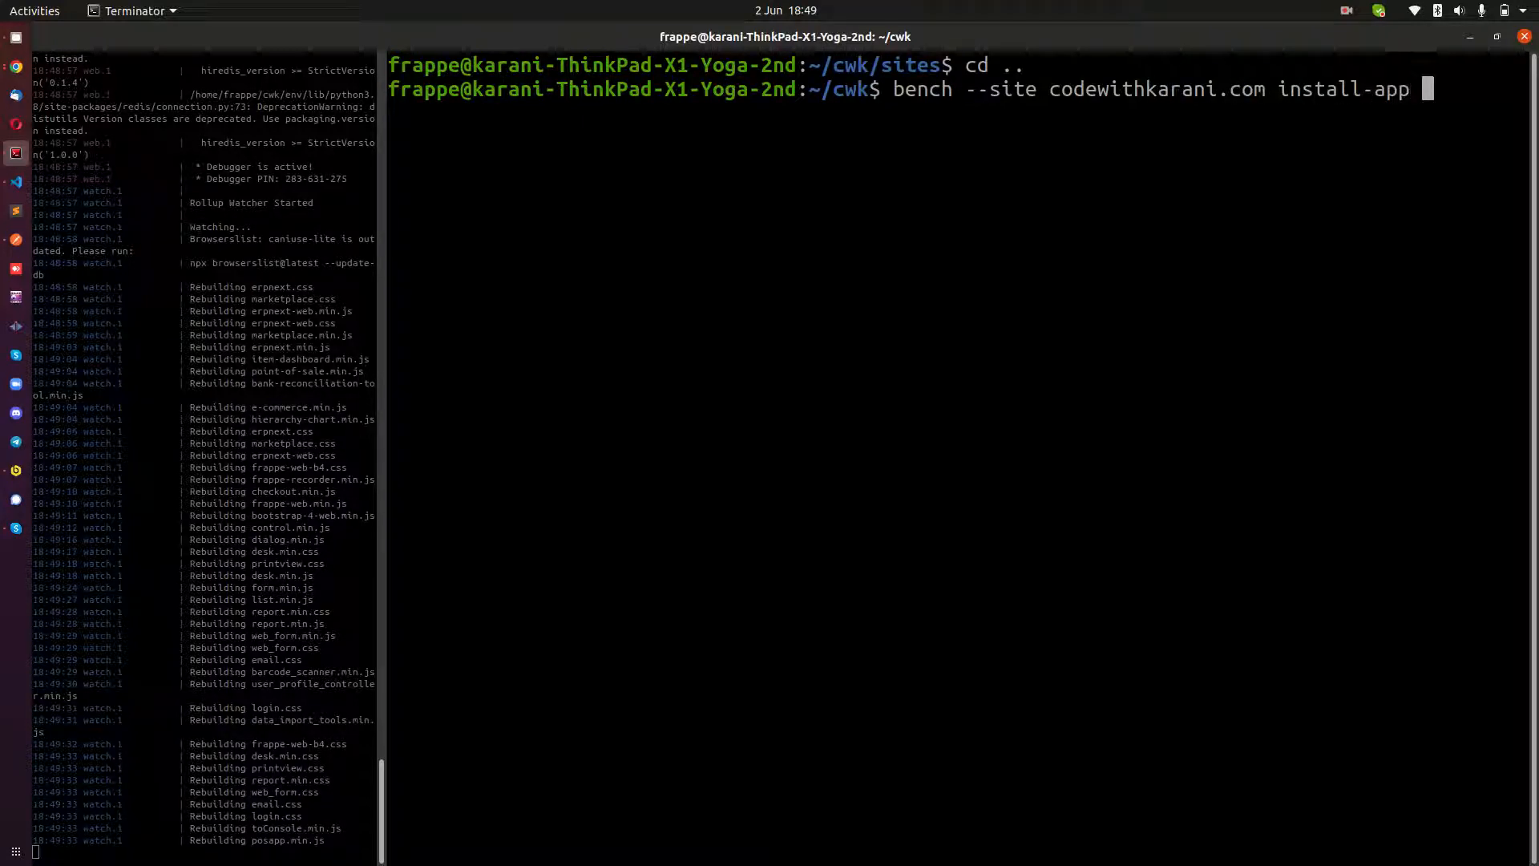
{"action": "type", "text": "posawesome"}
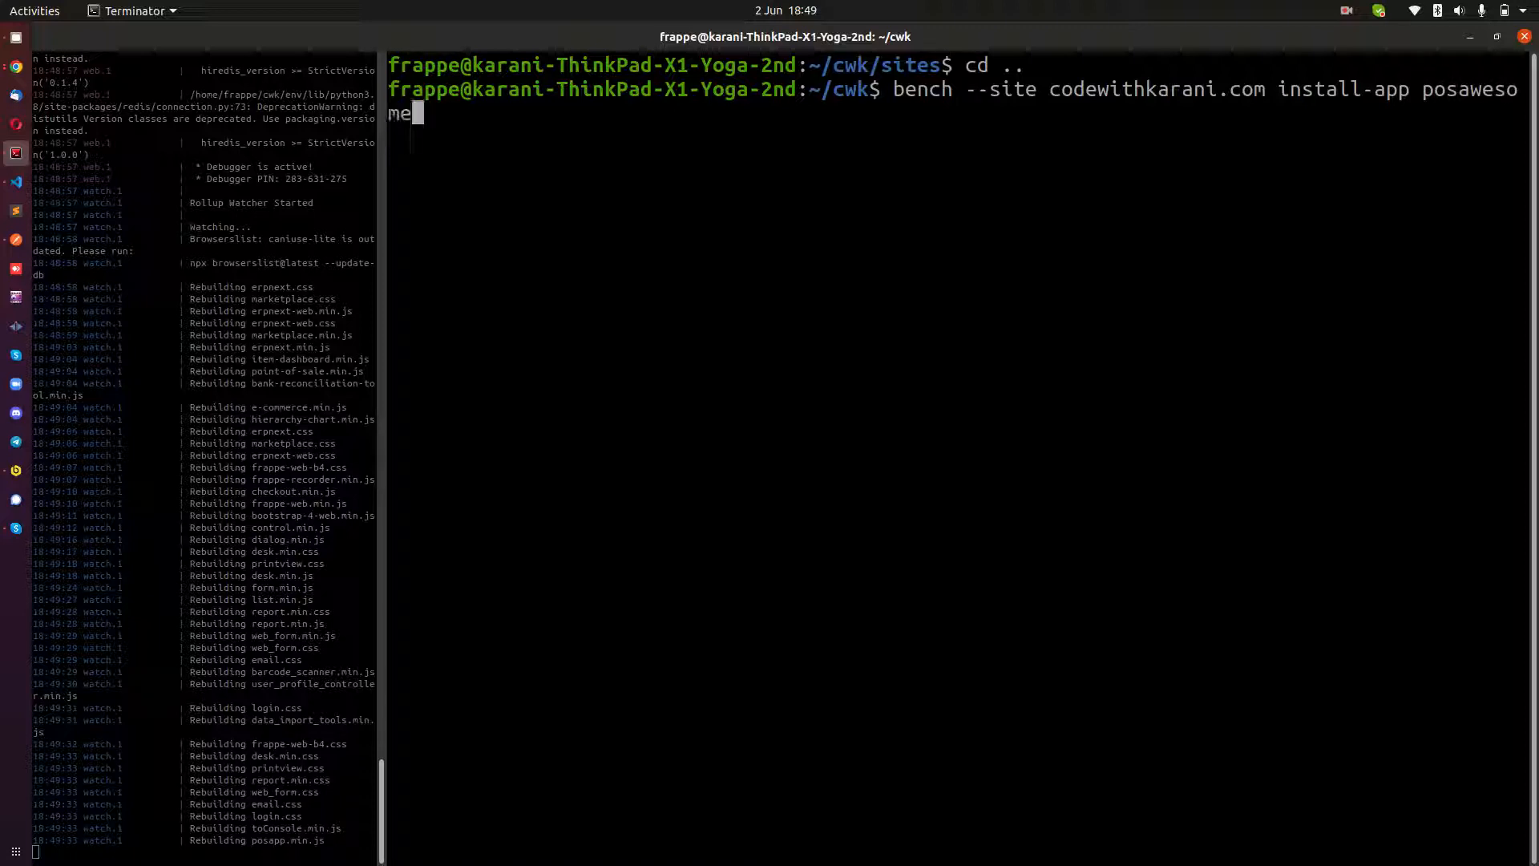
{"action": "key", "text": "Return"}
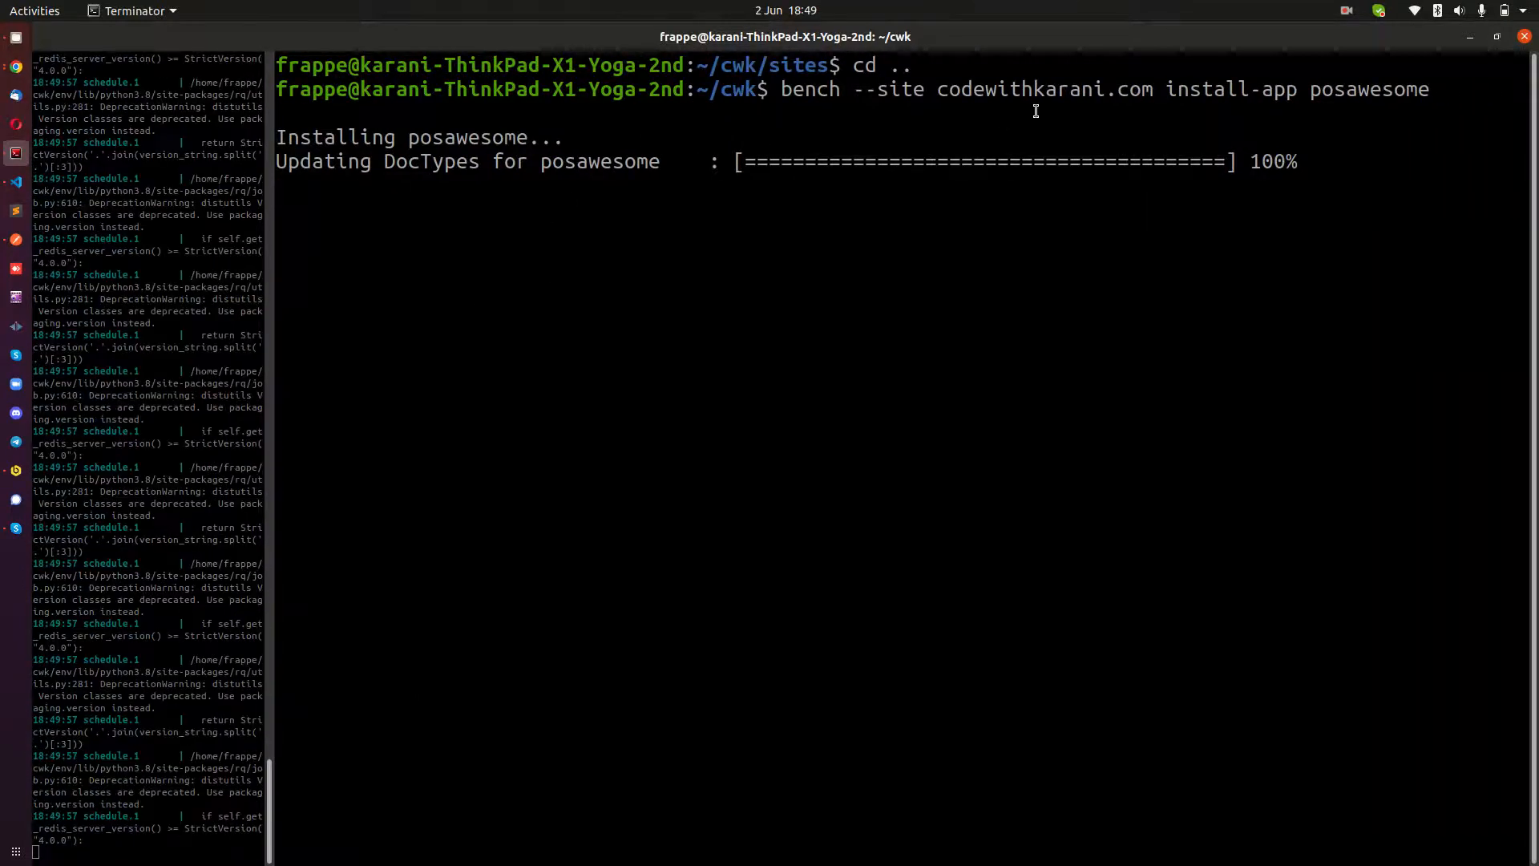
{"action": "double_click", "coordinate": [1031, 89]}
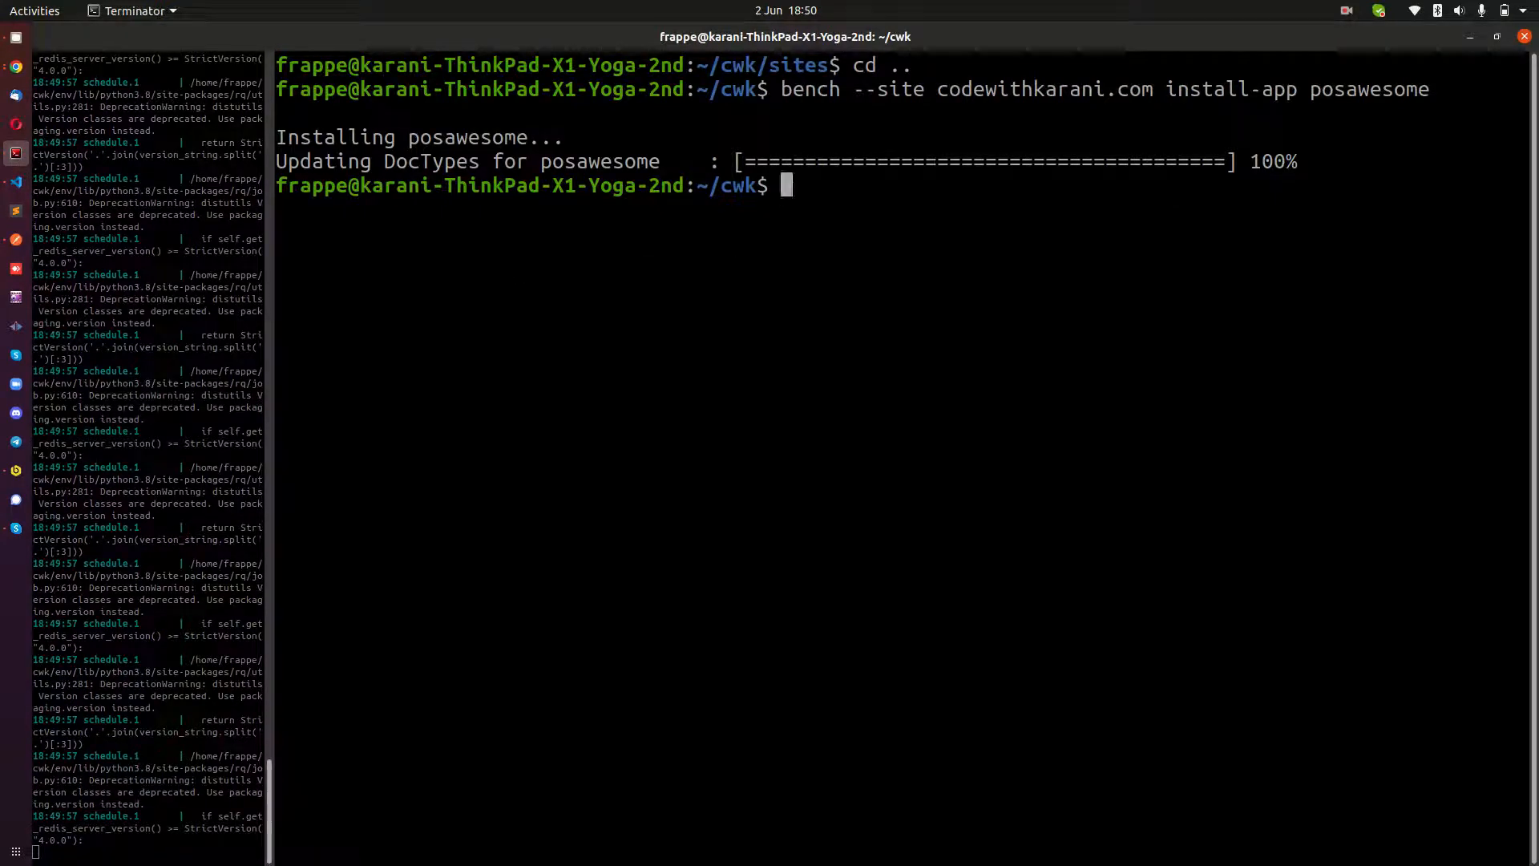
Run bench --site codewithkarani.com migrate to update DocTypes, dashboards and the search index
{"action": "type", "text": "bench --site"}
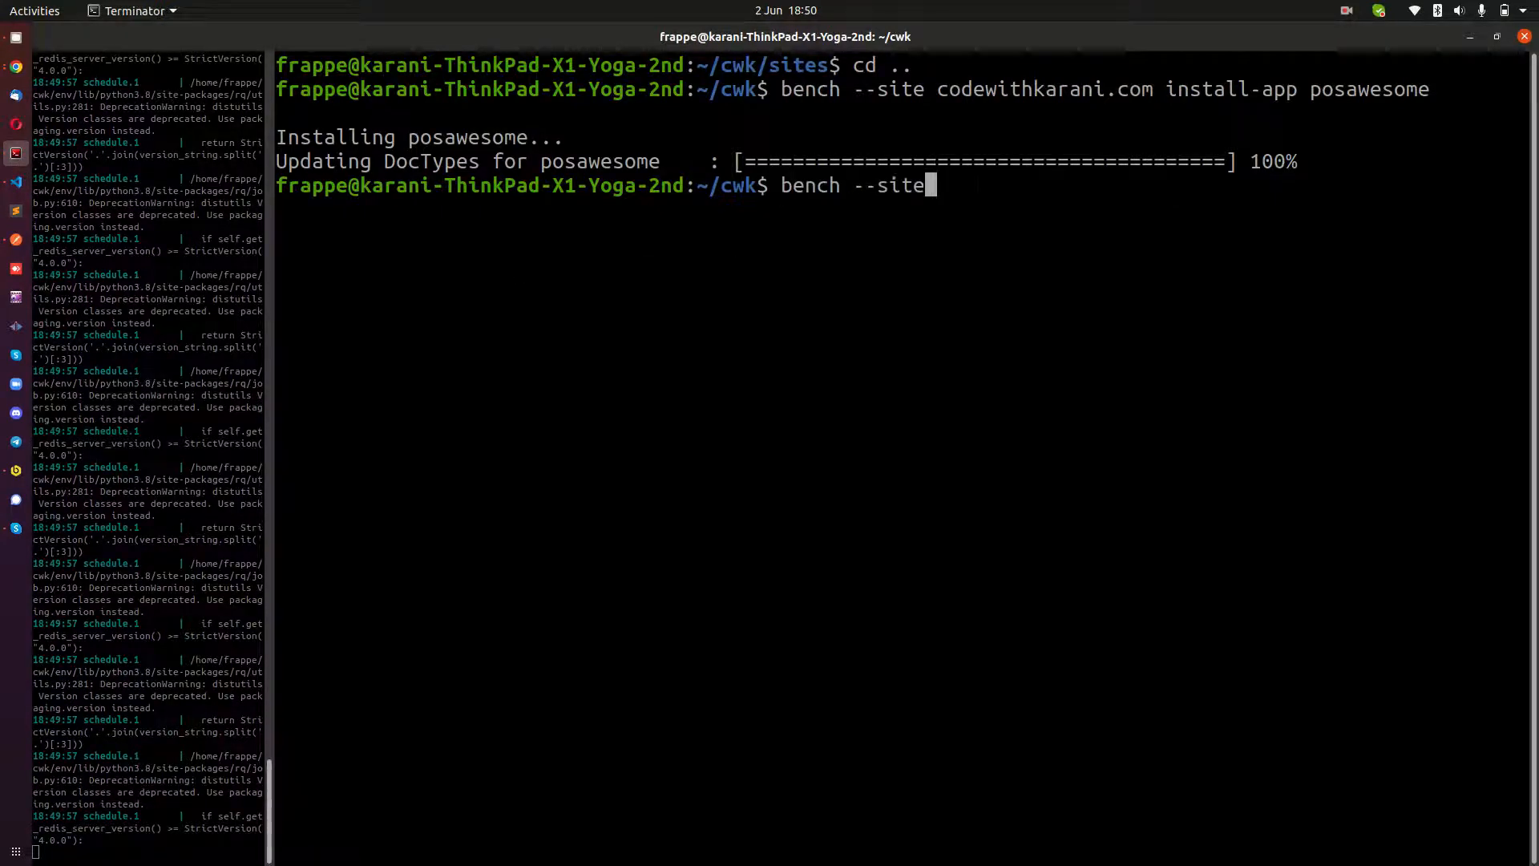
{"action": "type", "text": "code"}
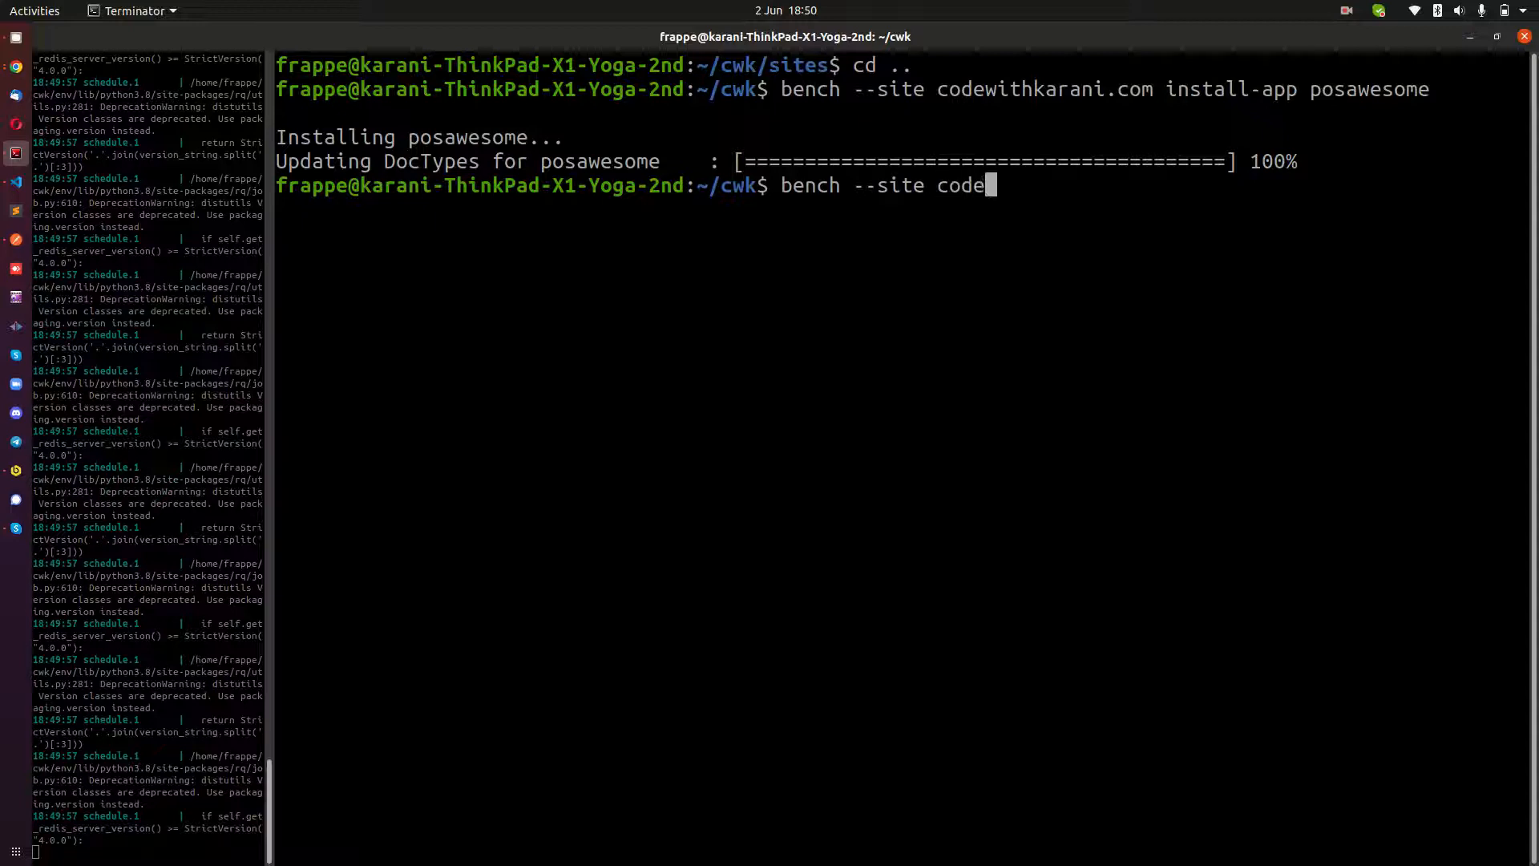
{"action": "type", "text": "withkaran"}
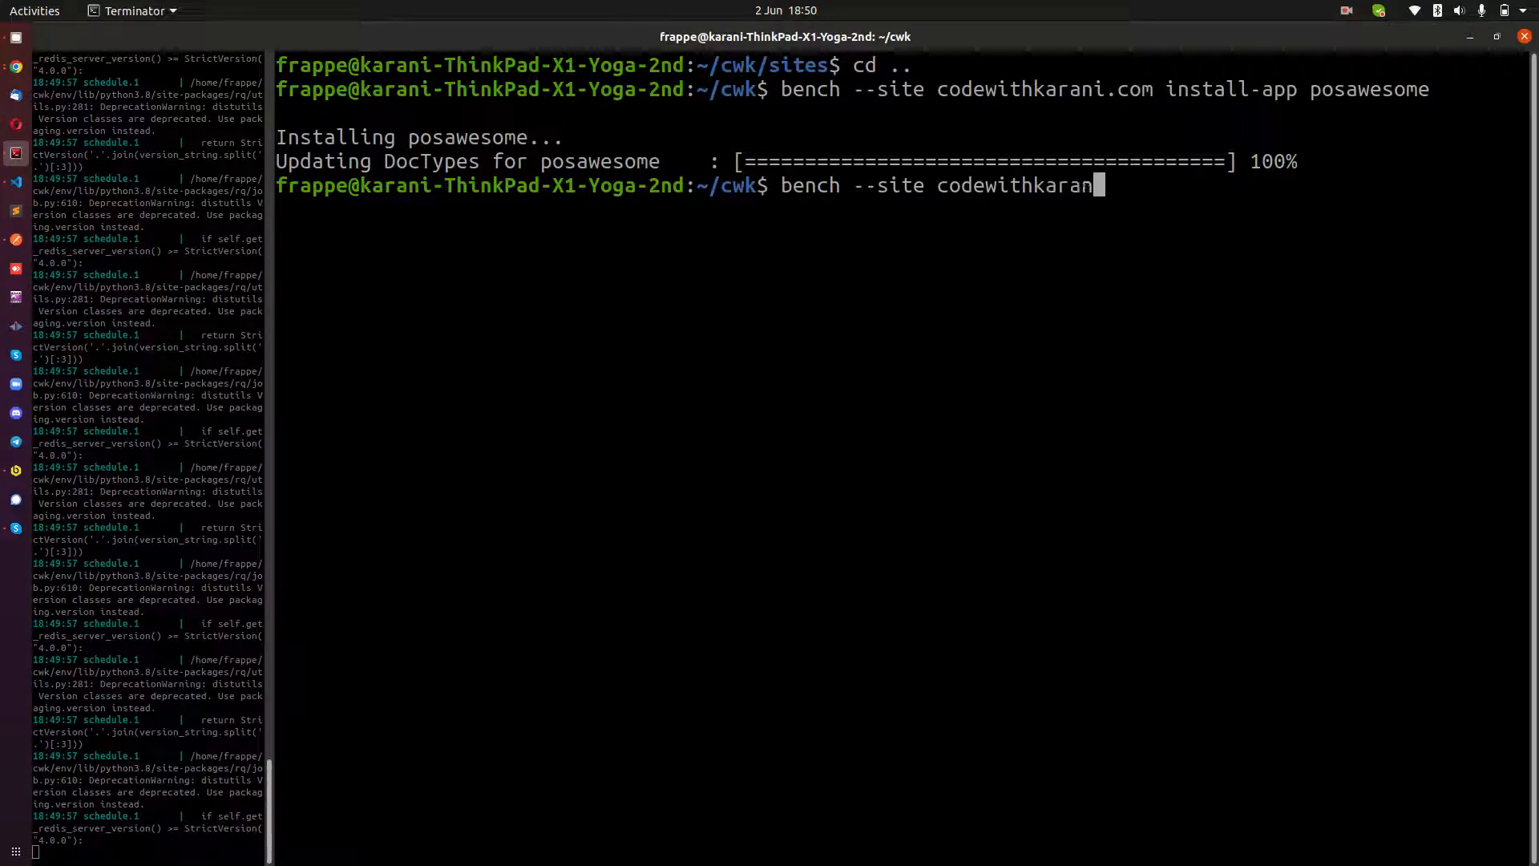
{"action": "type", "text": ".com mi"}
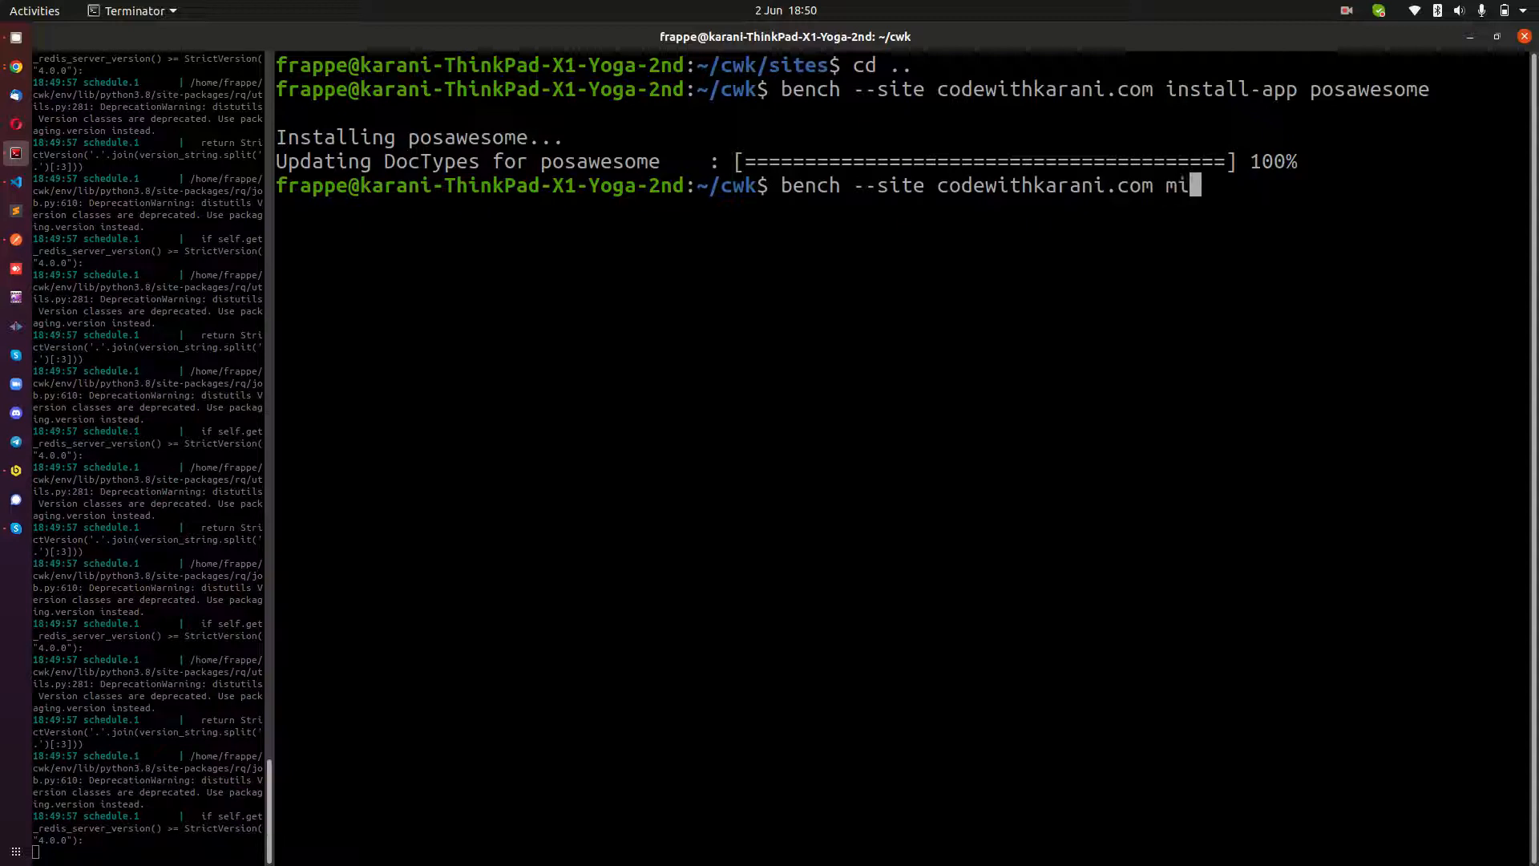
{"action": "type", "text": "grate"}
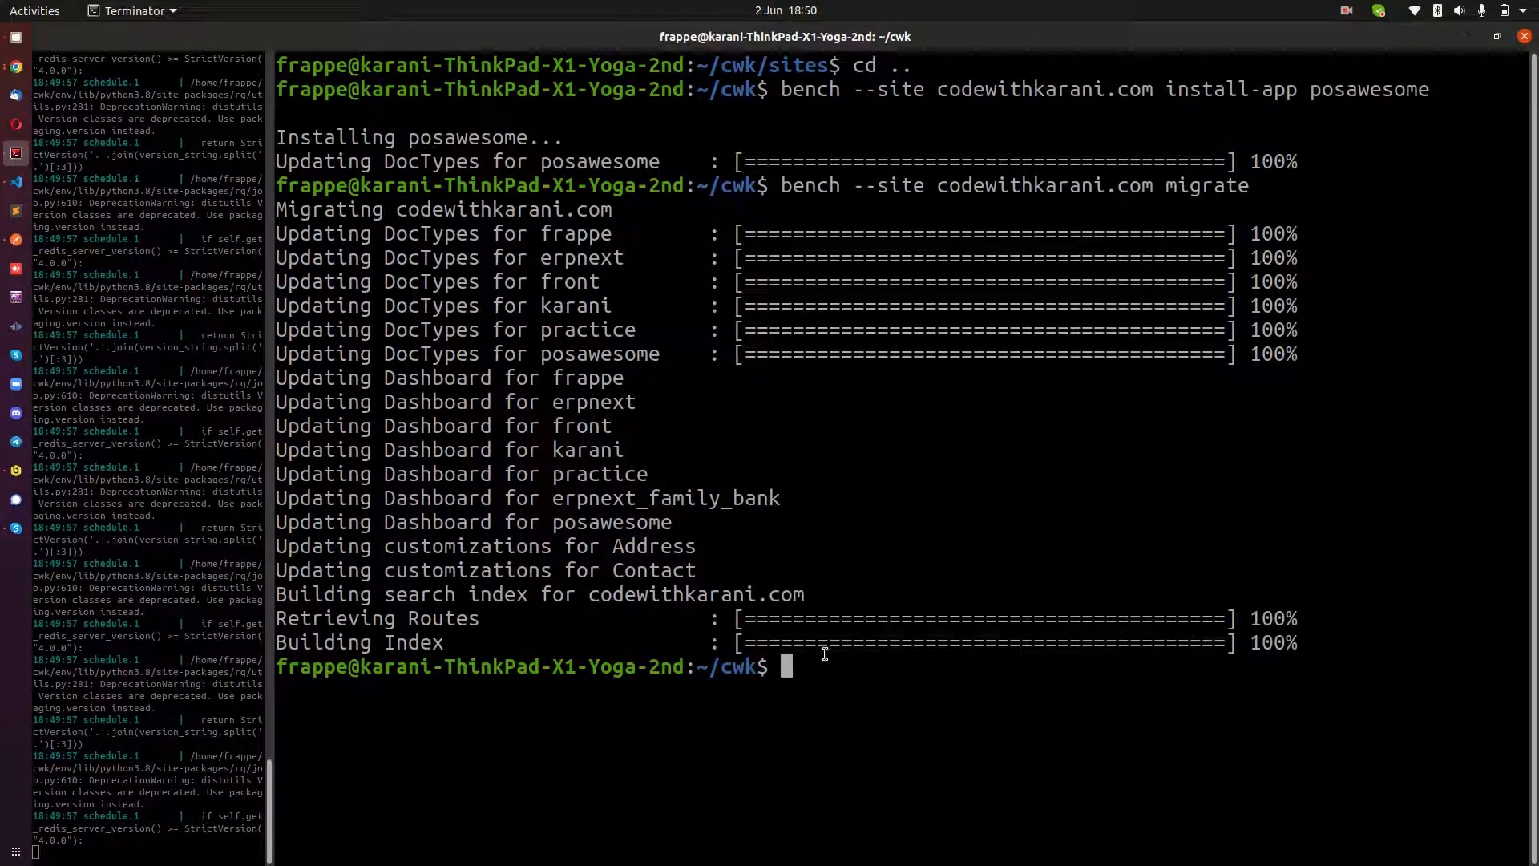
{"action": "mouse_move", "coordinate": [837, 687]}
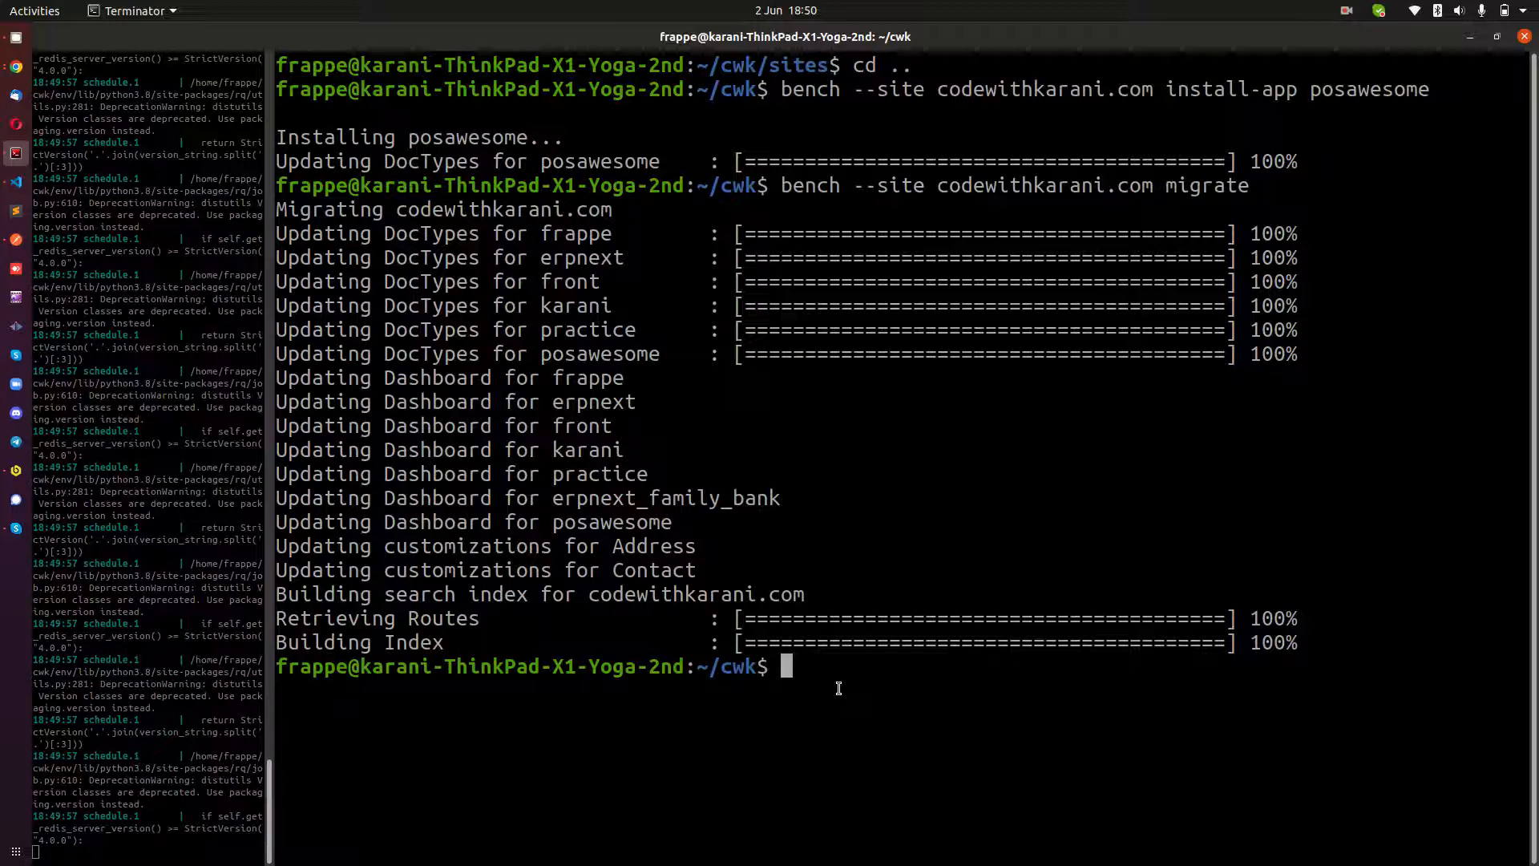
{"action": "type", "text": "bench m"}
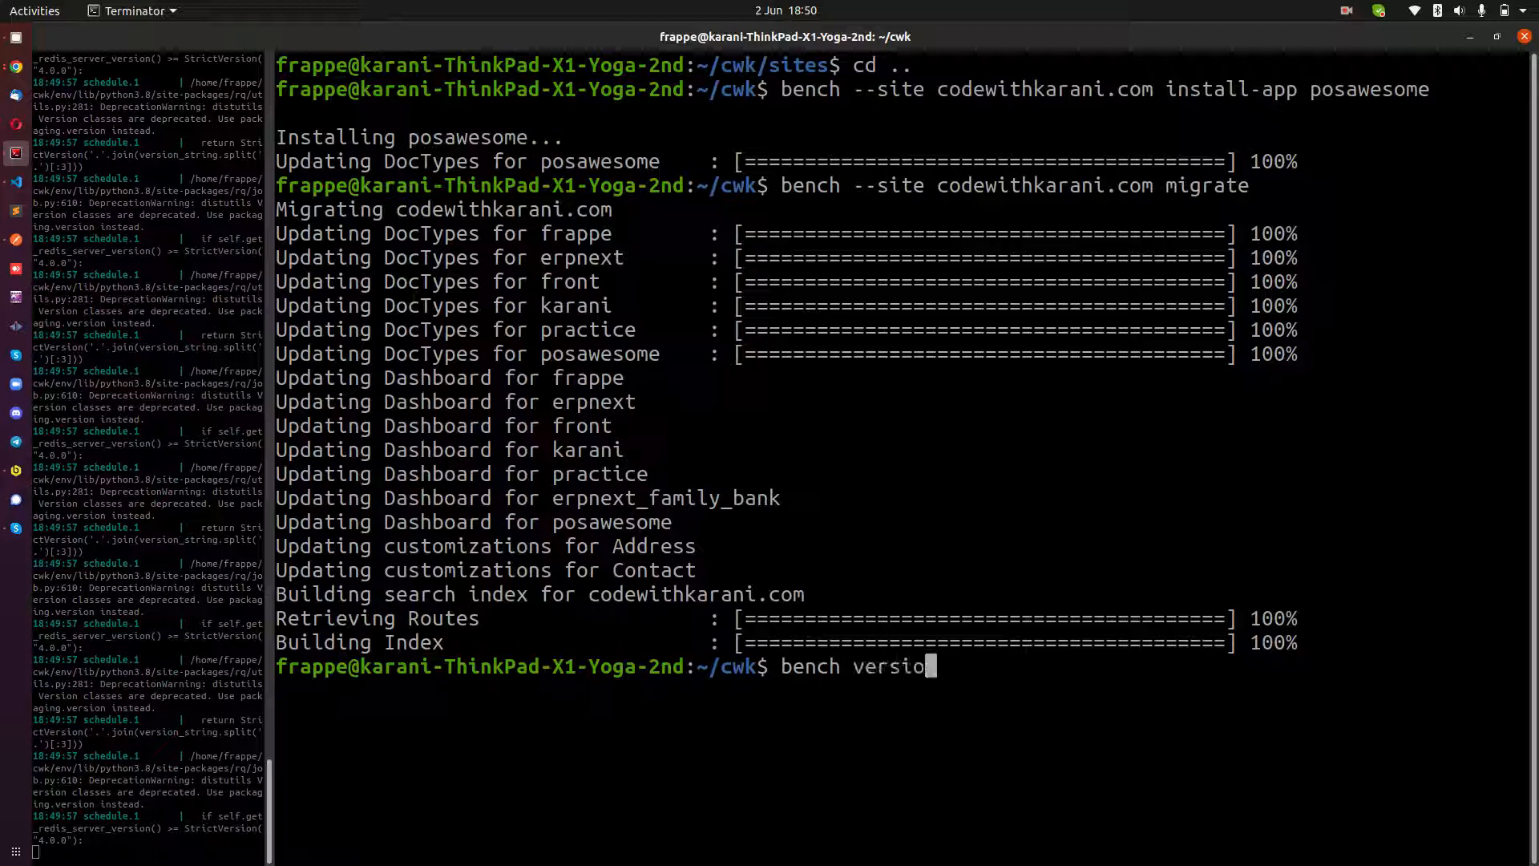
{"action": "key", "text": "Return"}
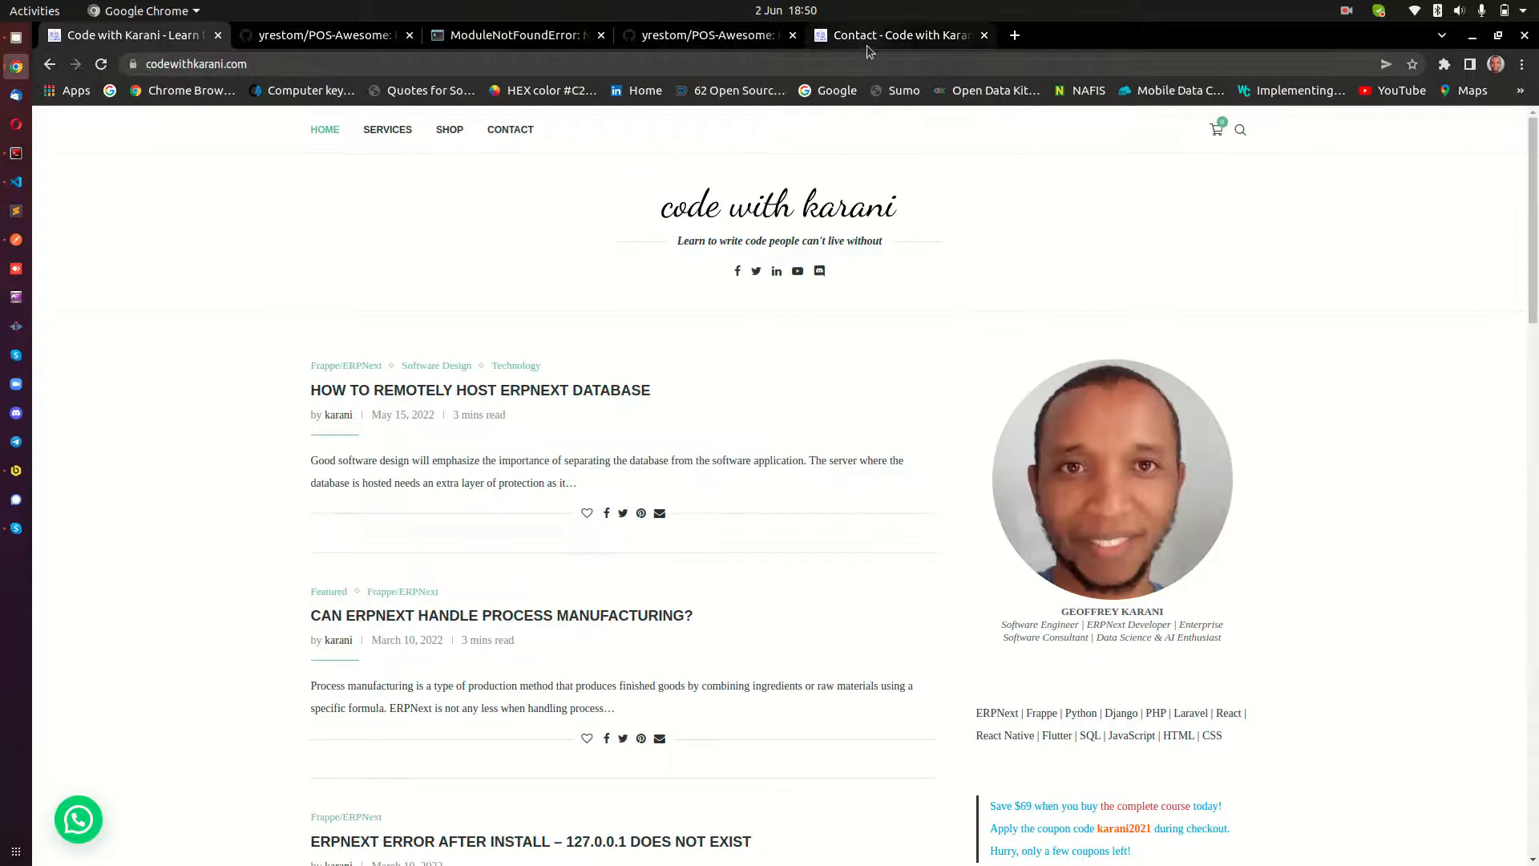
Return to Chrome and bring up the local 127.0.0.1:8005/app/home ERPNext tab
{"action": "left_click", "coordinate": [510, 128]}
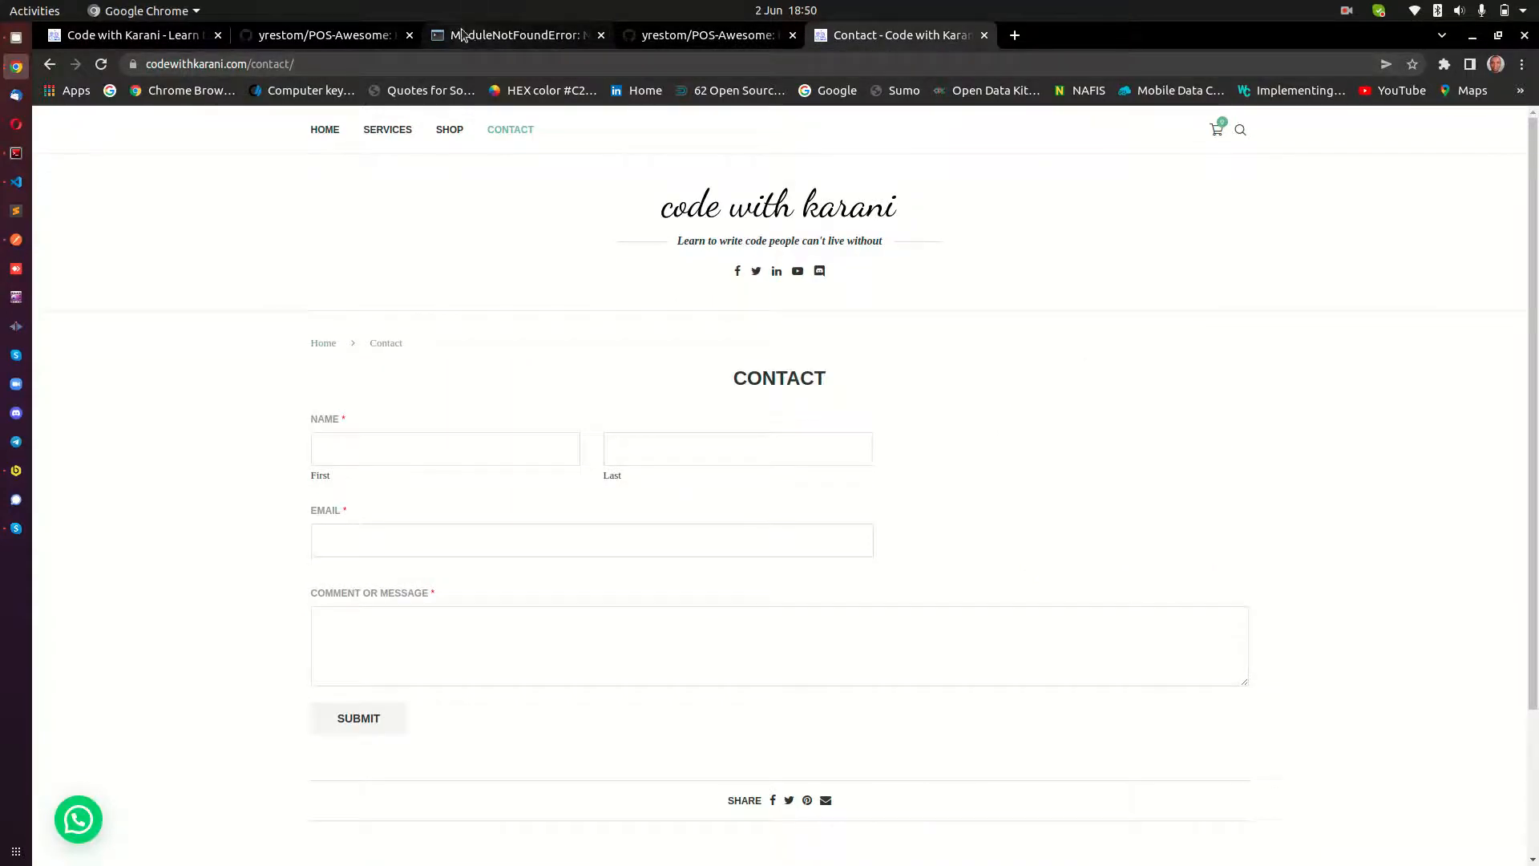
{"action": "left_click", "coordinate": [510, 35]}
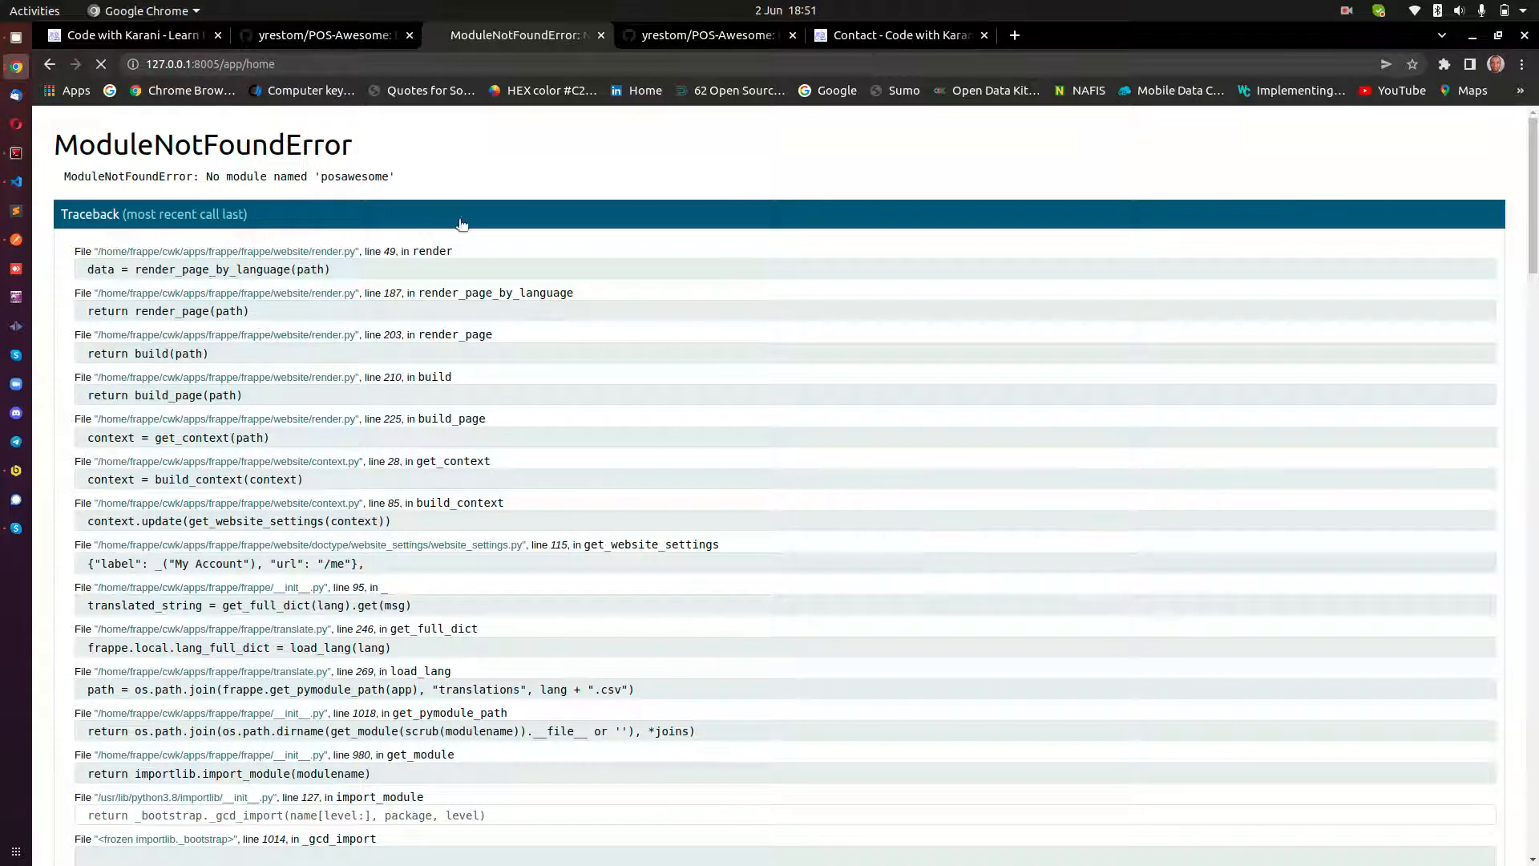
{"action": "mouse_move", "coordinate": [466, 214]}
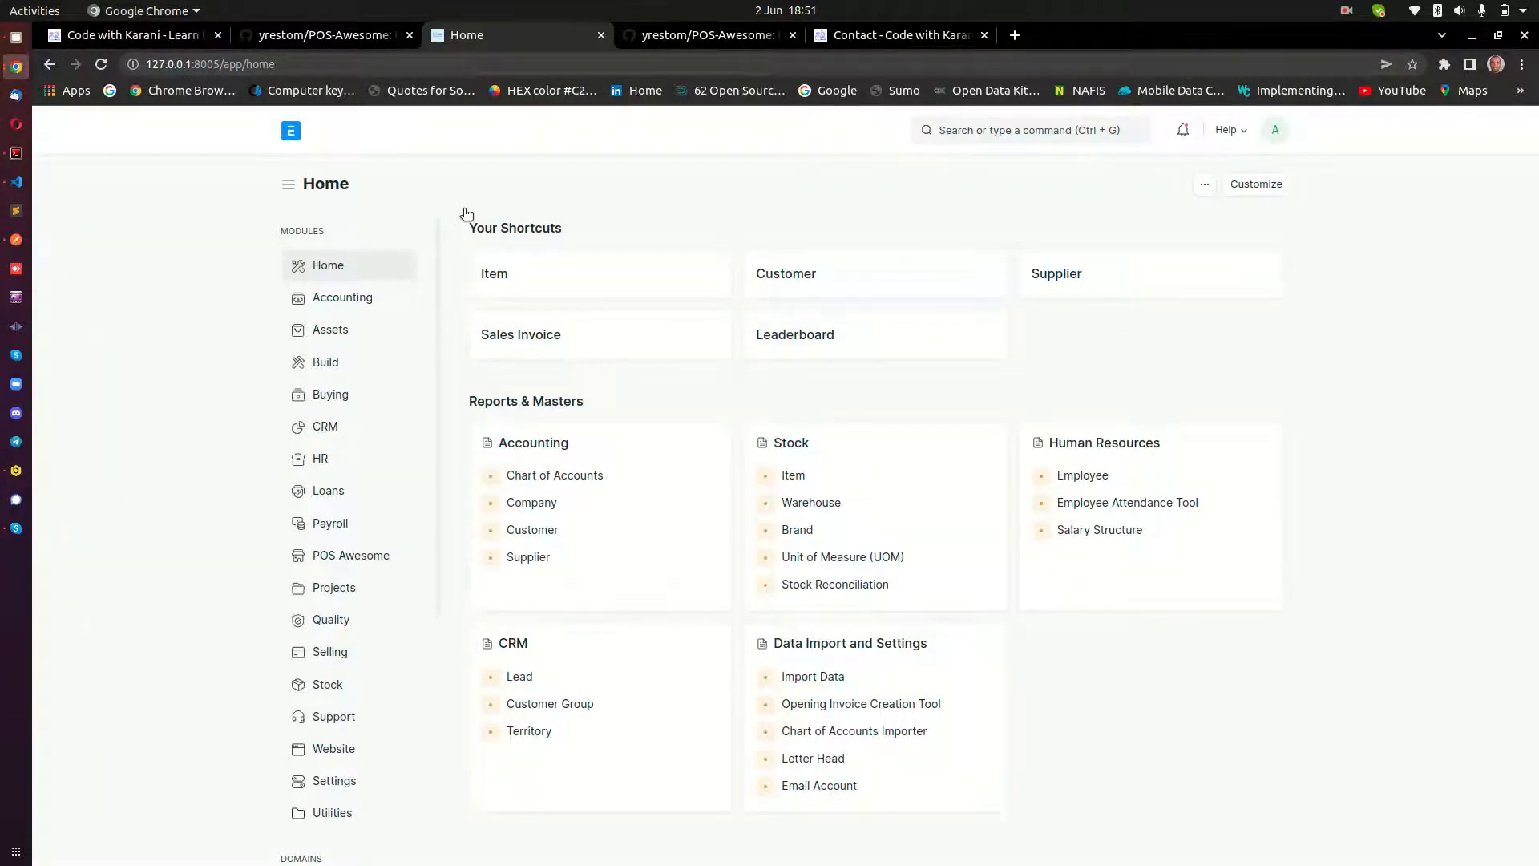
{"action": "mouse_move", "coordinate": [350, 555]}
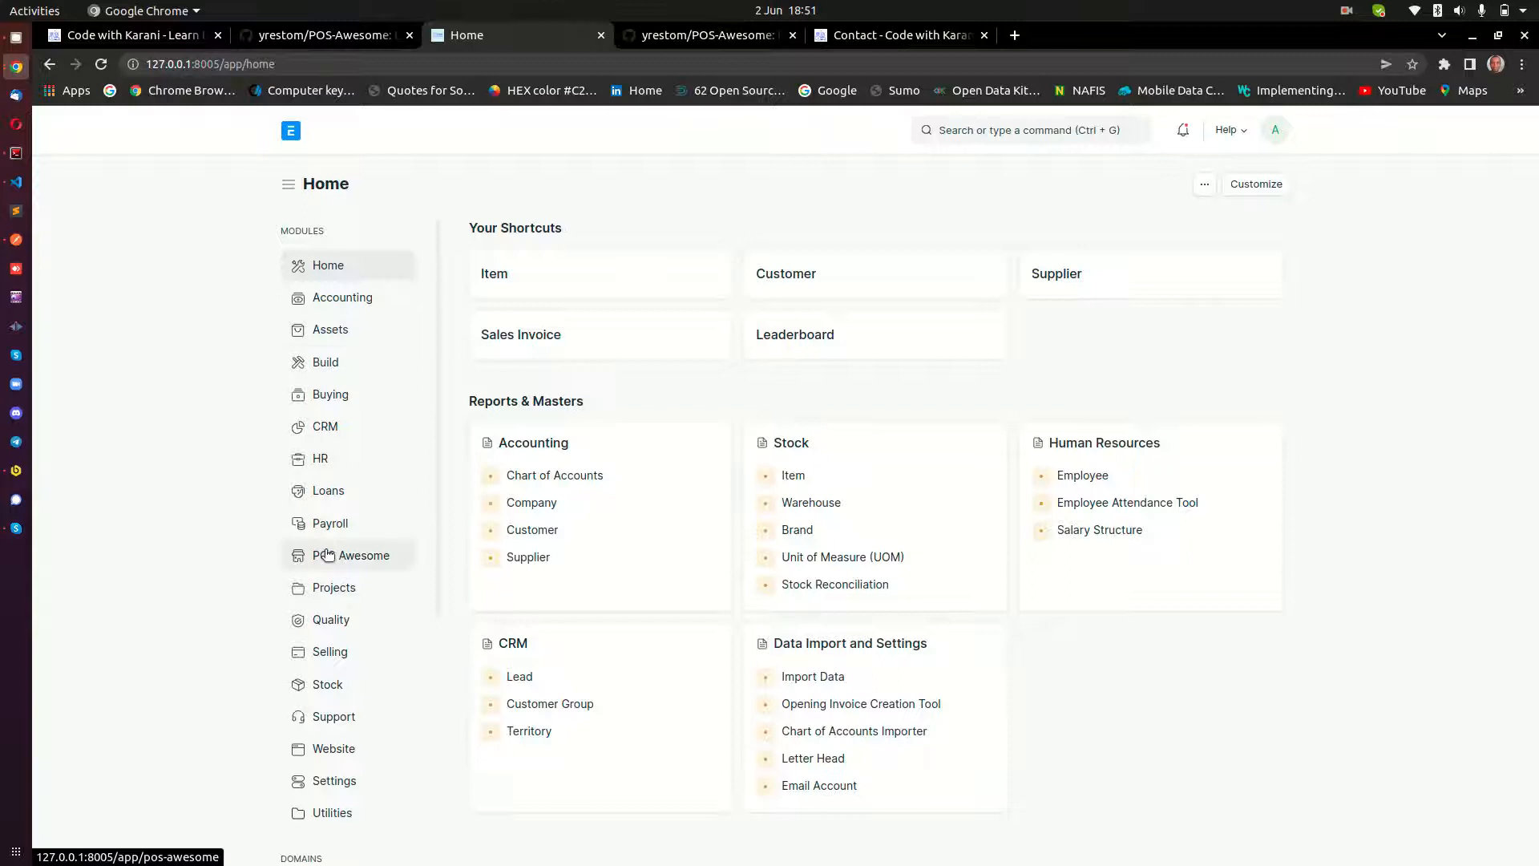
{"action": "mouse_move", "coordinate": [330, 556]}
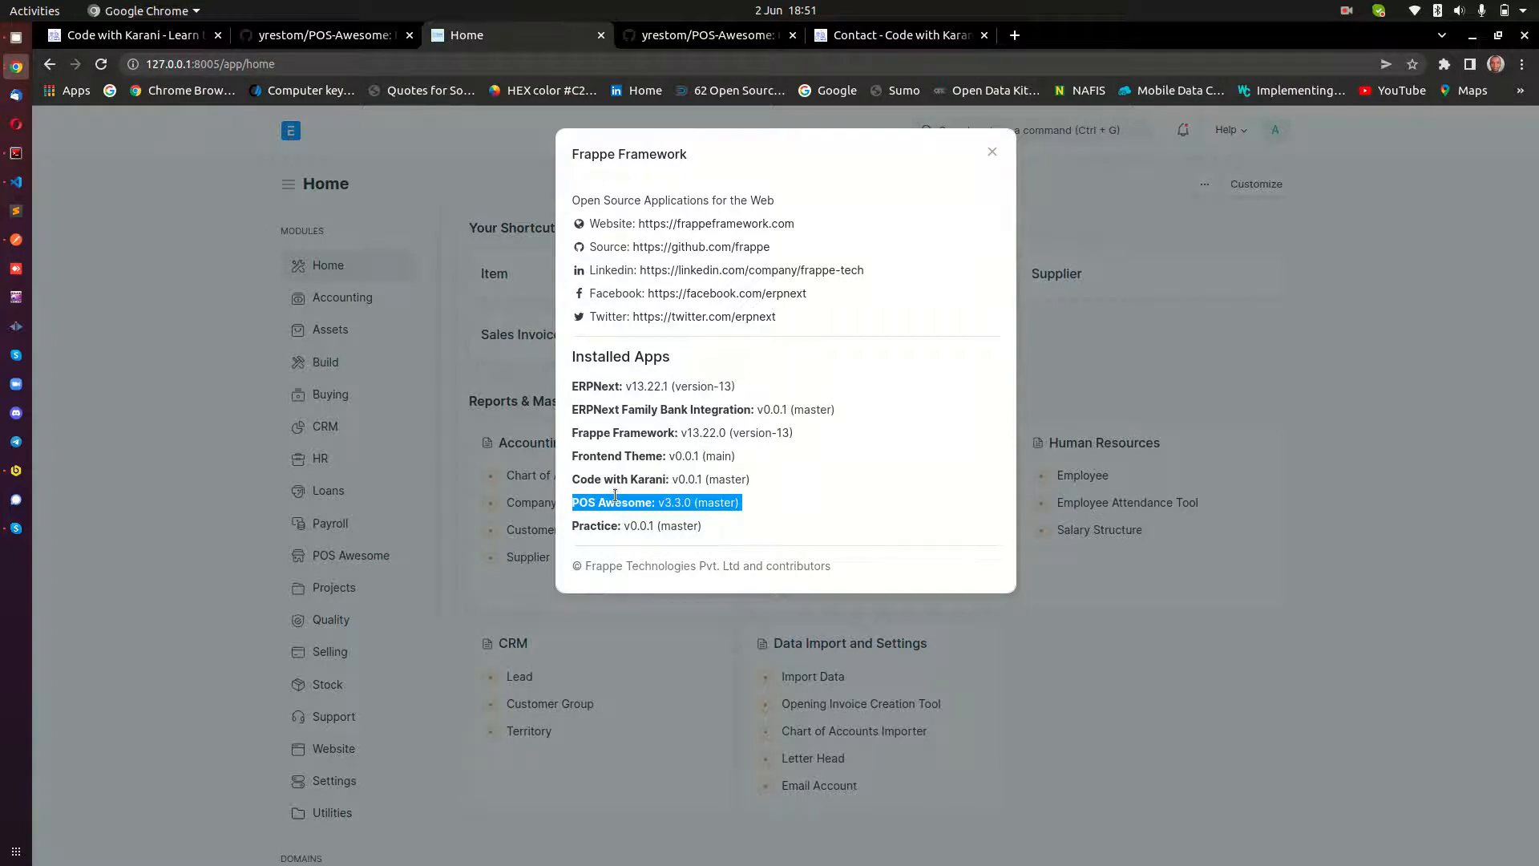
{"action": "left_click", "coordinate": [991, 152]}
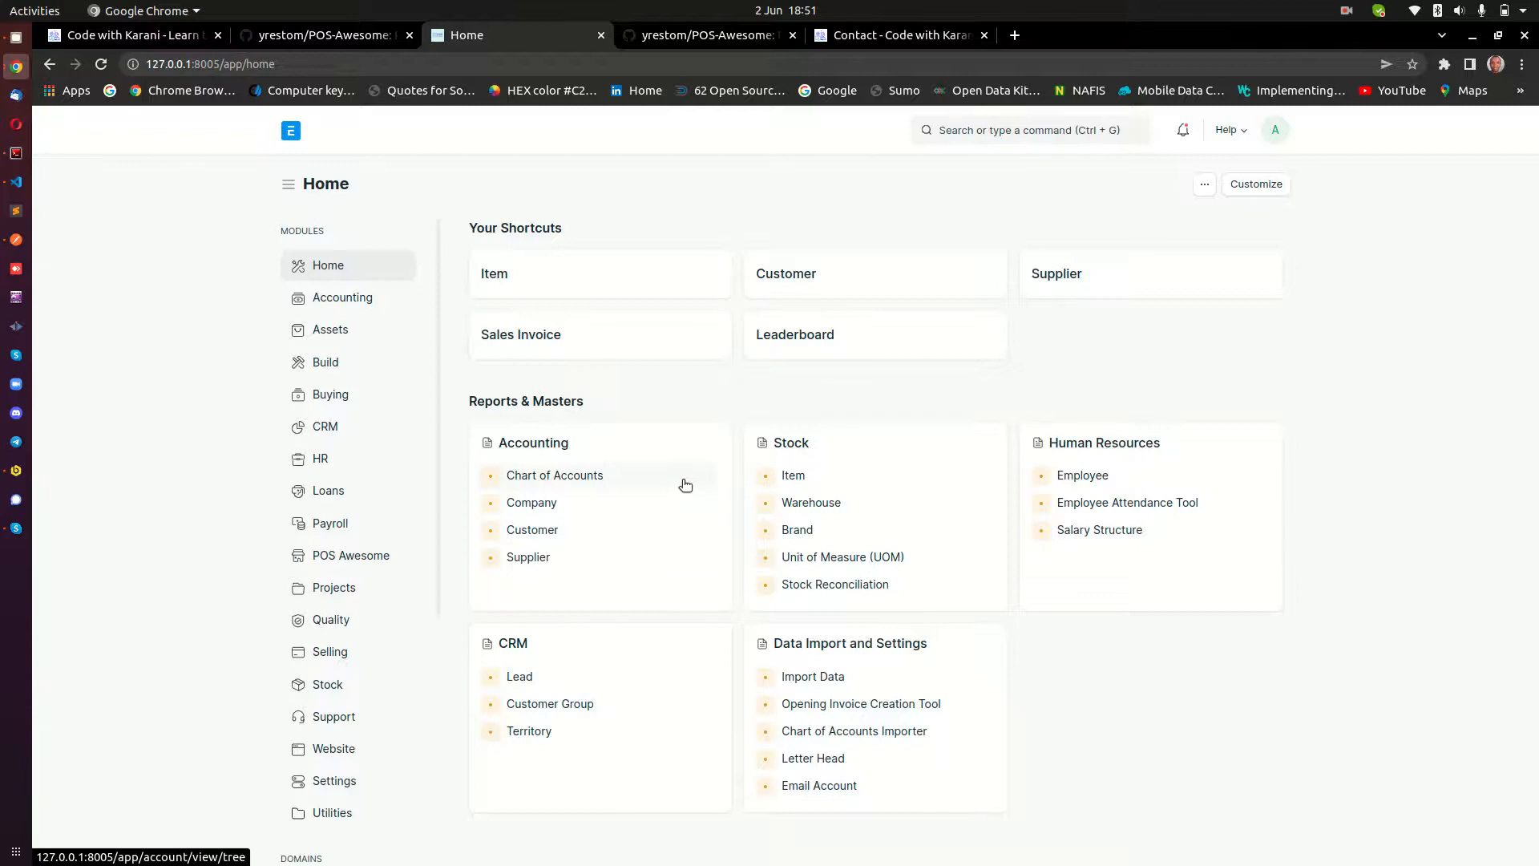
{"action": "mouse_move", "coordinate": [808, 393]}
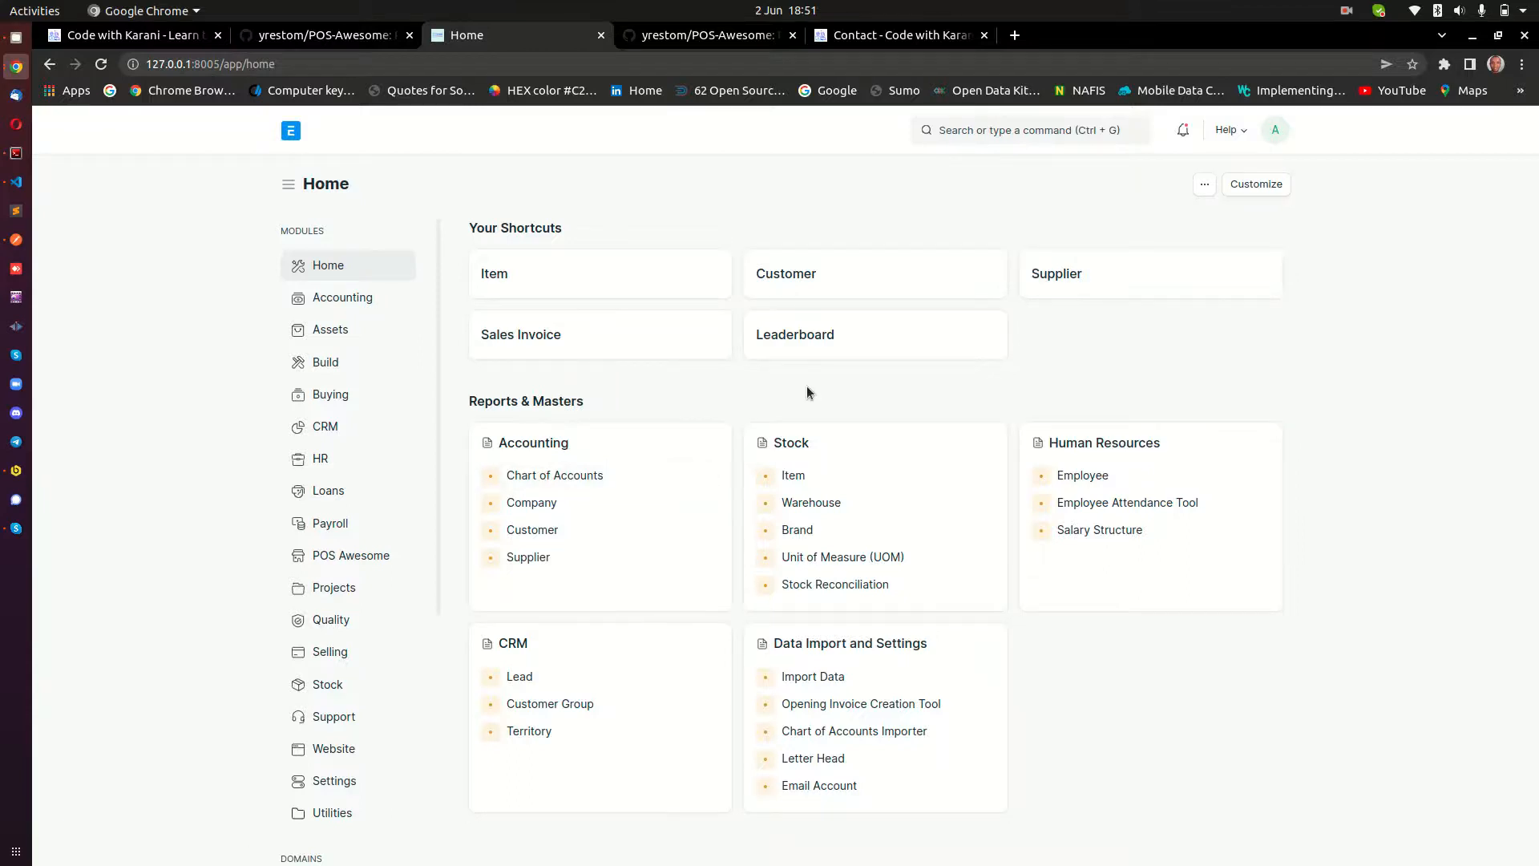